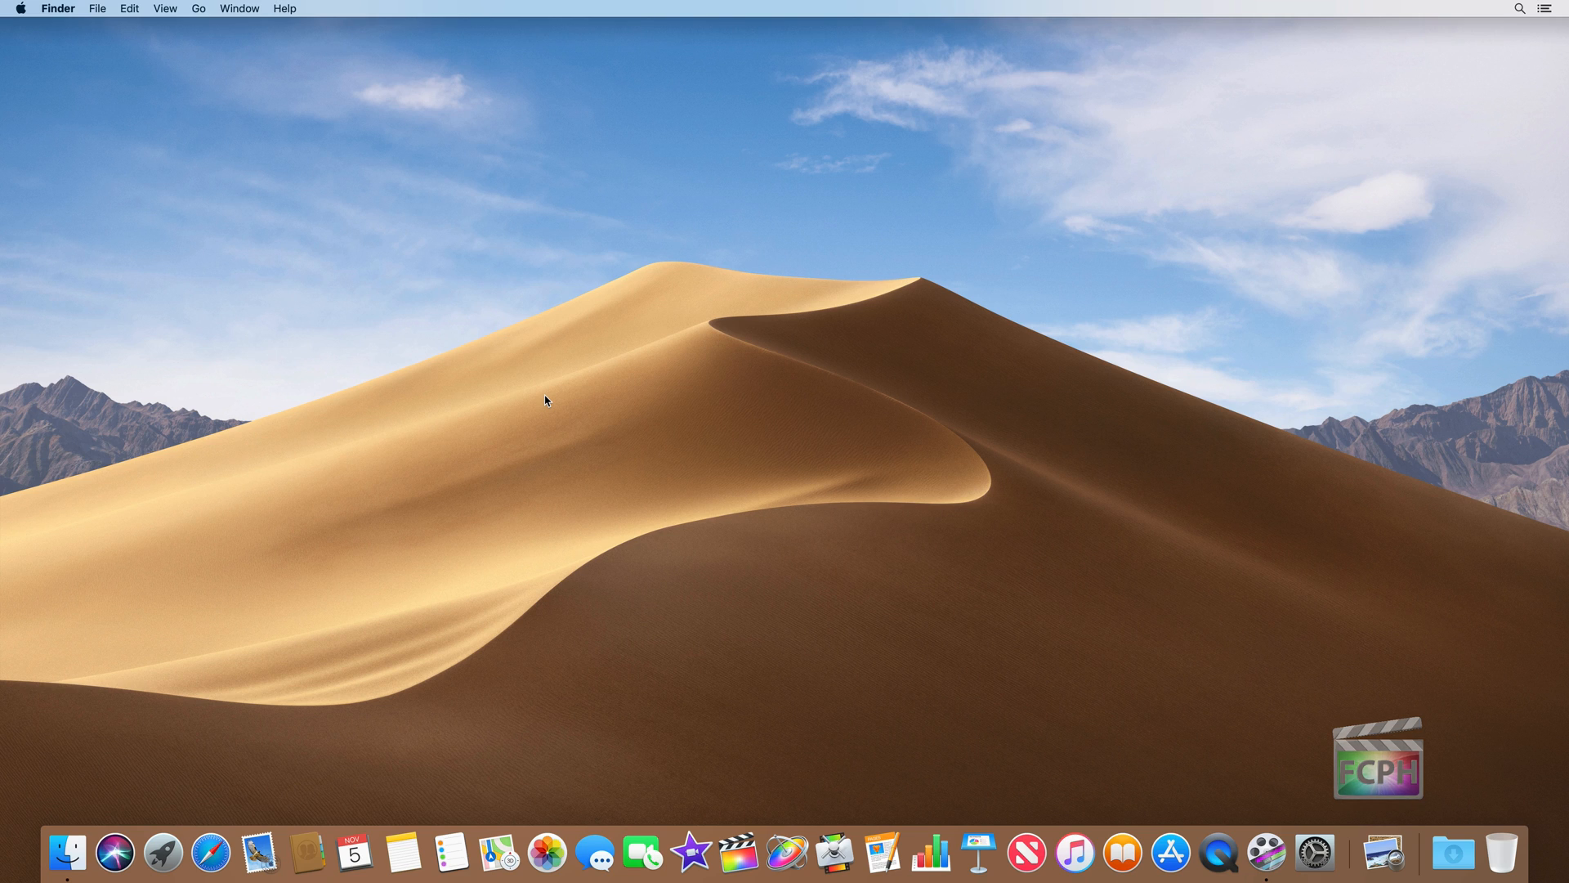
mouse_move(46, 29)
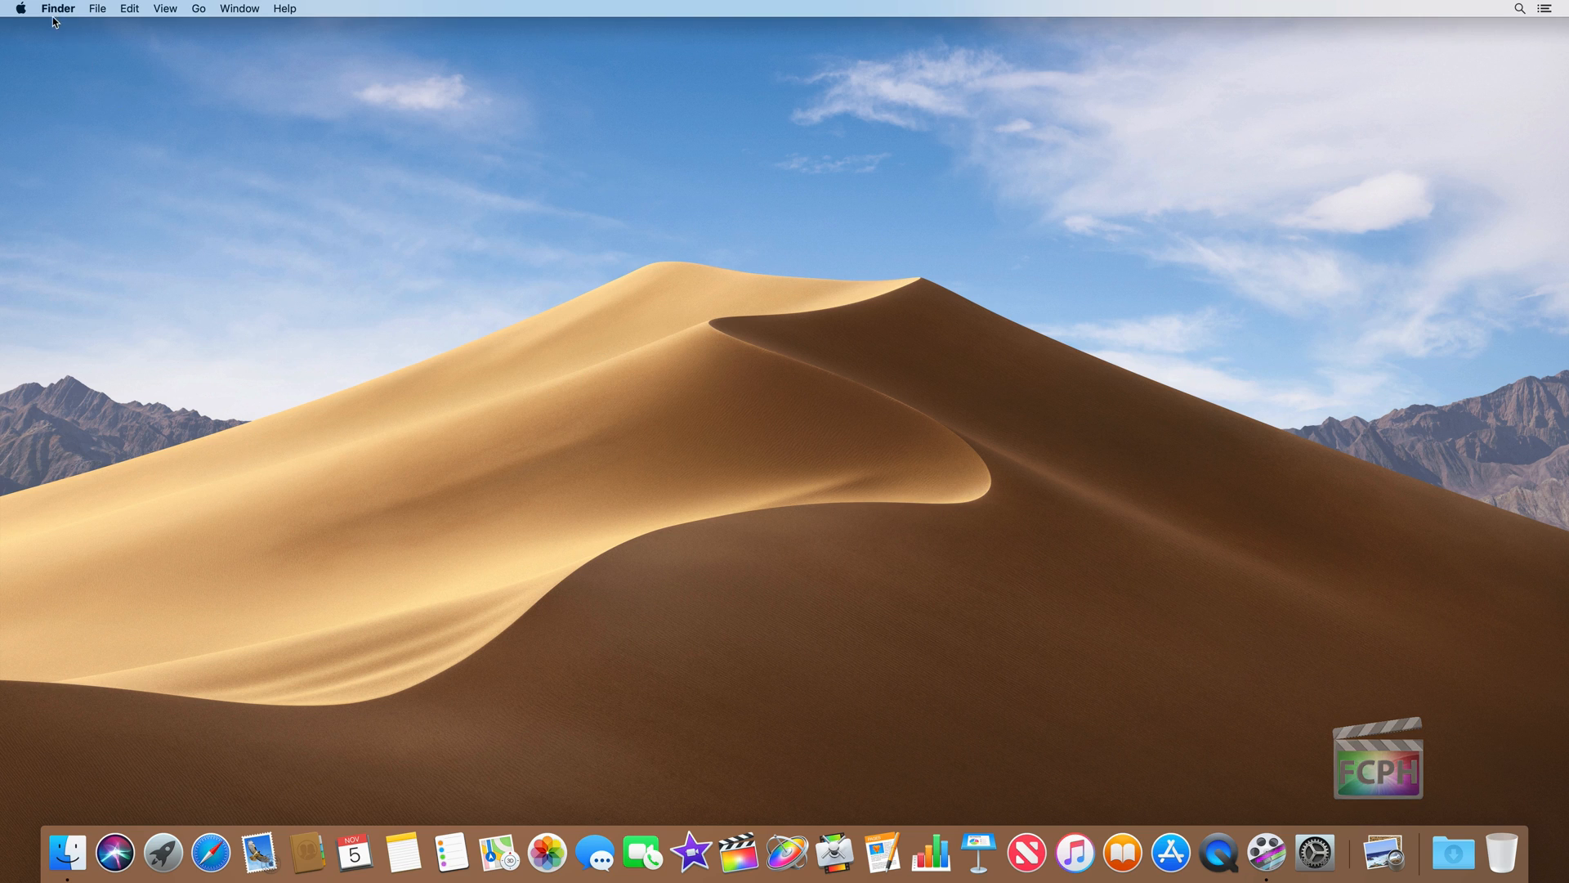
Create a new smart folder from the File menu.
click(105, 10)
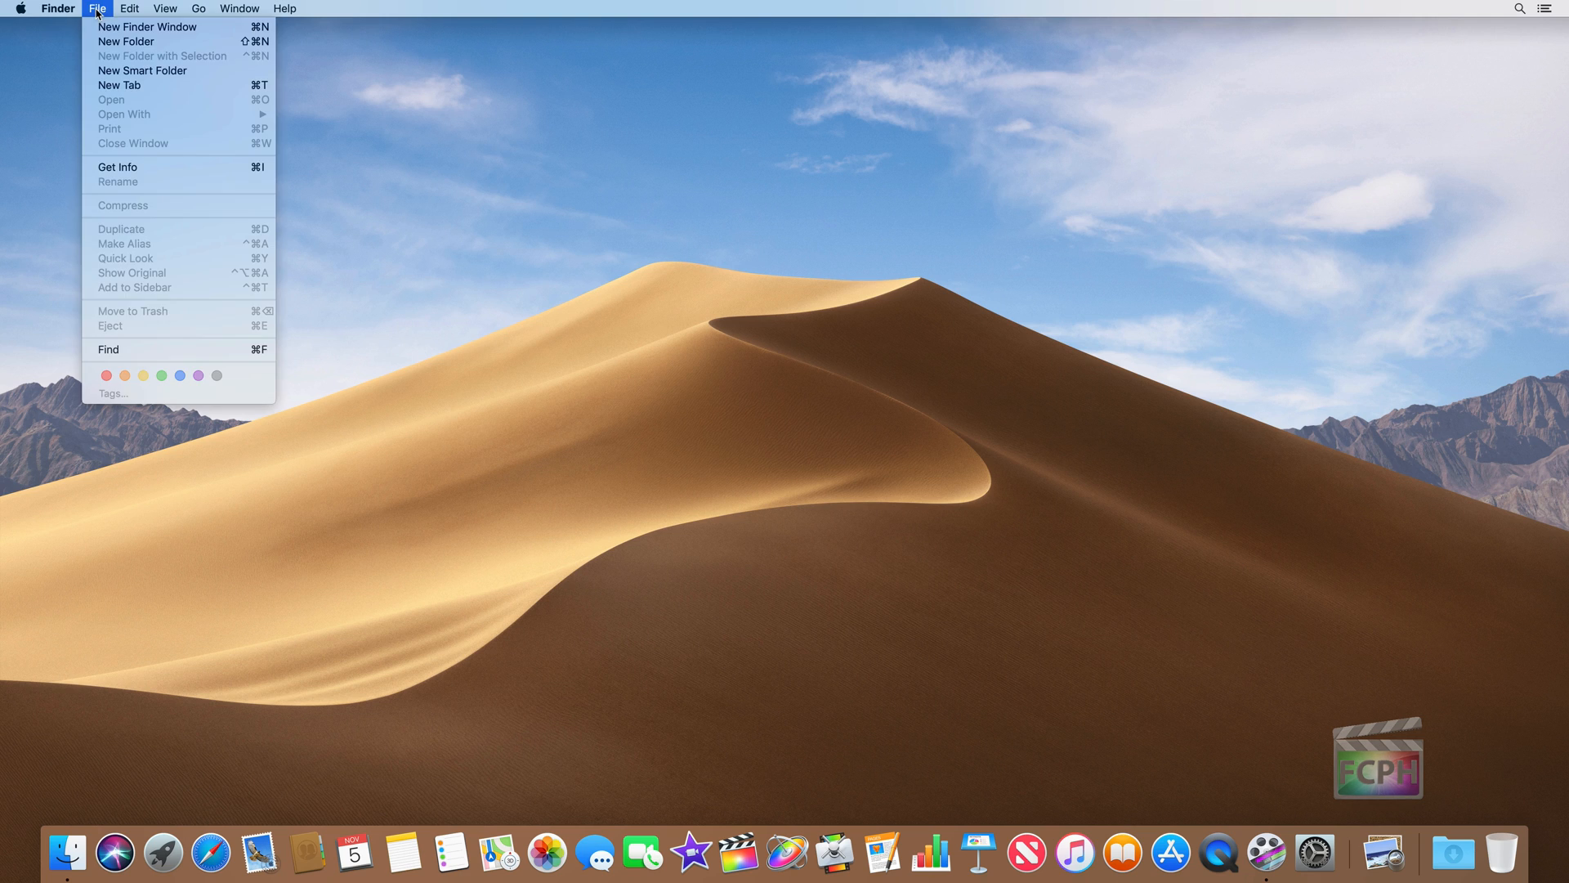
mouse_move(160, 75)
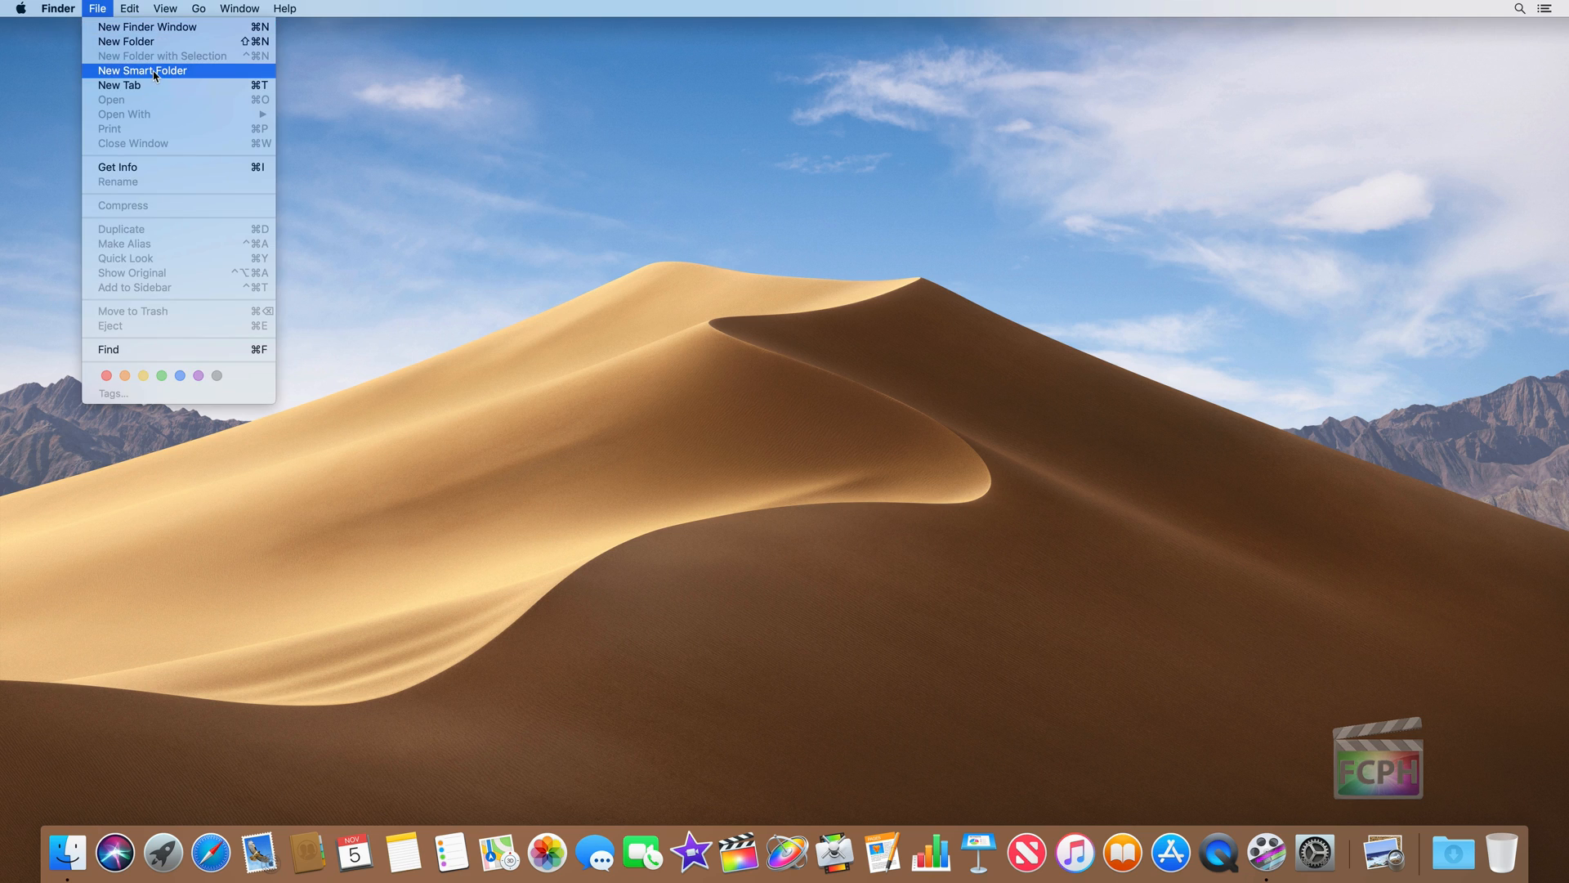
click(143, 70)
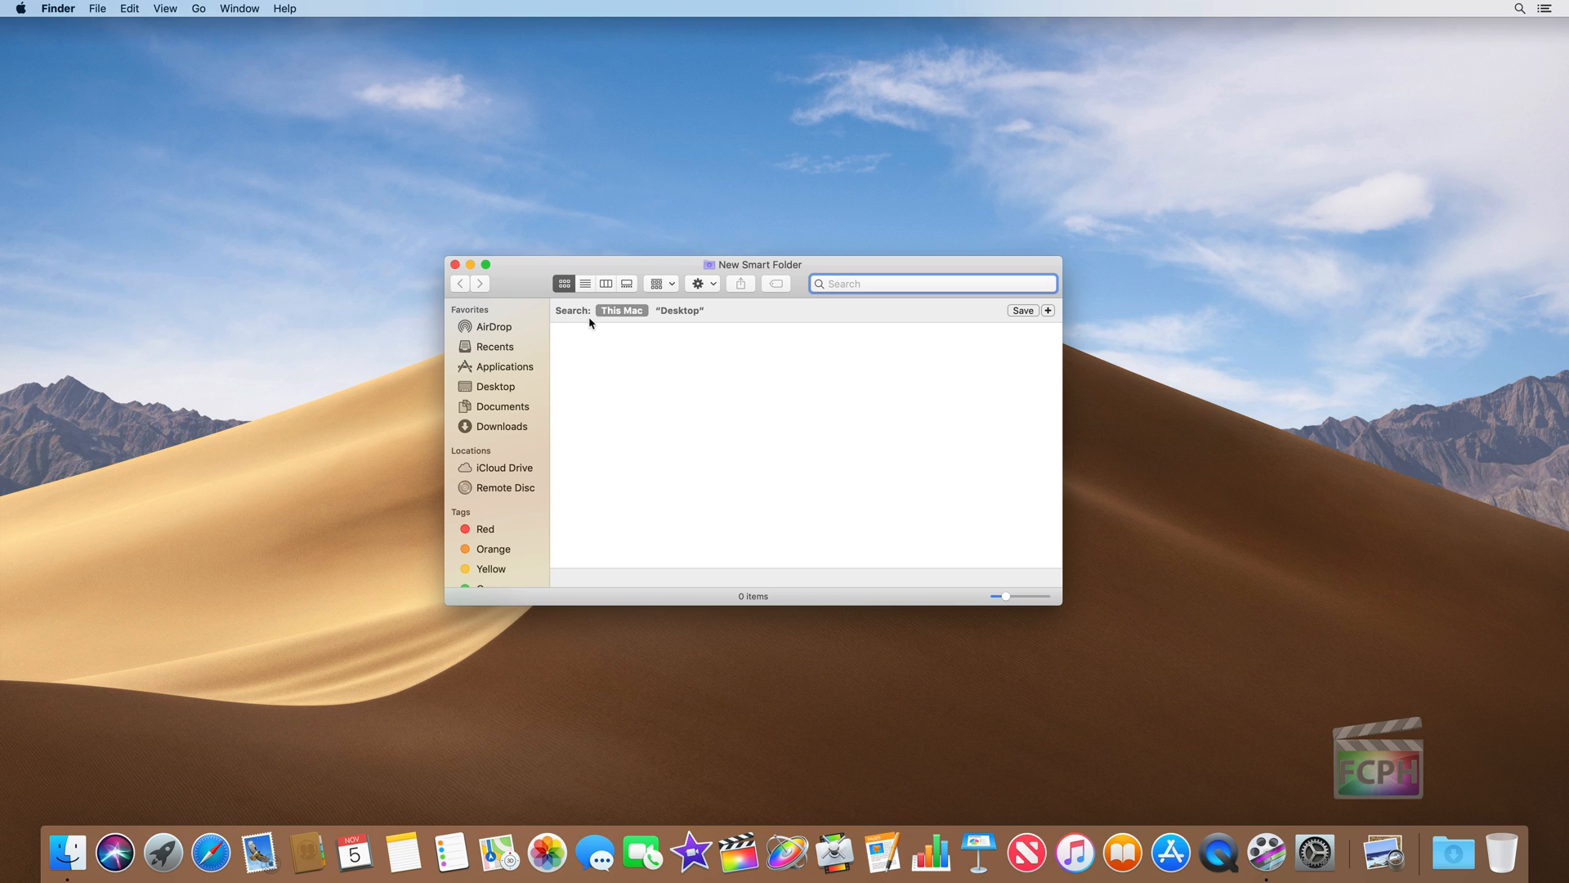
mouse_move(618, 320)
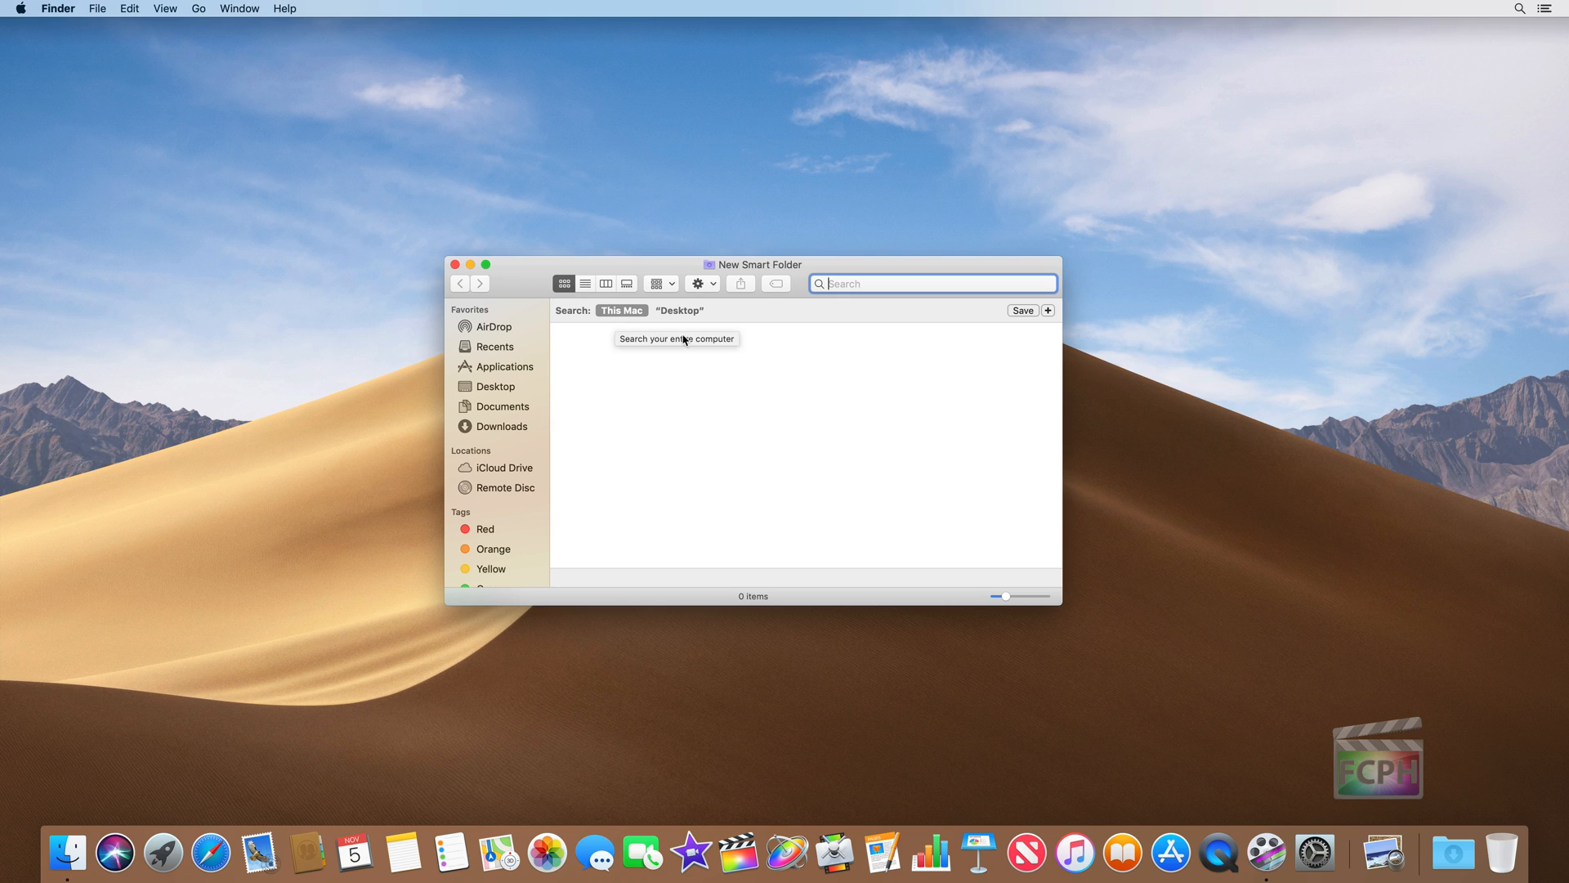
Add a criterion Kind is Other set to 'Final Cut Library' to match the libraries.
click(1048, 310)
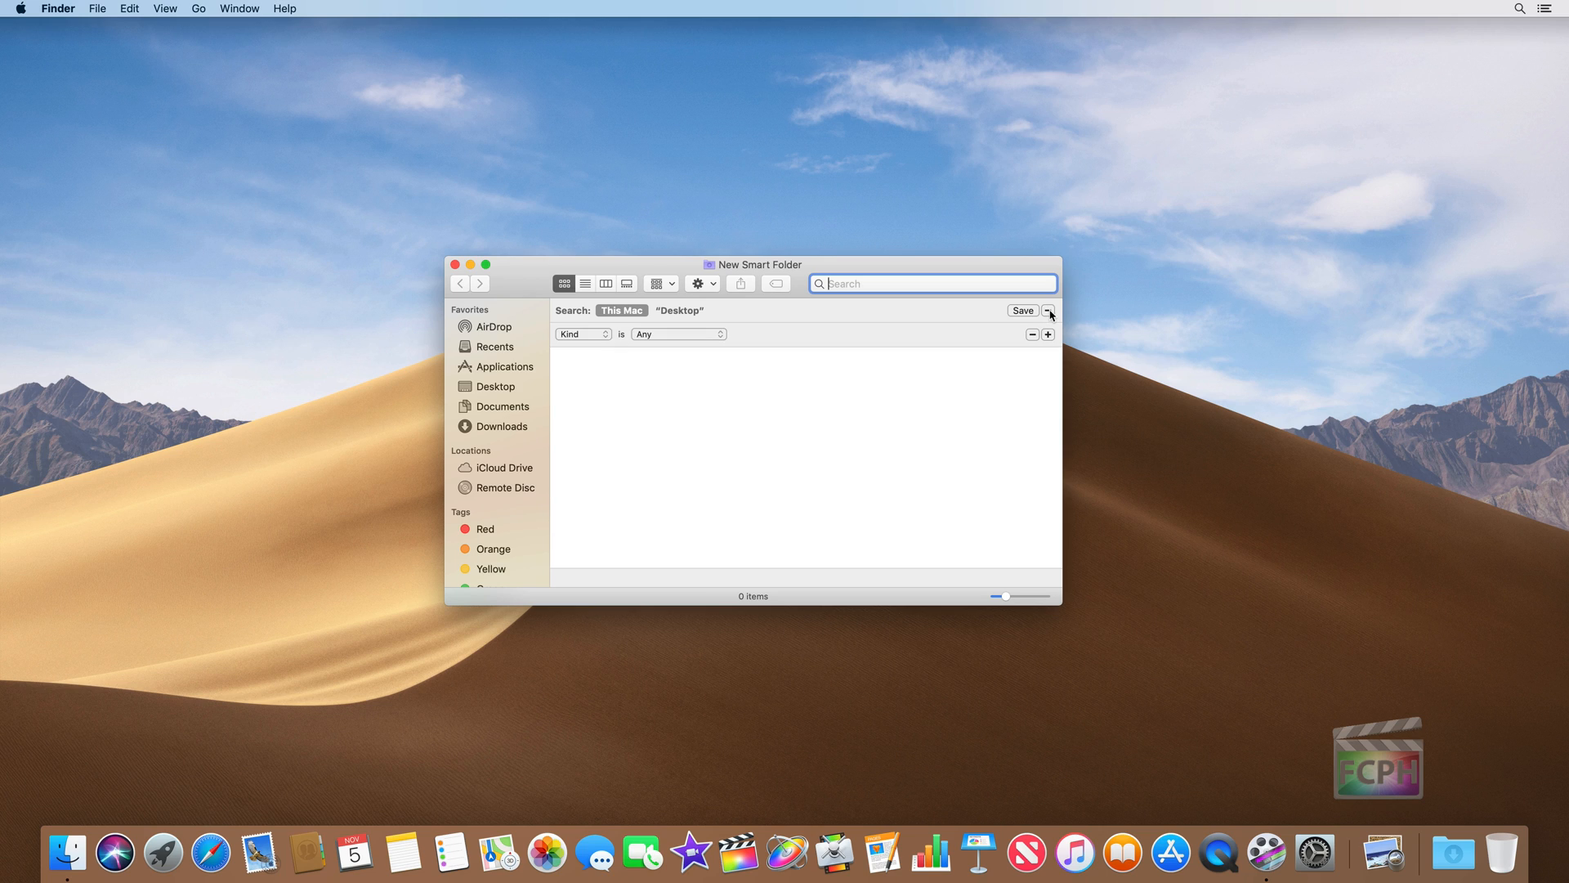
mouse_move(602, 344)
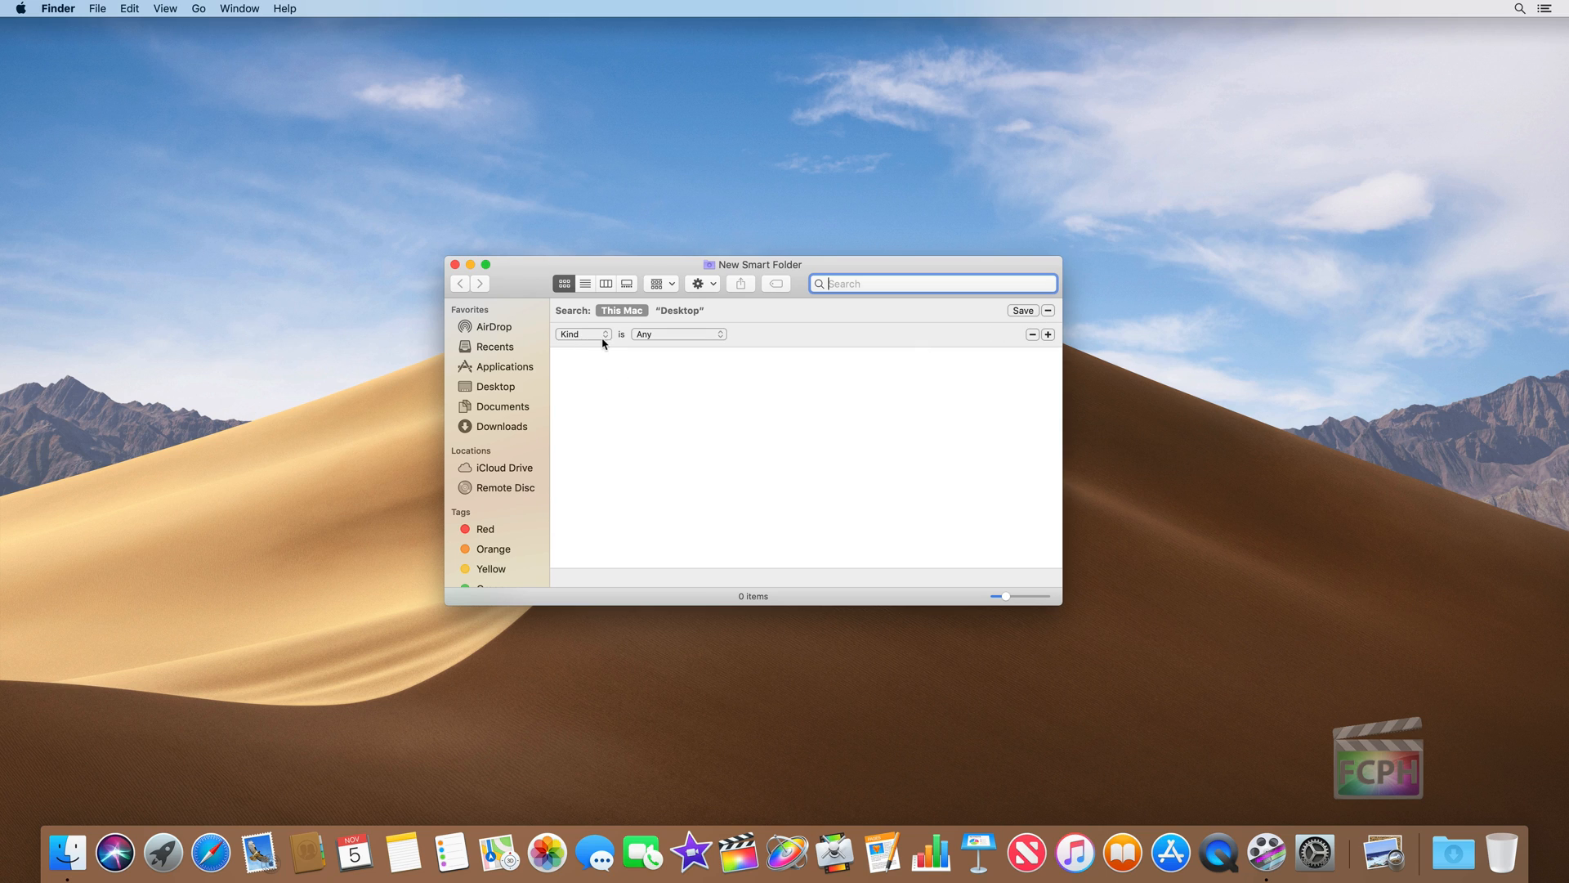
click(677, 334)
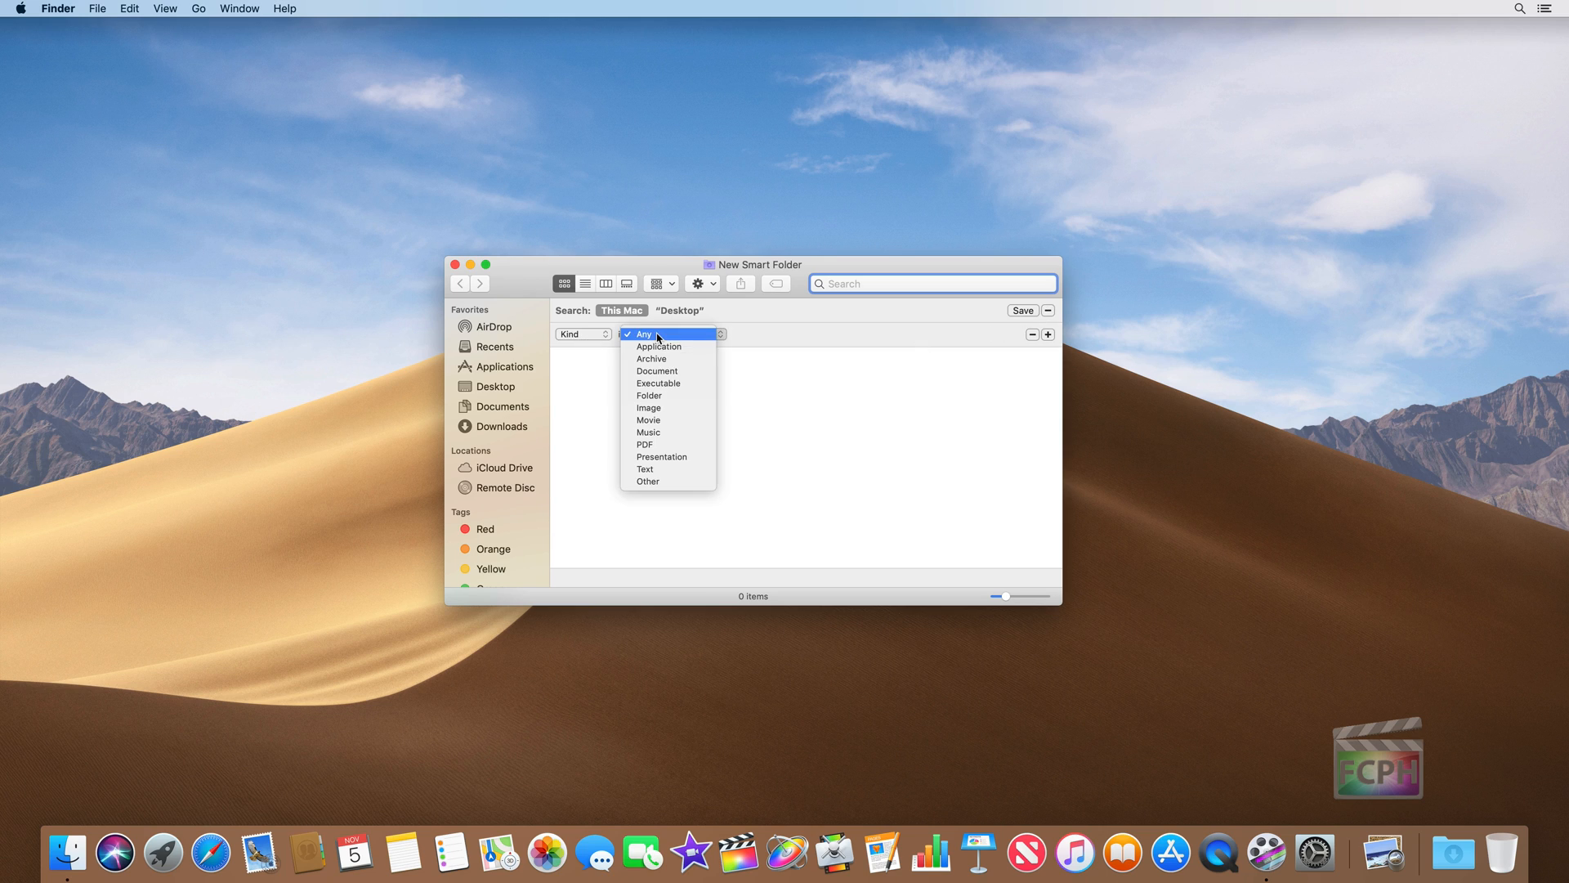
click(647, 480)
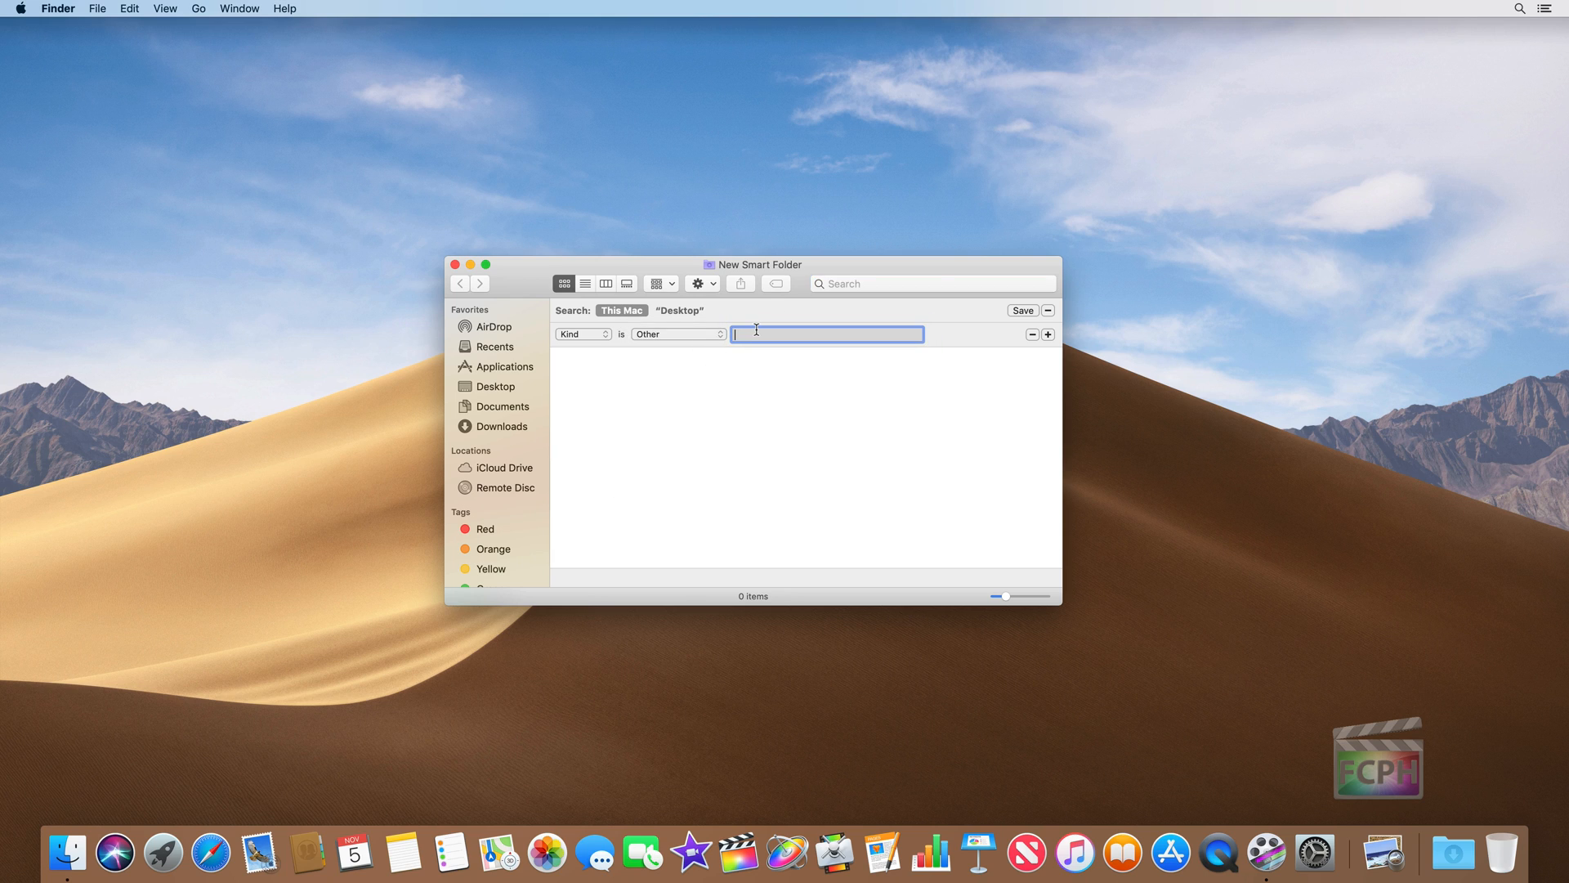
text(Final Cut Library)
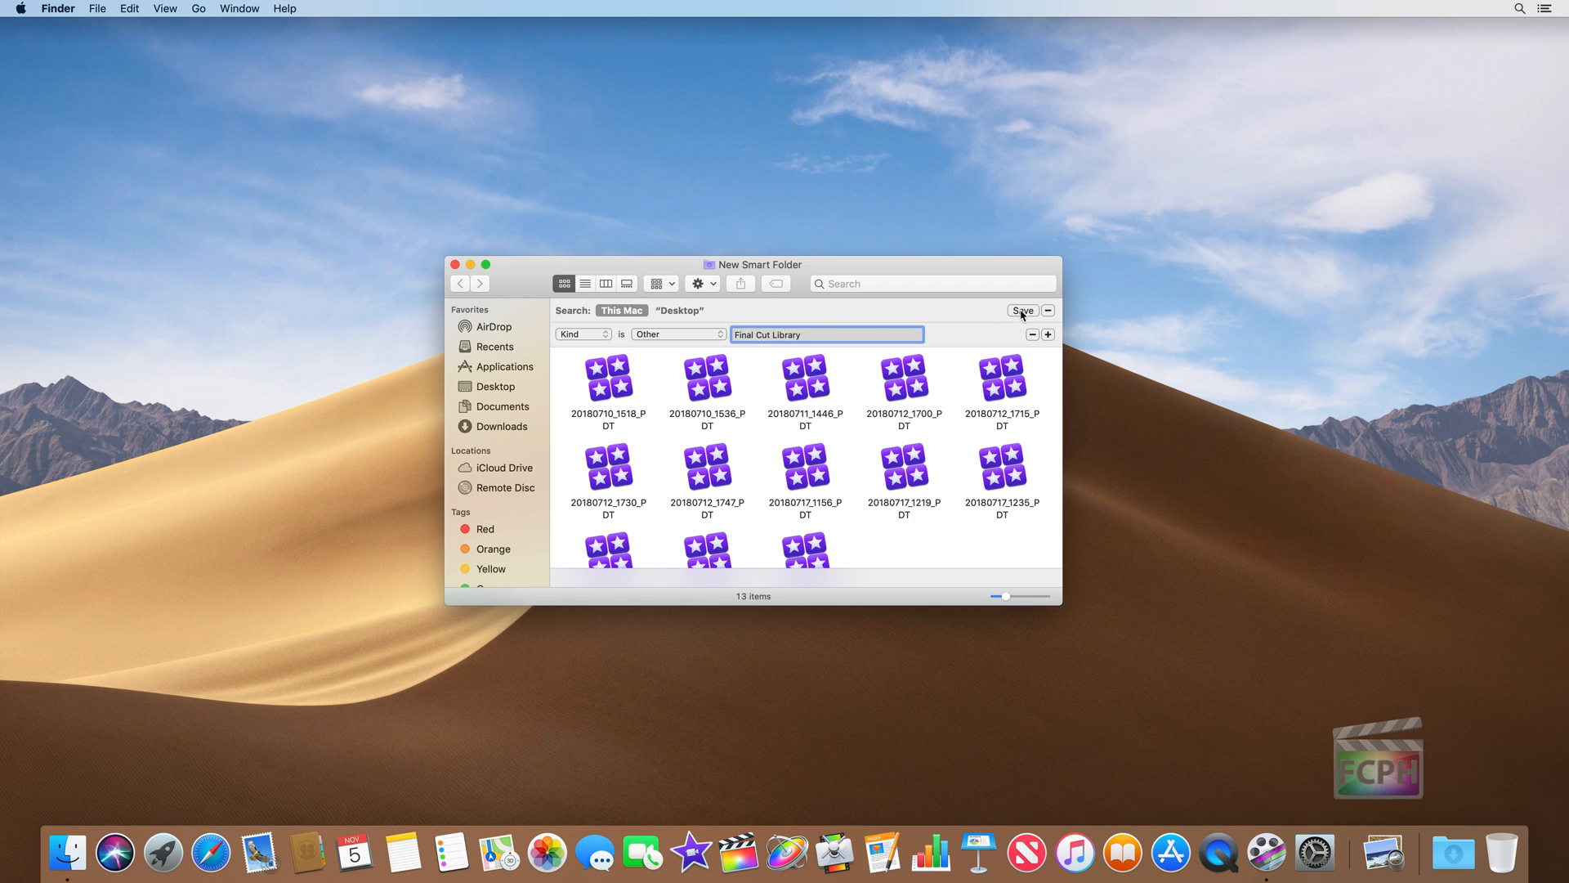
Save the smart folder as 'Final Cut' with Add To Sidebar kept on.
click(1022, 311)
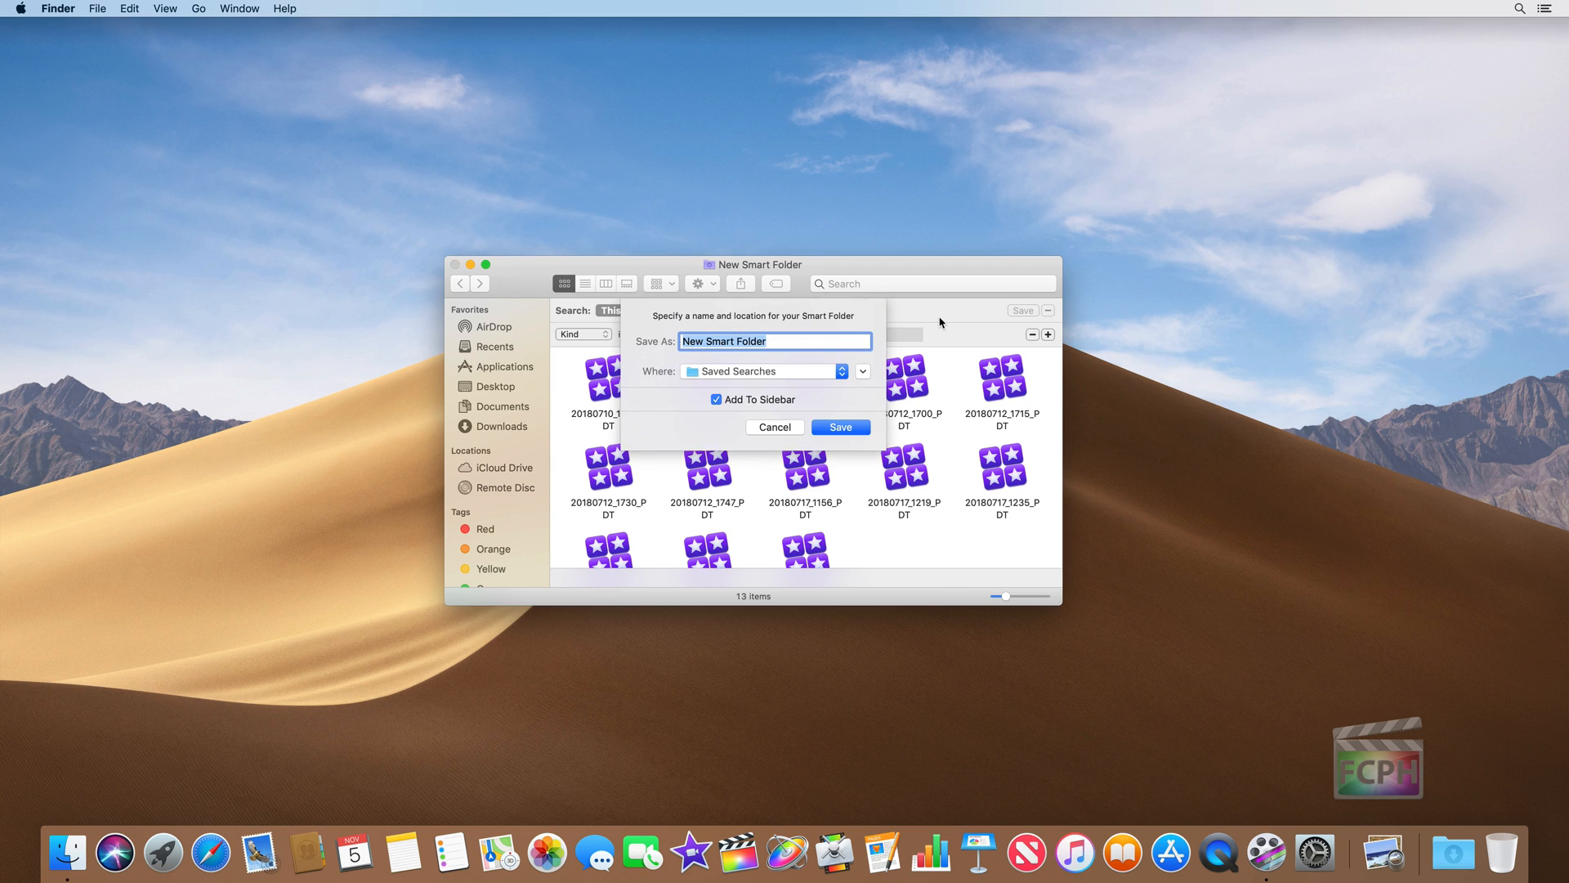
text(Final Cu)
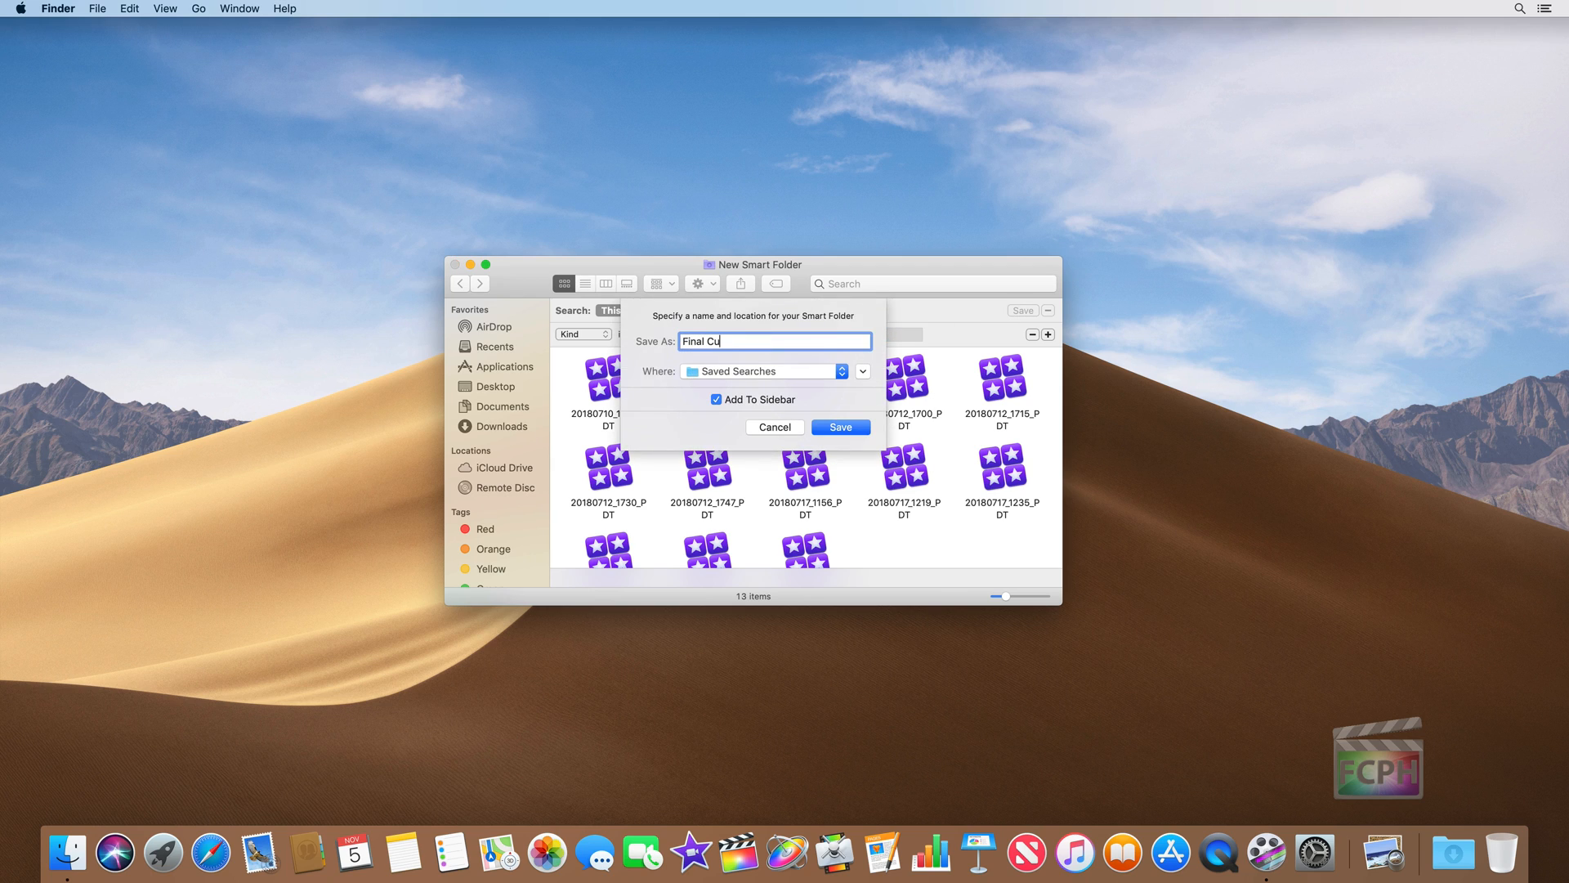
text(t)
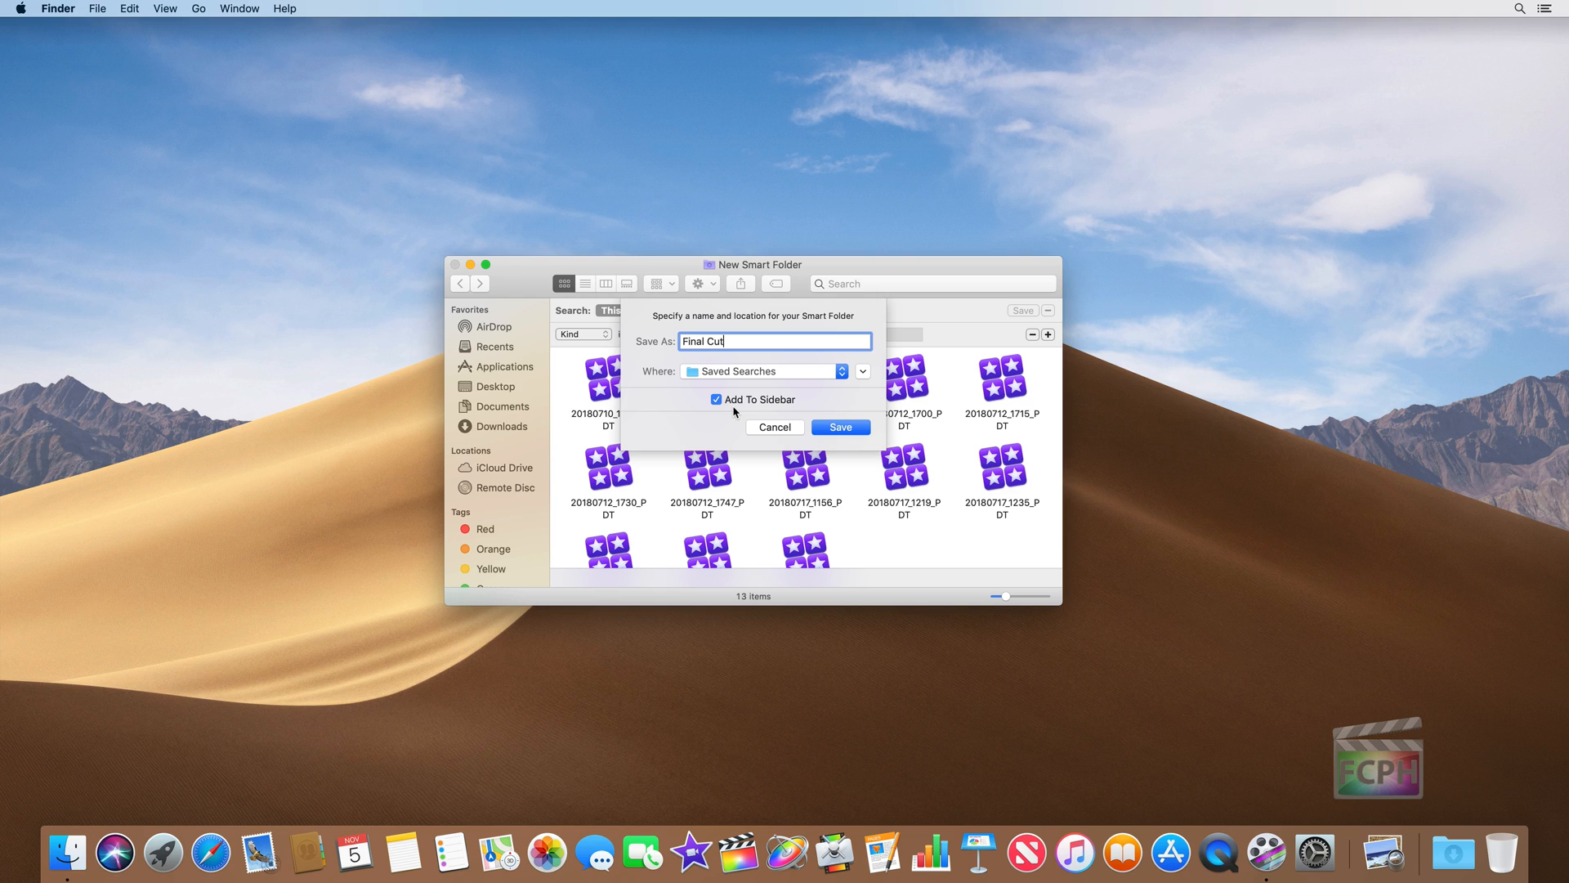
click(840, 426)
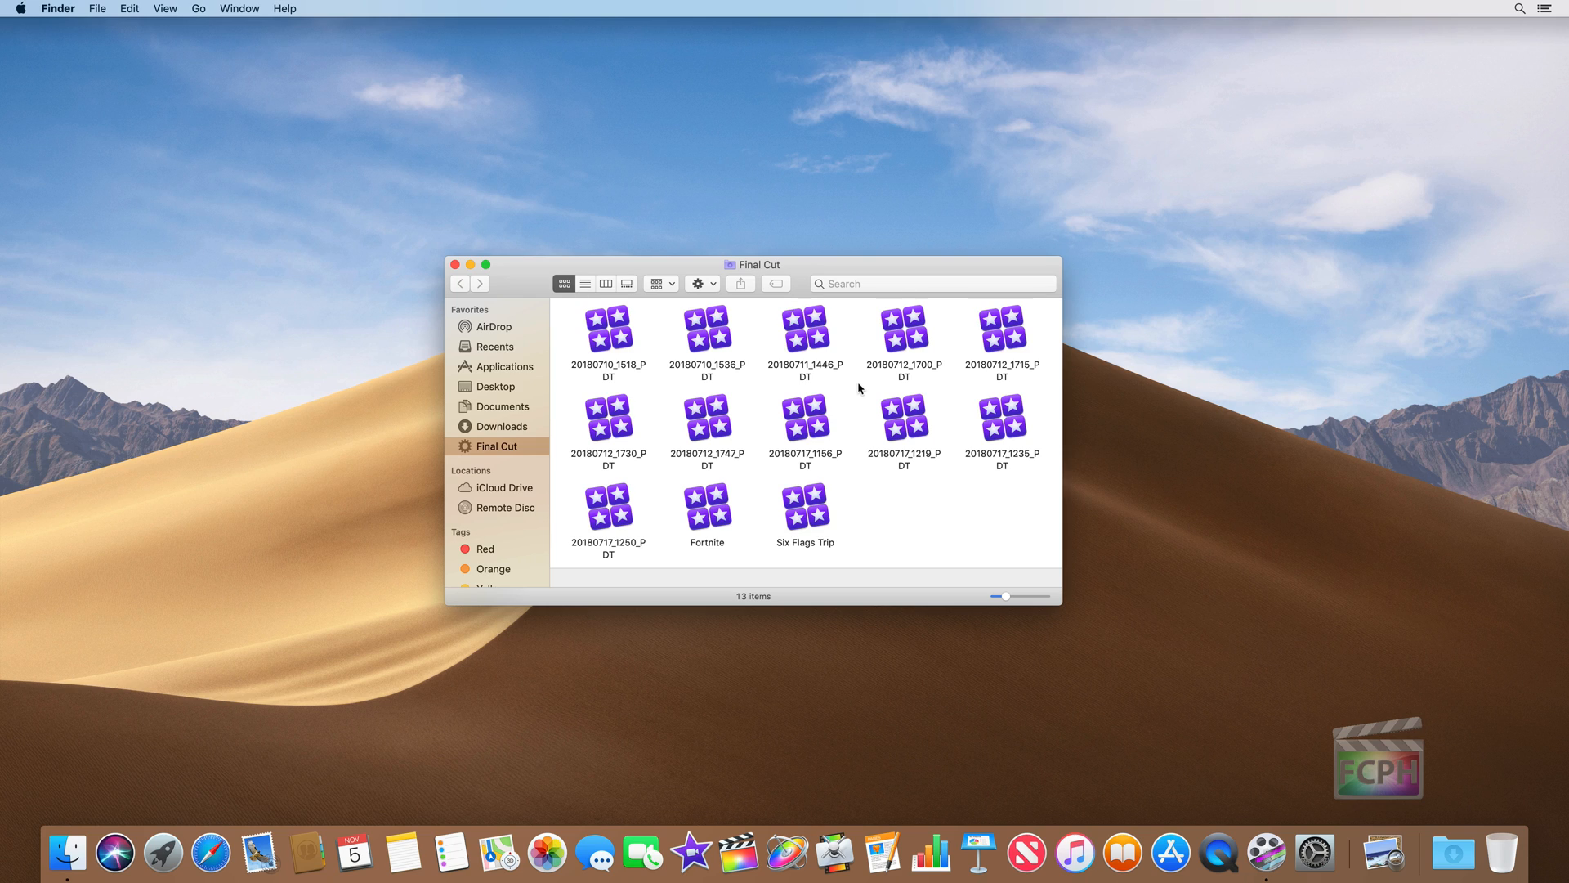
mouse_move(496, 348)
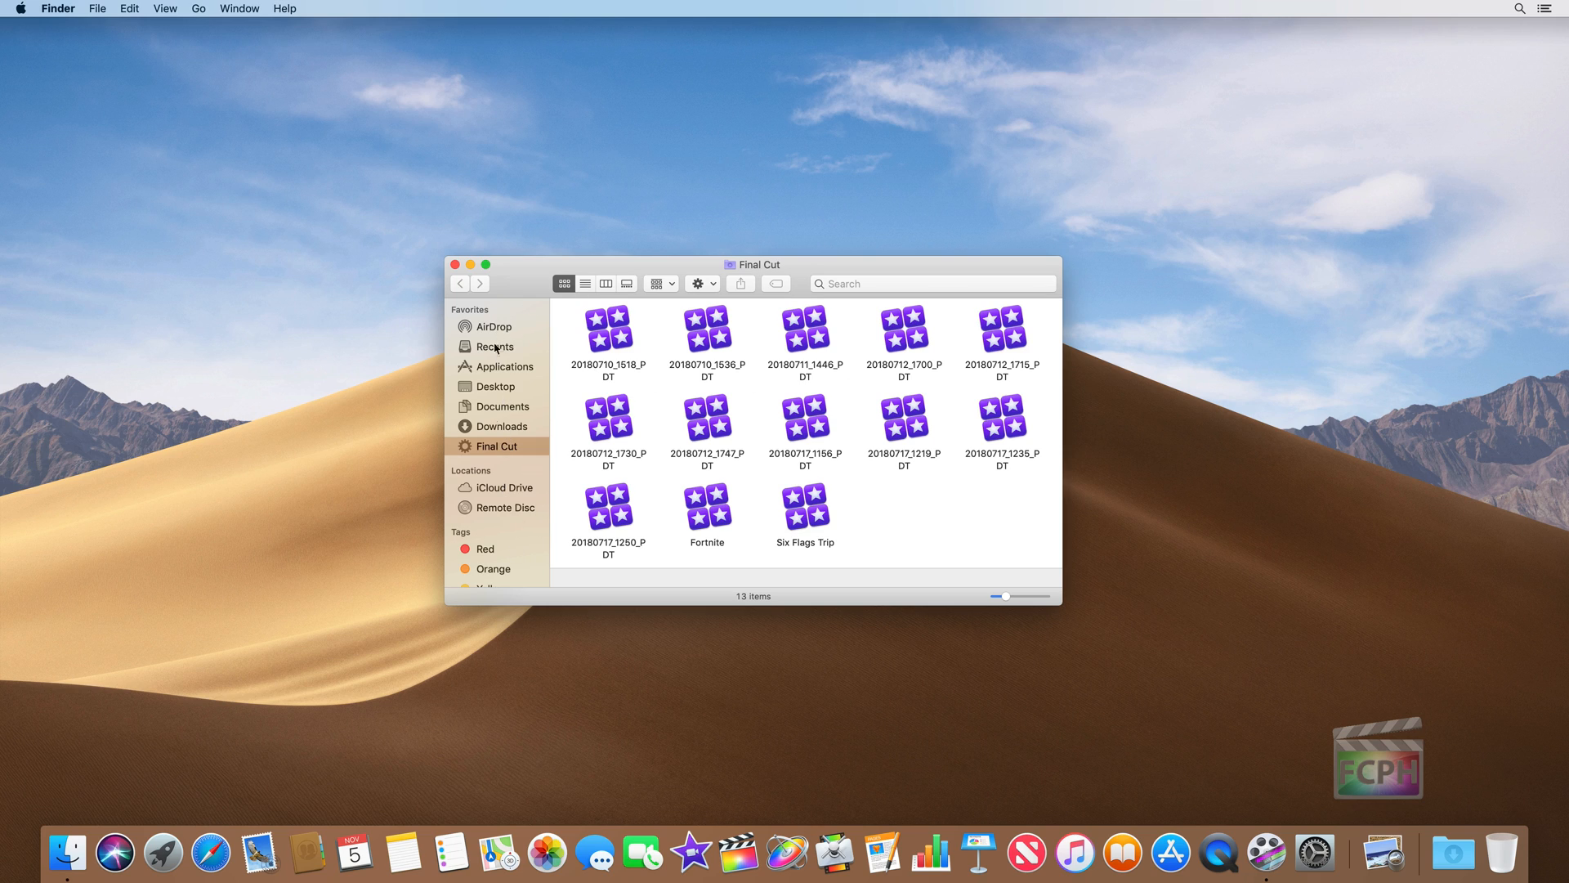
mouse_move(519, 448)
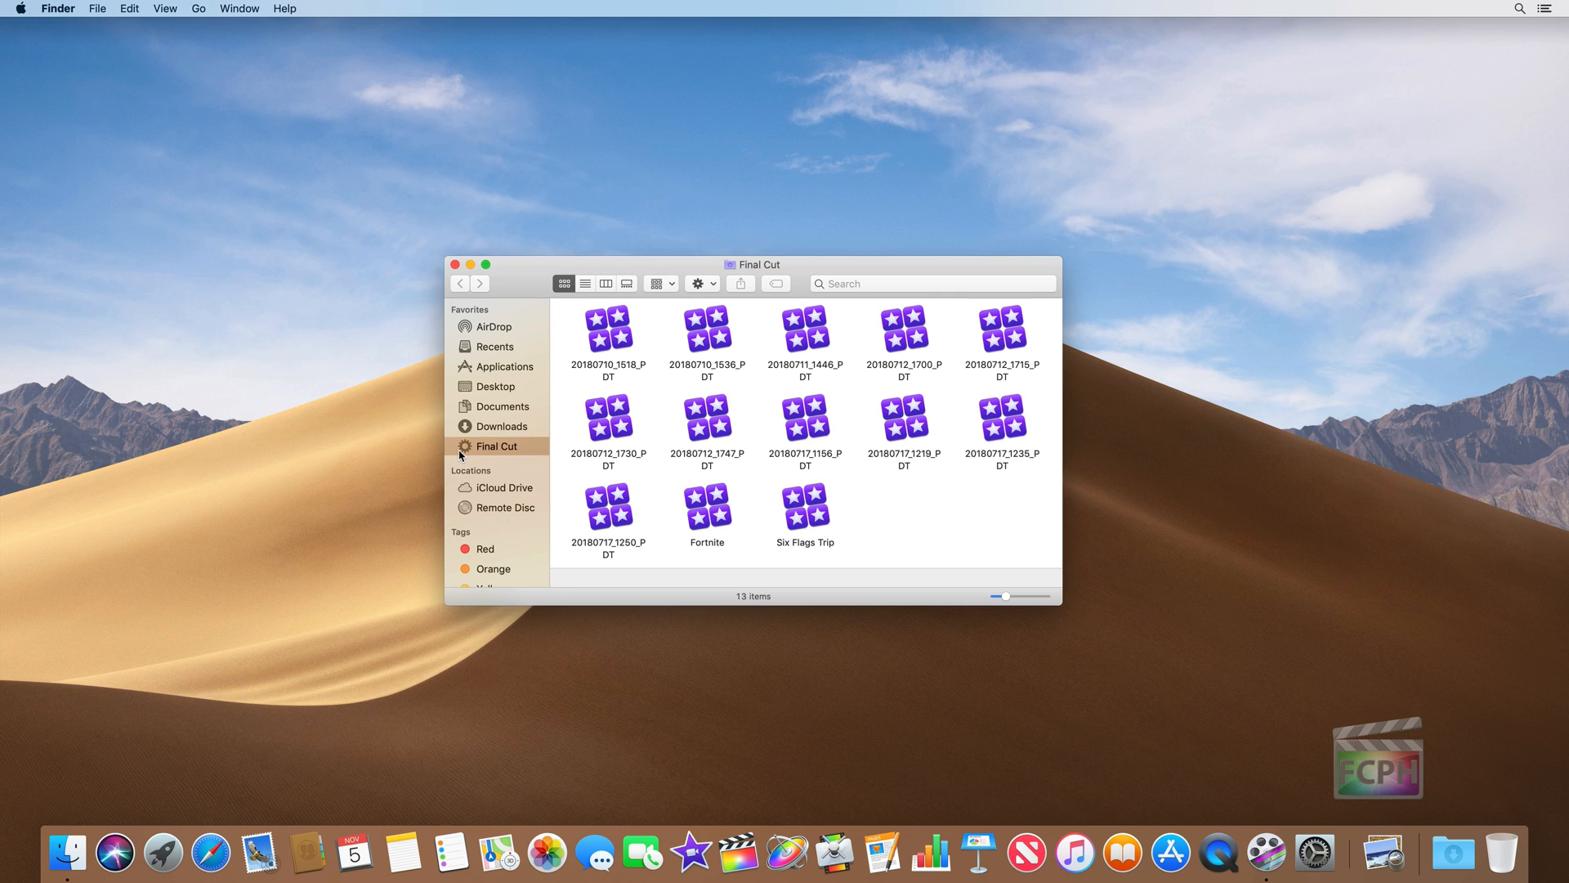
mouse_move(467, 456)
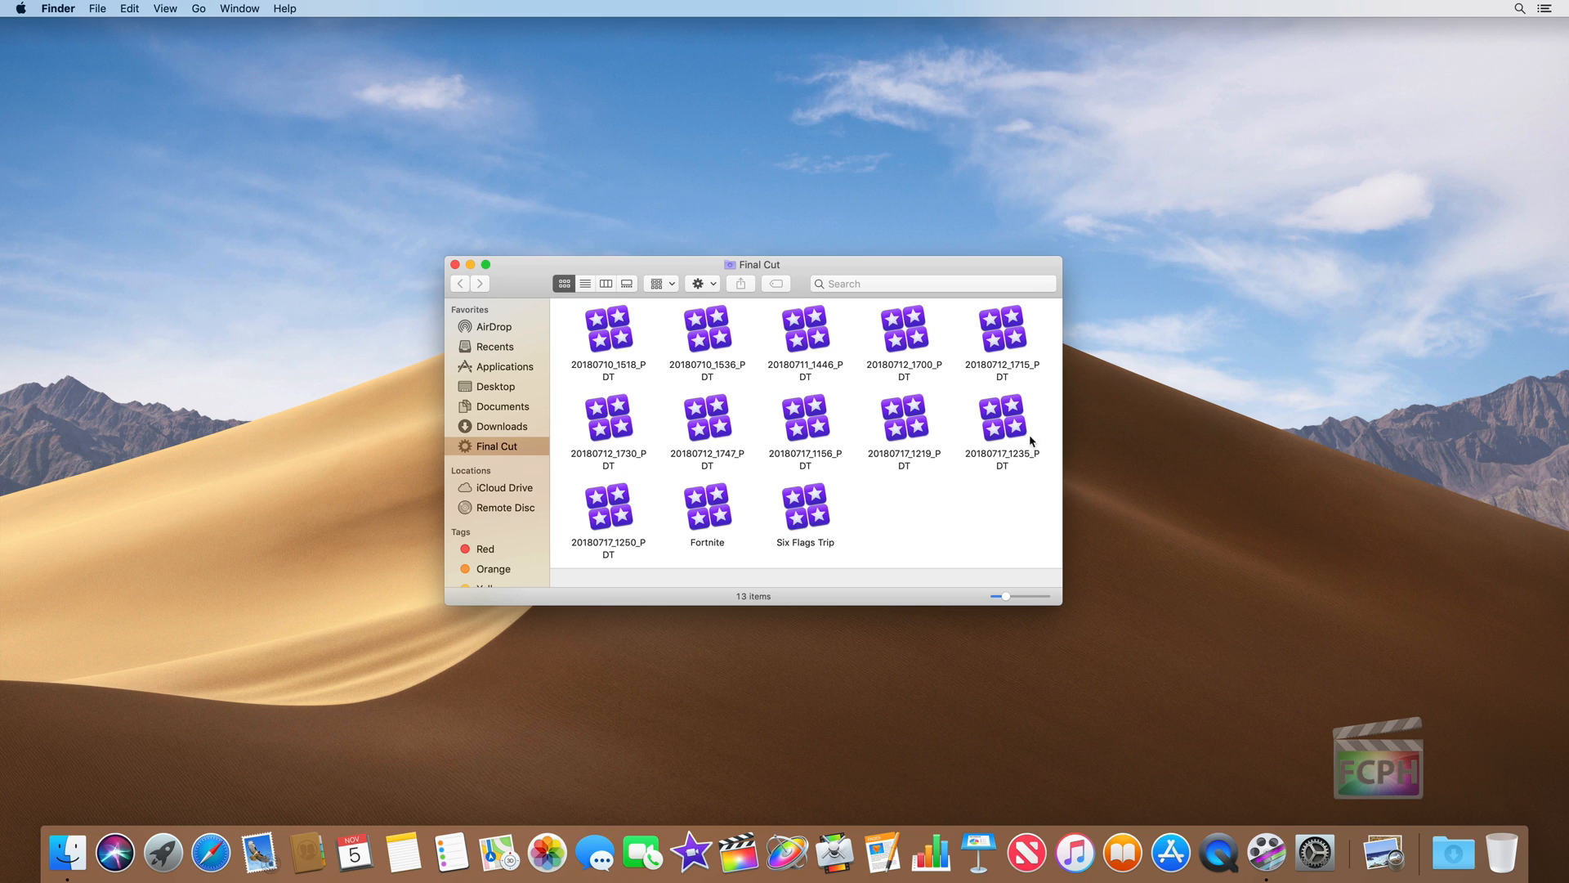
mouse_move(673, 356)
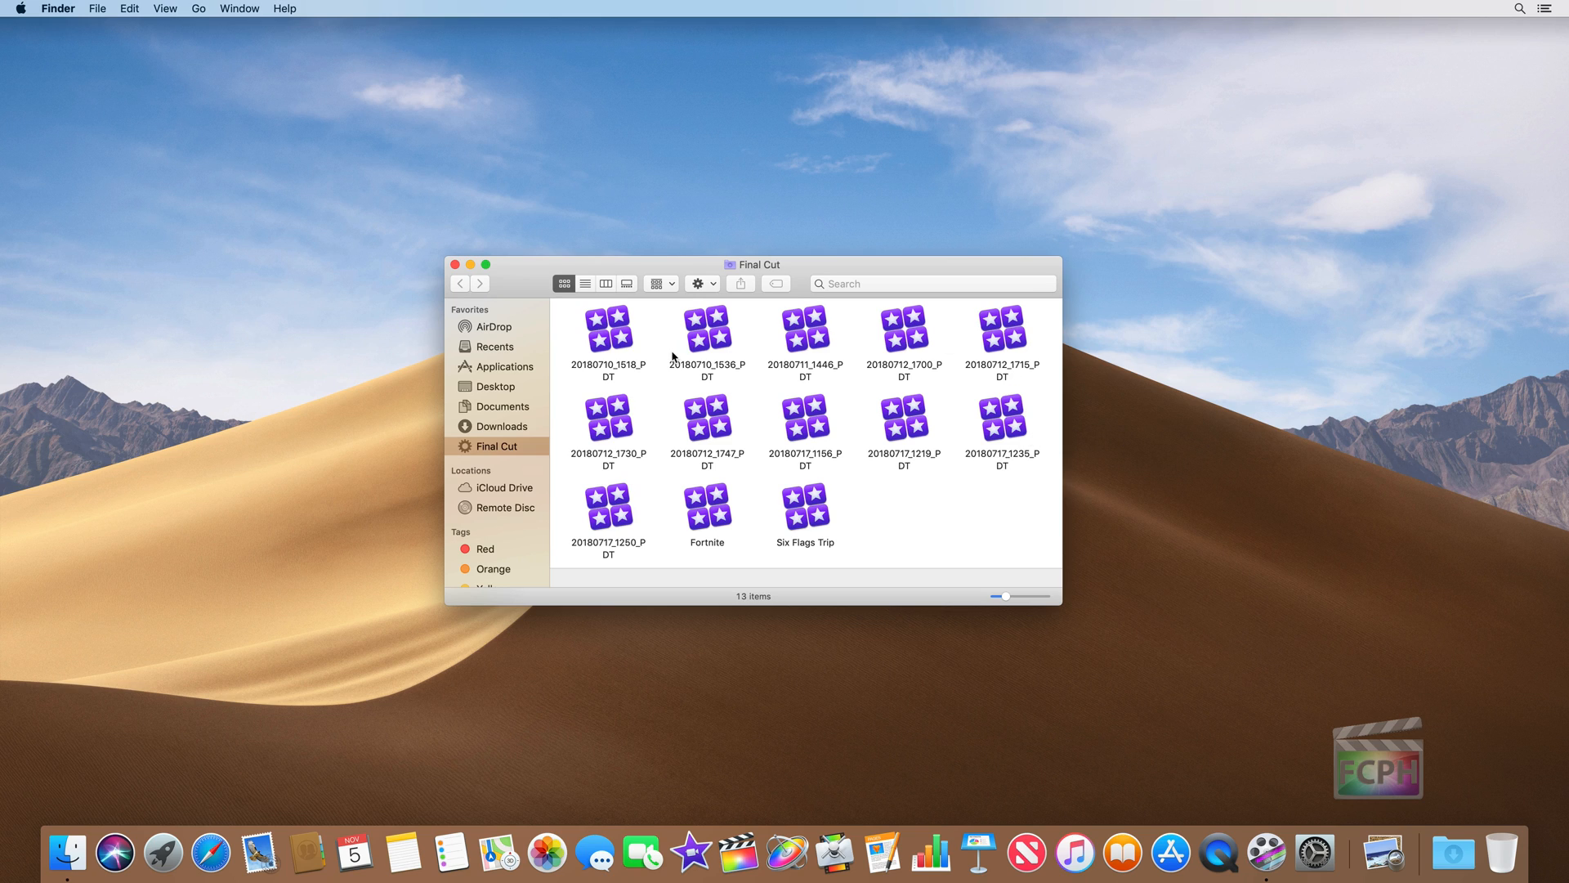
mouse_move(723, 564)
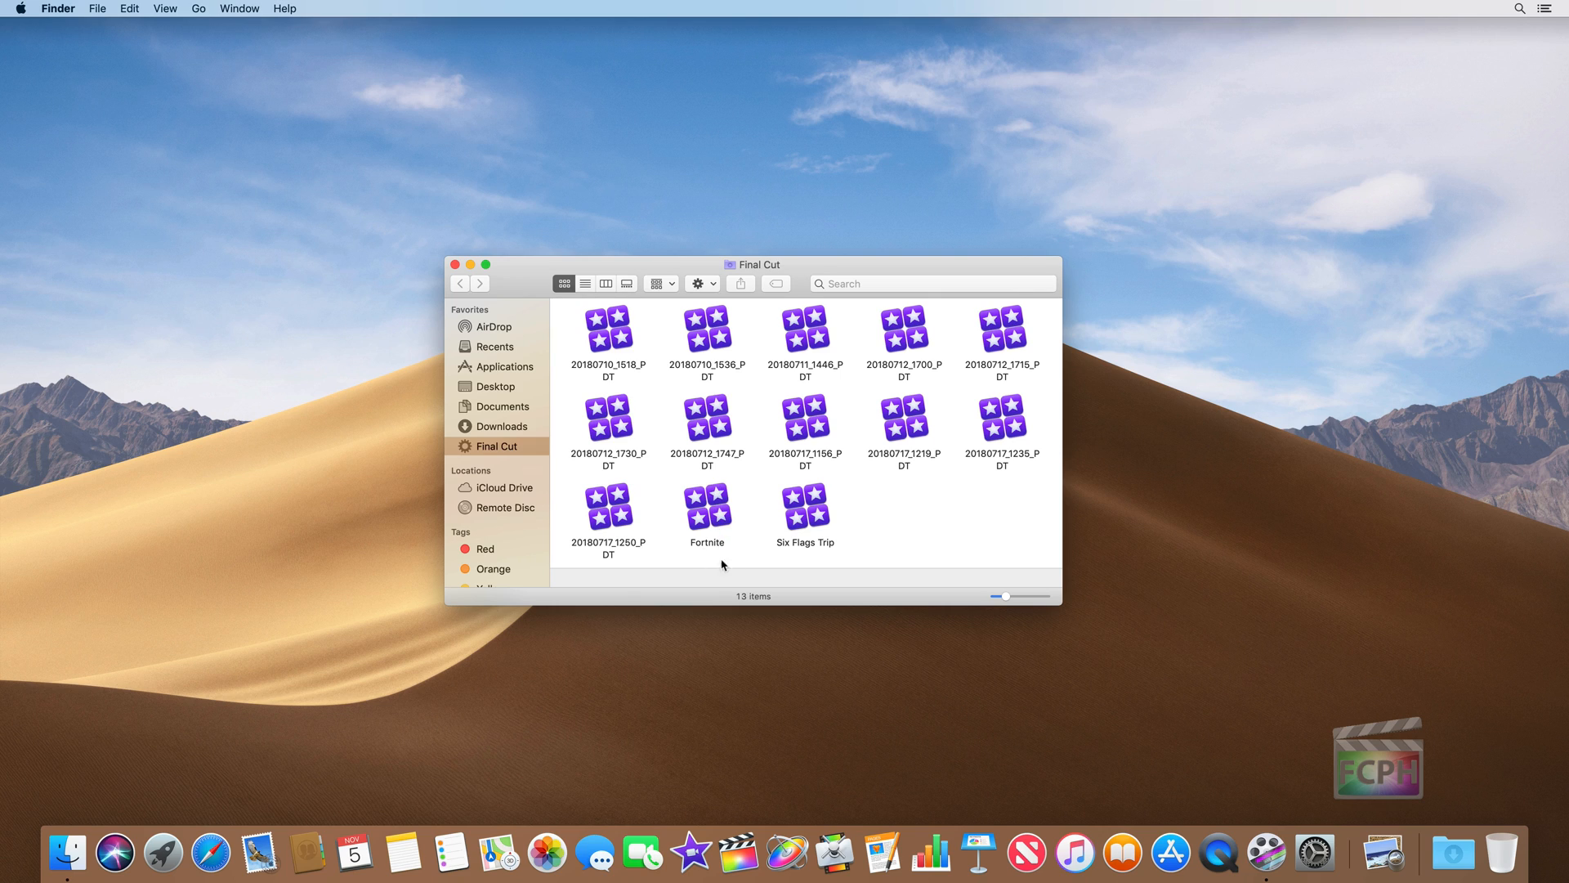
mouse_move(808, 553)
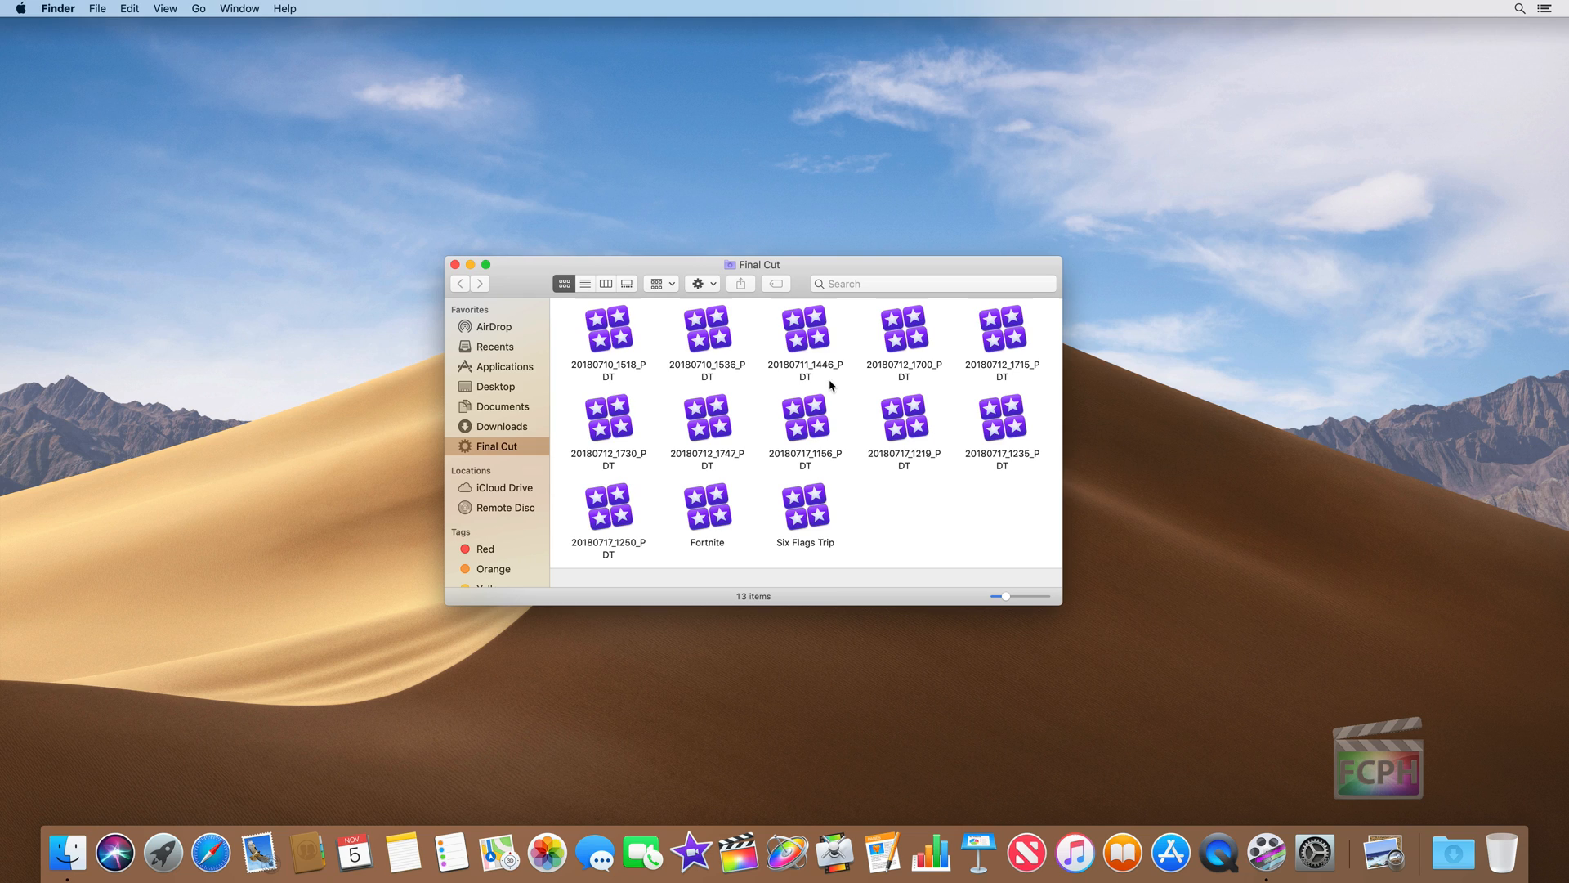
mouse_move(816, 417)
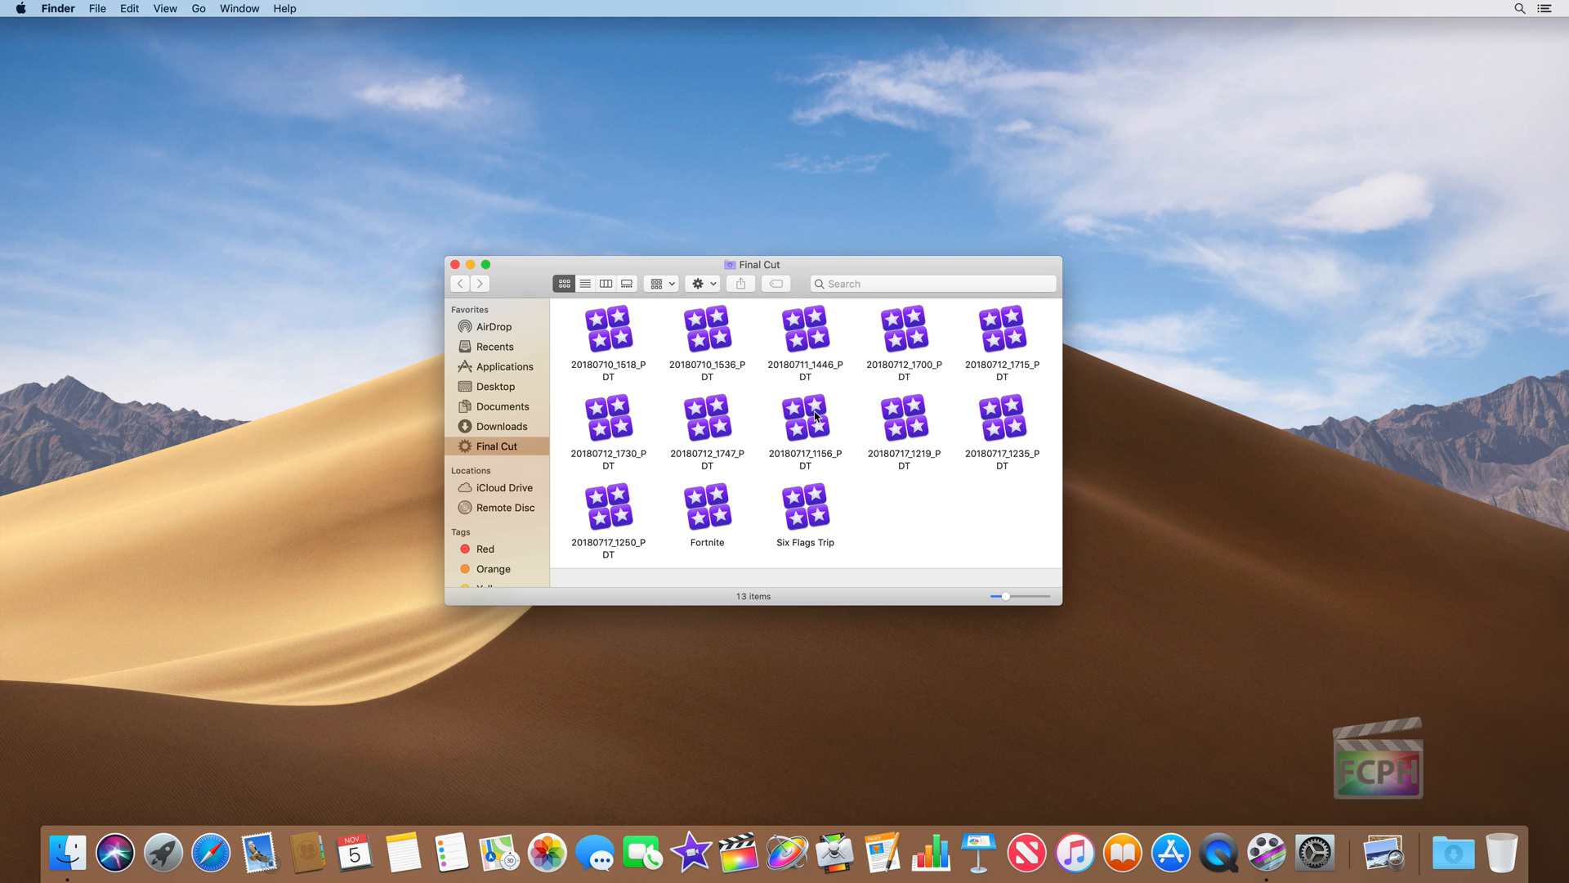
Select the 20180717_1156 backup to reveal its path under Final Cut Backups › Six Flags Trip.
click(804, 419)
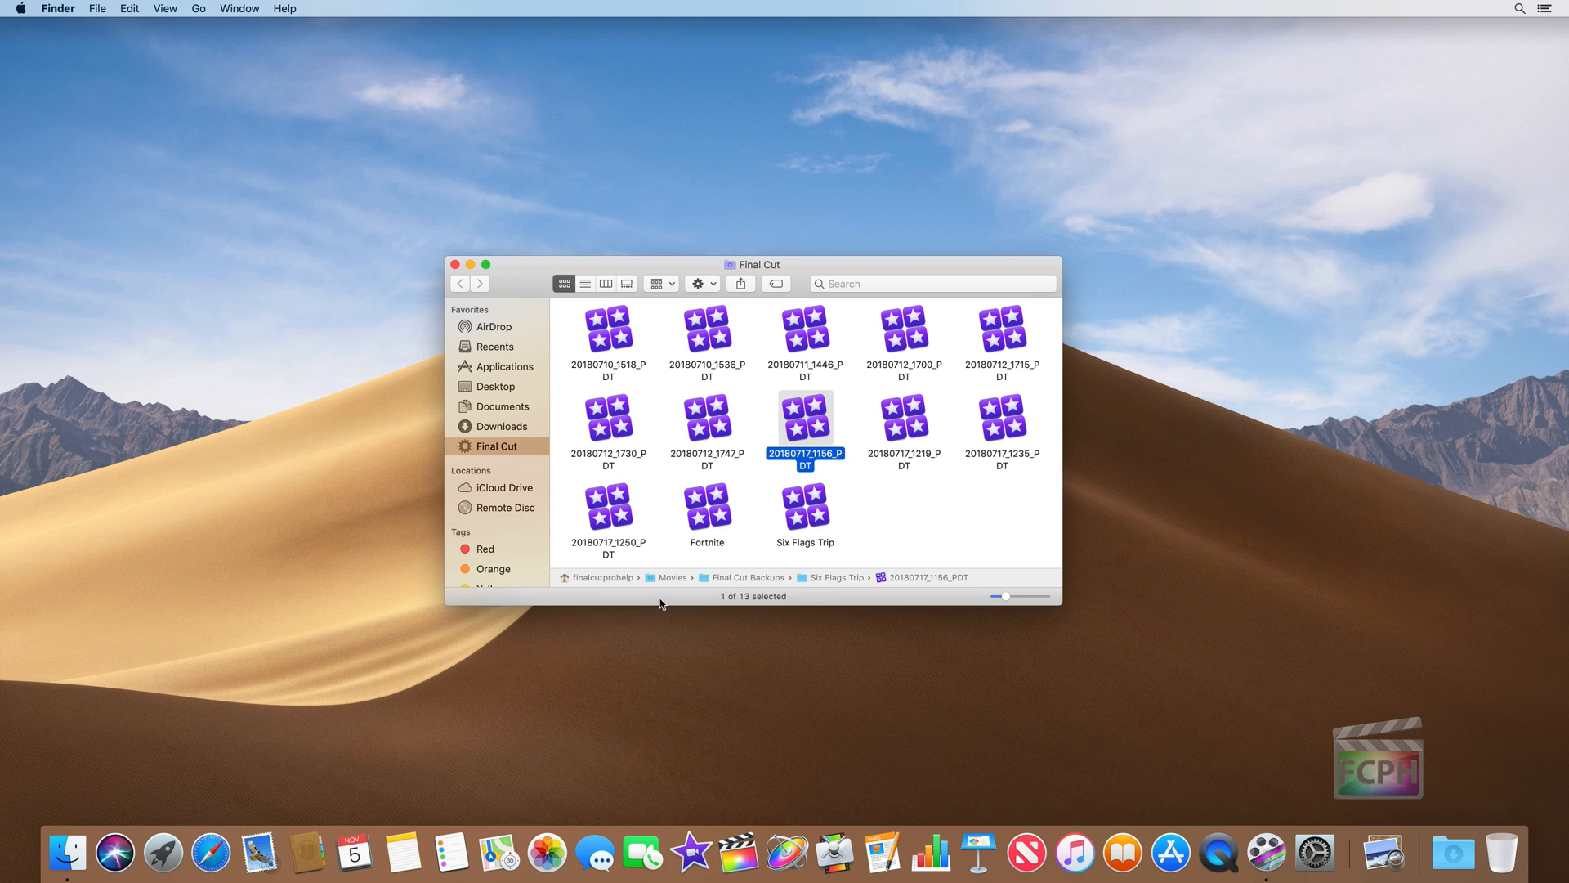
mouse_move(561, 579)
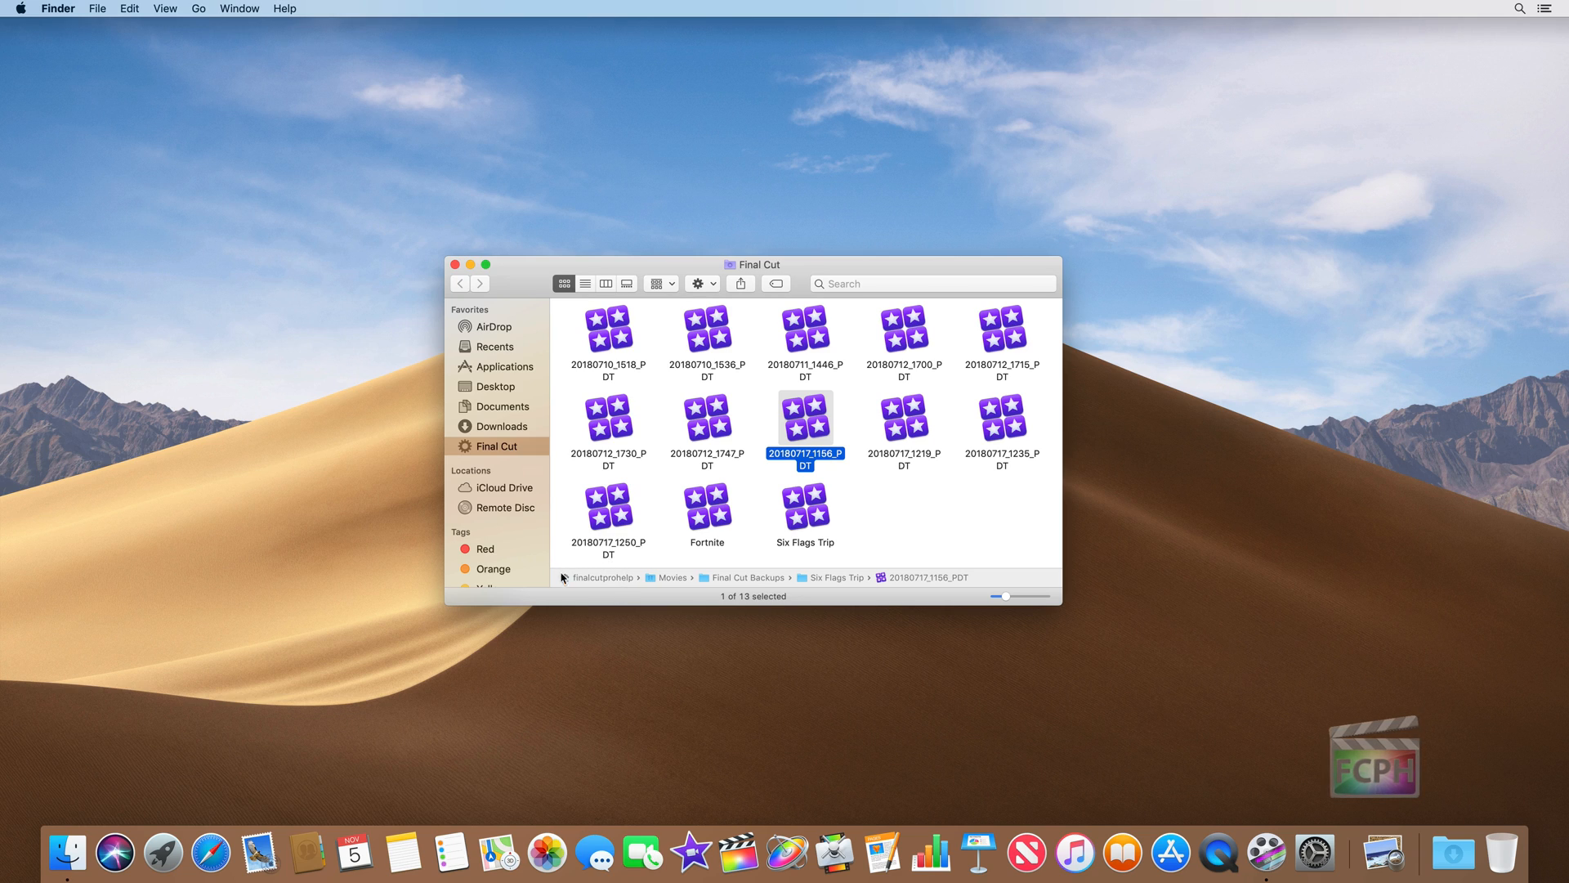
mouse_move(657, 595)
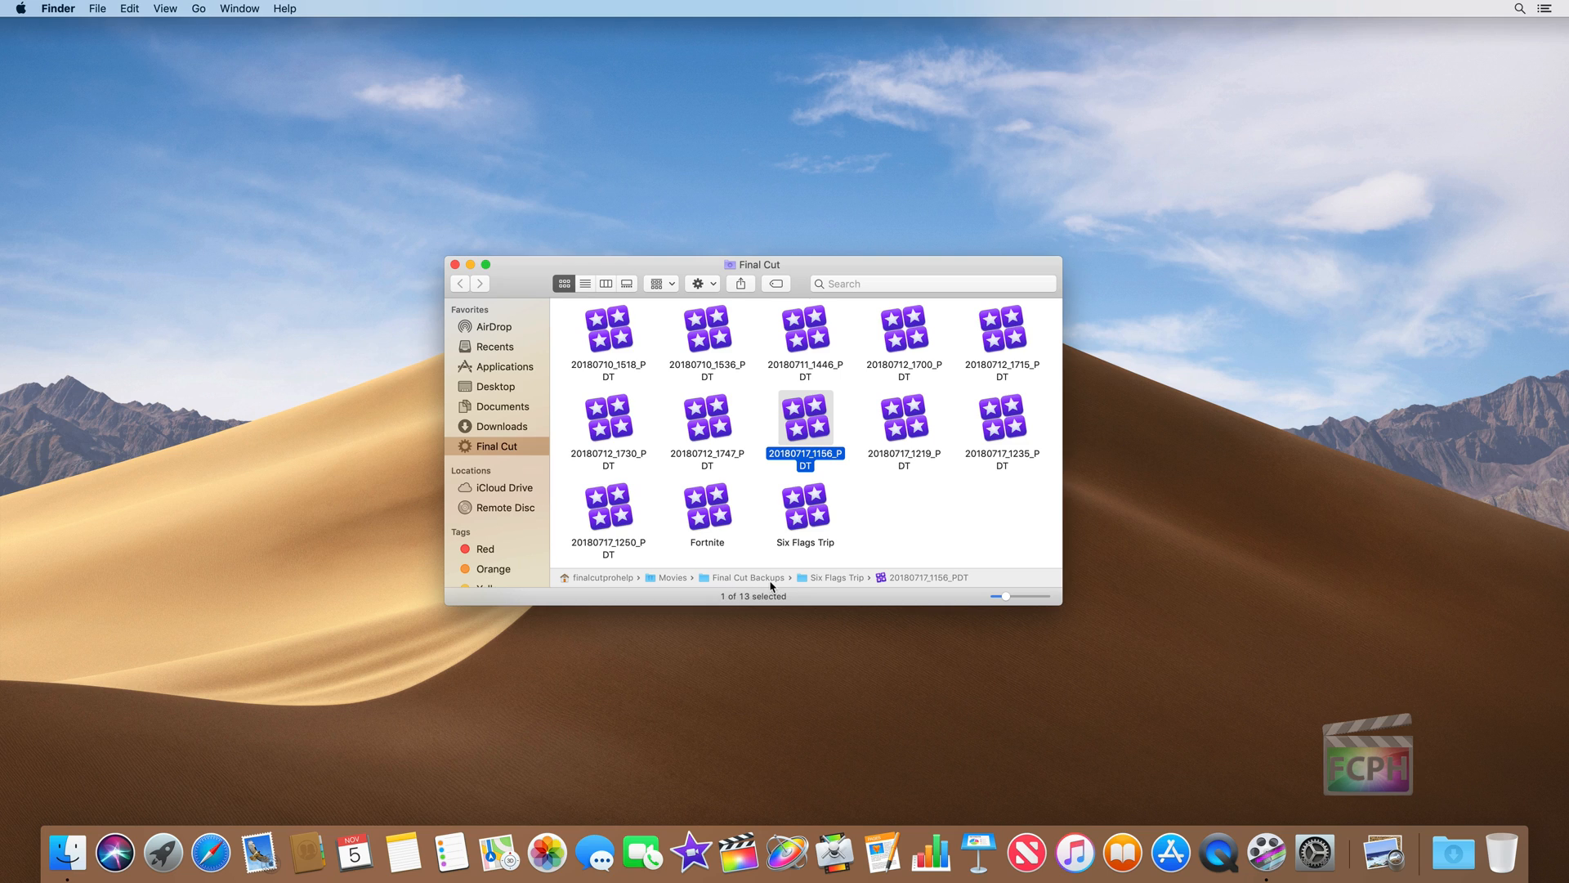
mouse_move(807, 443)
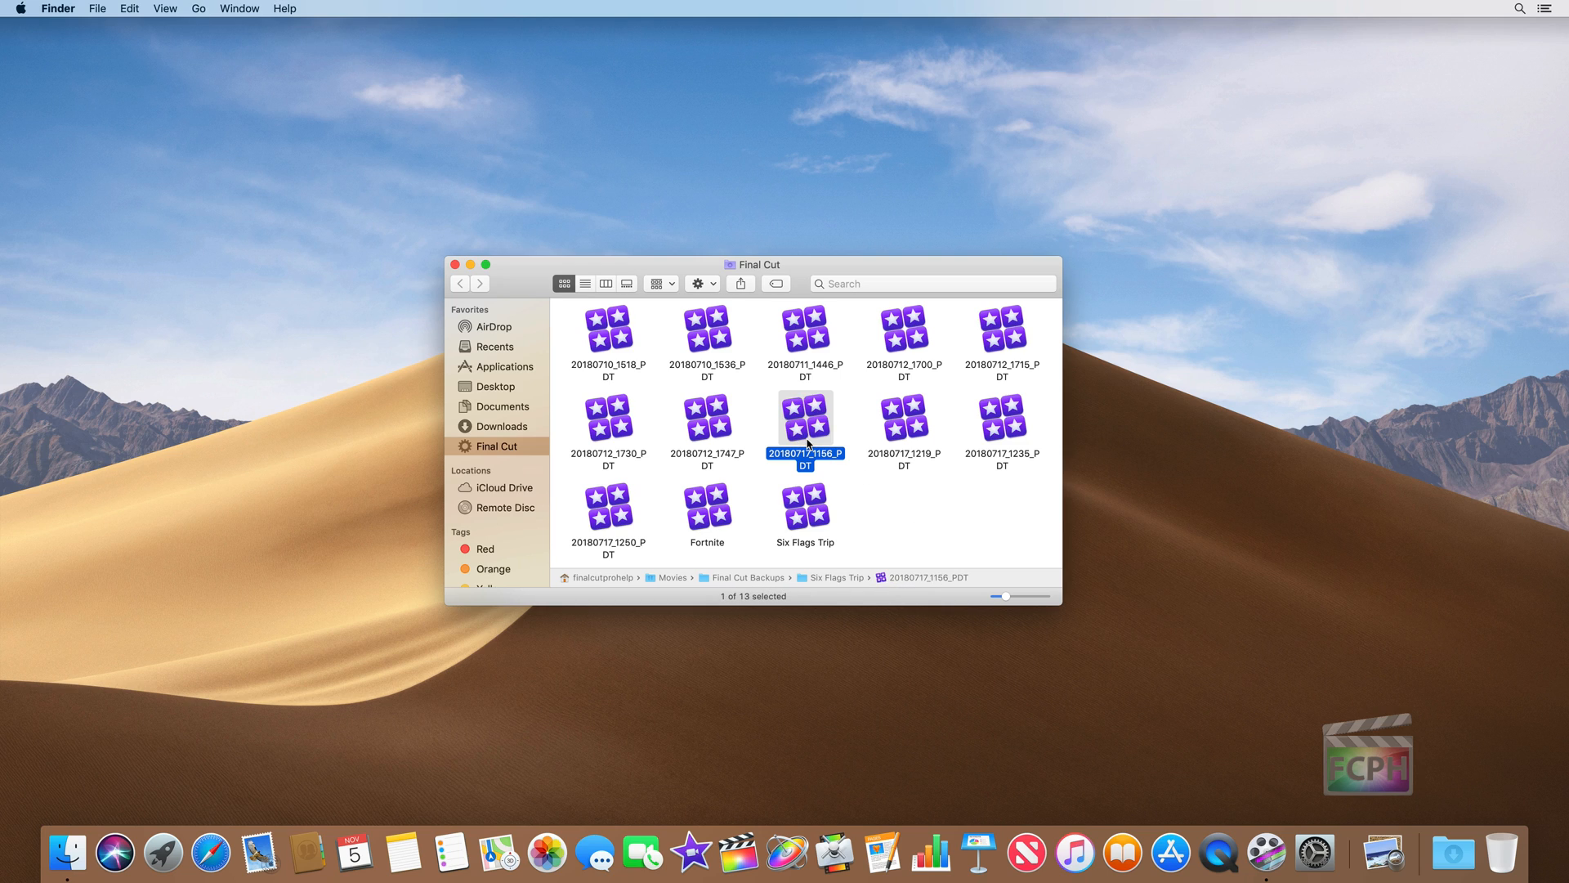
mouse_move(820, 591)
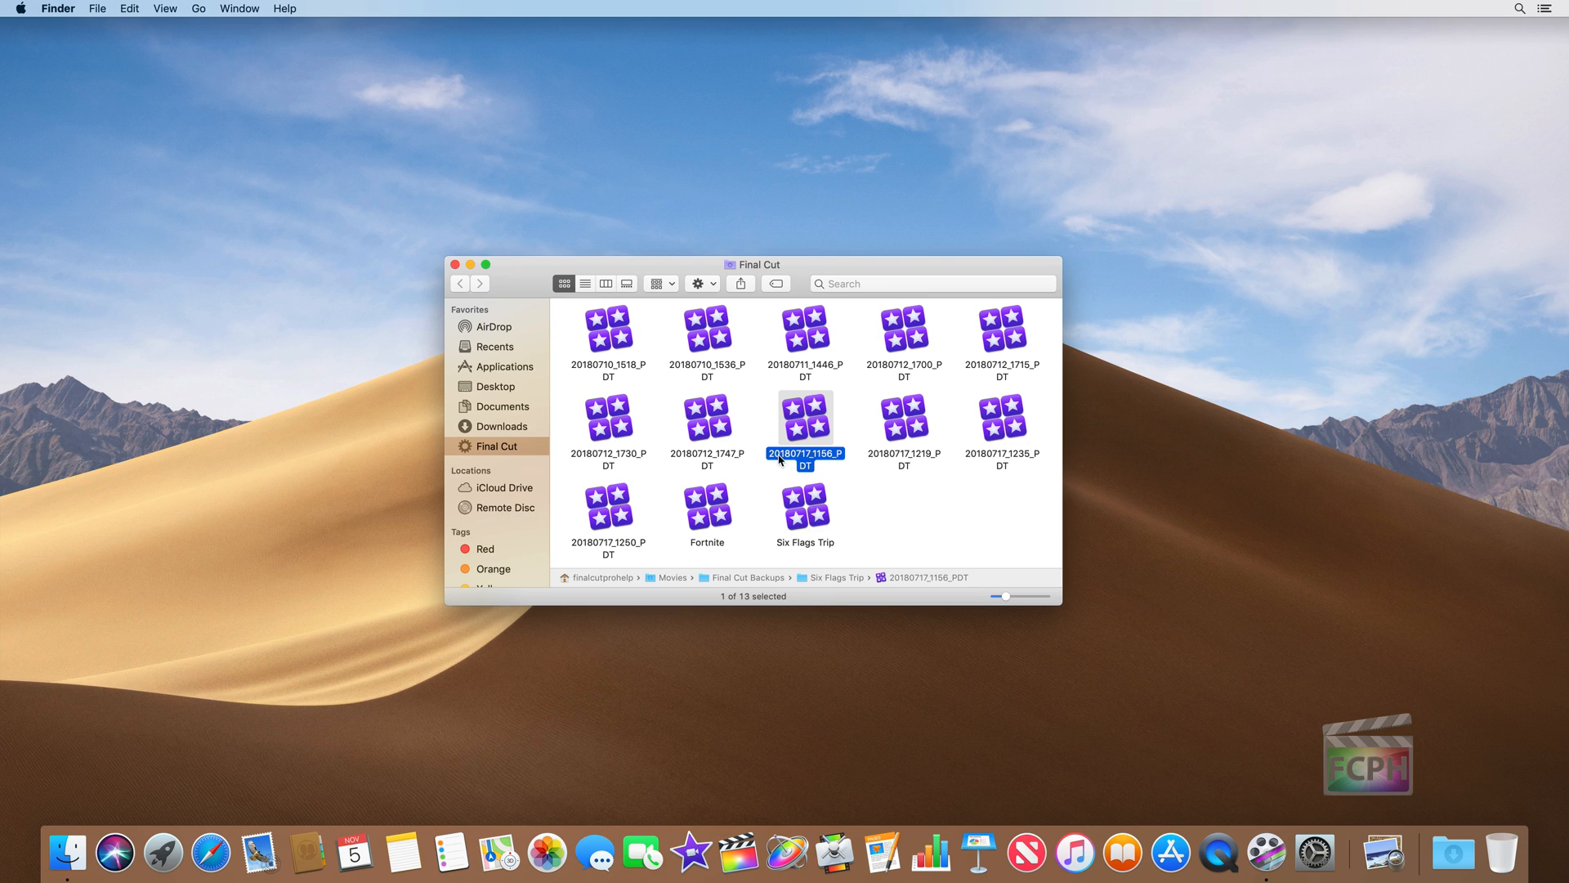
mouse_move(786, 468)
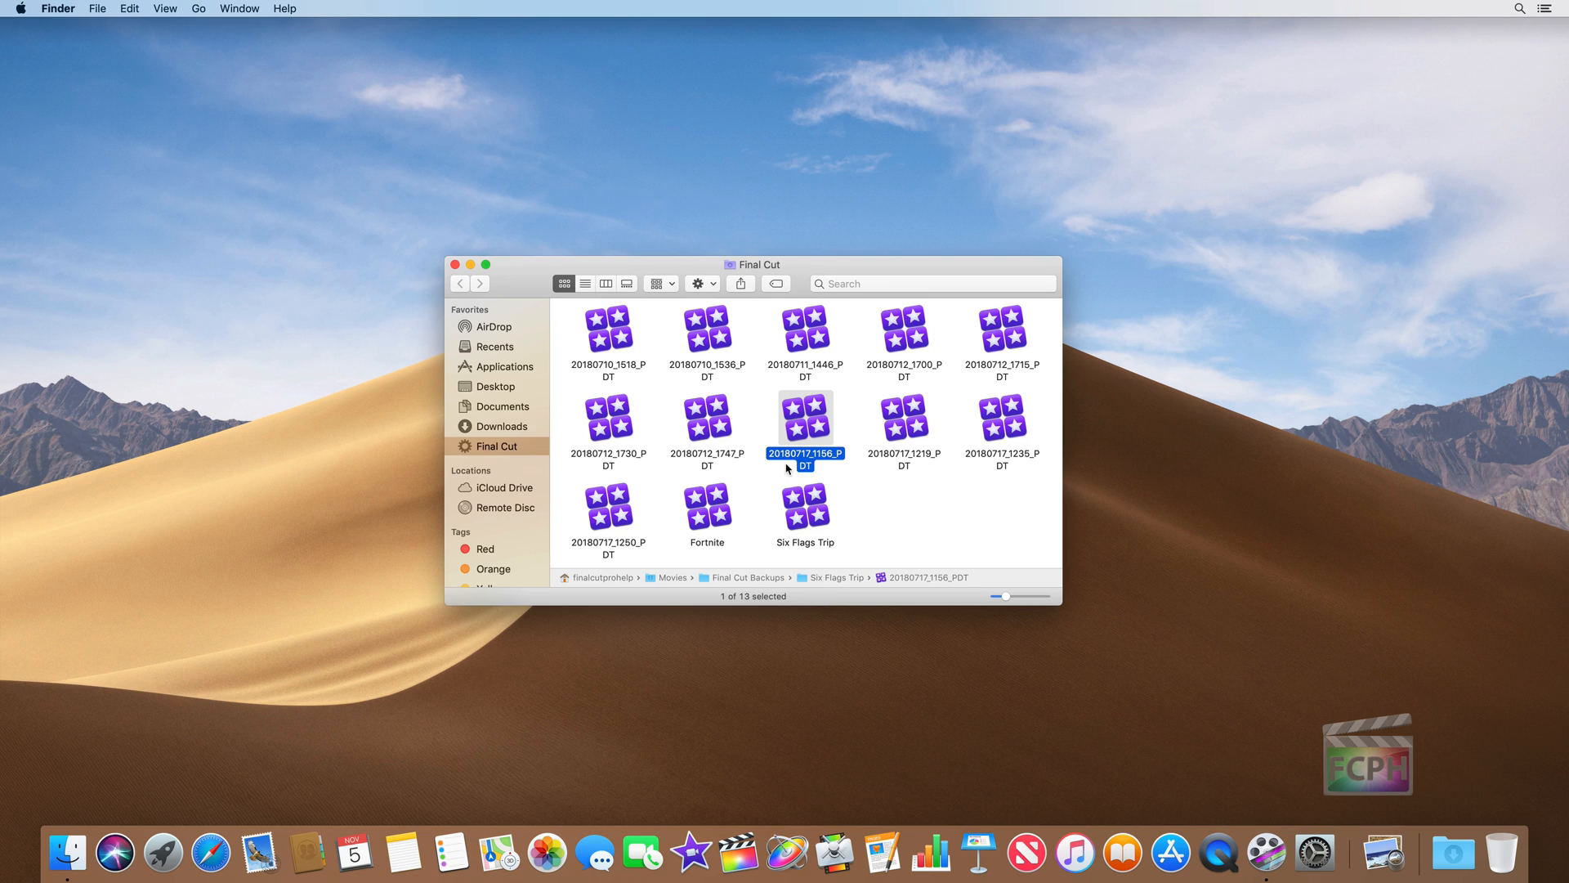
mouse_move(796, 465)
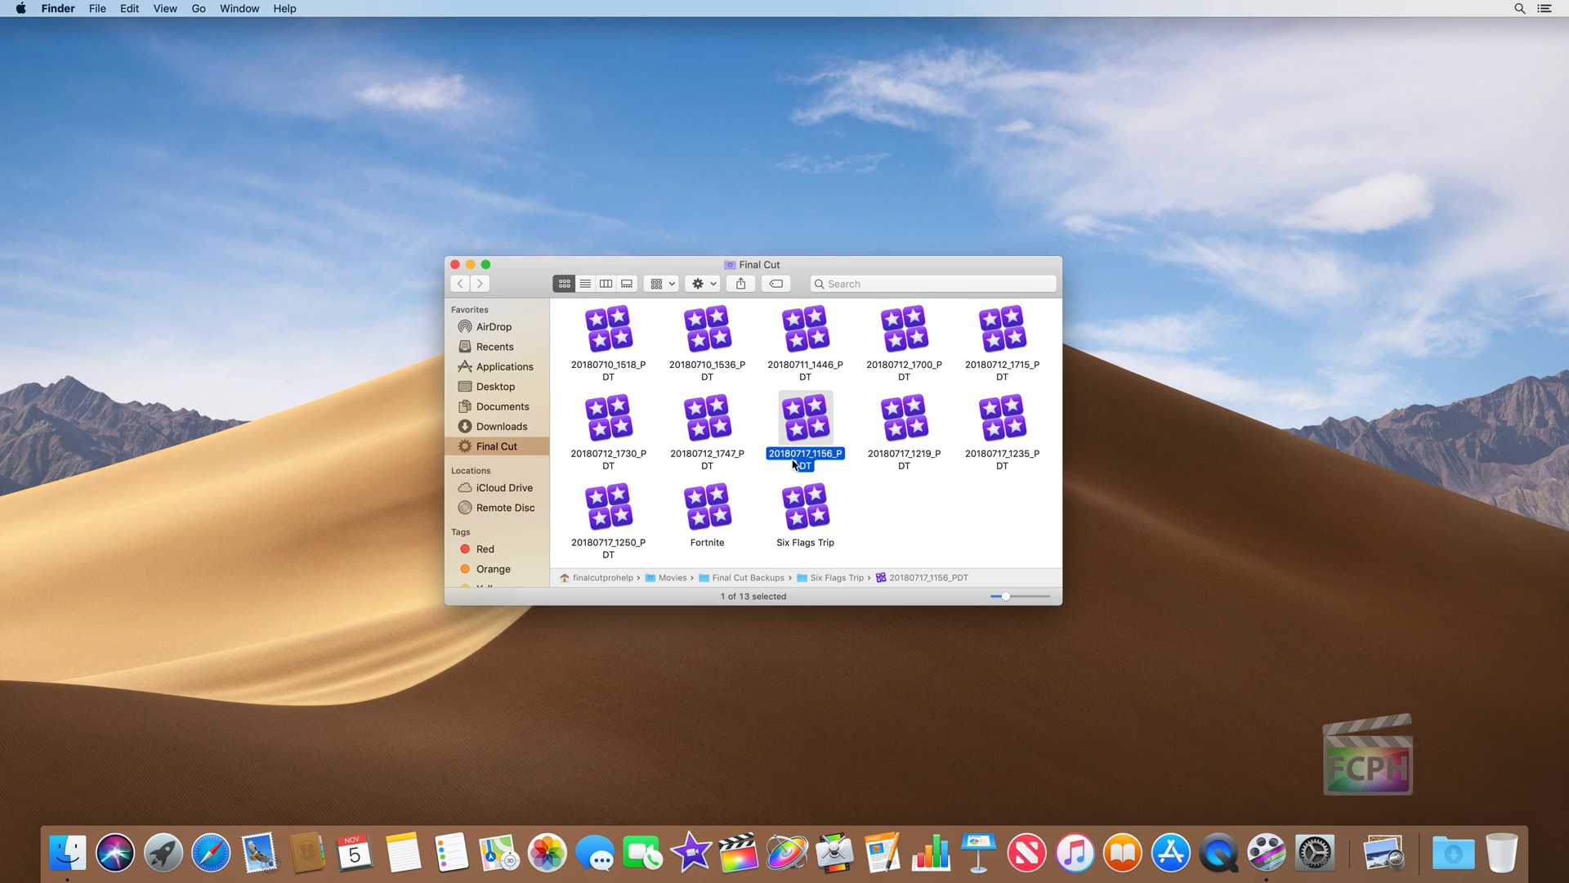
mouse_move(822, 466)
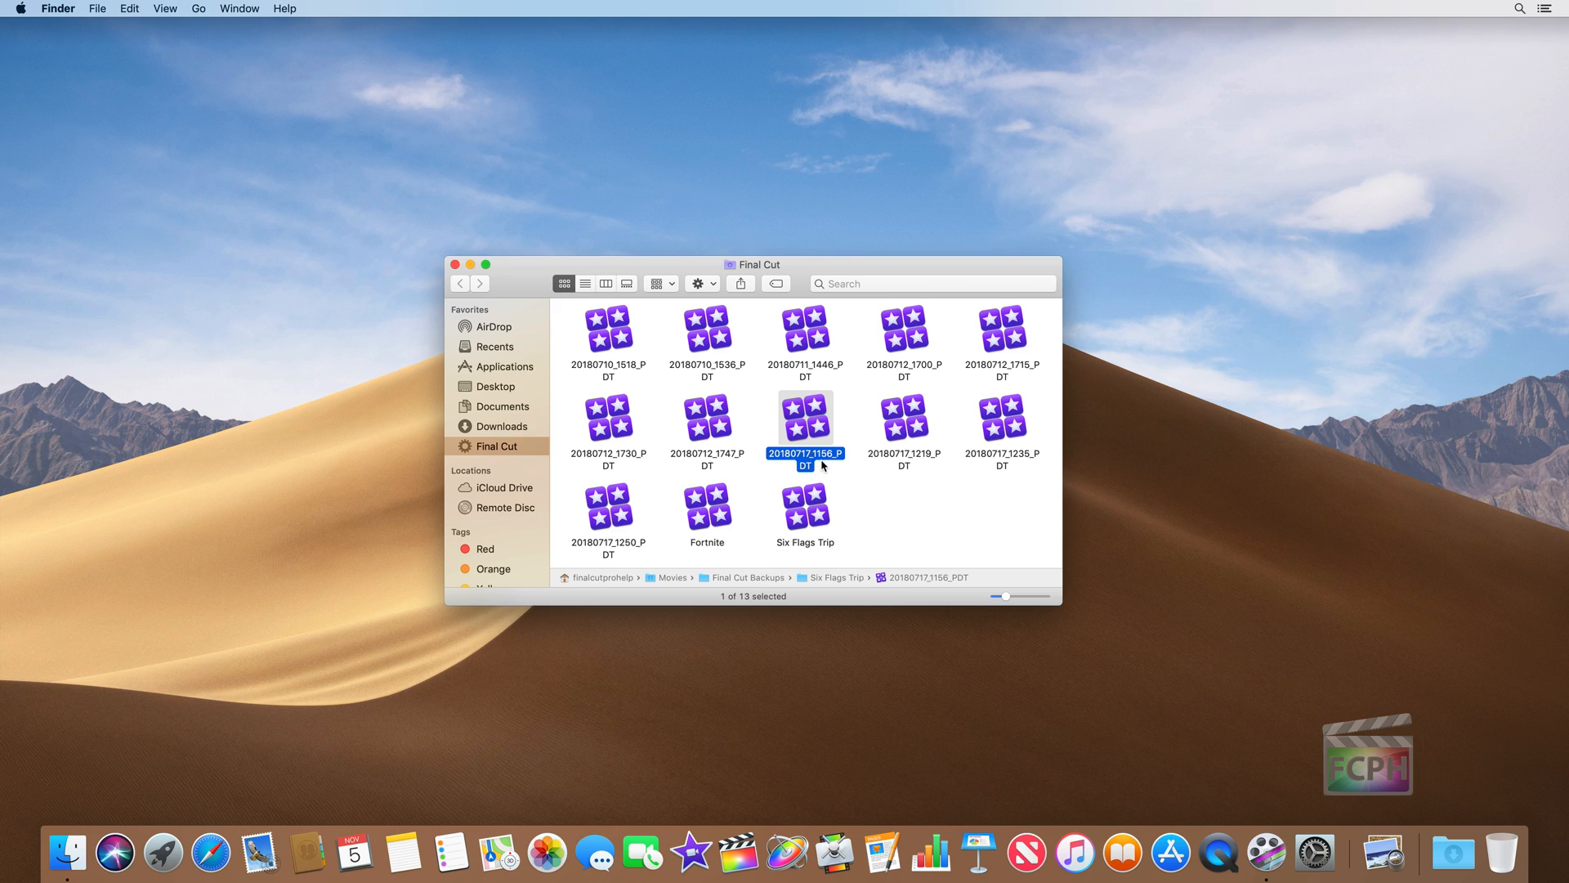
mouse_move(842, 464)
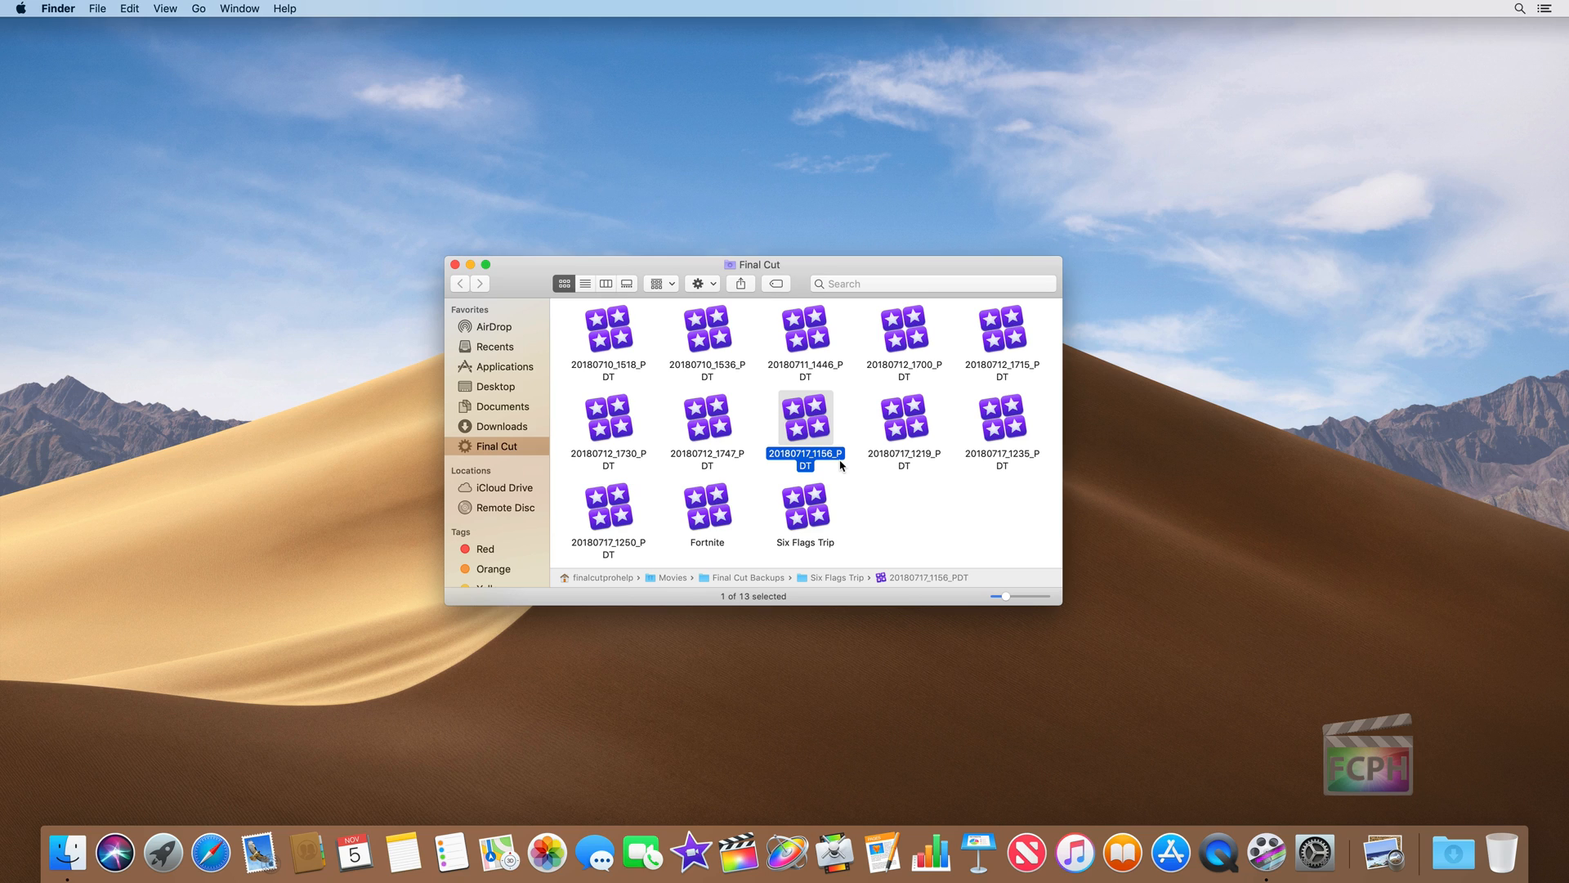
mouse_move(682, 330)
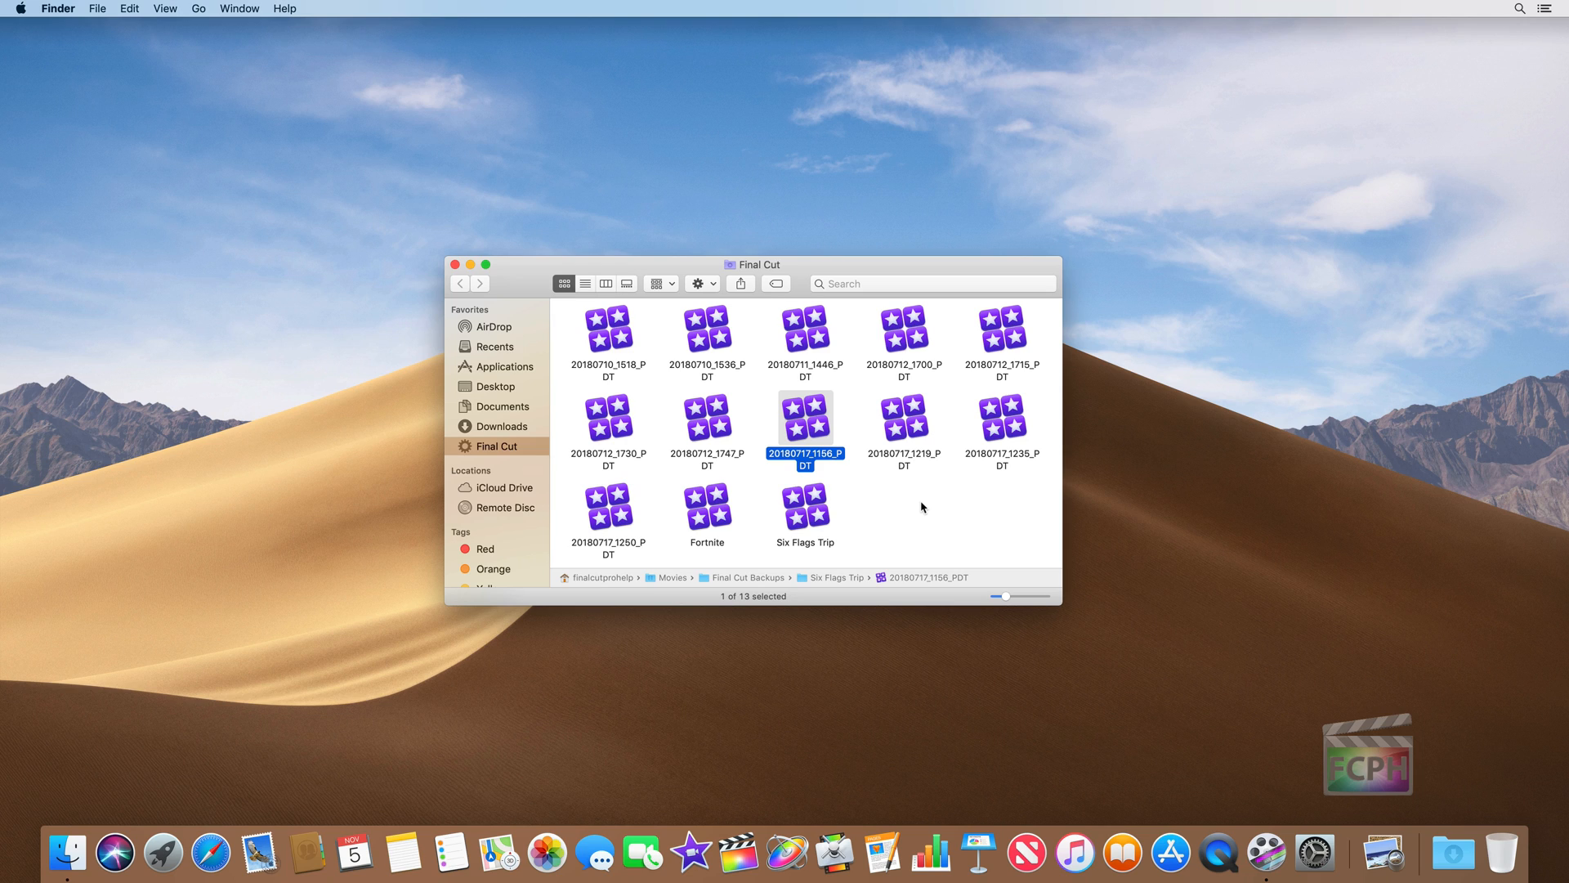
mouse_move(687, 487)
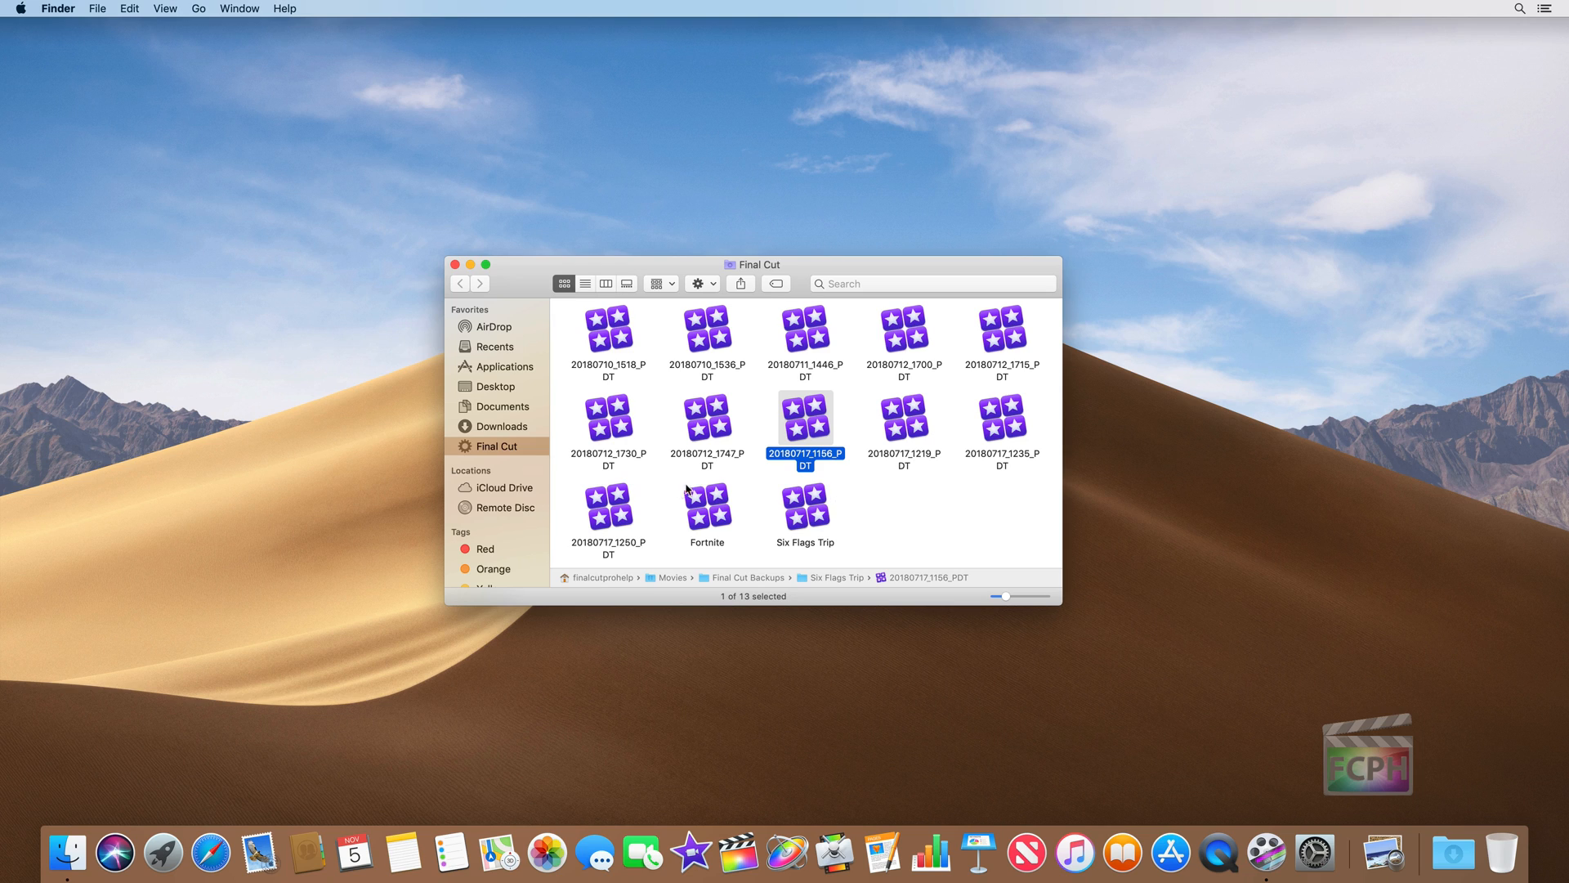
mouse_move(804, 512)
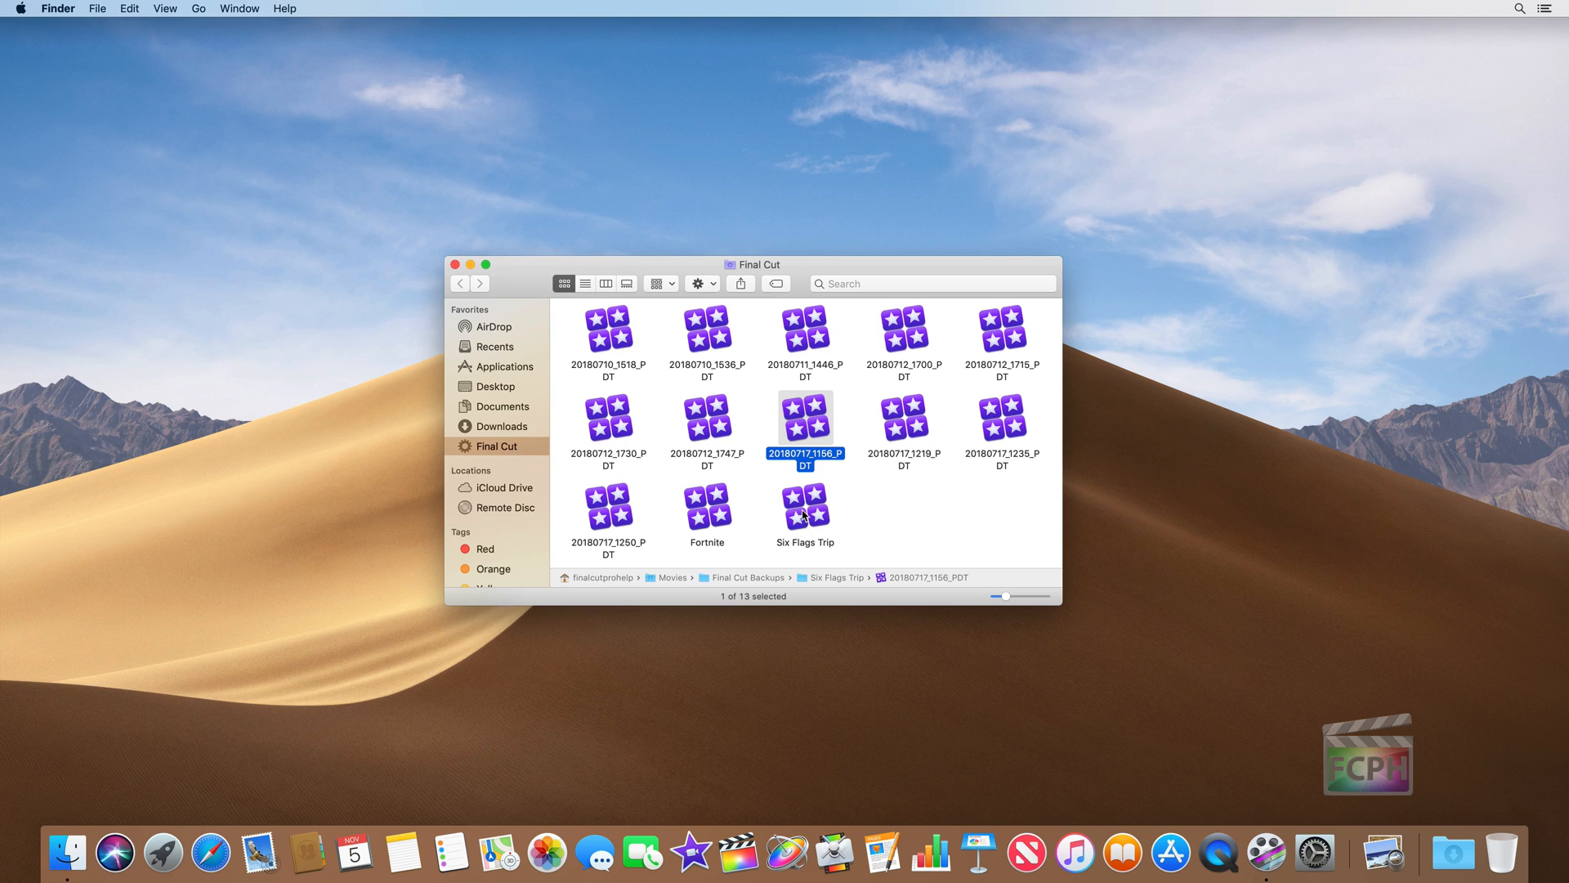
Select Six Flags Trip, then Fortnite, and go to its containing Music folder via the path bar.
click(805, 507)
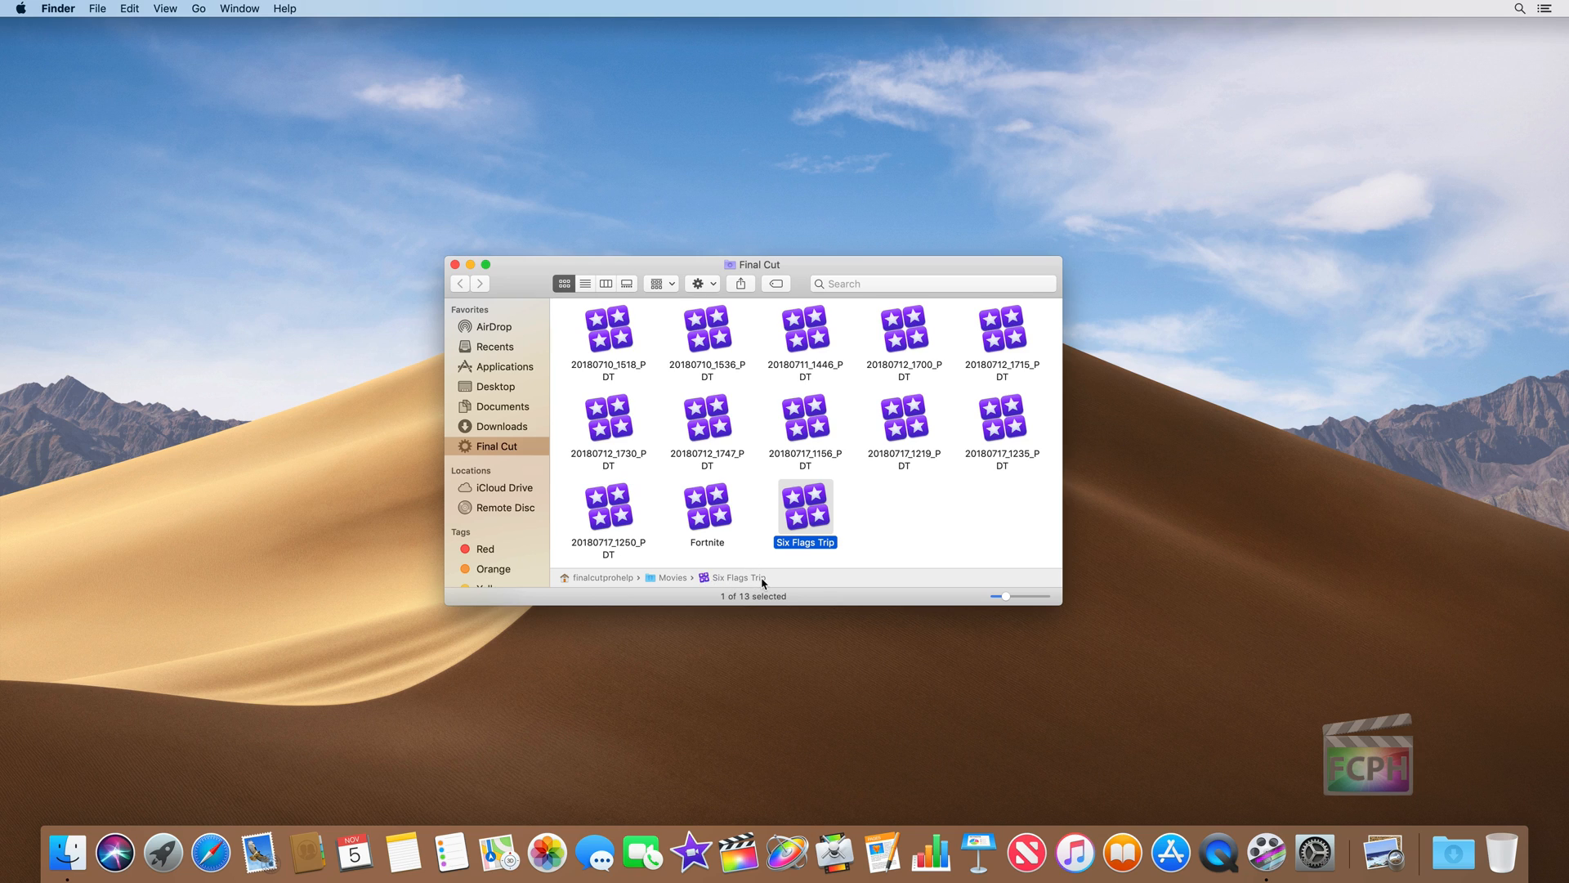
click(707, 507)
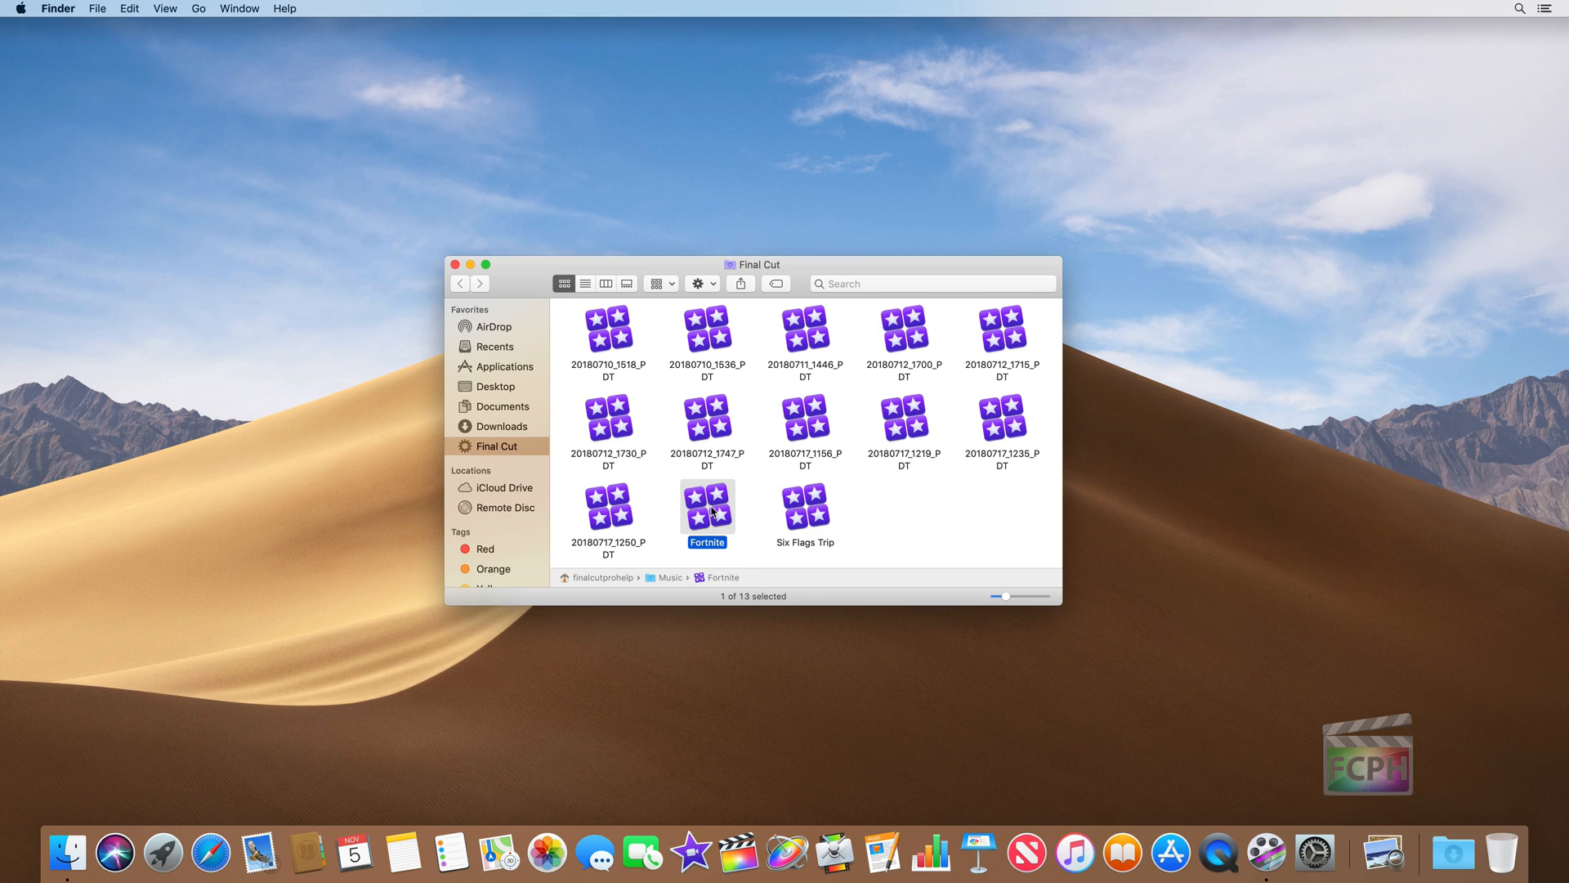
mouse_move(713, 510)
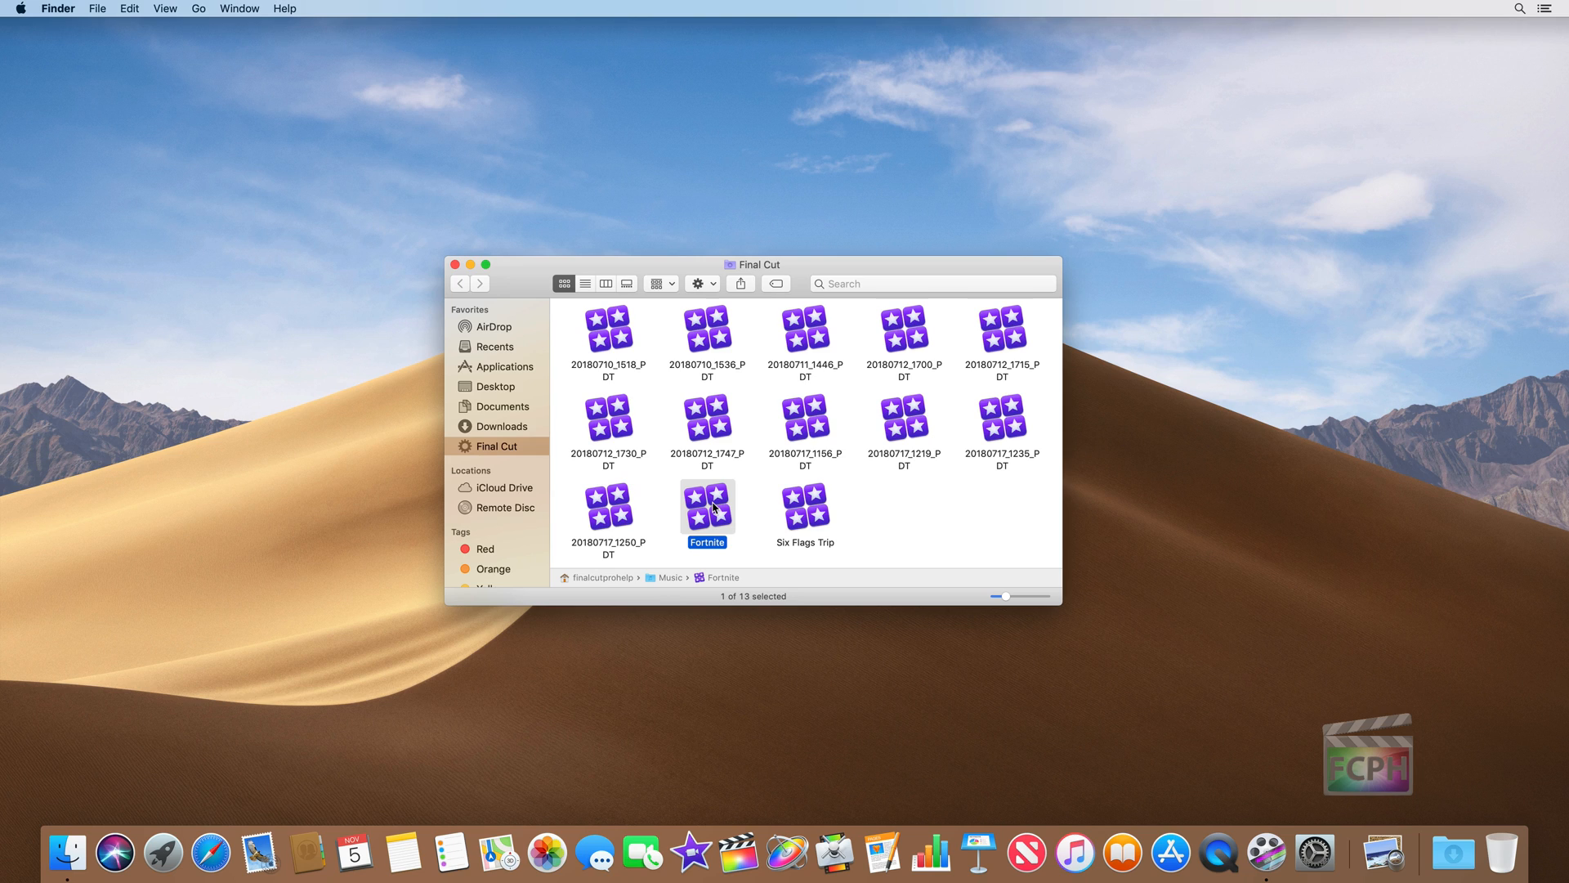
mouse_move(704, 563)
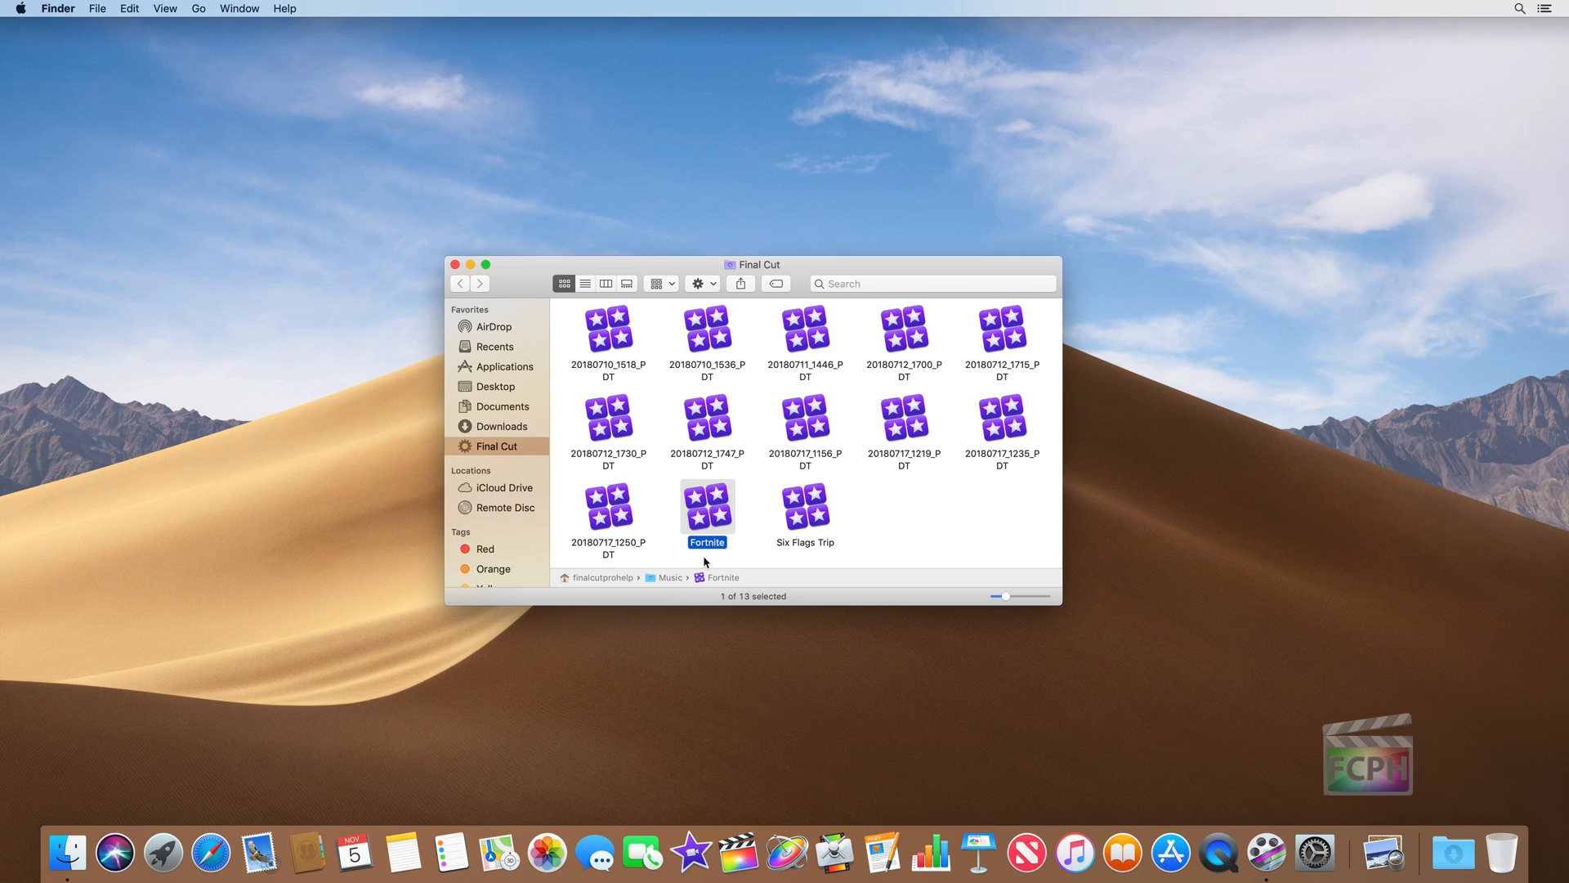
mouse_move(719, 585)
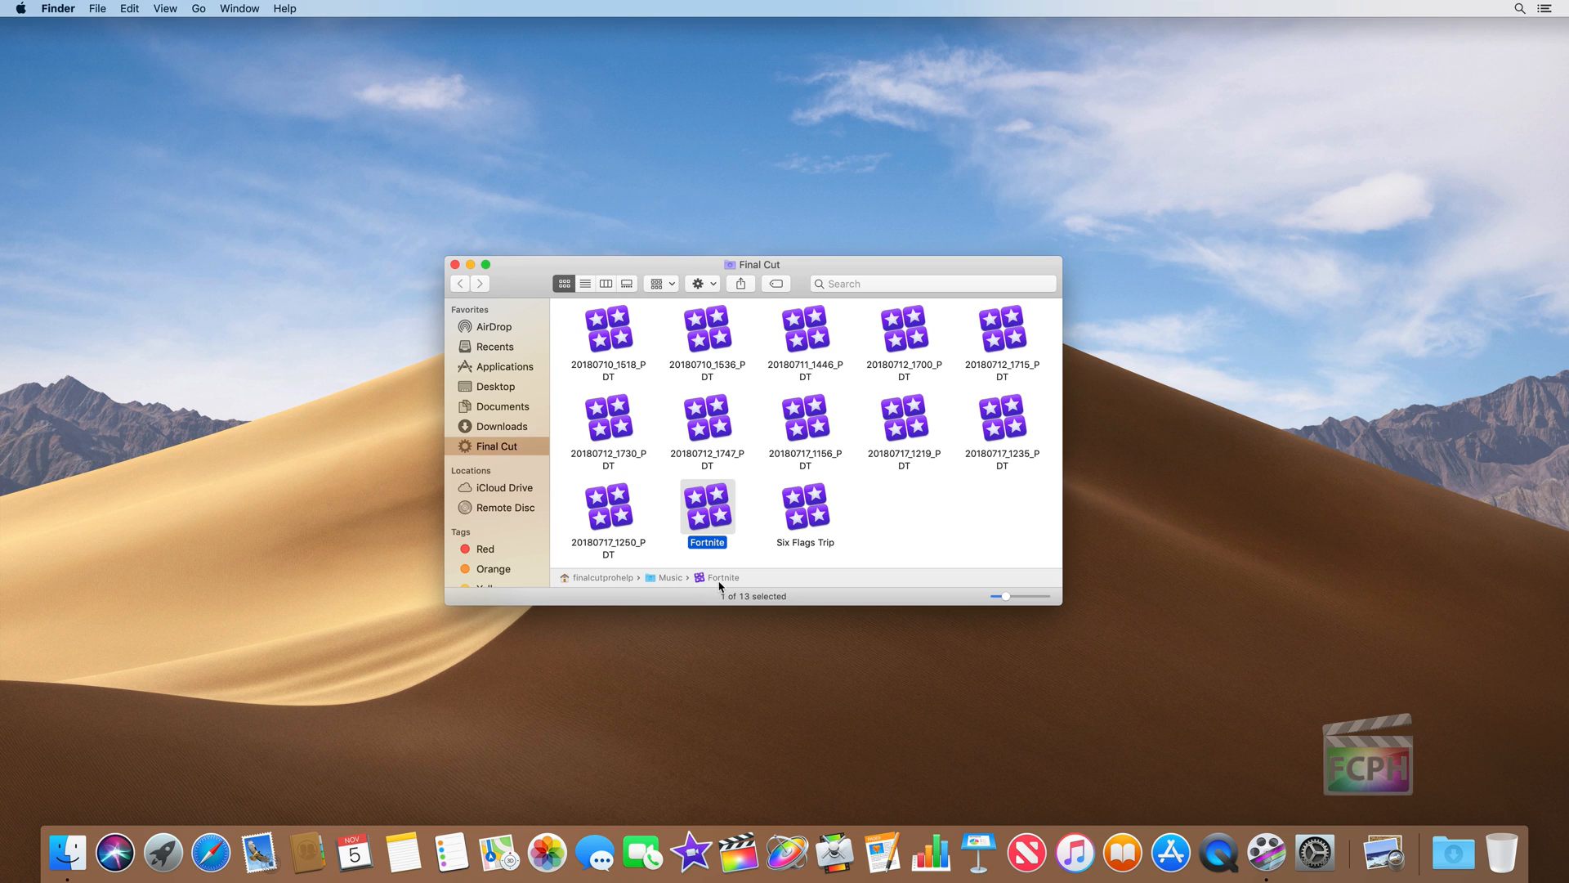
mouse_move(723, 582)
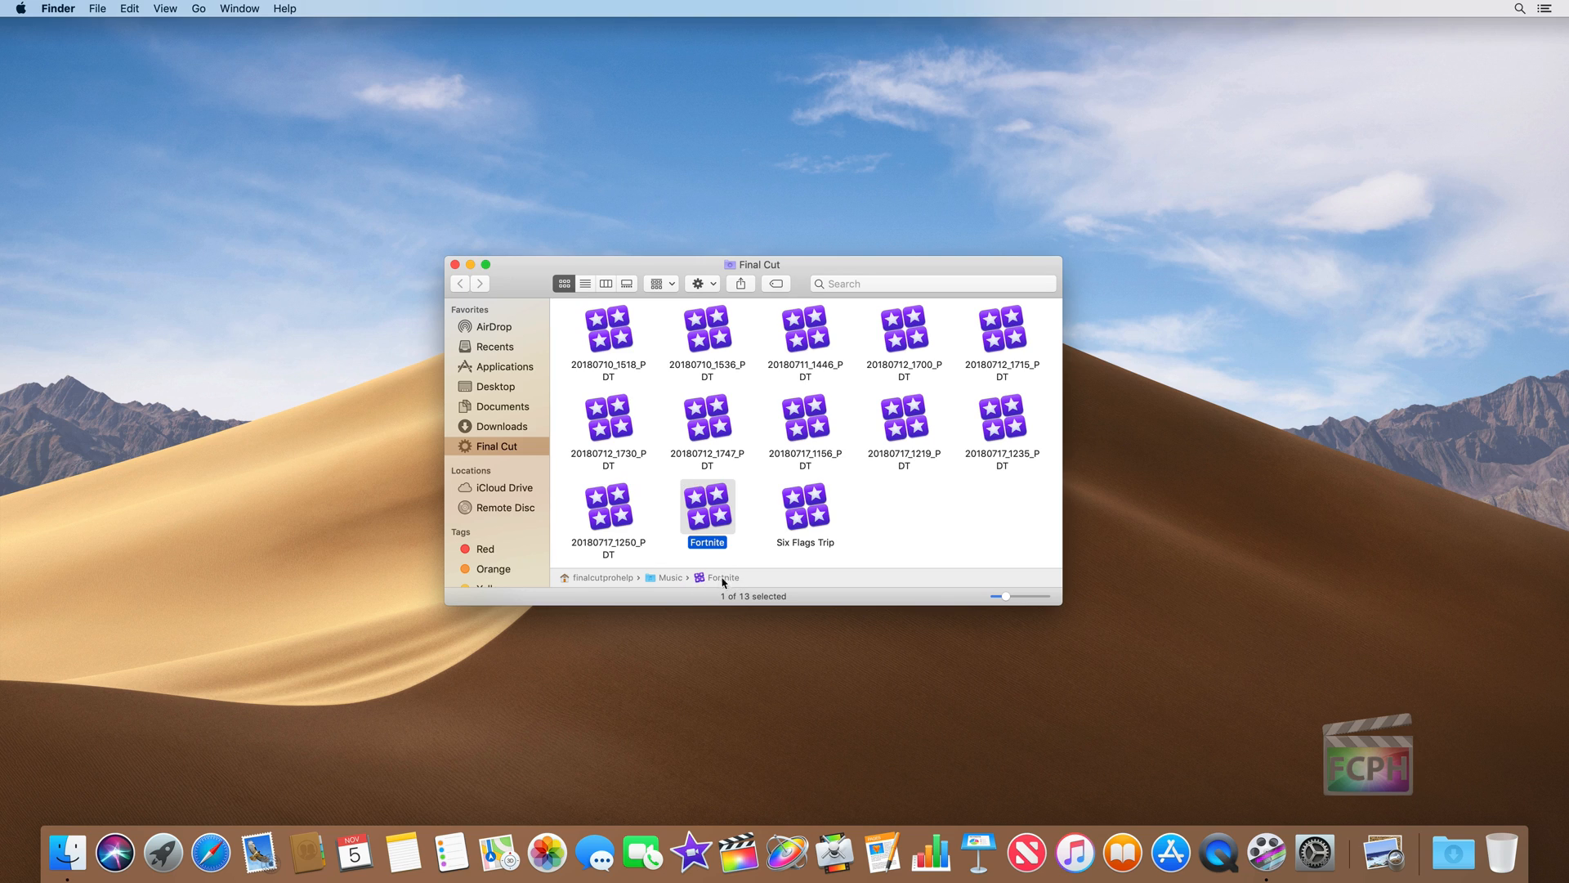
click(670, 577)
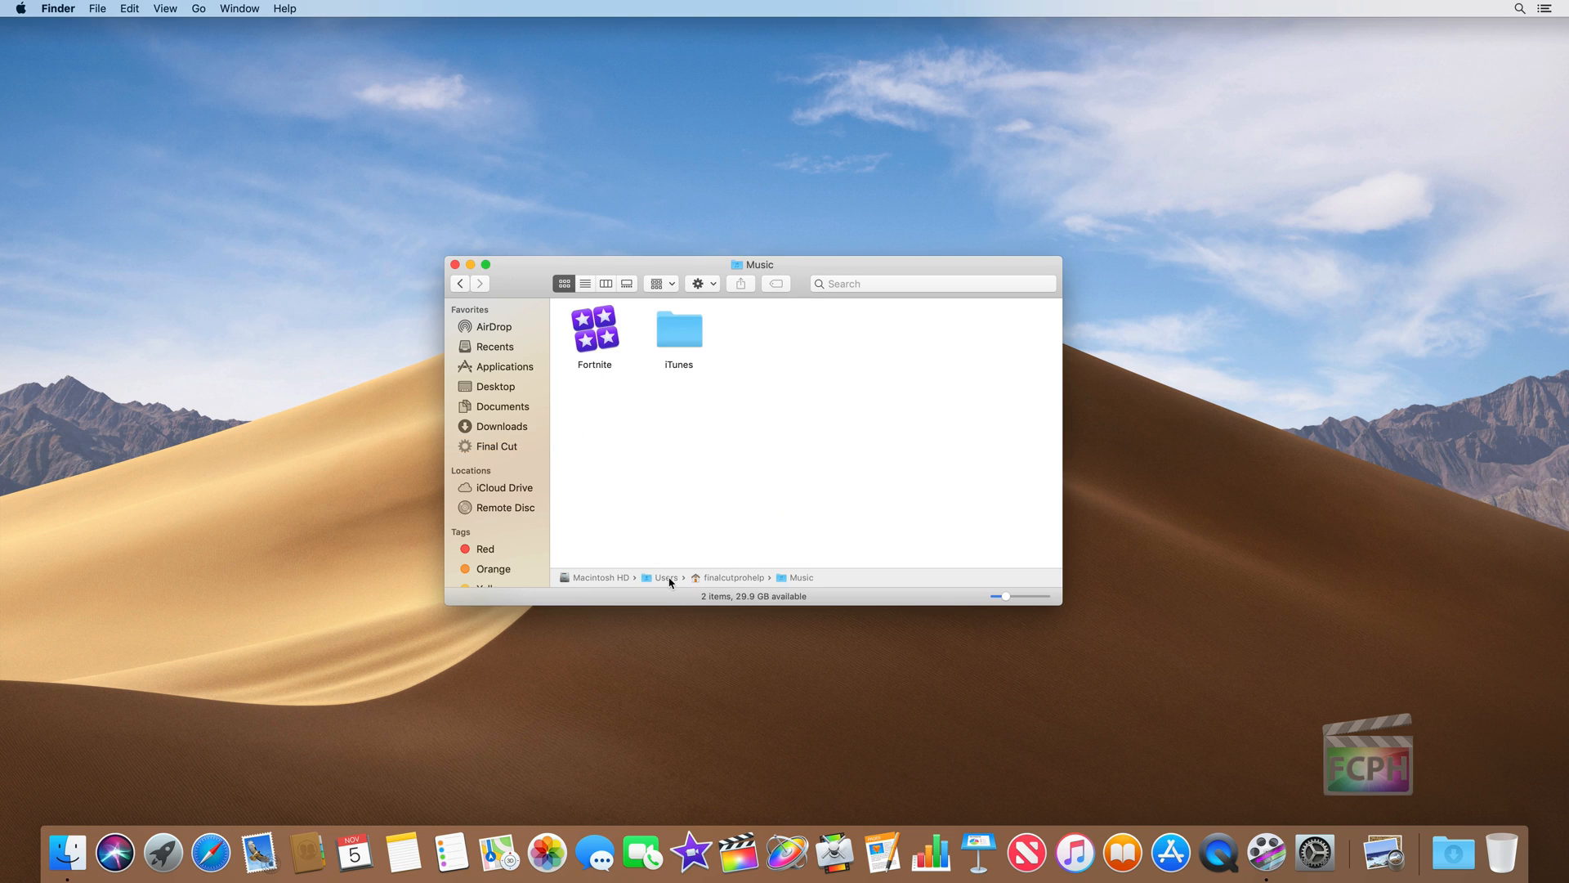
mouse_move(599, 360)
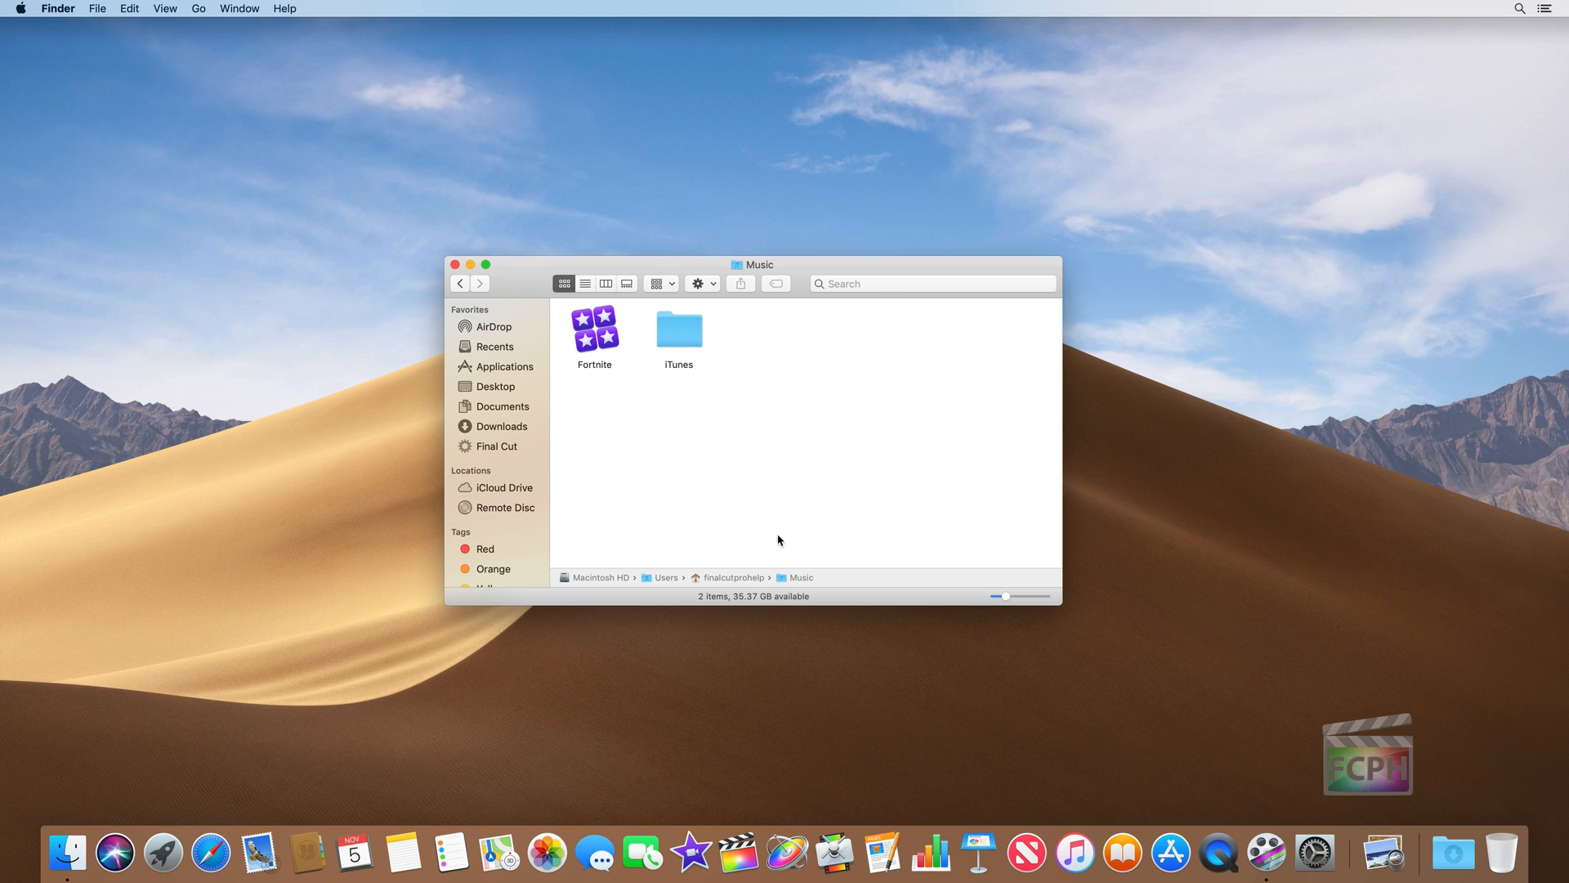
mouse_move(792, 488)
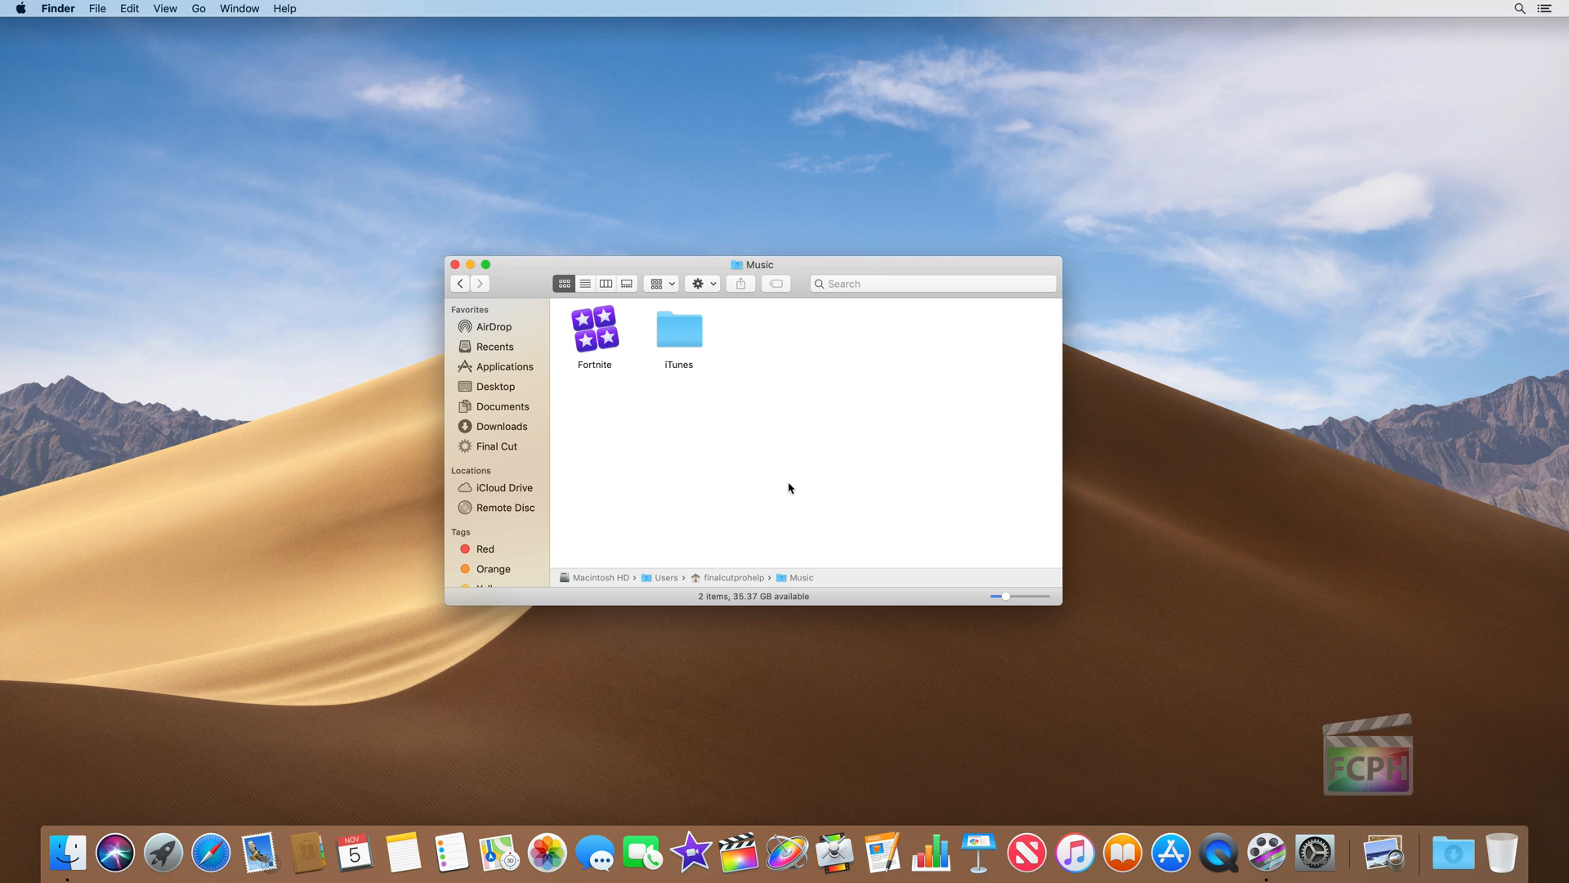
mouse_move(205, 26)
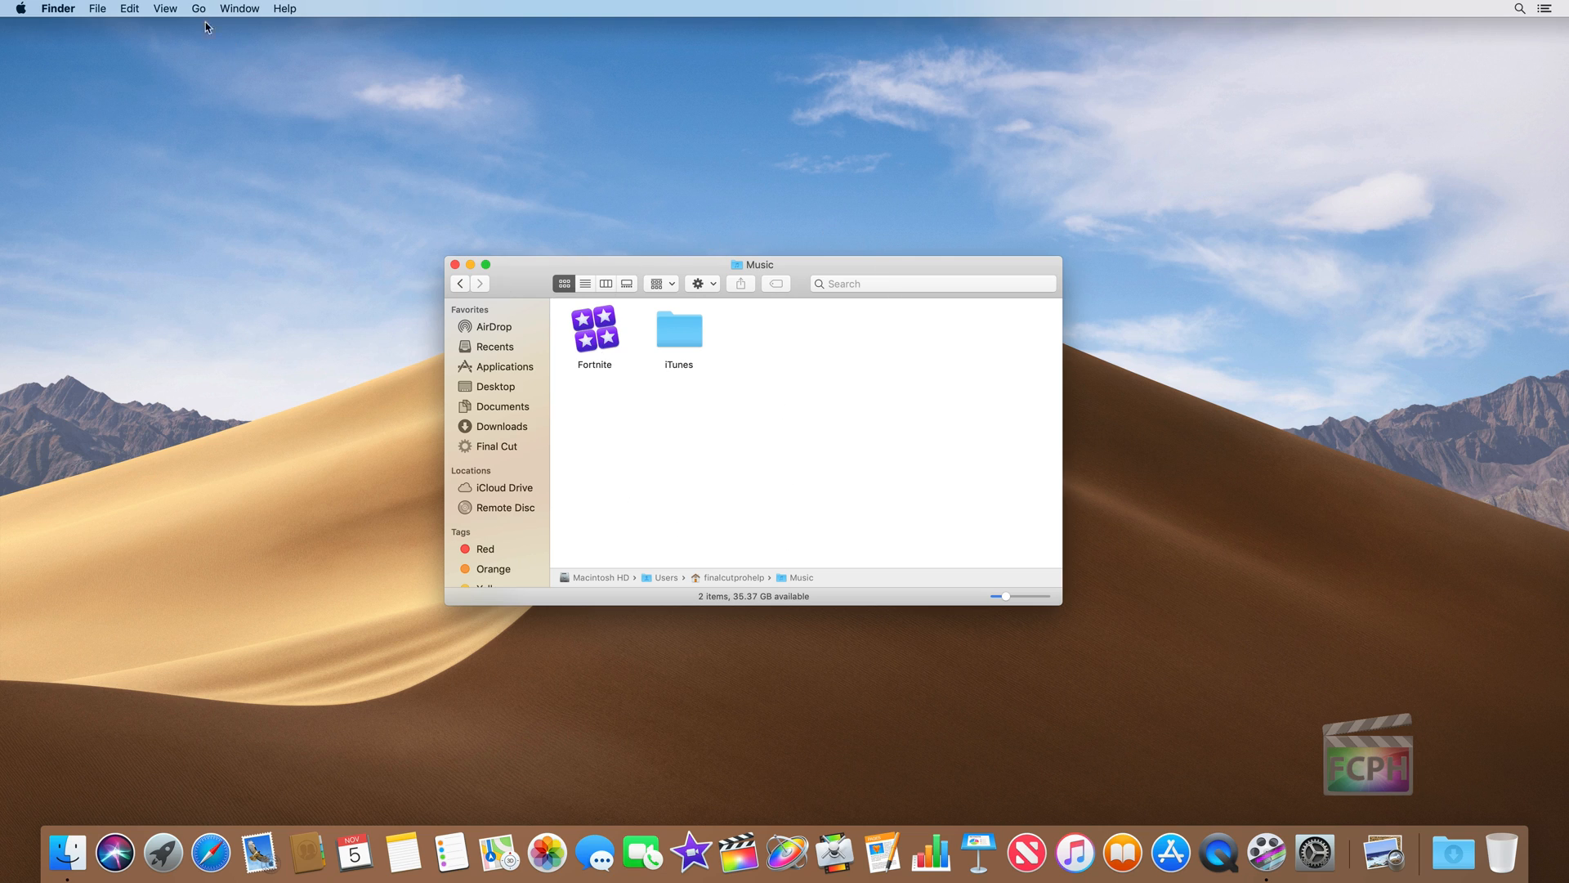
Bring up a new Finder window on Recents, close the duplicate, and widen the remaining one.
click(96, 7)
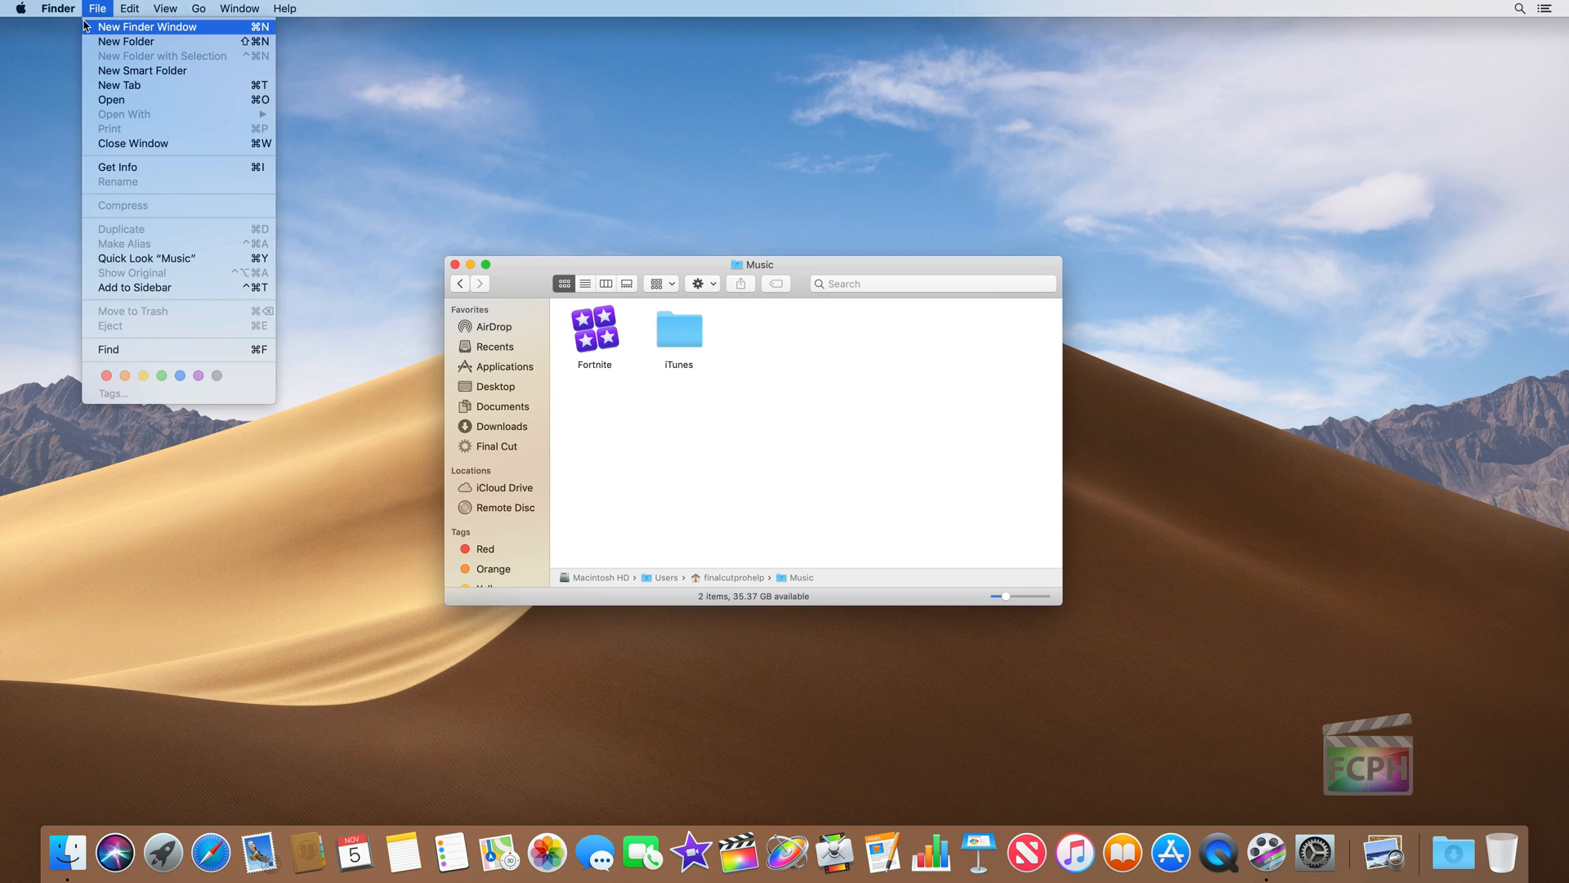
mouse_move(189, 29)
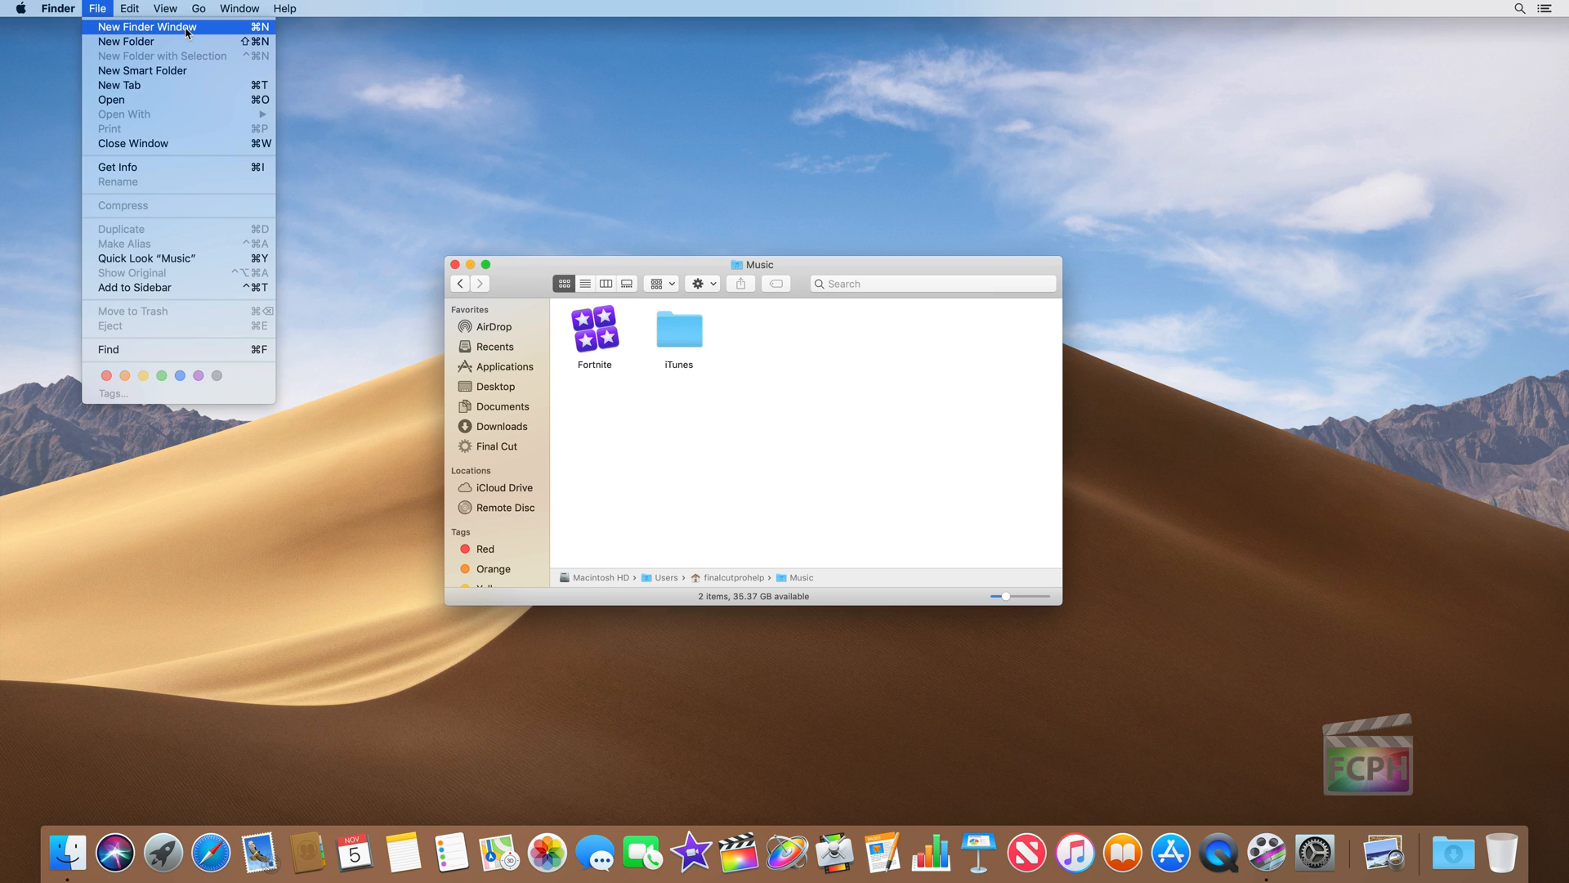
click(144, 29)
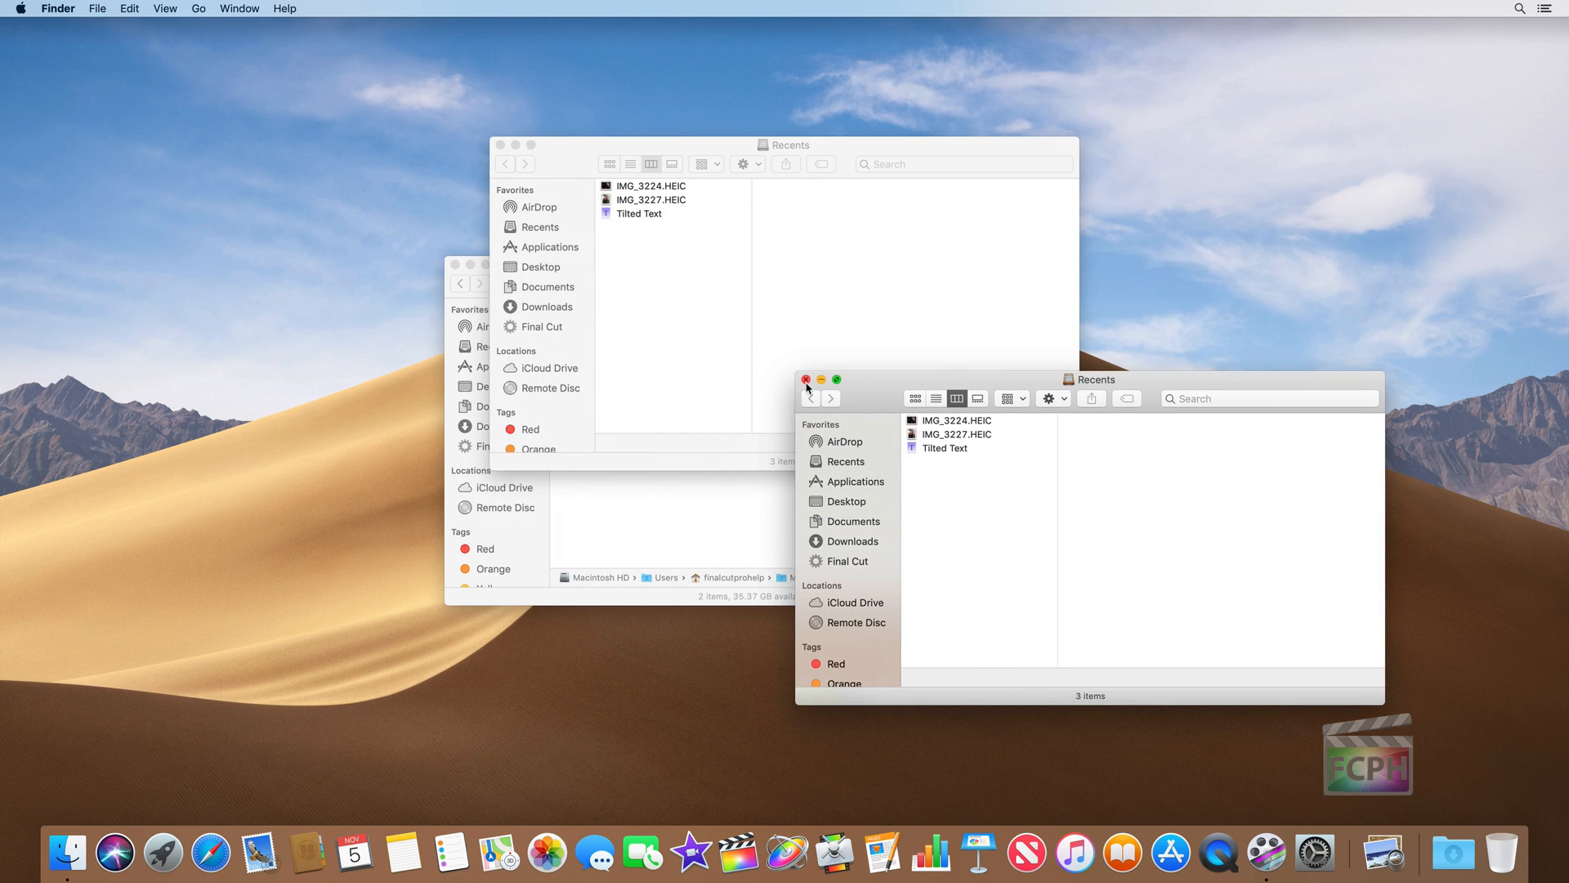
click(806, 380)
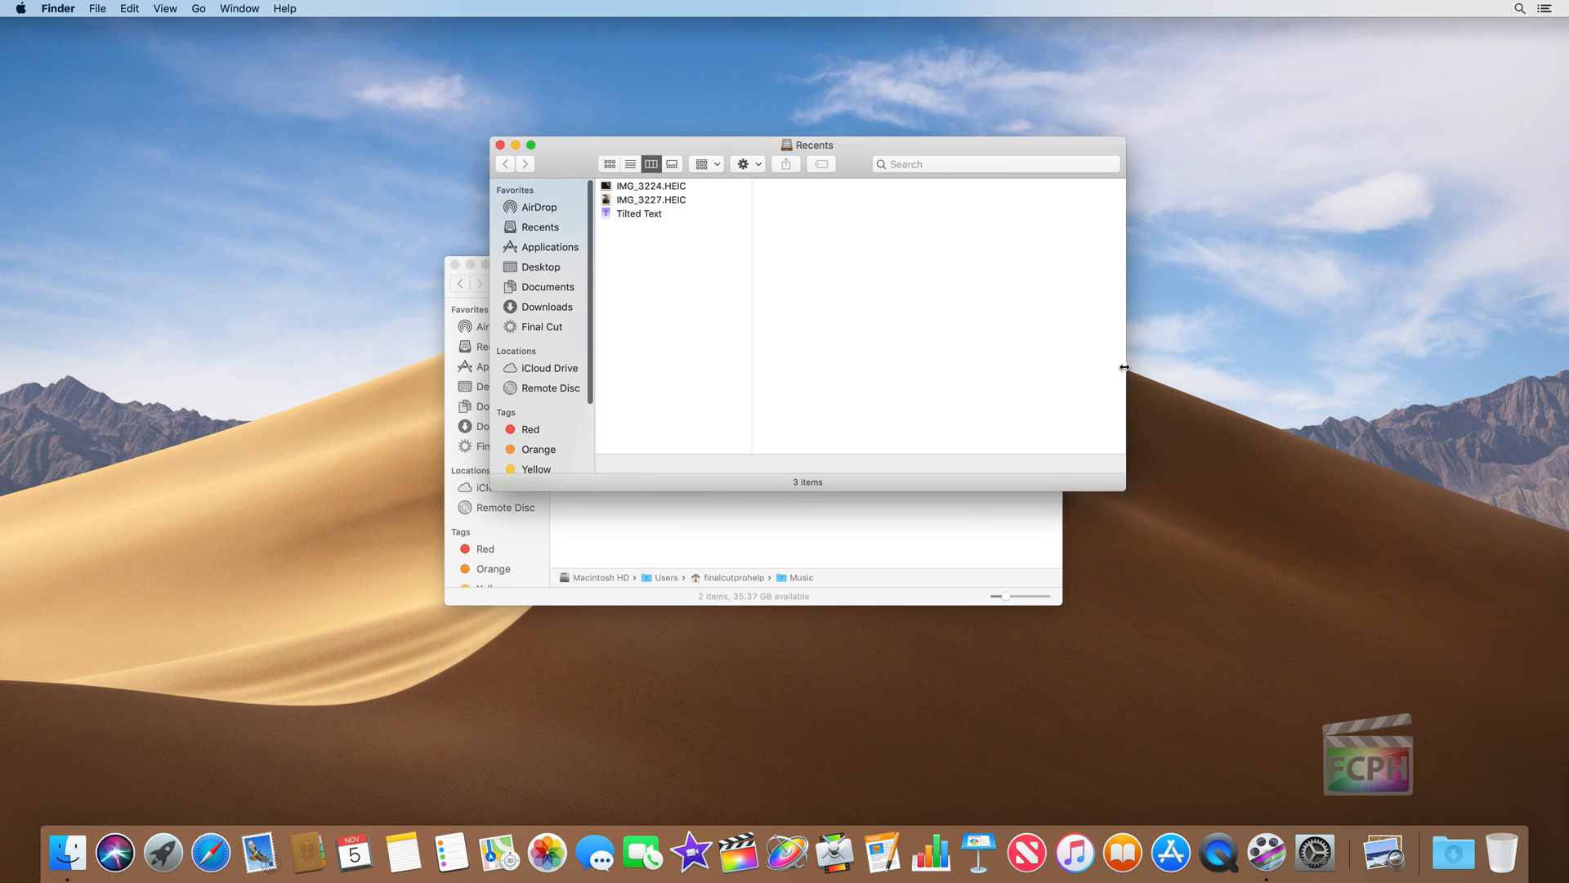
drag(1124, 366, 1114, 360)
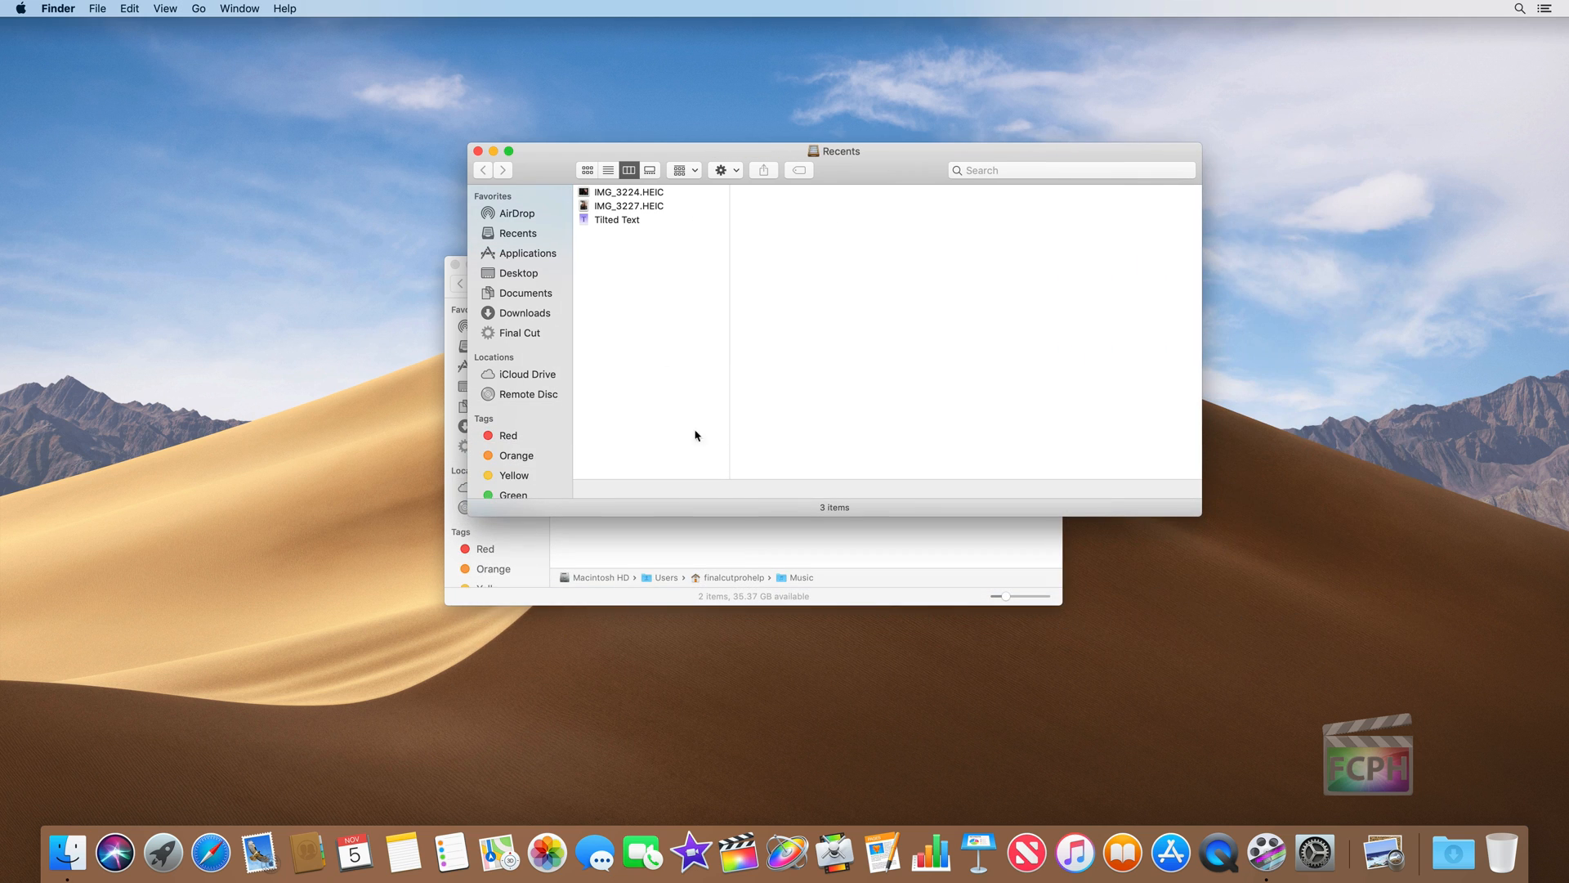
mouse_move(694, 252)
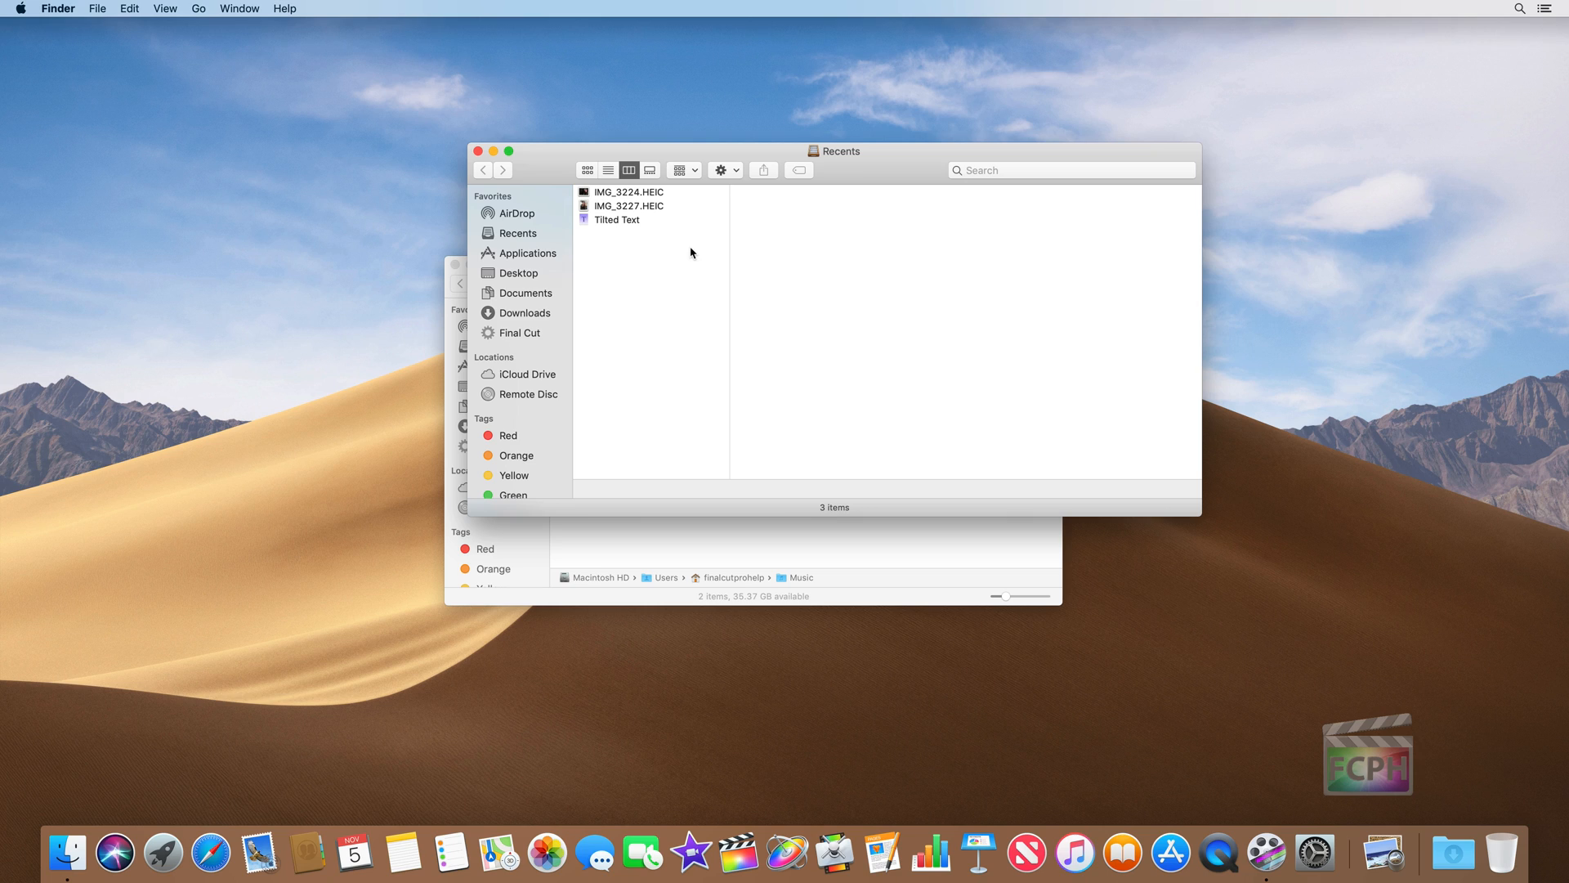
mouse_move(677, 266)
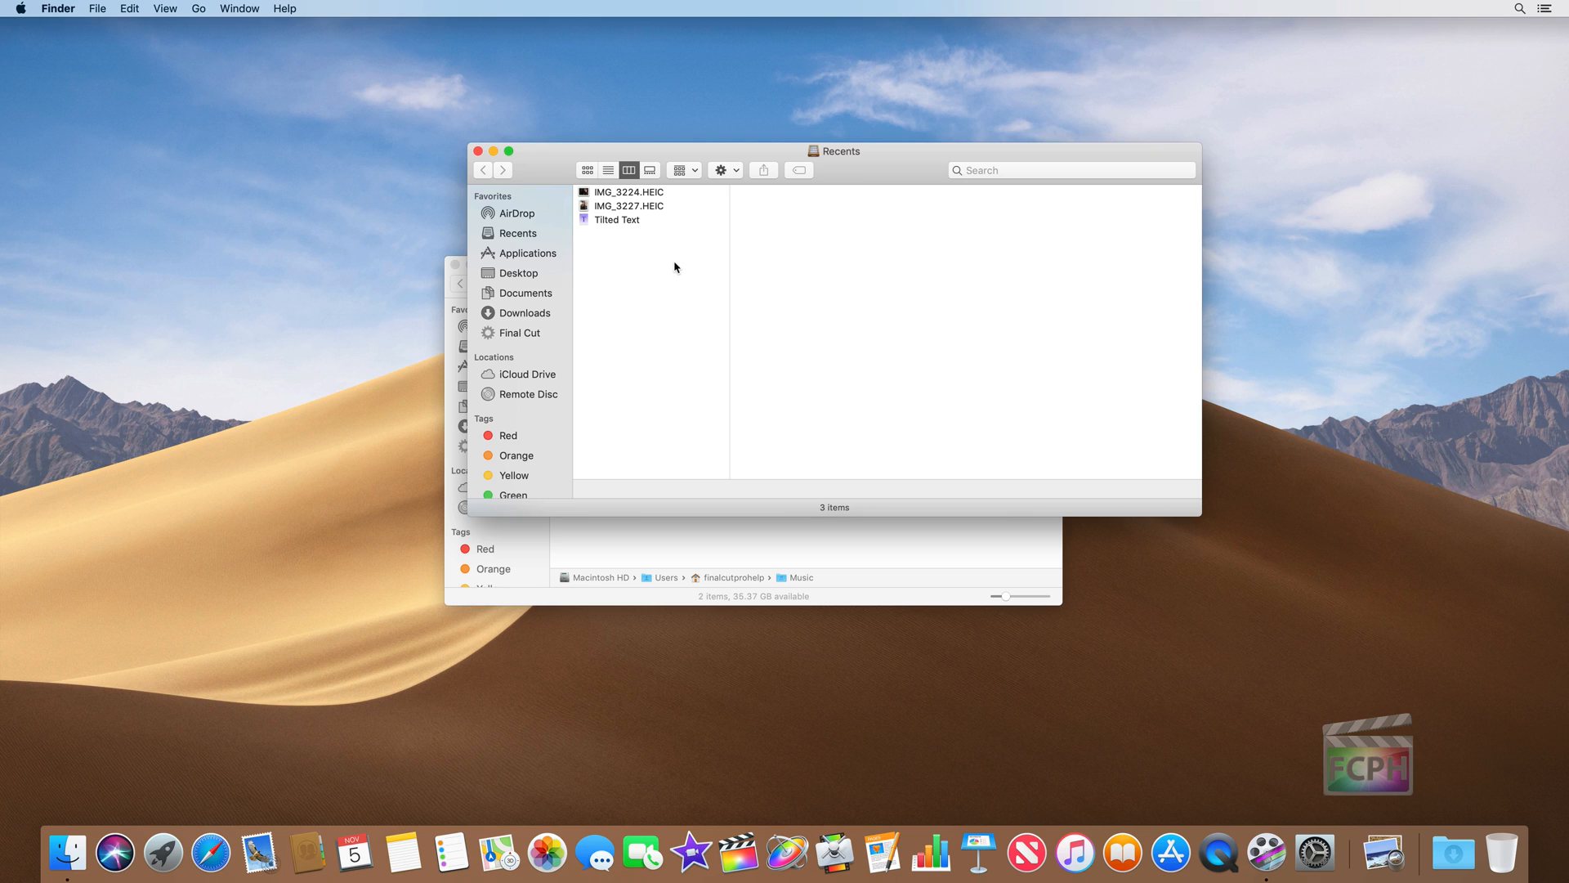
mouse_move(539, 318)
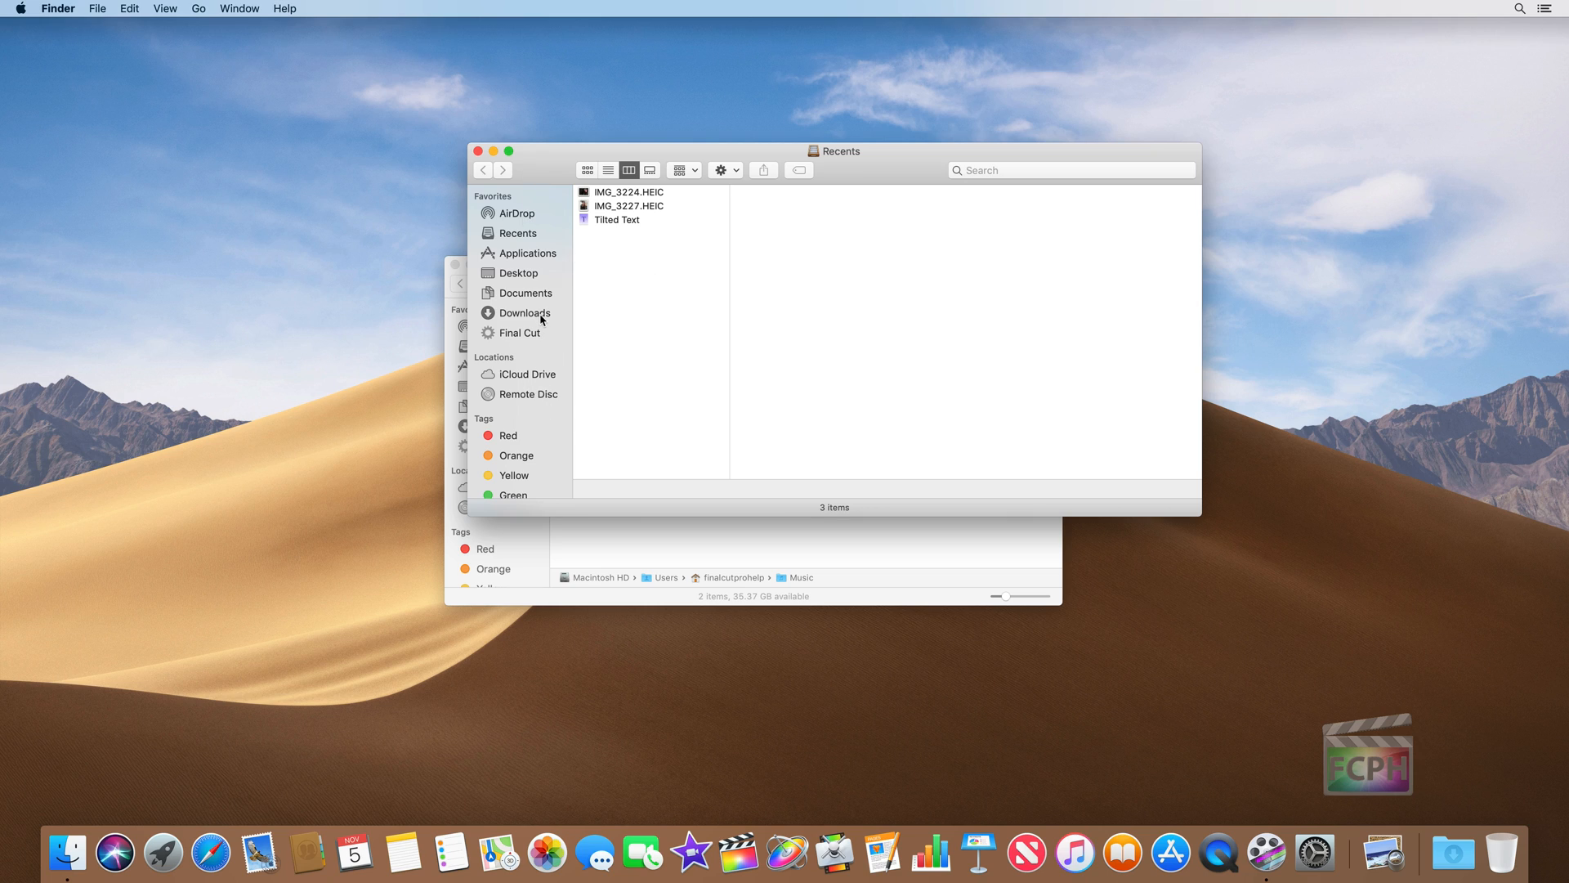
mouse_move(955, 172)
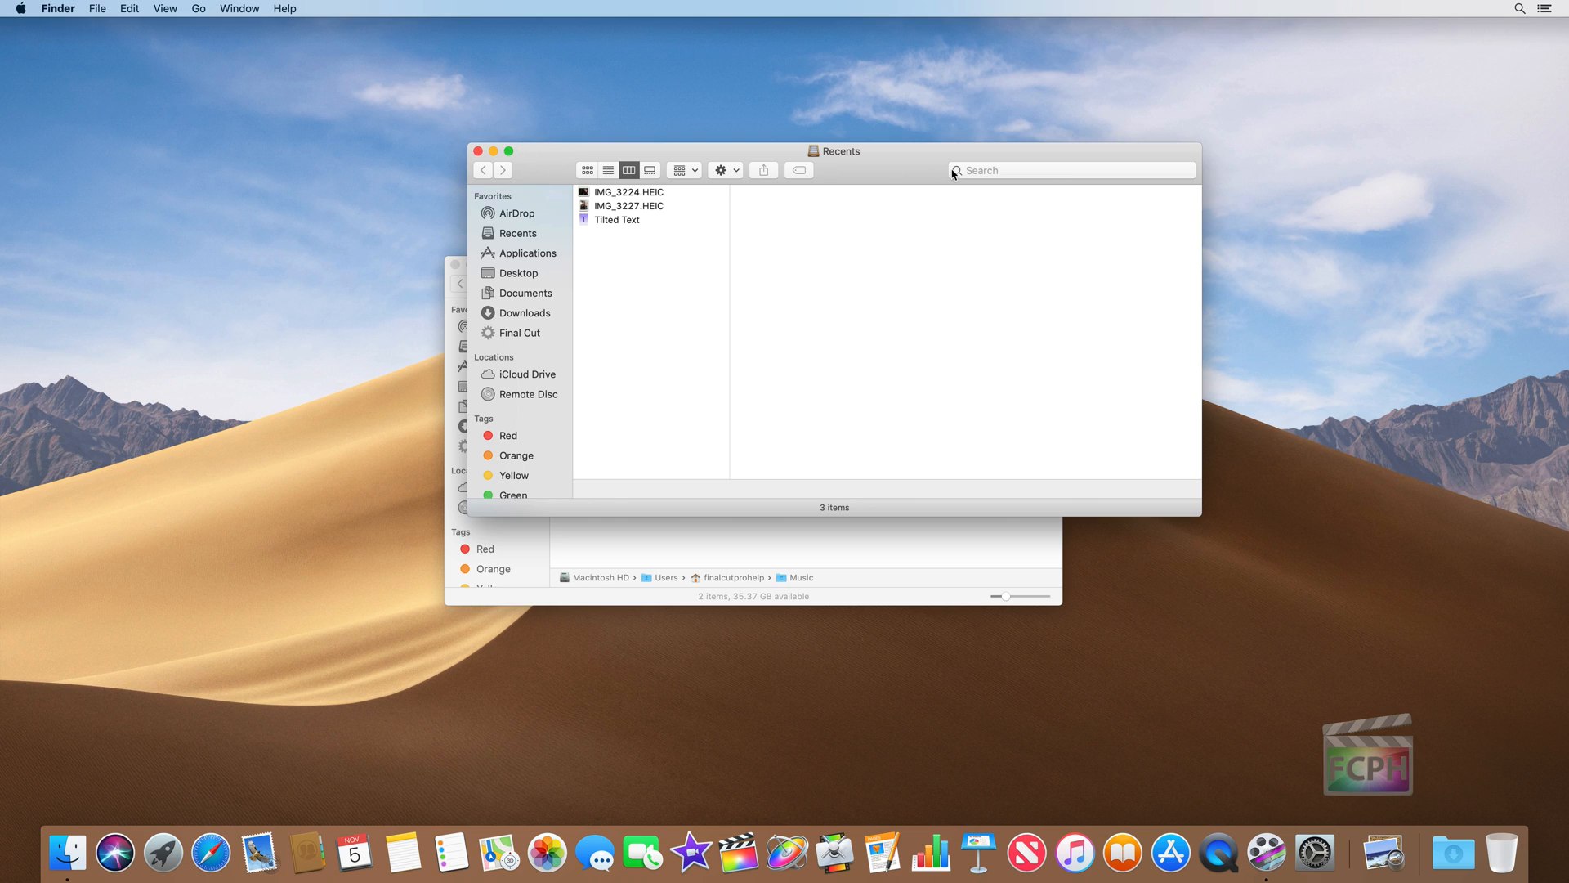
Select Tilted Text, then hide the sidebar and show the tab bar on the Recents window.
click(618, 219)
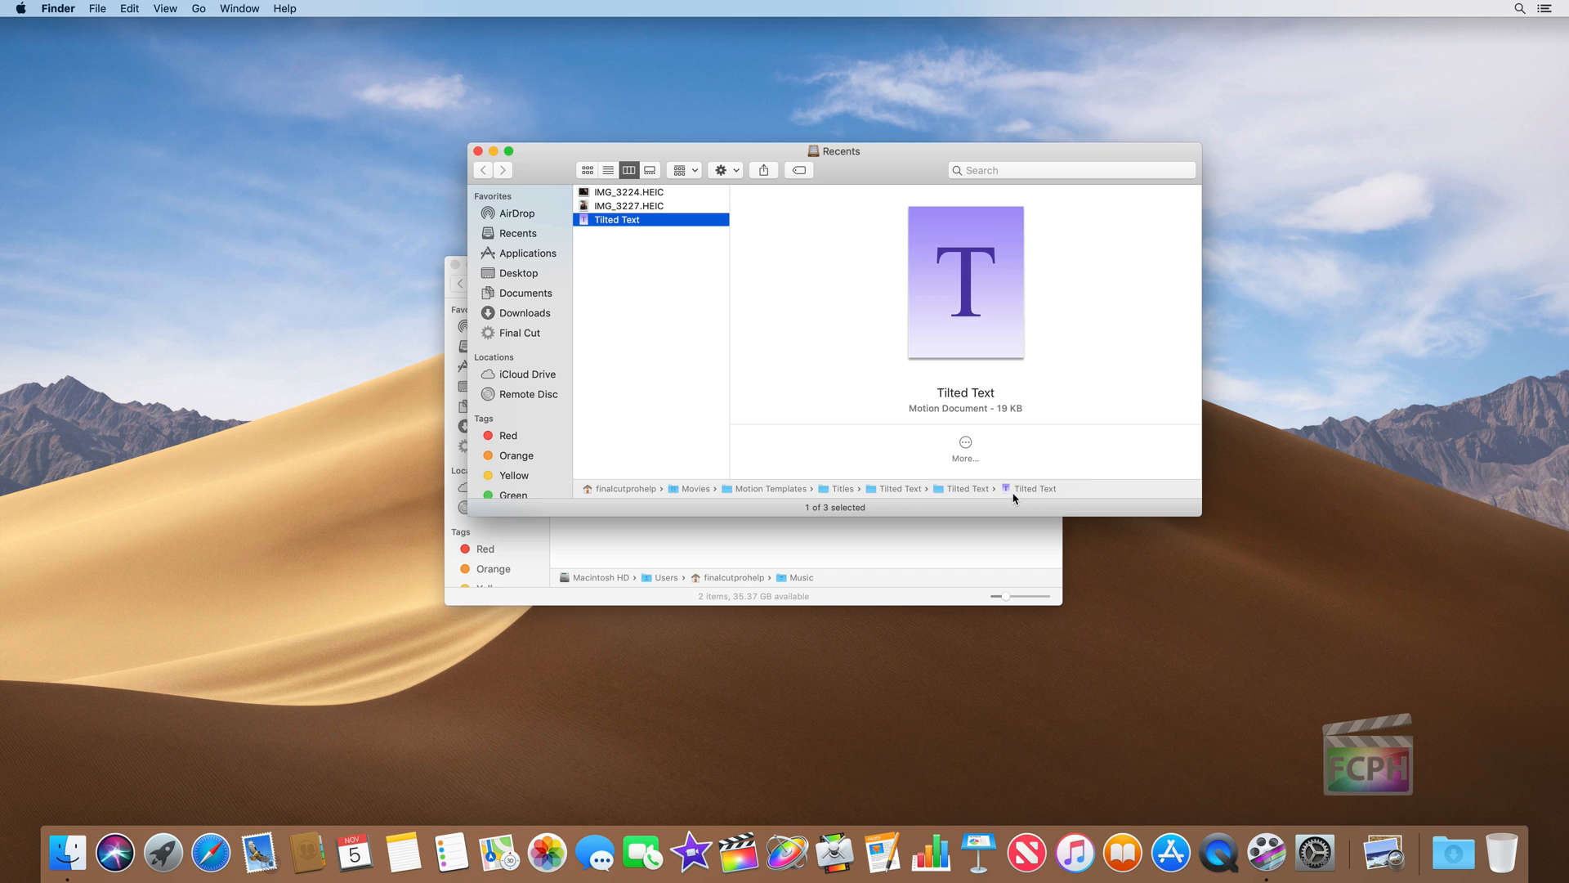
mouse_move(203, 54)
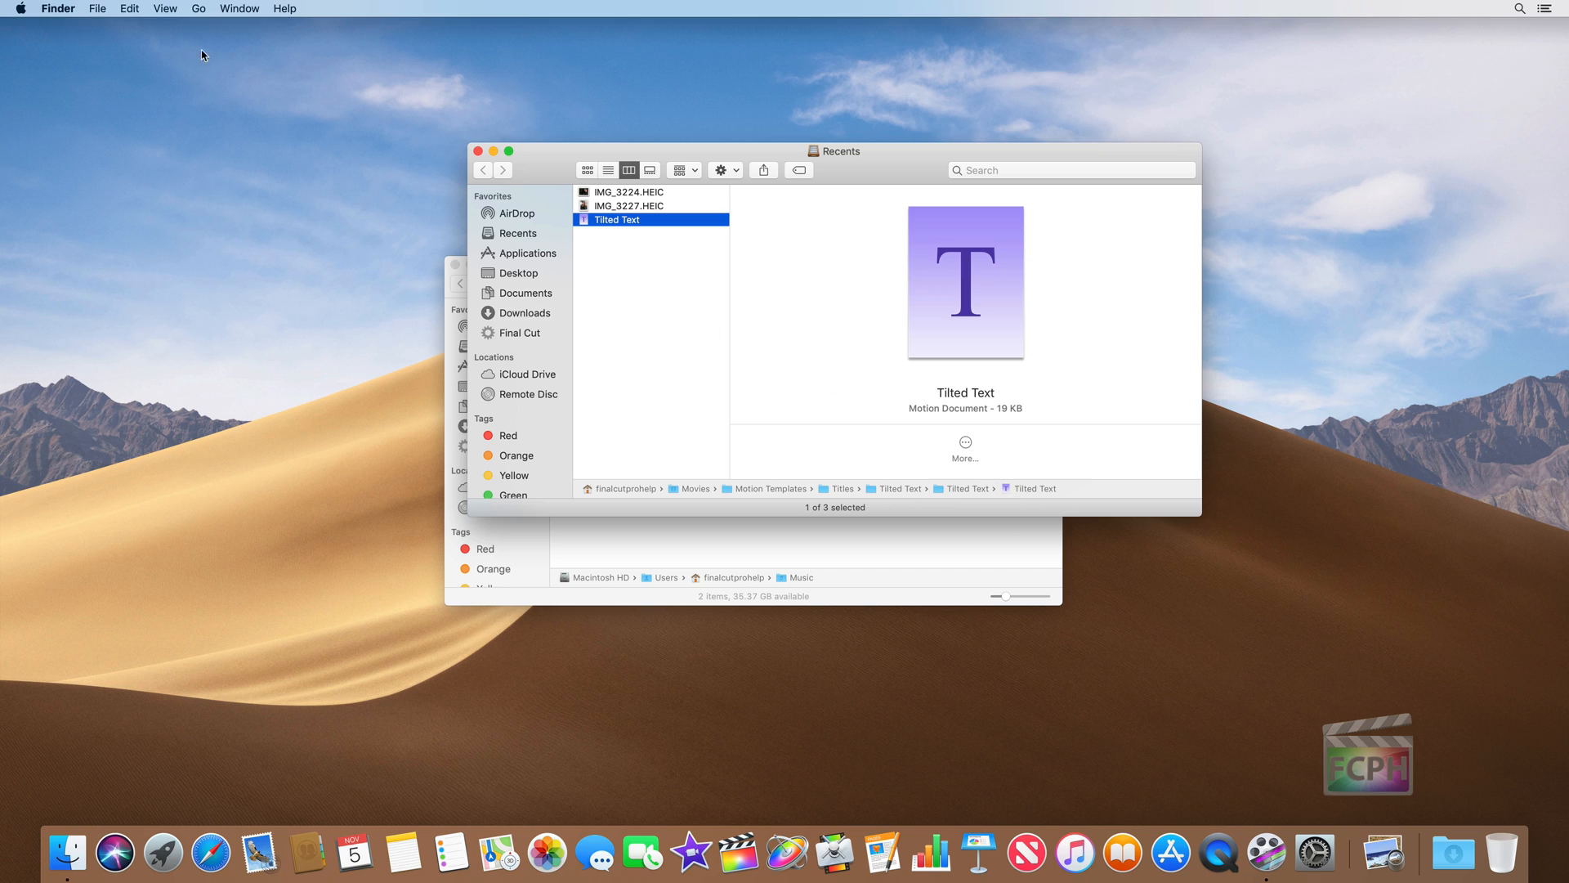
click(161, 9)
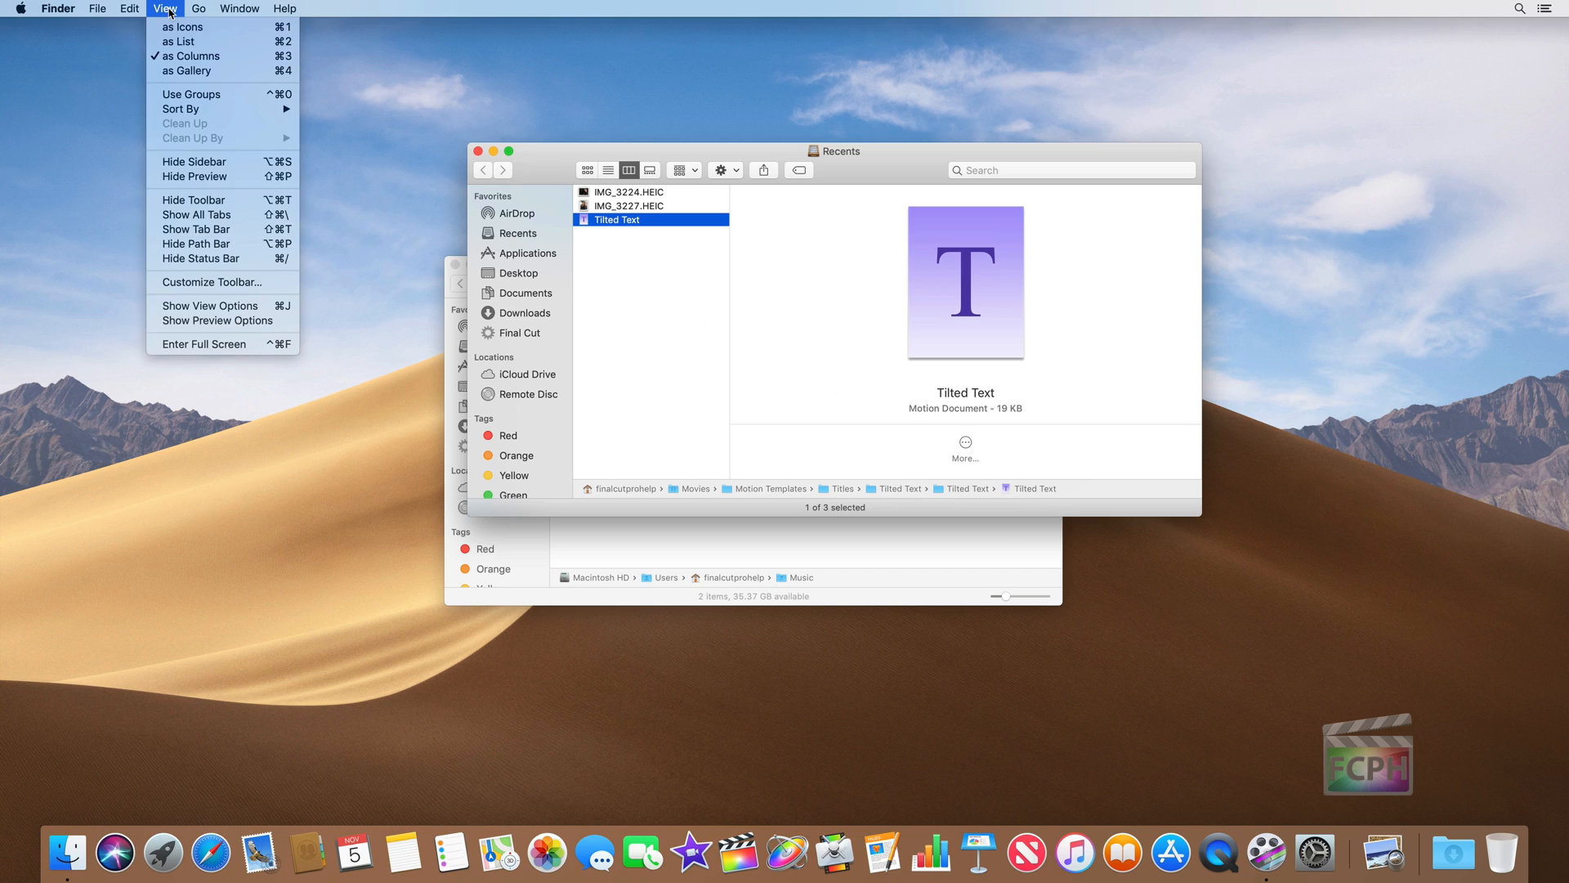
mouse_move(192, 160)
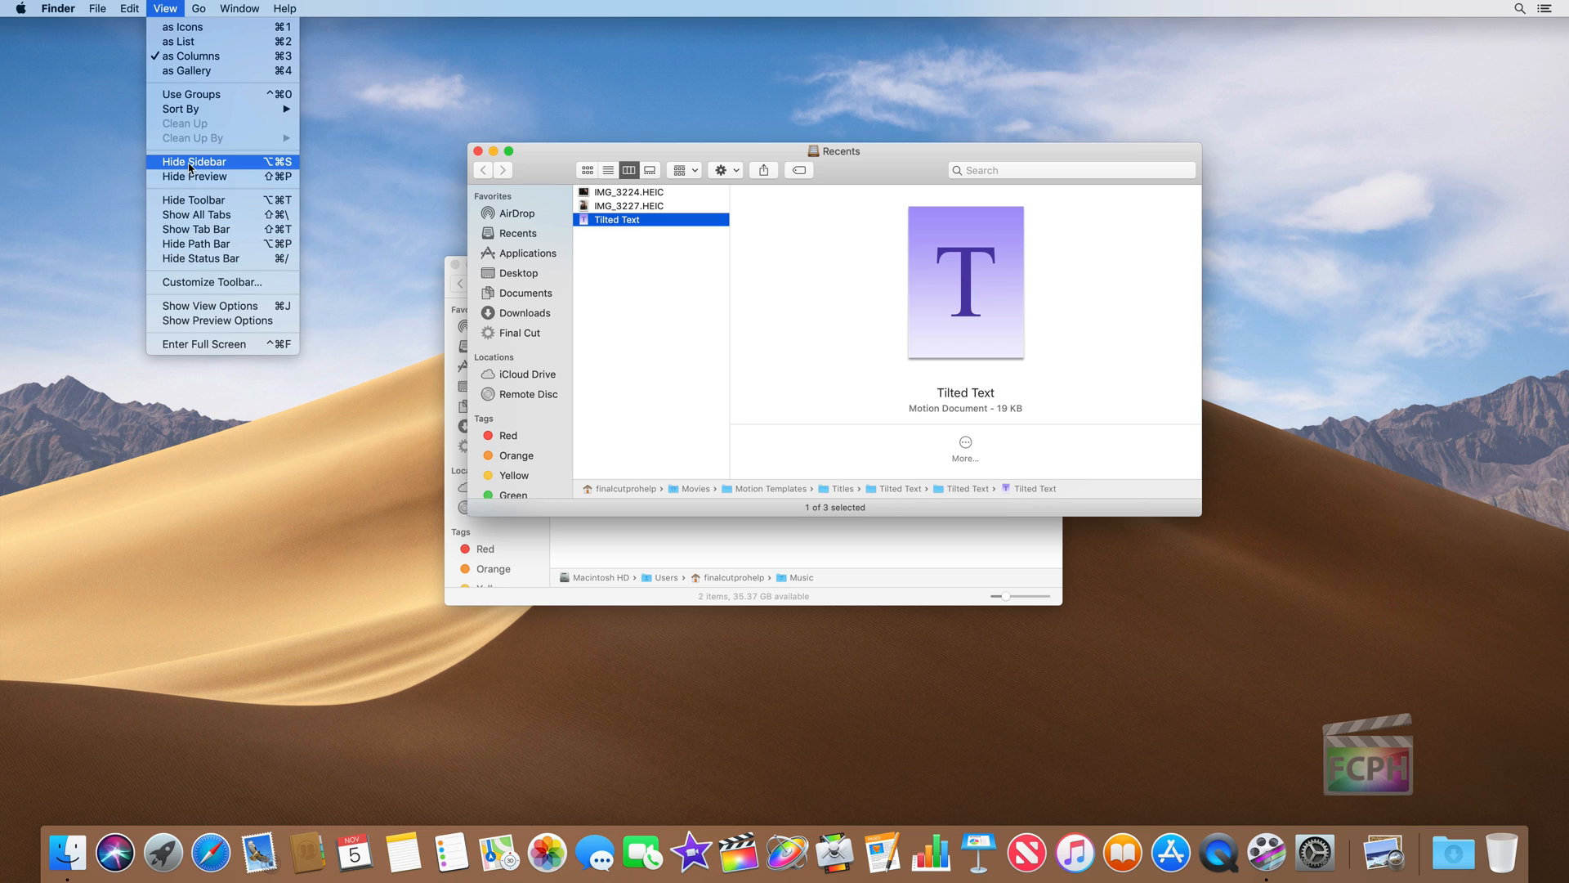
click(193, 161)
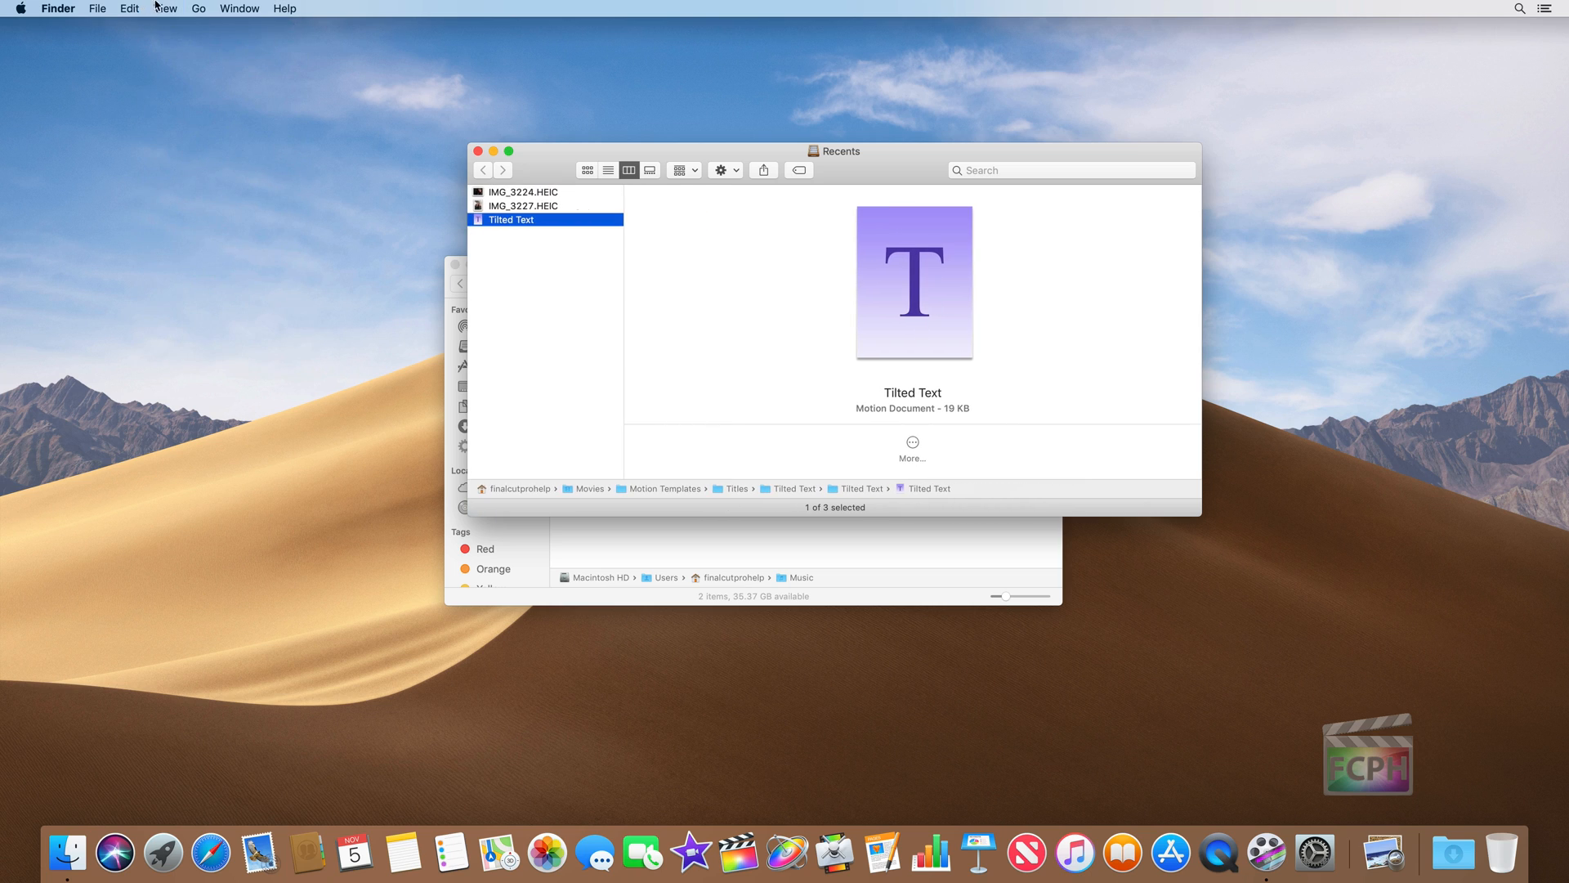
click(160, 9)
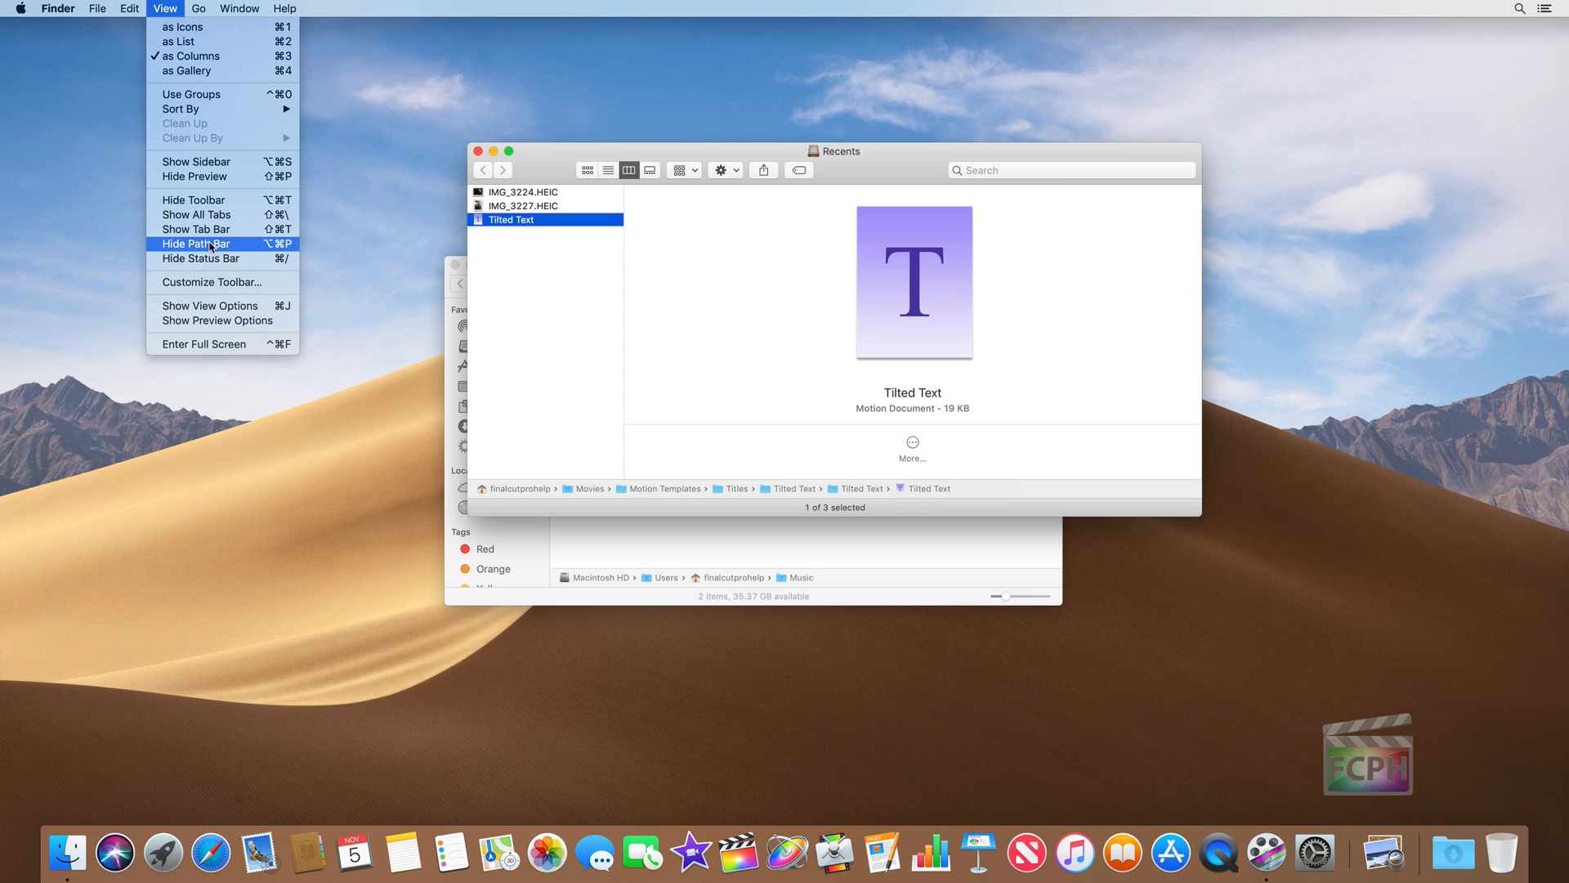
click(193, 229)
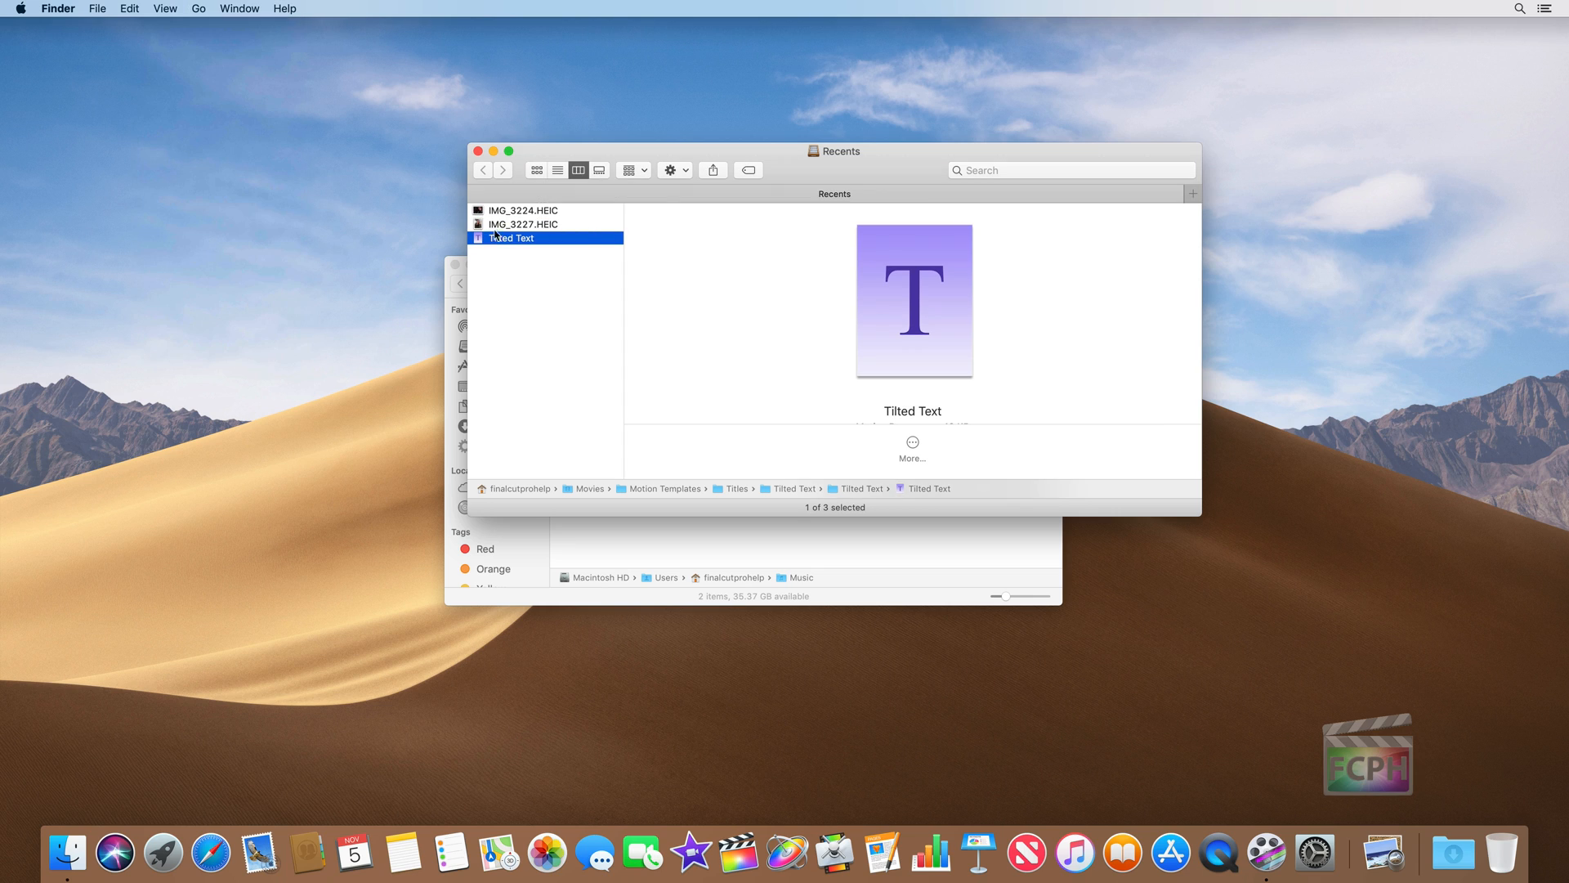
mouse_move(752, 206)
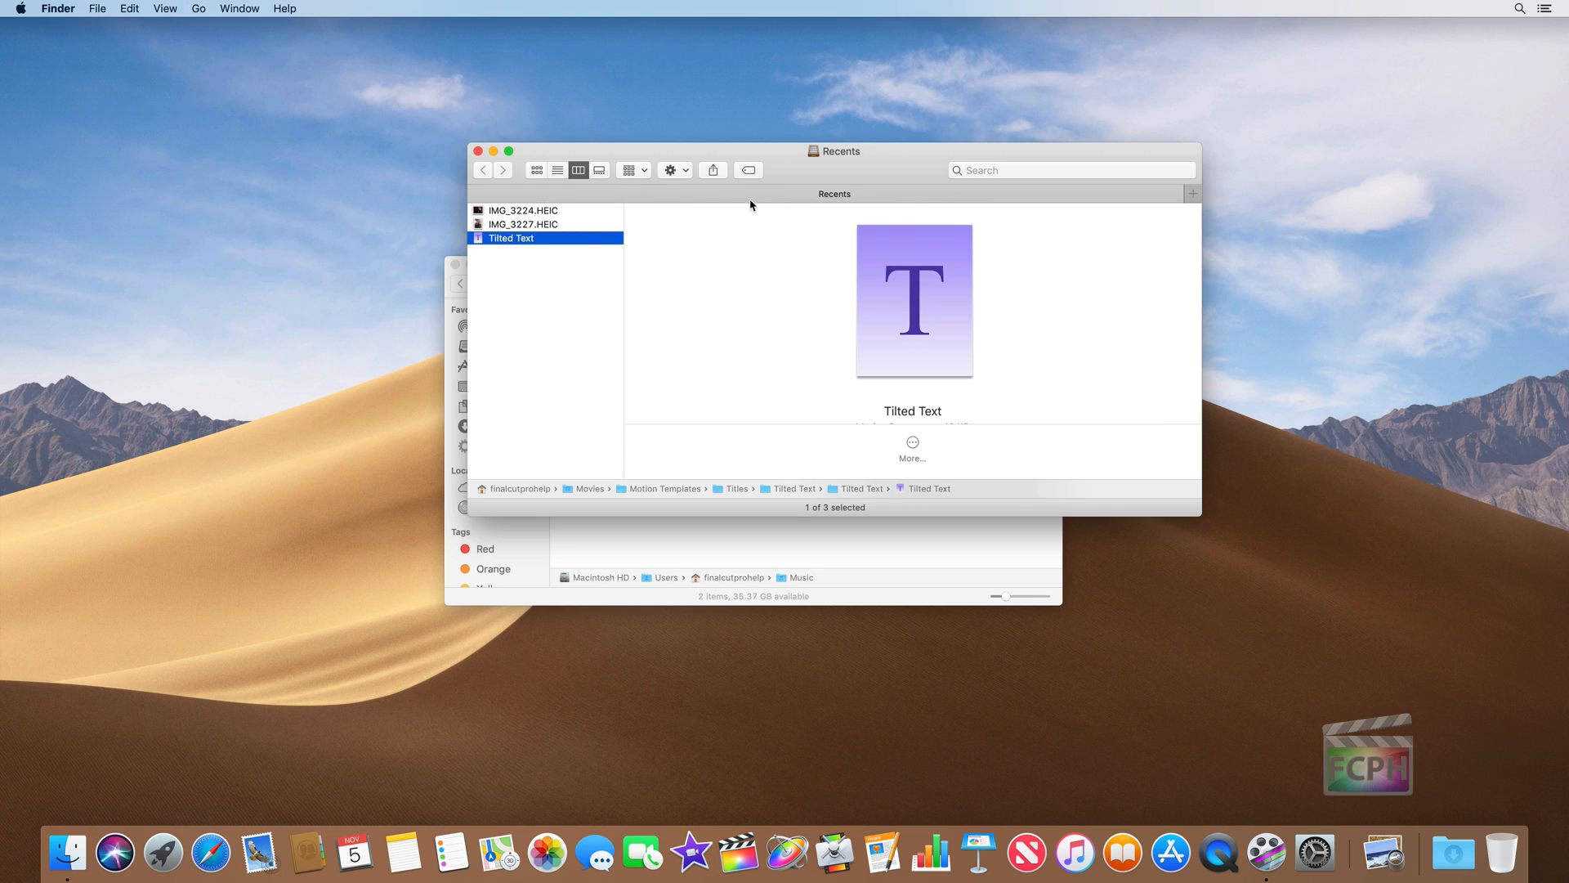
Close the Recents window, leaving only the Music folder window.
click(161, 8)
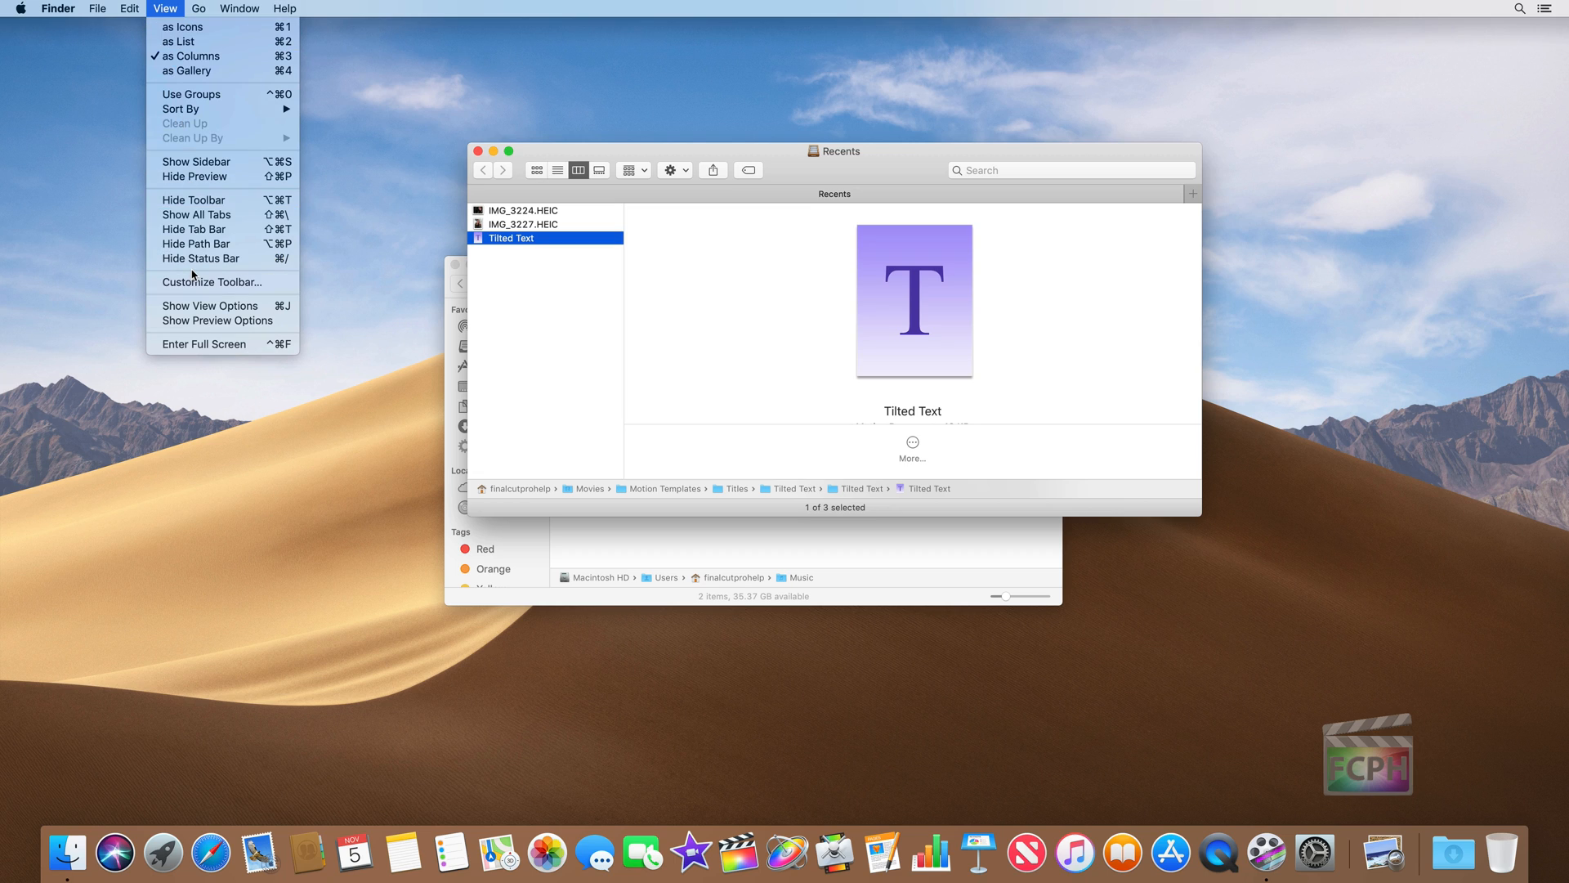
click(129, 8)
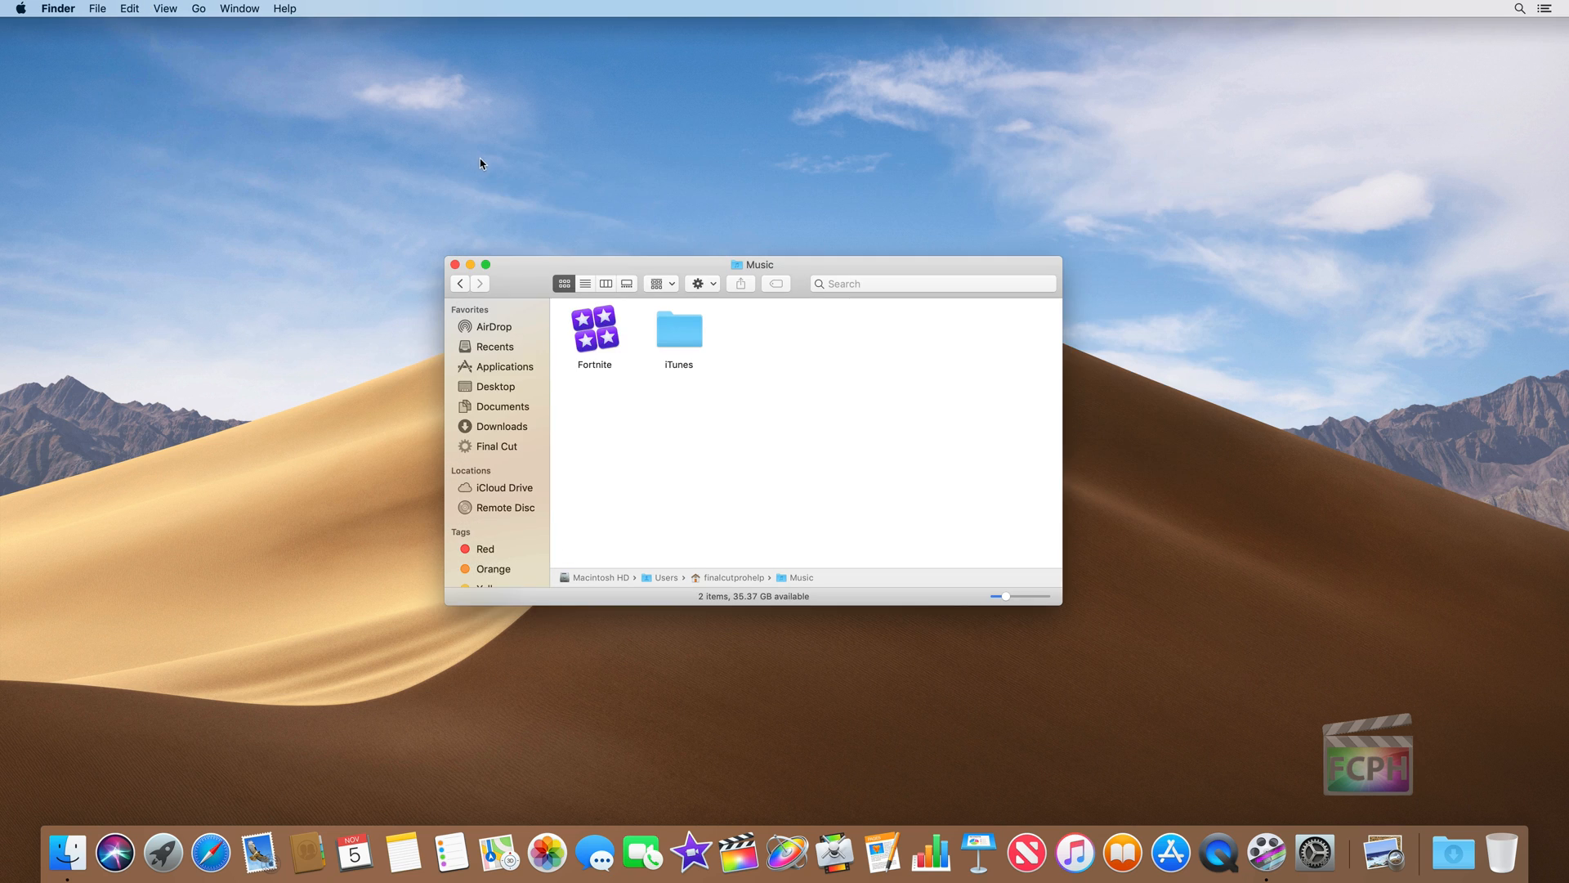
mouse_move(648, 379)
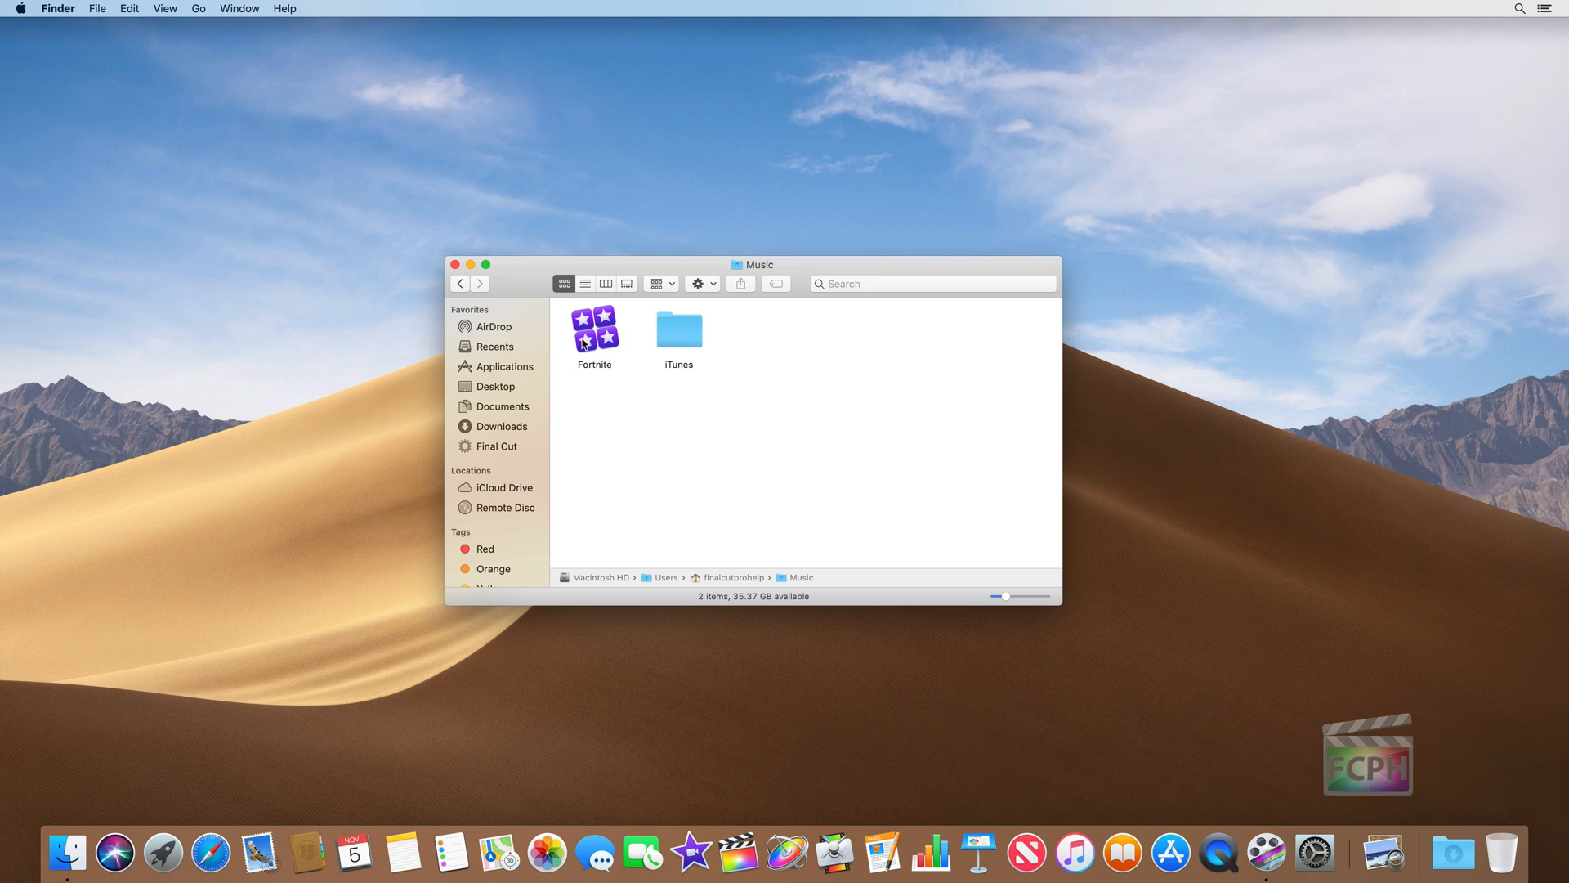
mouse_move(680, 344)
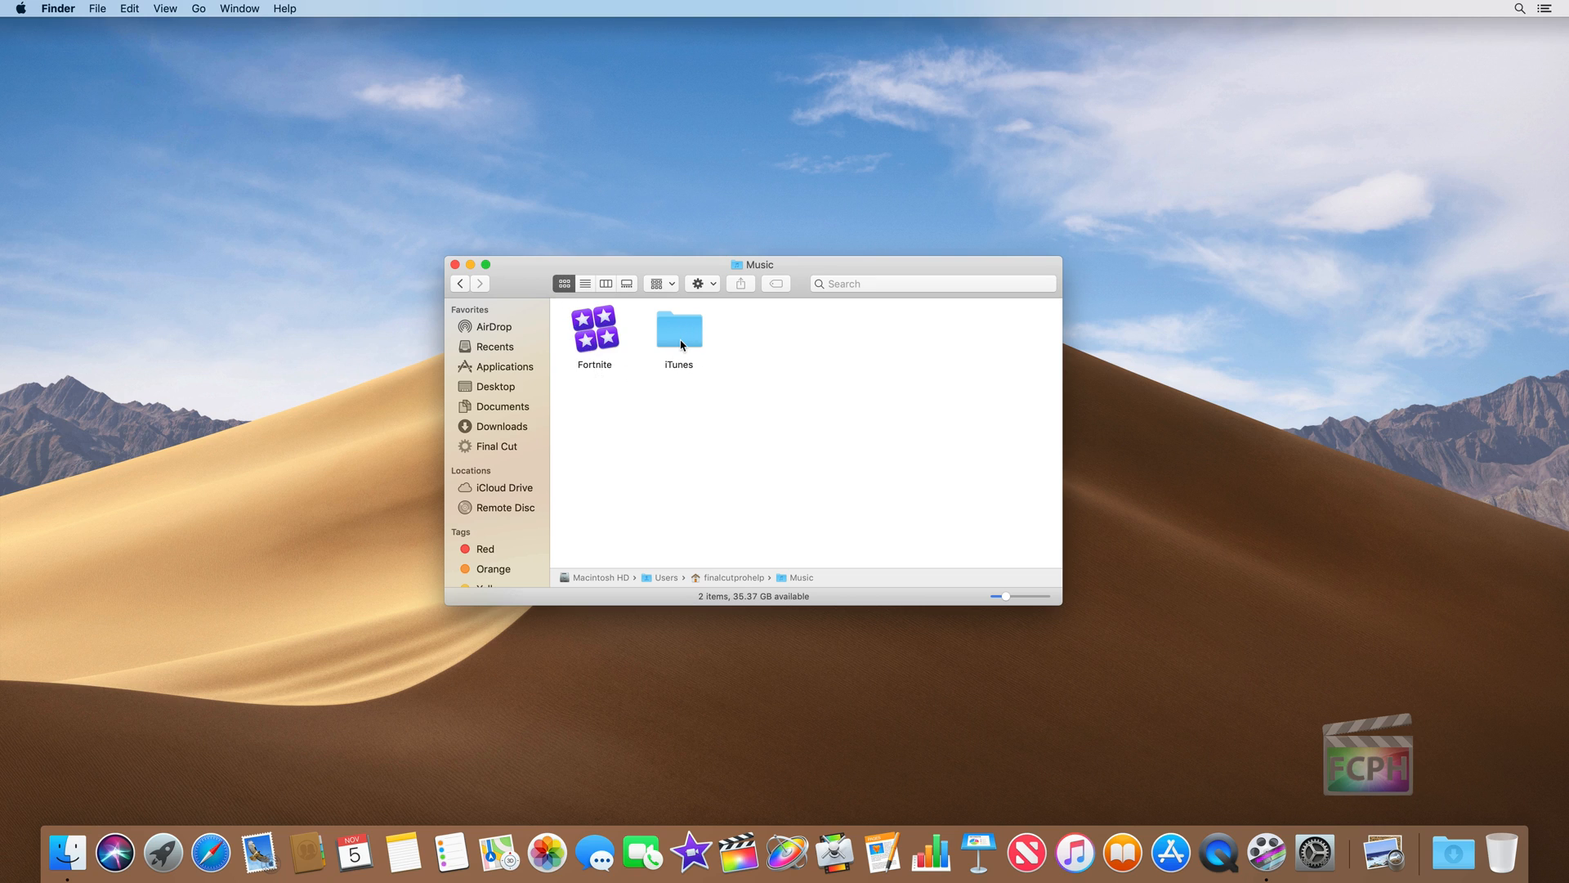
mouse_move(729, 580)
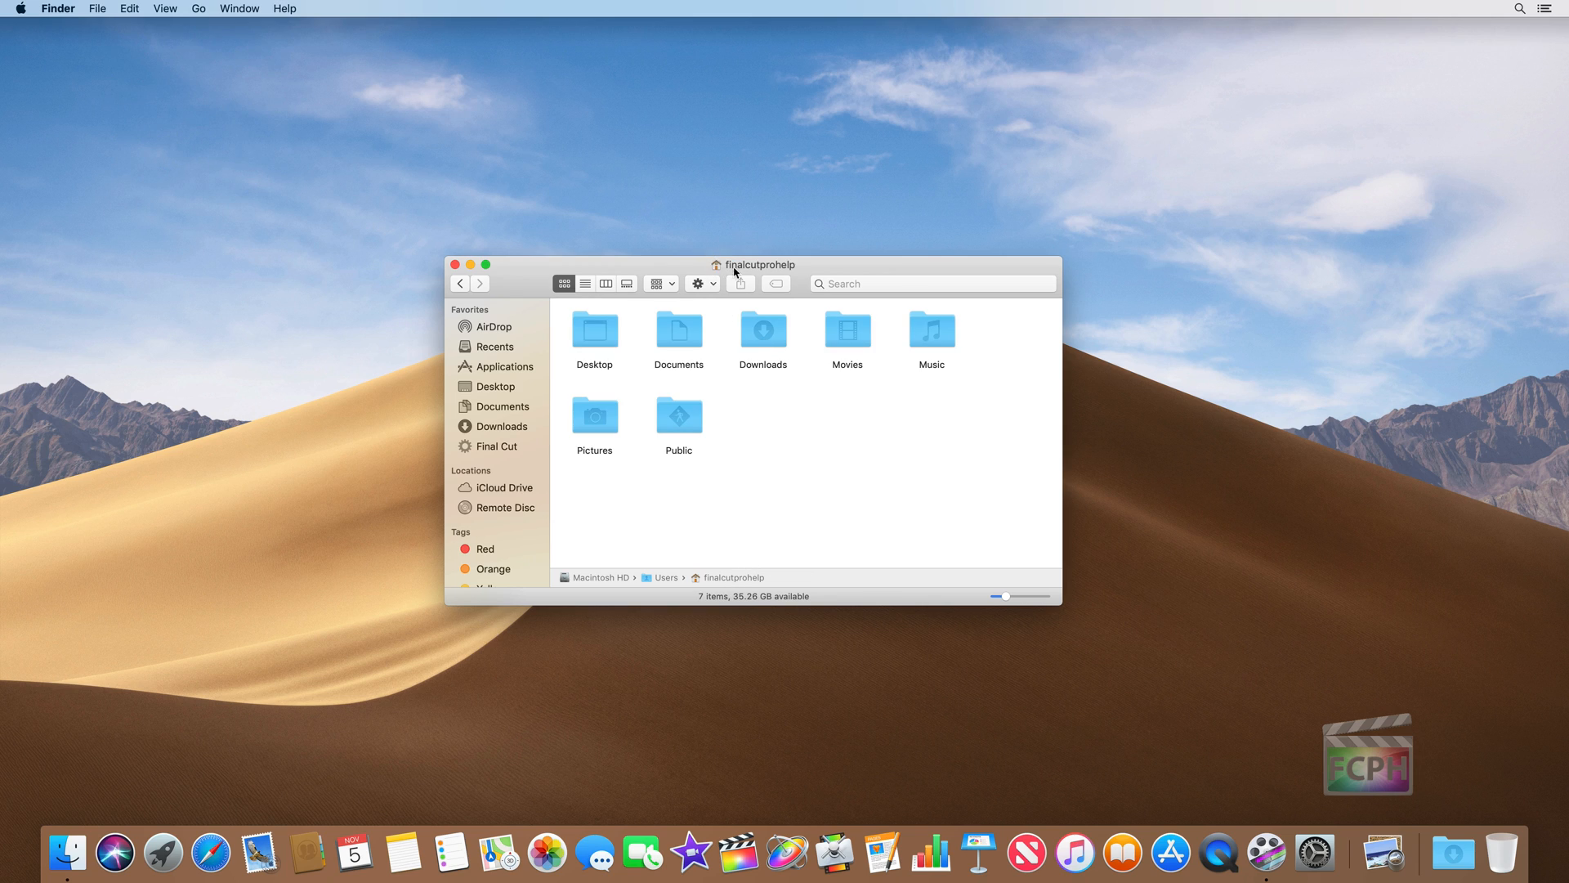
mouse_move(786, 275)
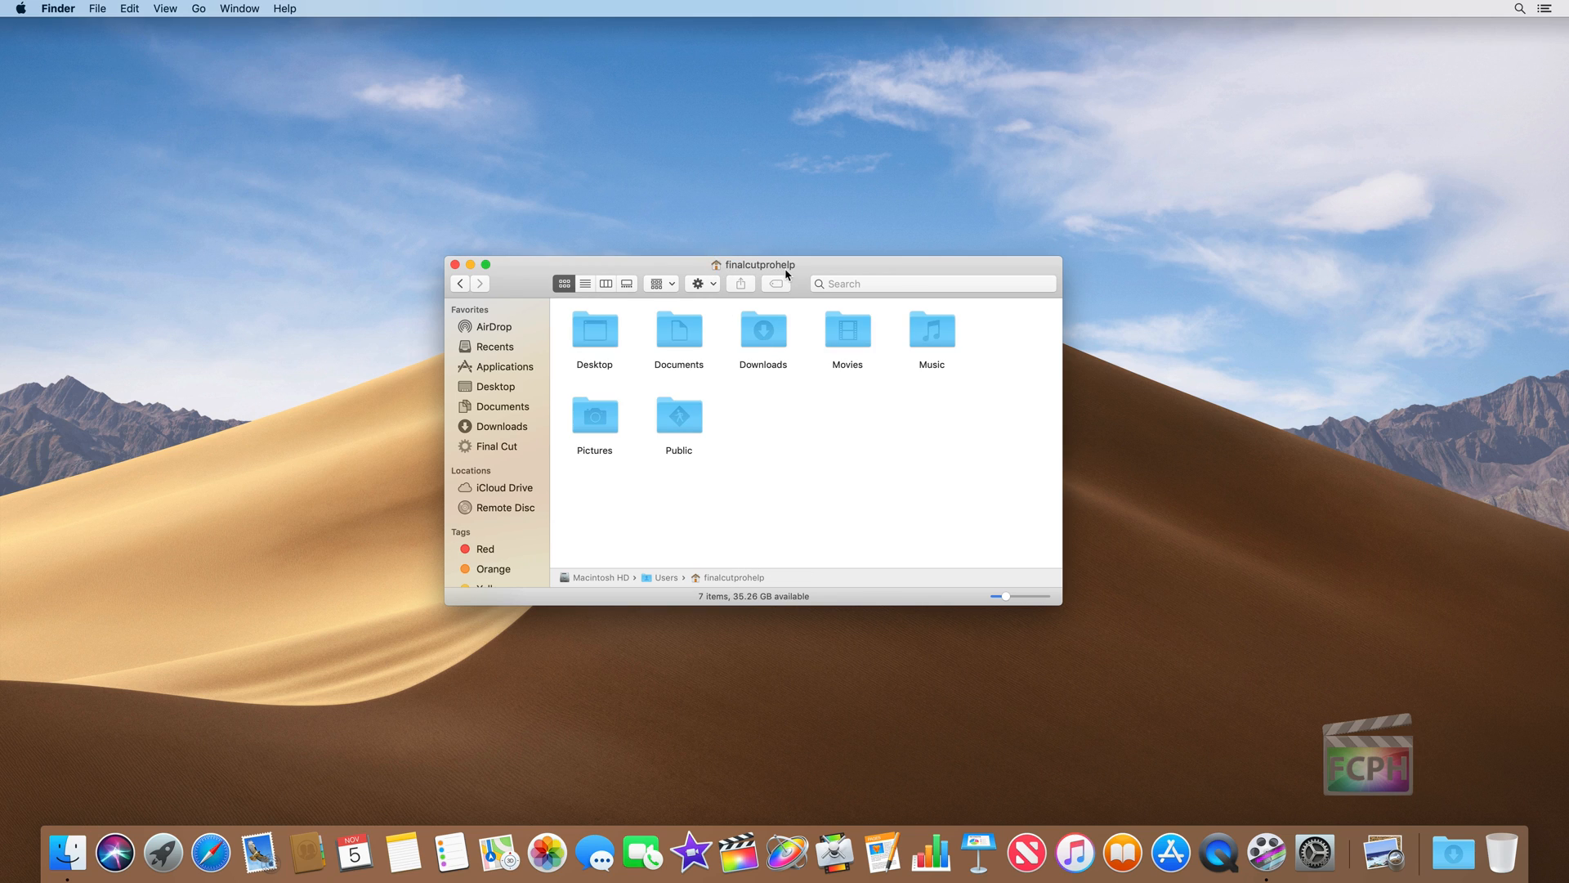
mouse_move(886, 369)
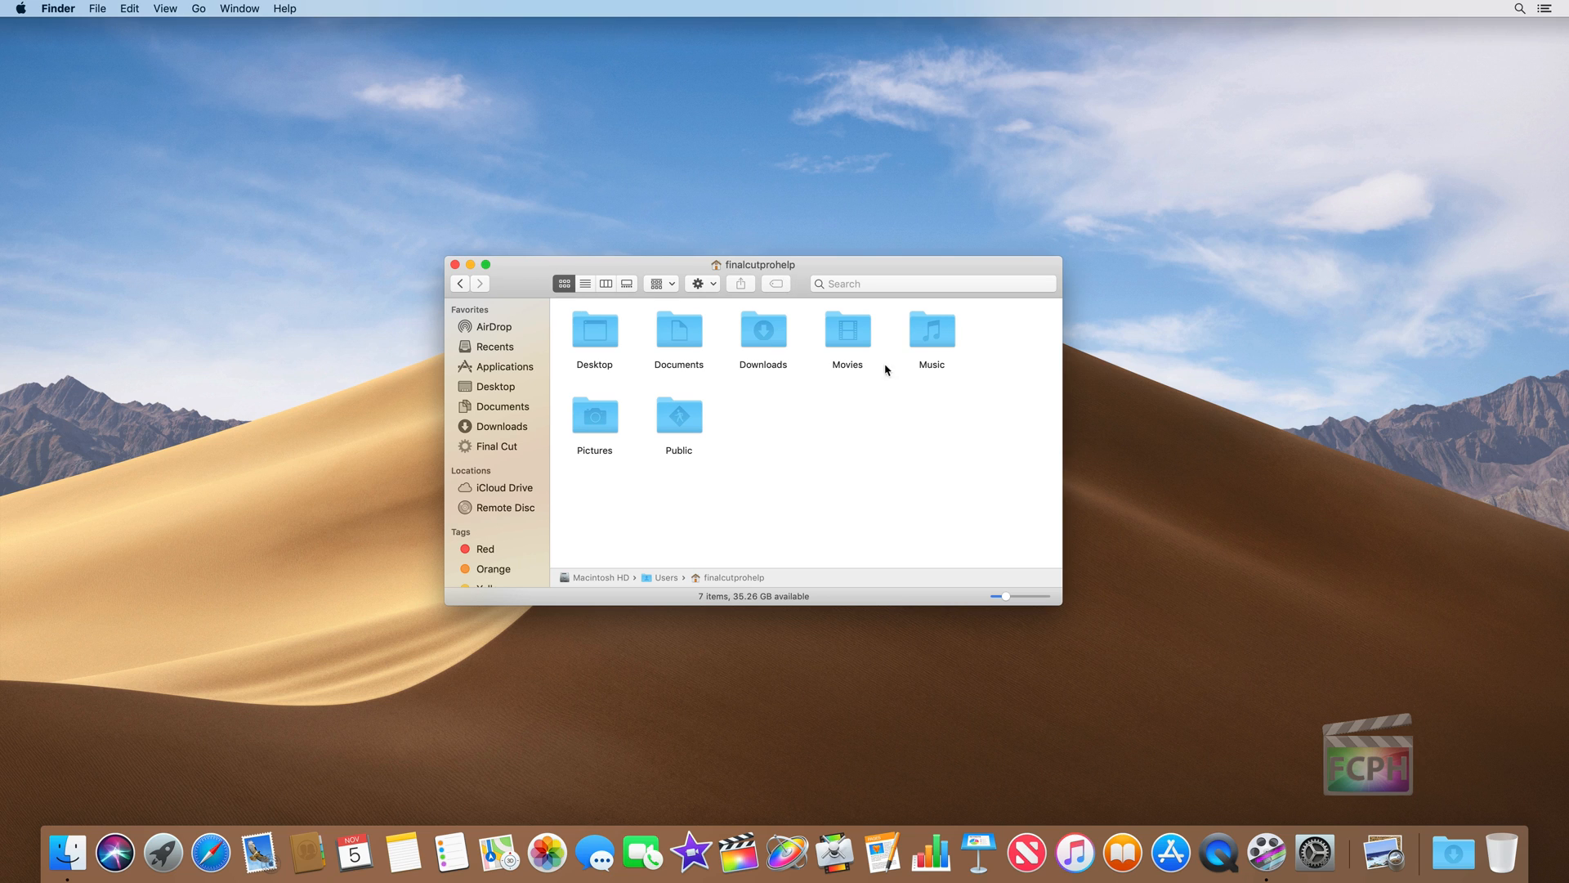
Go into Movies and then Six Flags Video to show its .mov clips.
double_click(847, 329)
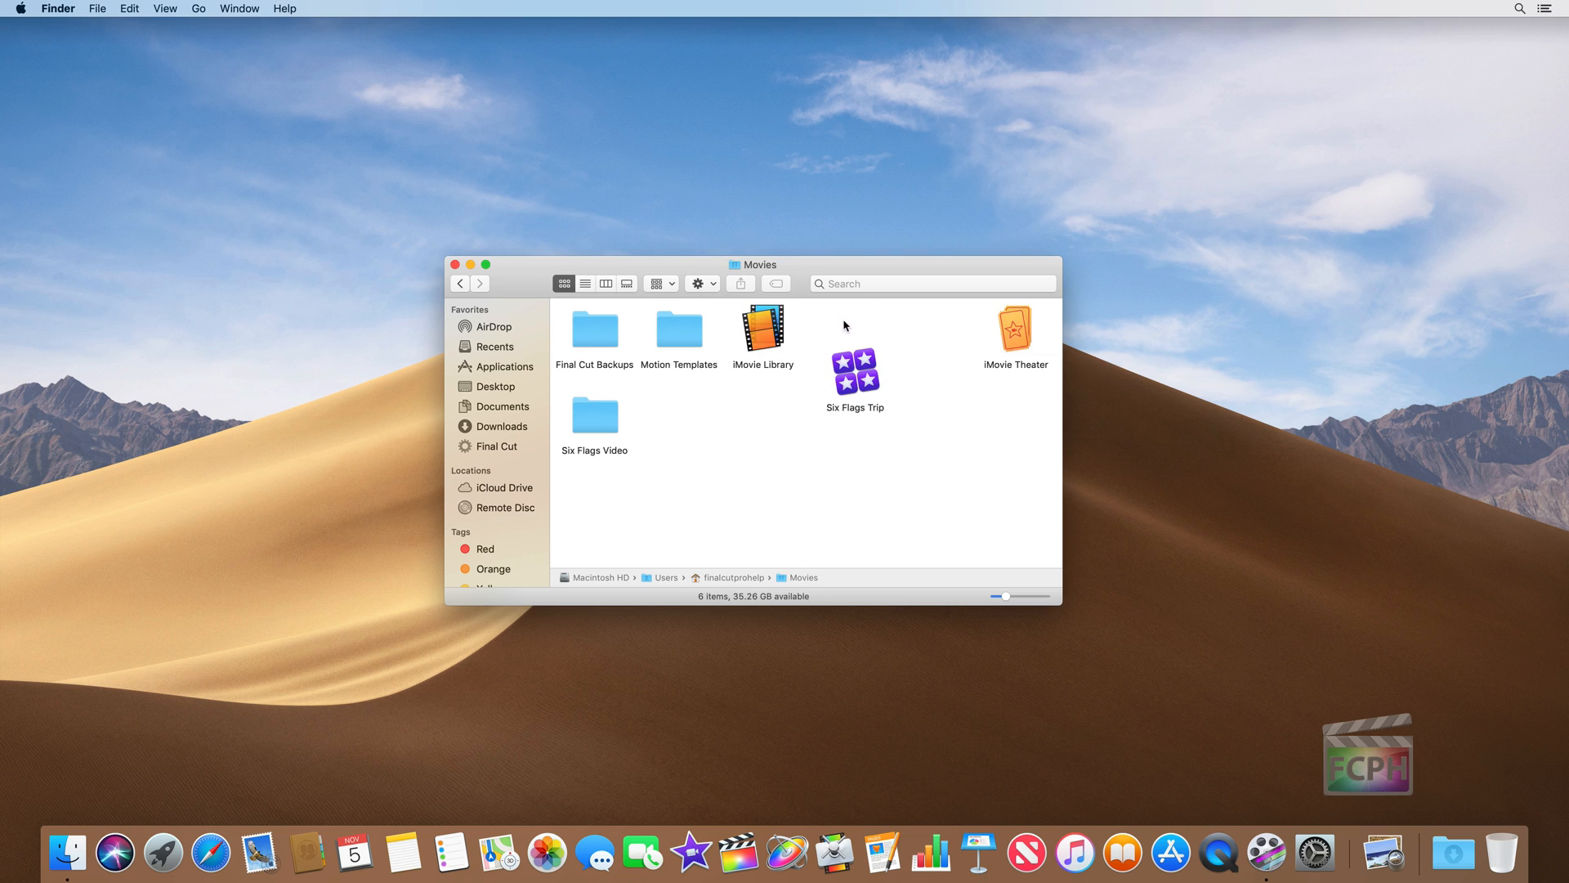
double_click(595, 413)
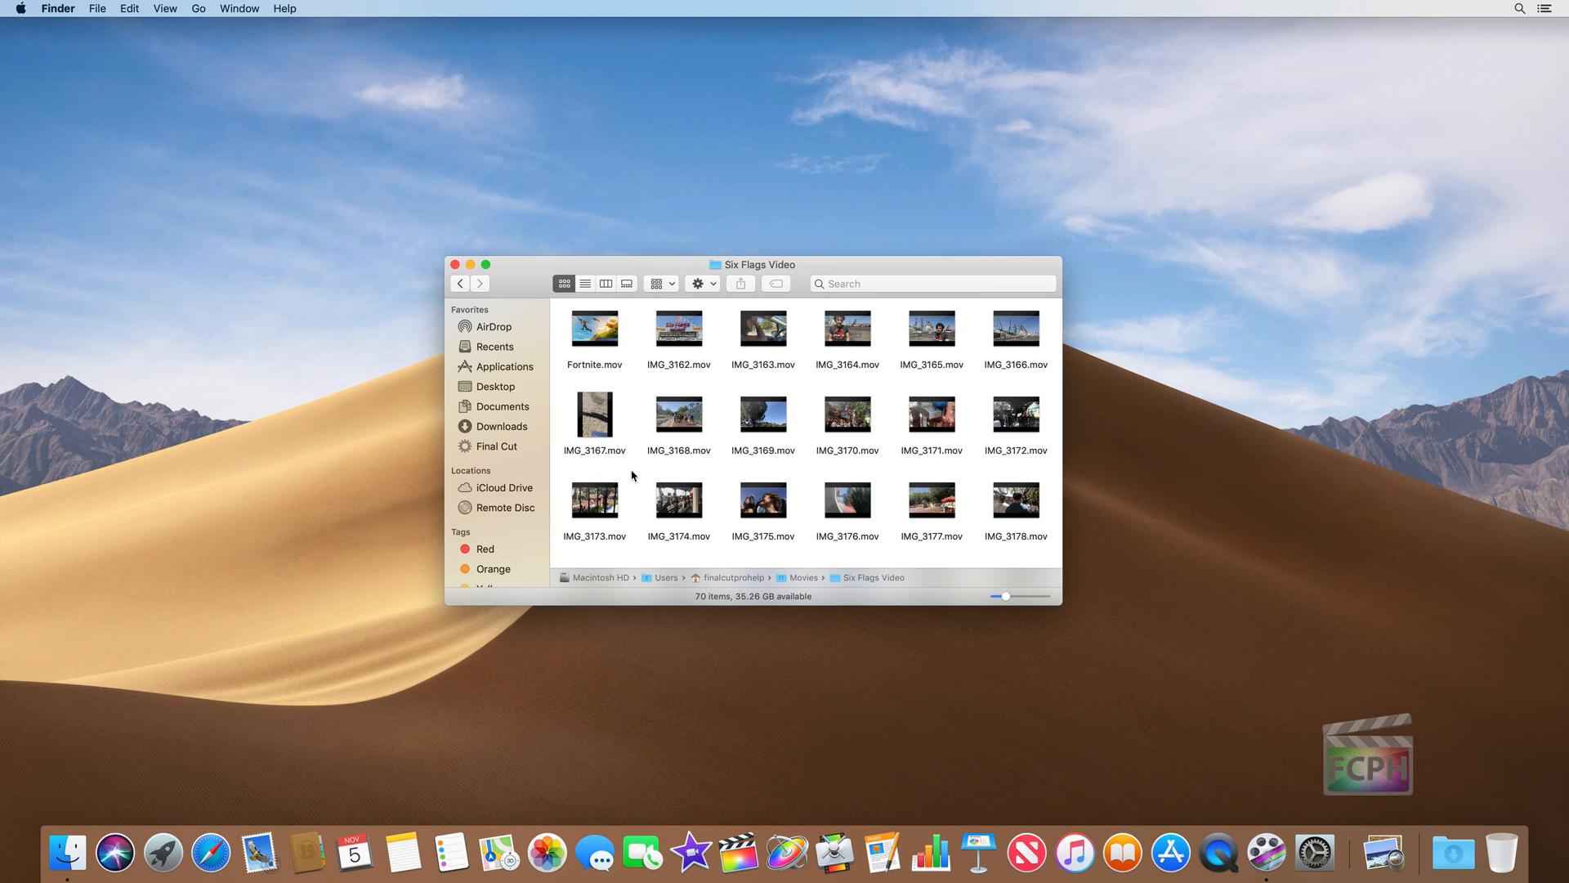
mouse_move(736, 335)
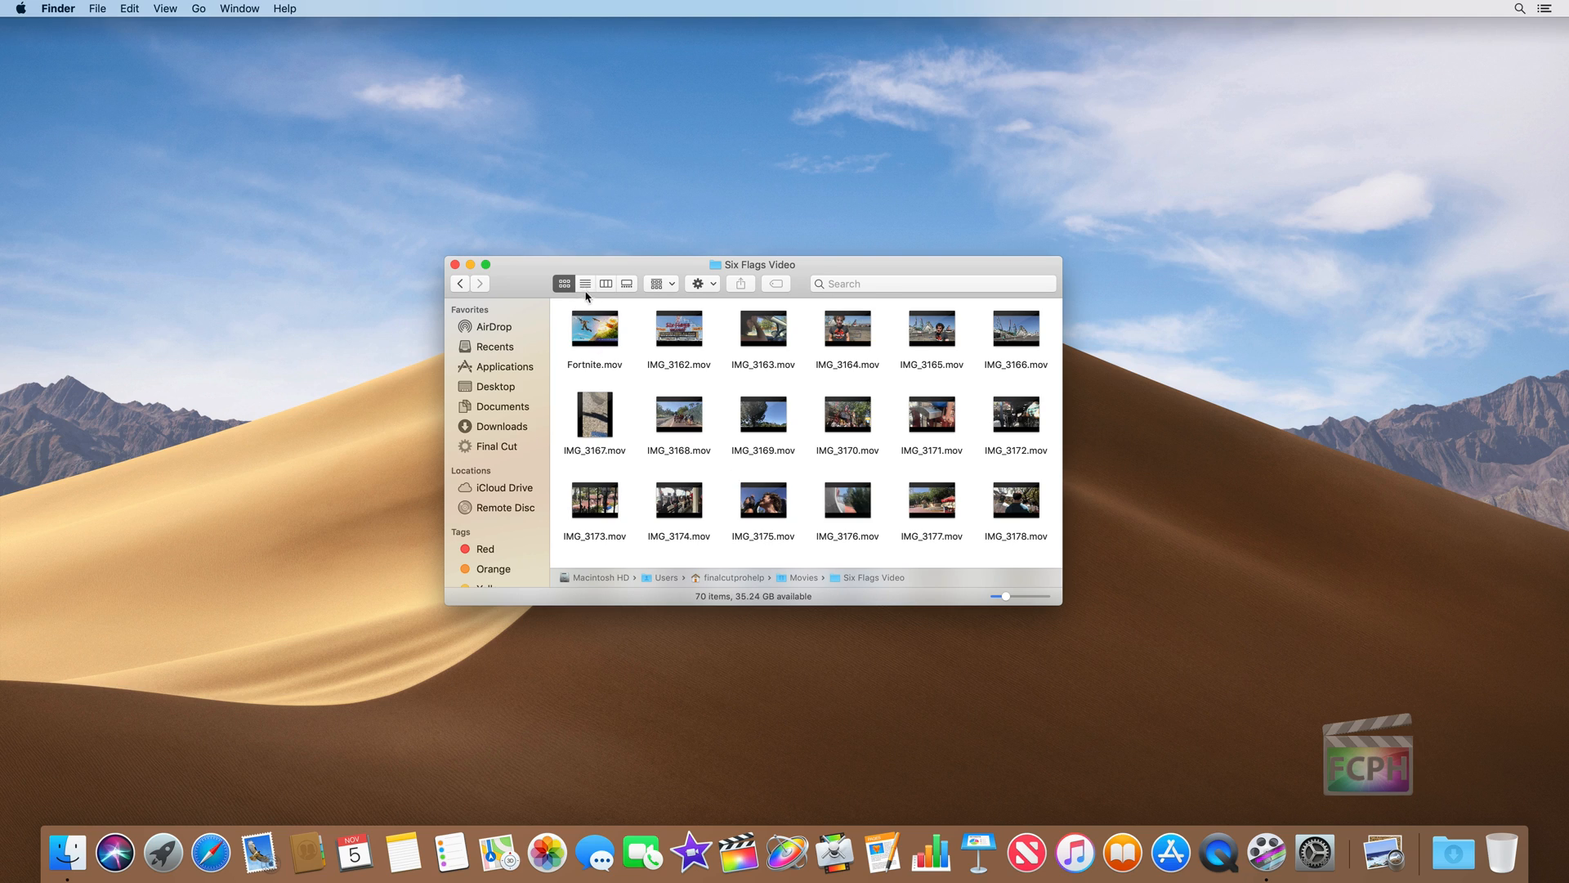
Switch Six Flags Video to list view sorted by size with the 2.12 GB Fortnite.mov first.
click(585, 285)
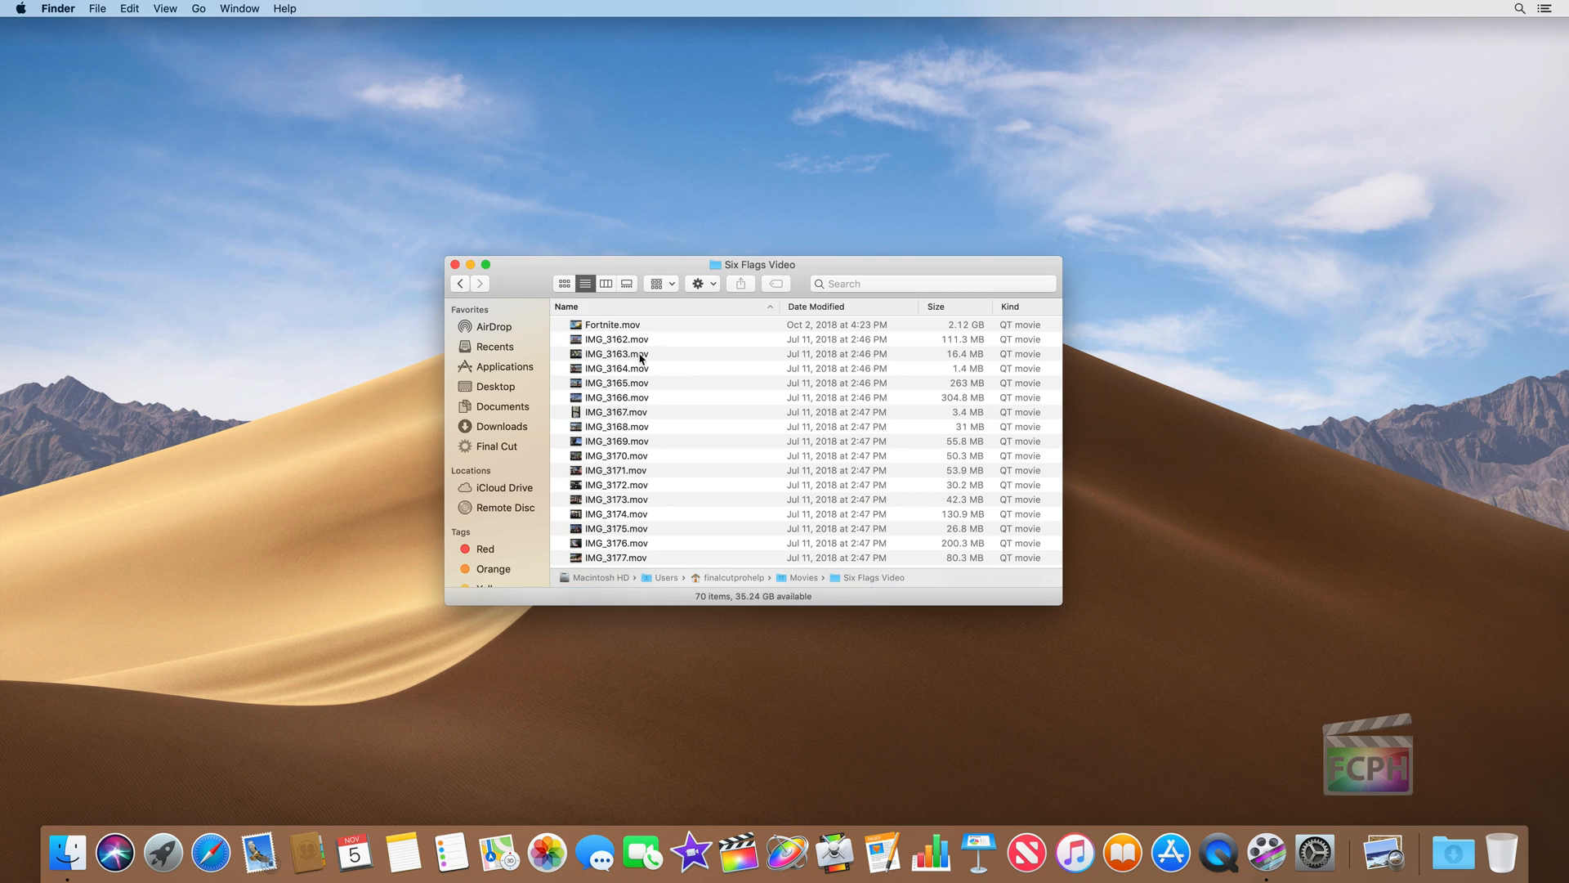
mouse_move(651, 308)
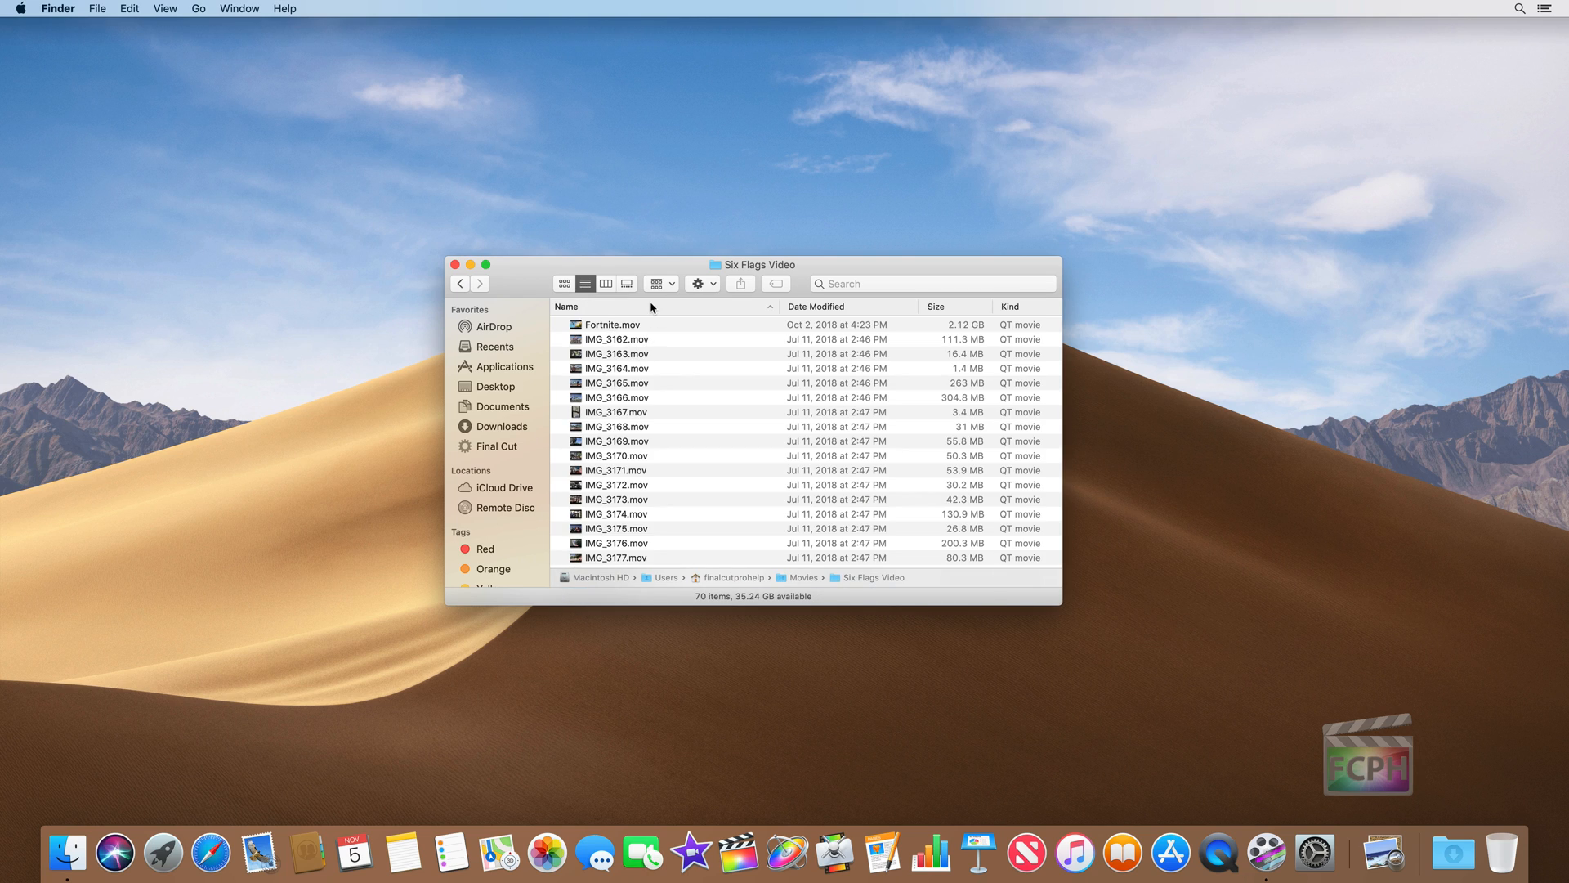
mouse_move(613, 353)
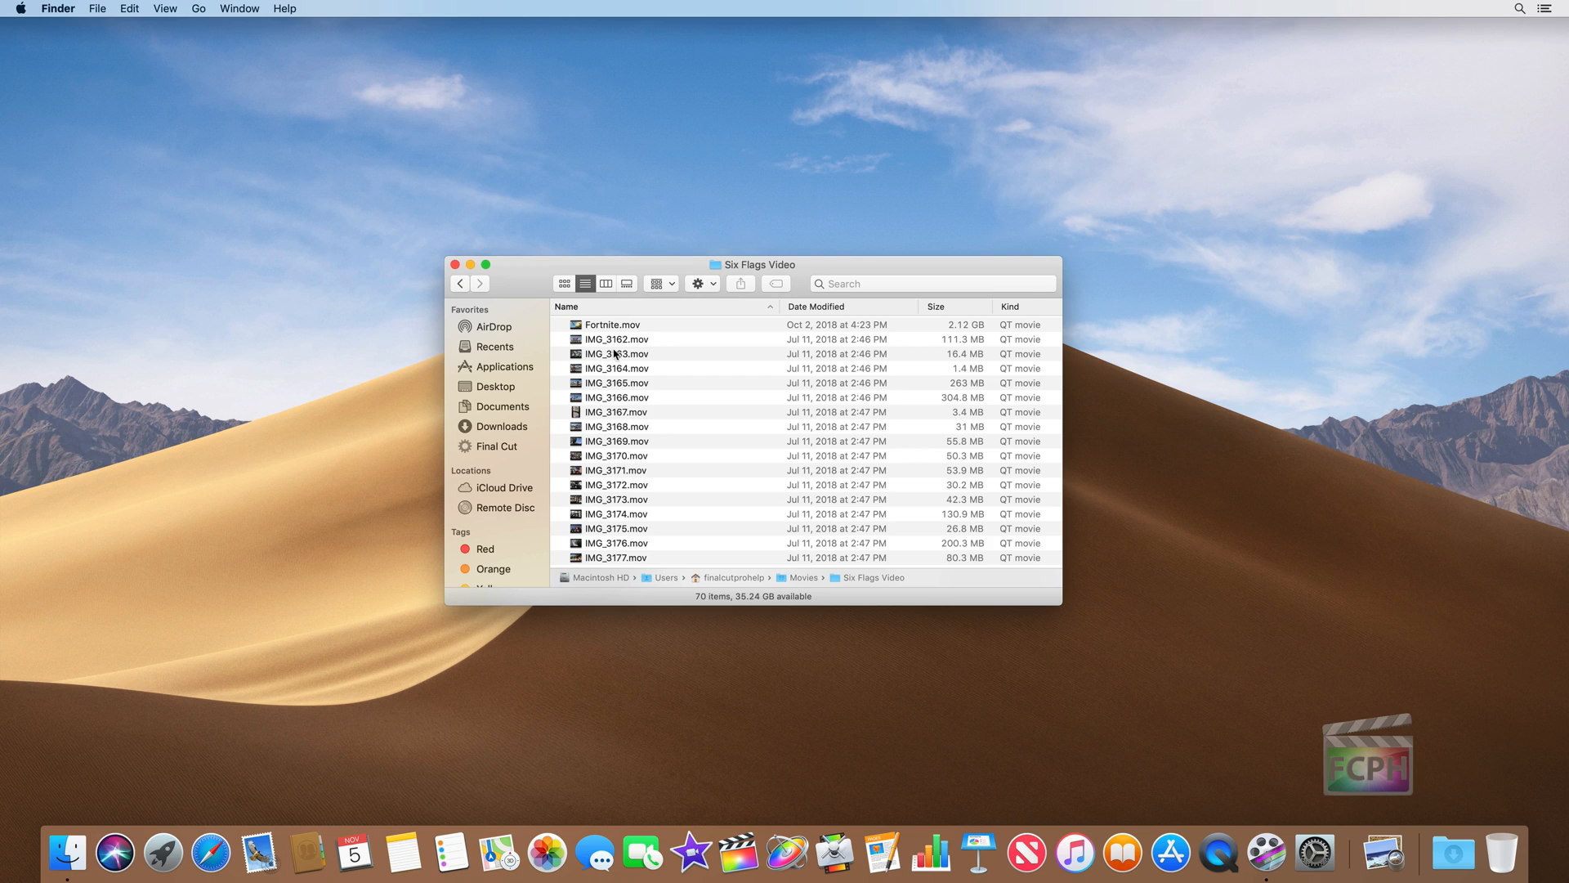
mouse_move(616, 556)
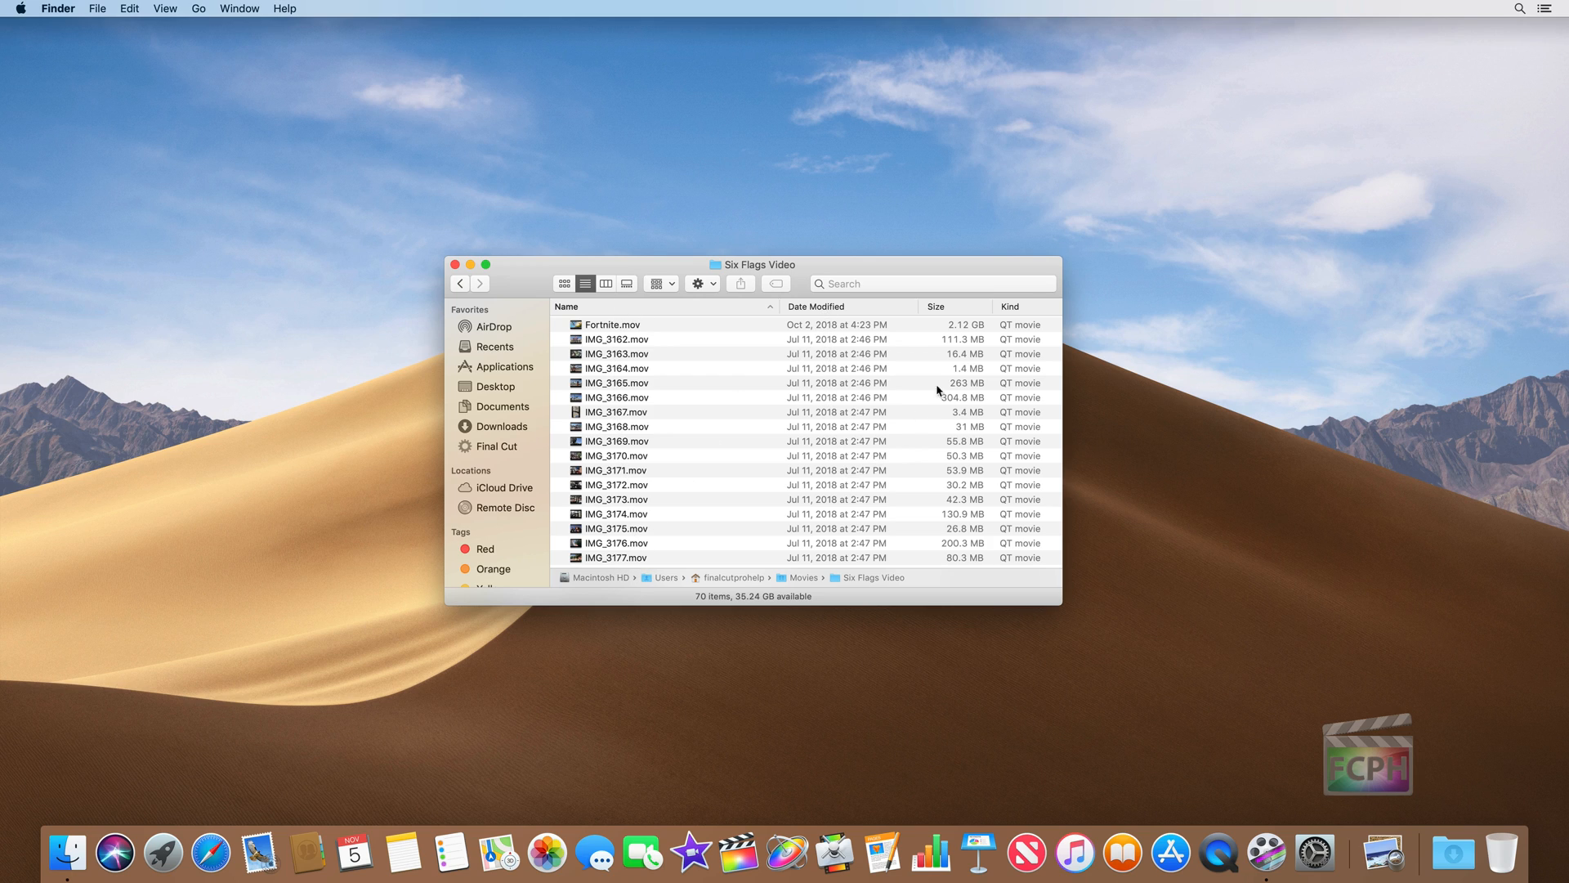
mouse_move(1017, 461)
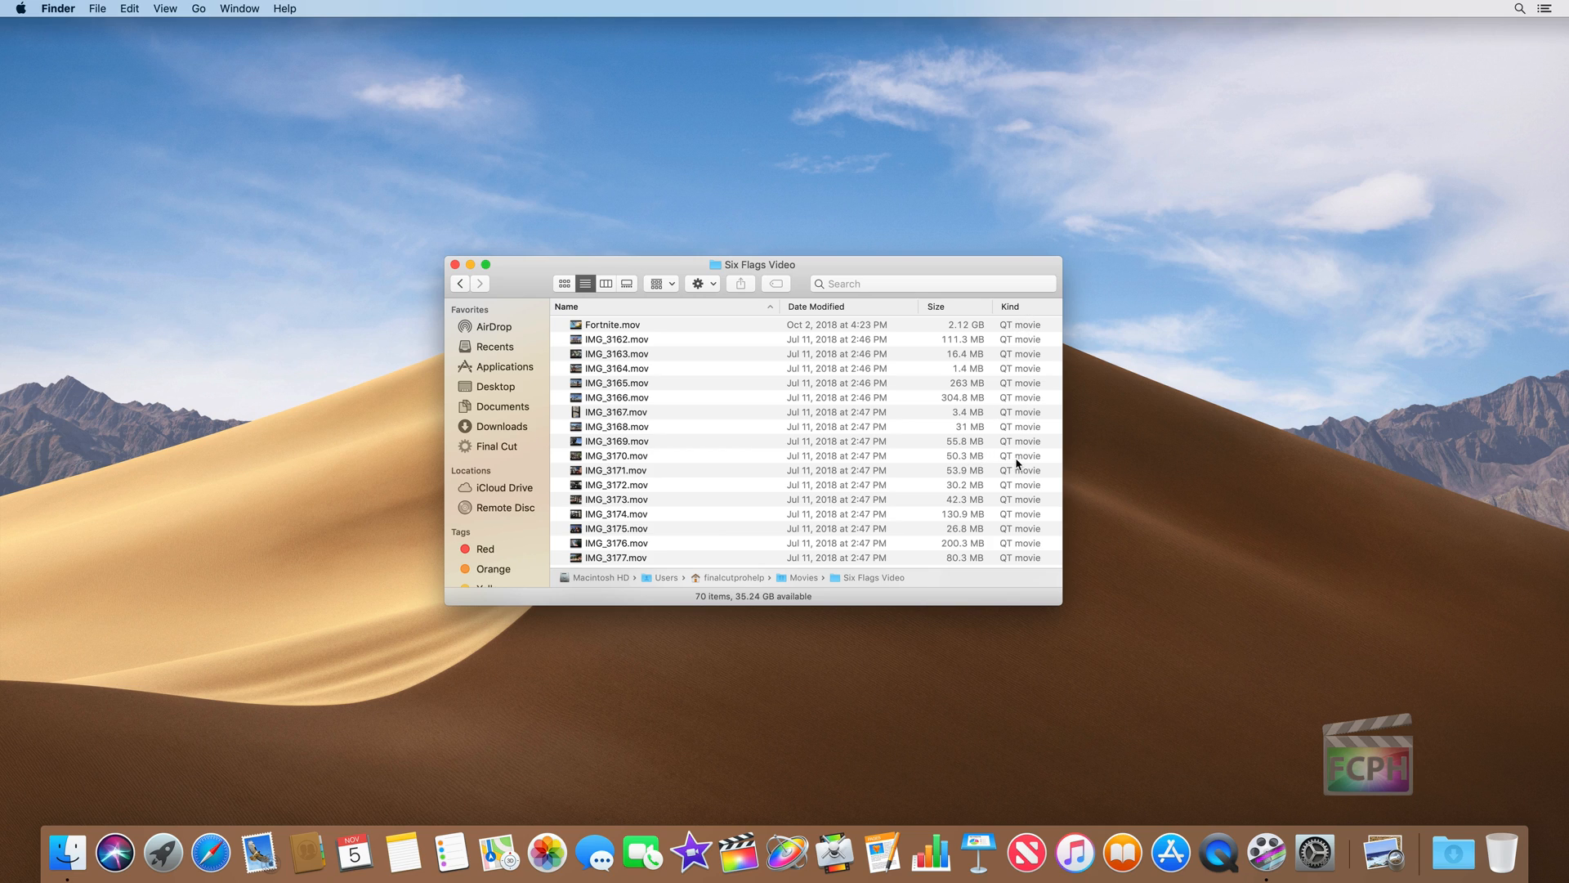
mouse_move(1020, 310)
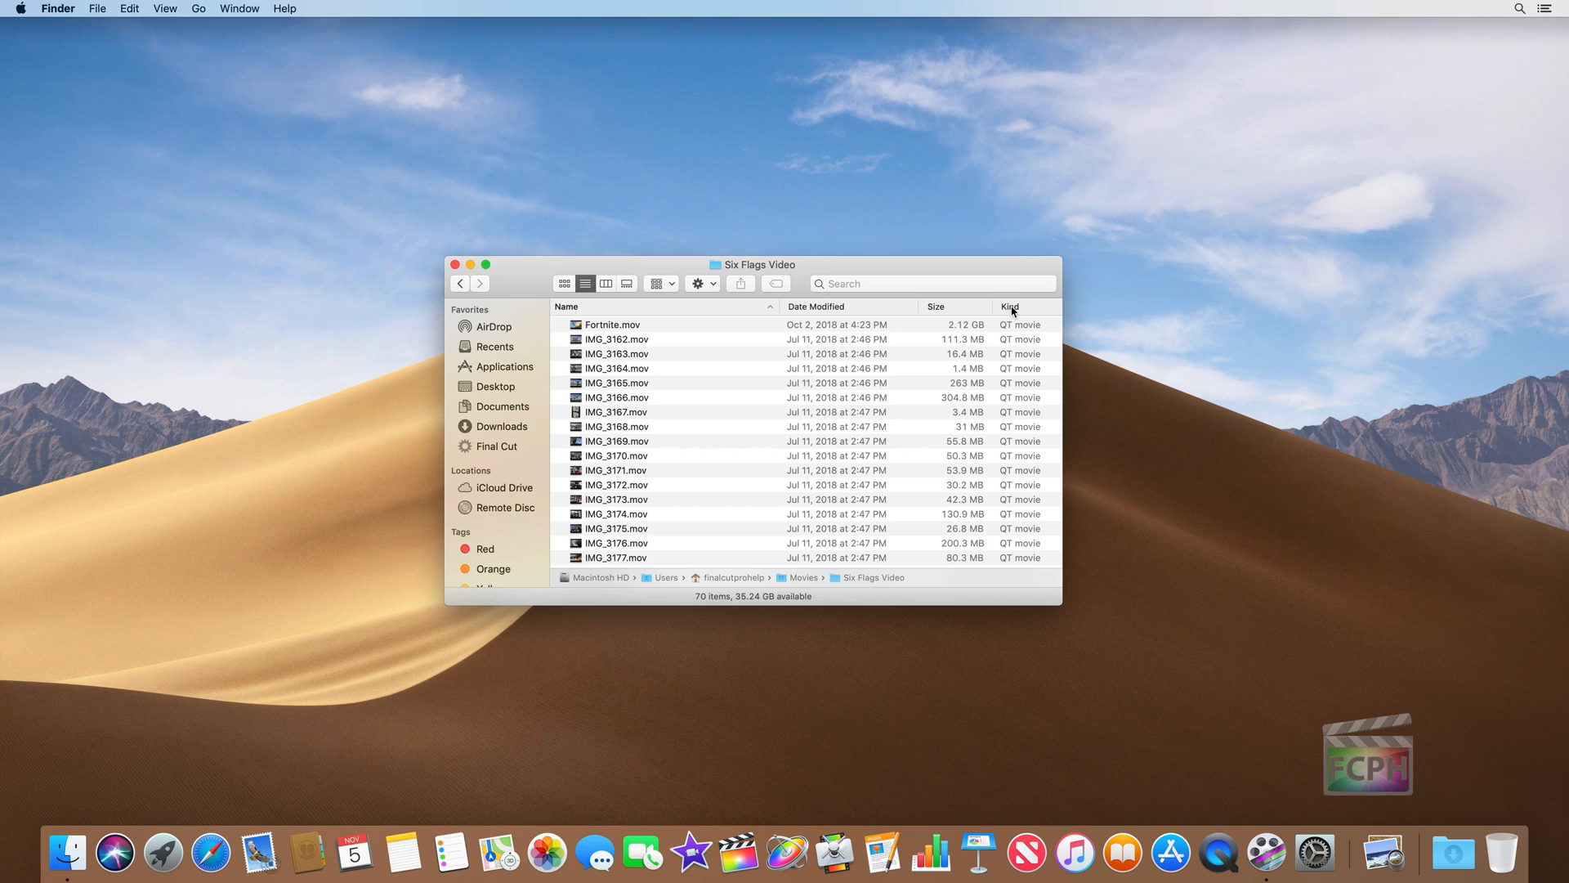
mouse_move(855, 337)
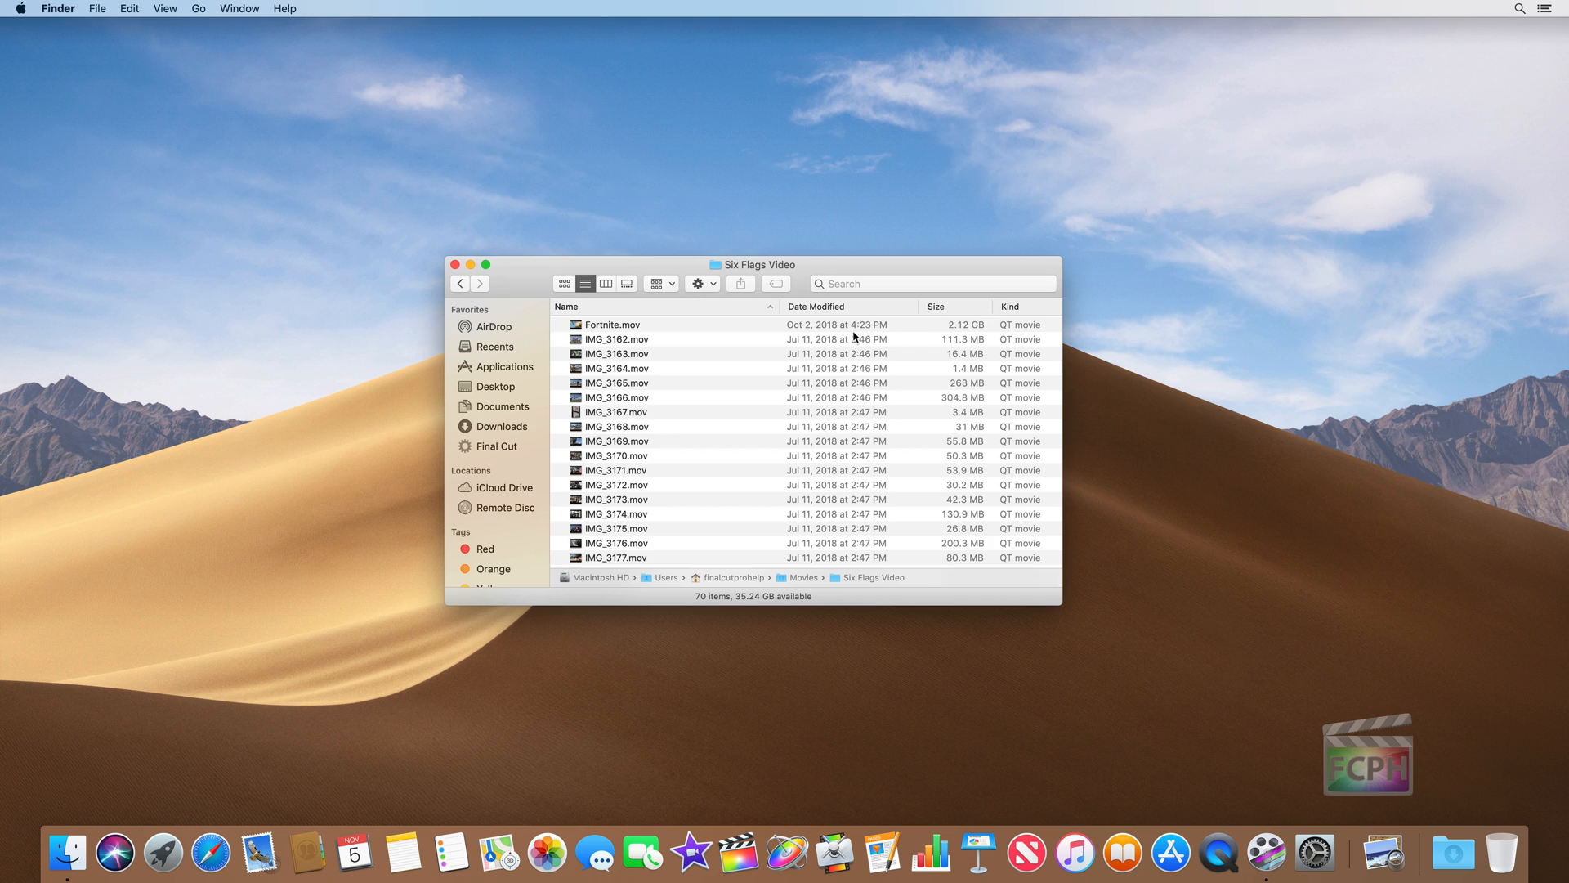
mouse_move(945, 308)
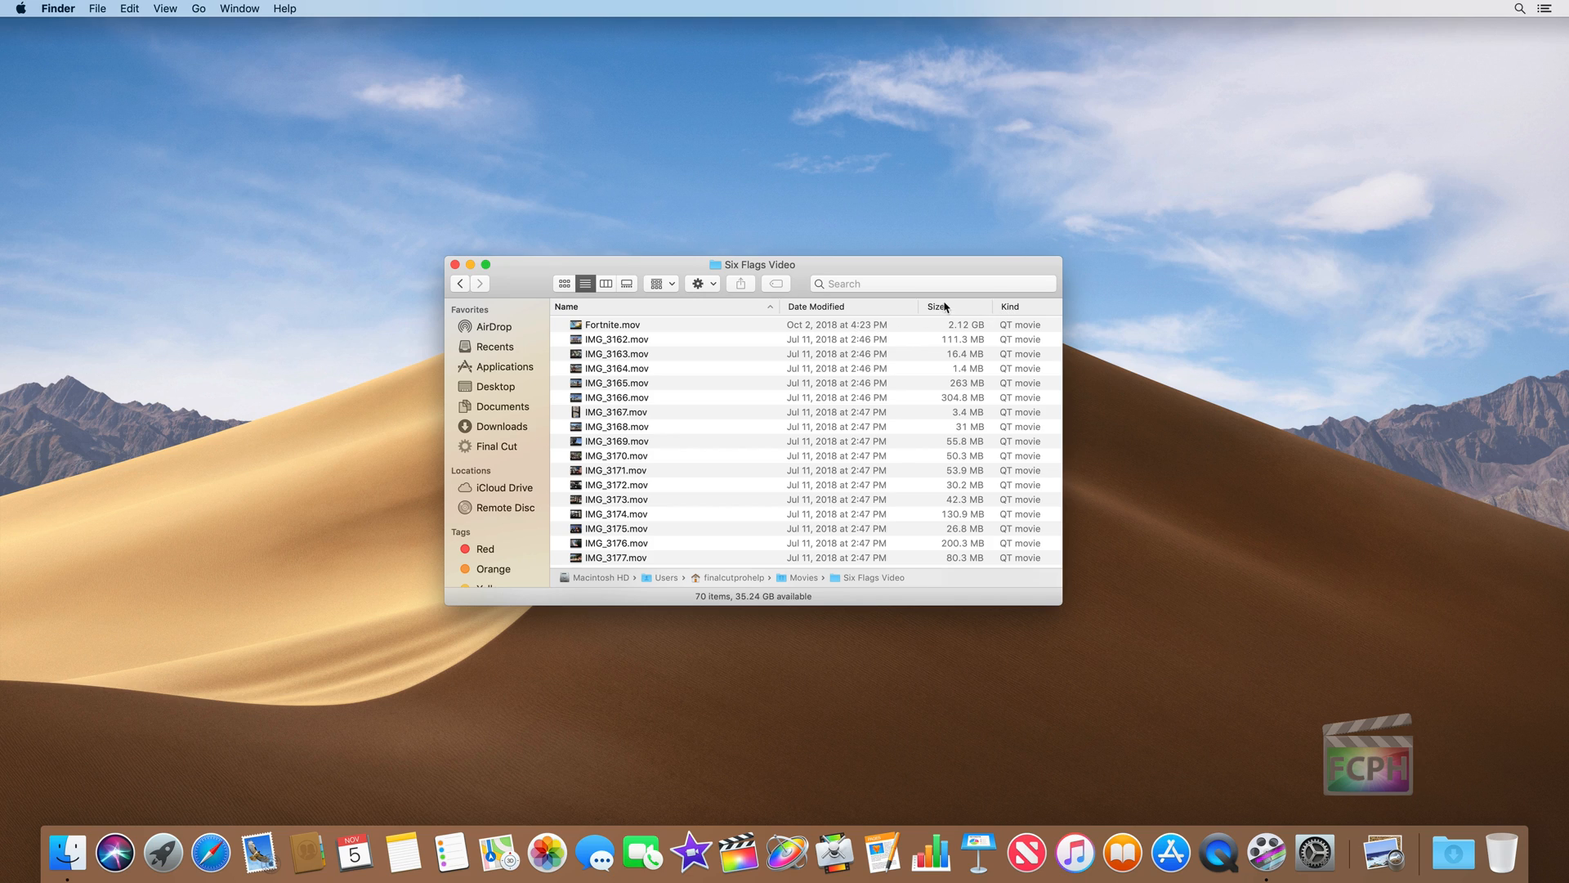
click(935, 307)
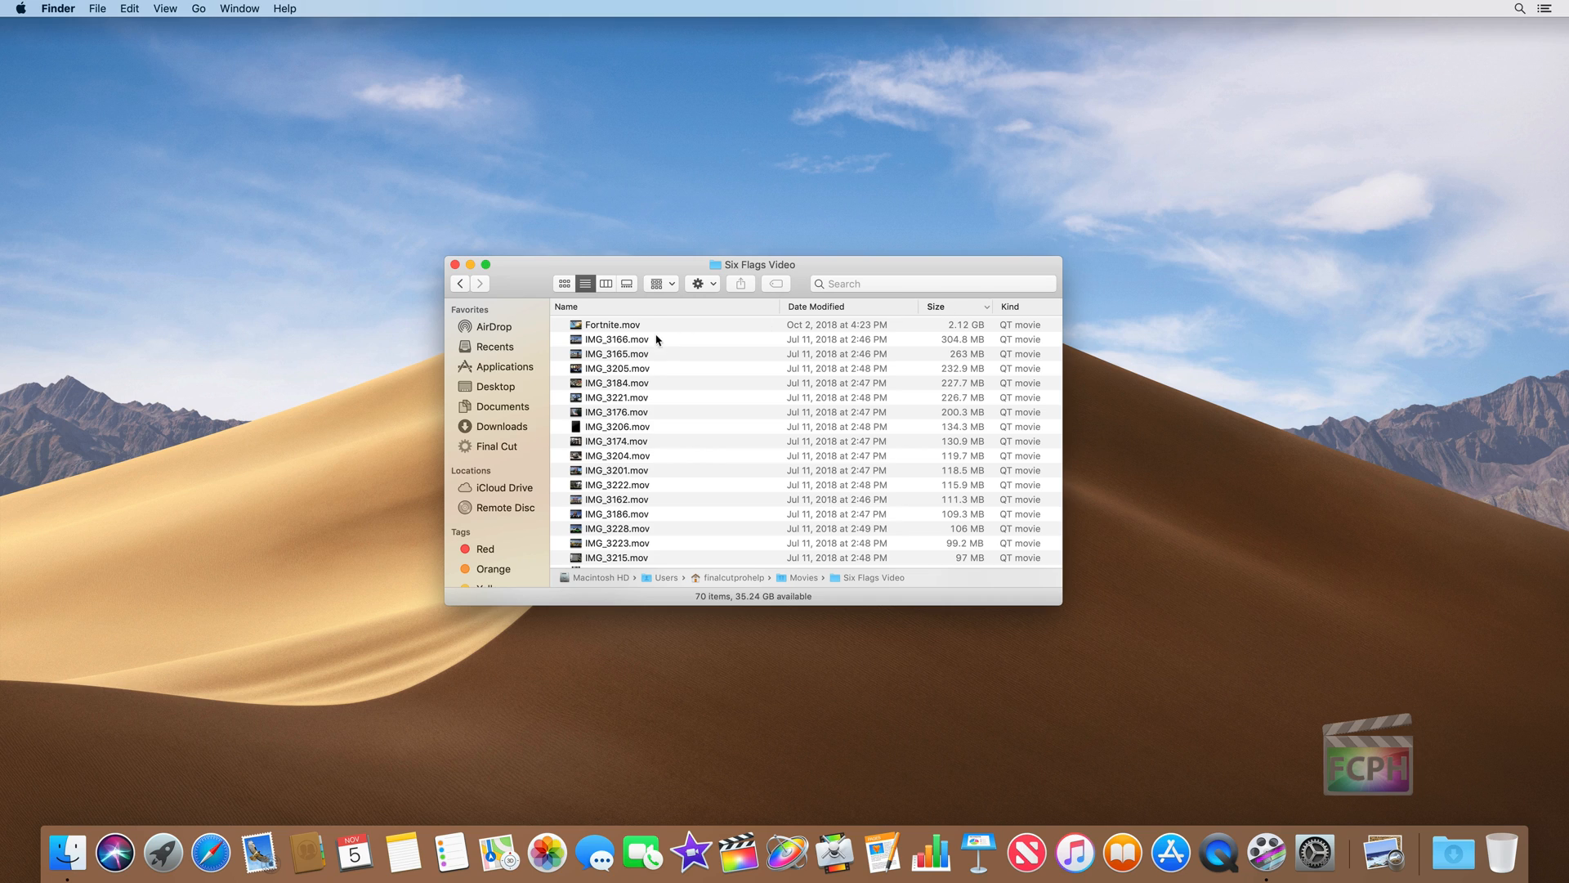
mouse_move(976, 333)
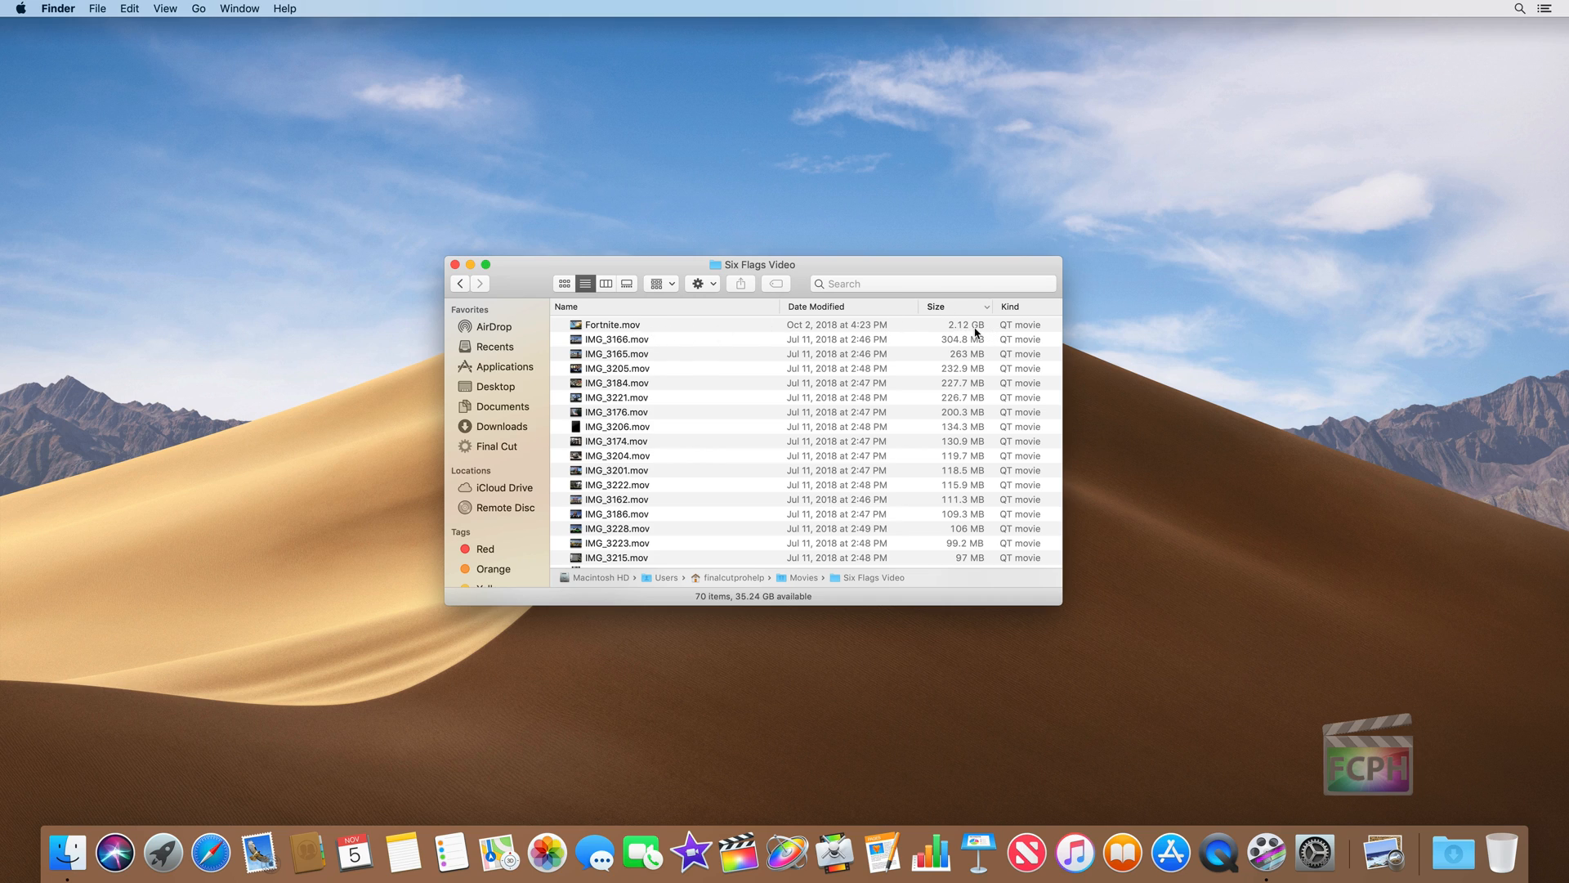
mouse_move(951, 353)
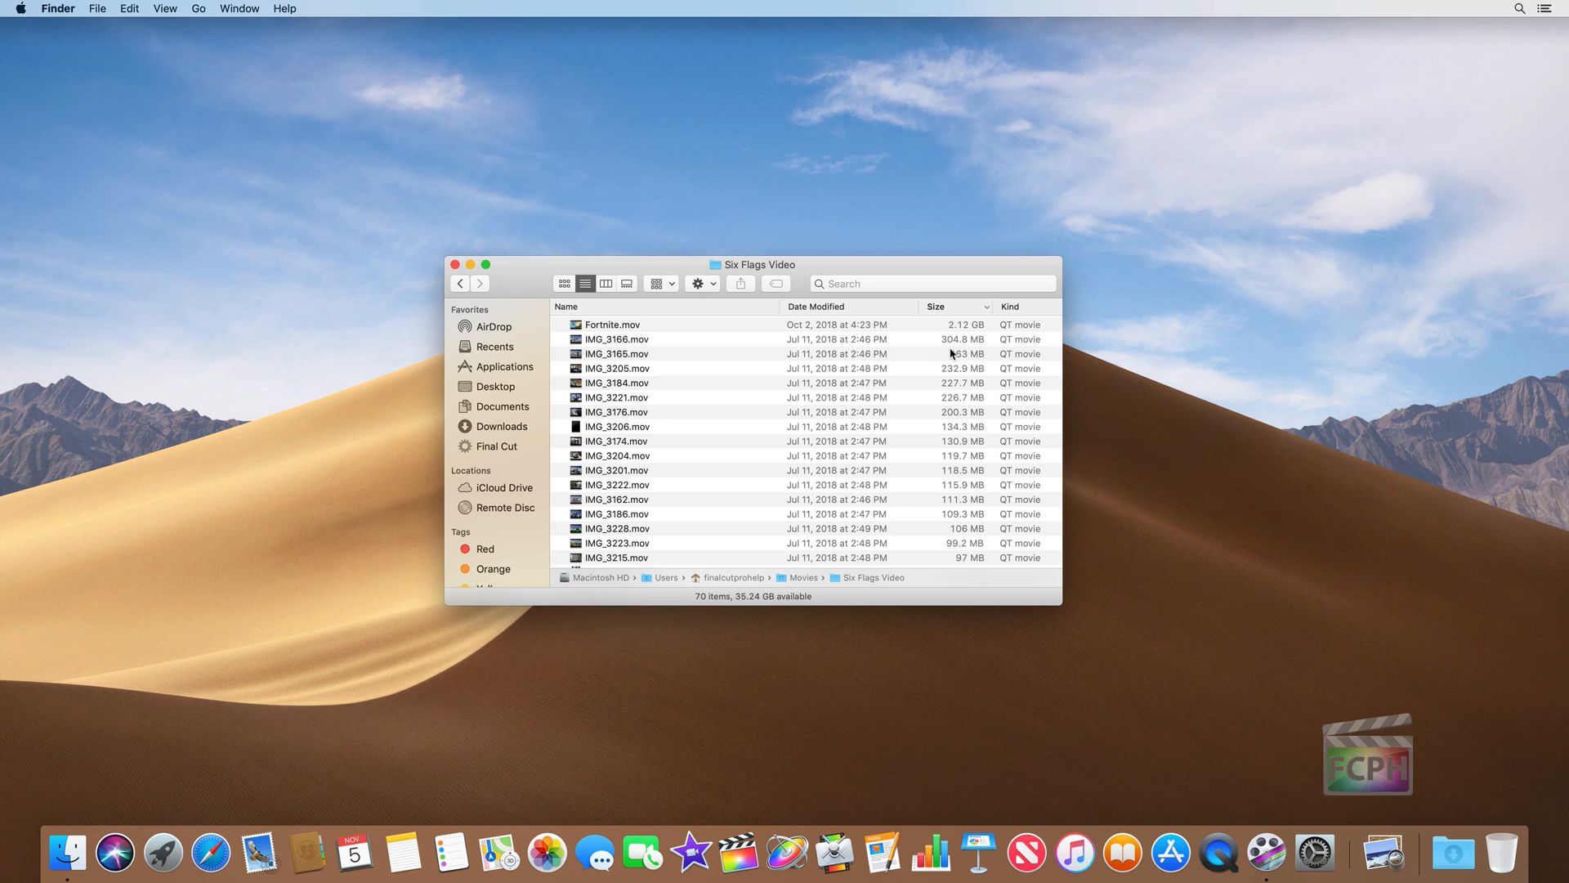
scroll(down, 3)
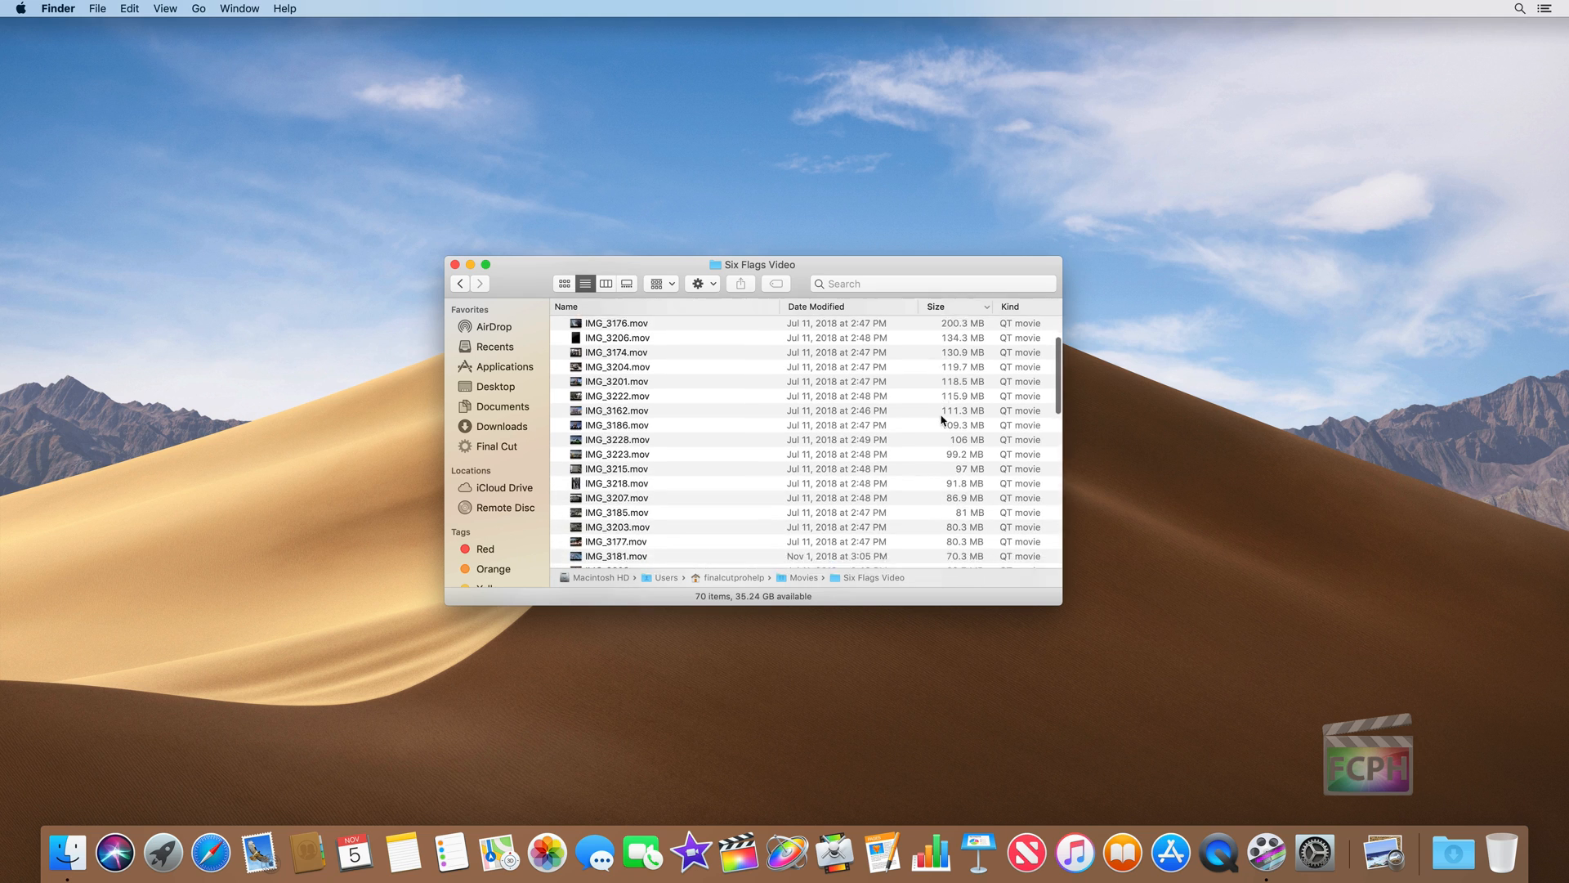
scroll(down, 3)
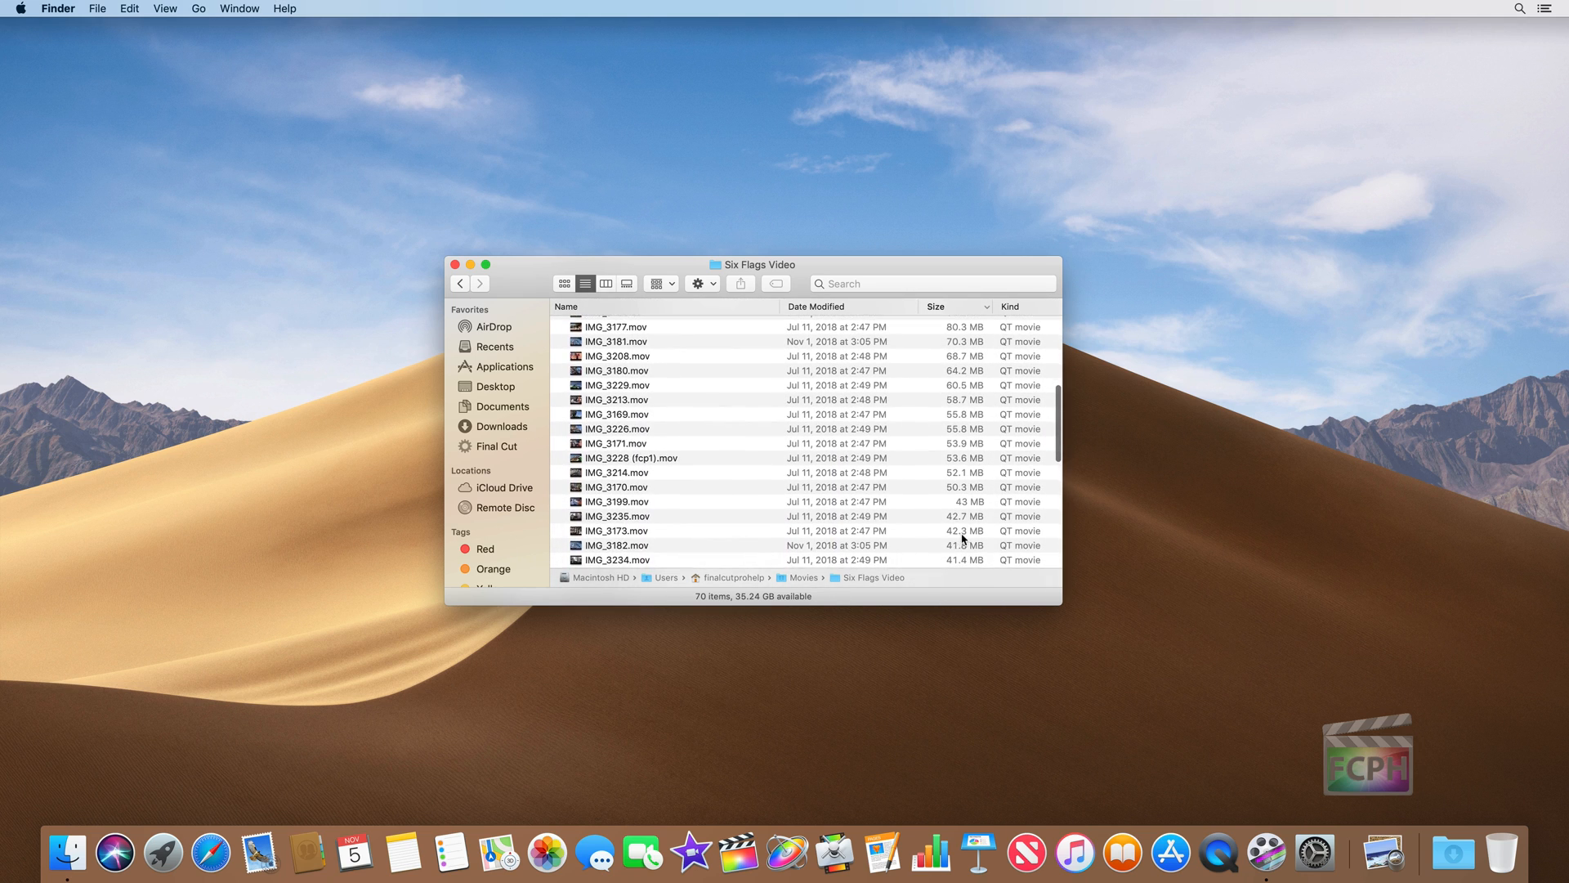
click(935, 308)
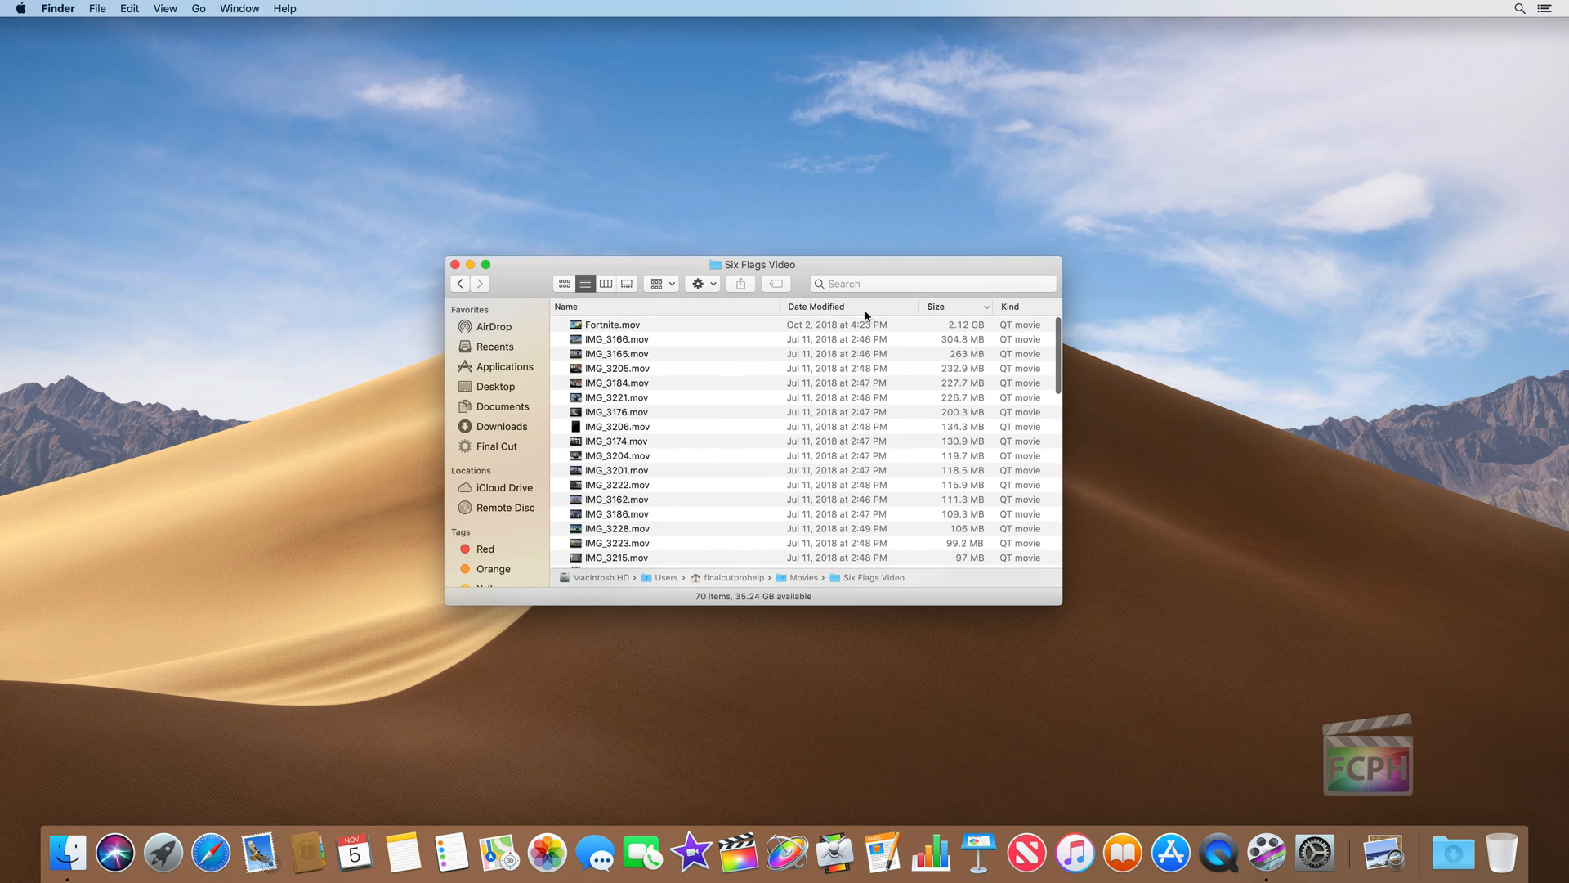
mouse_move(801, 307)
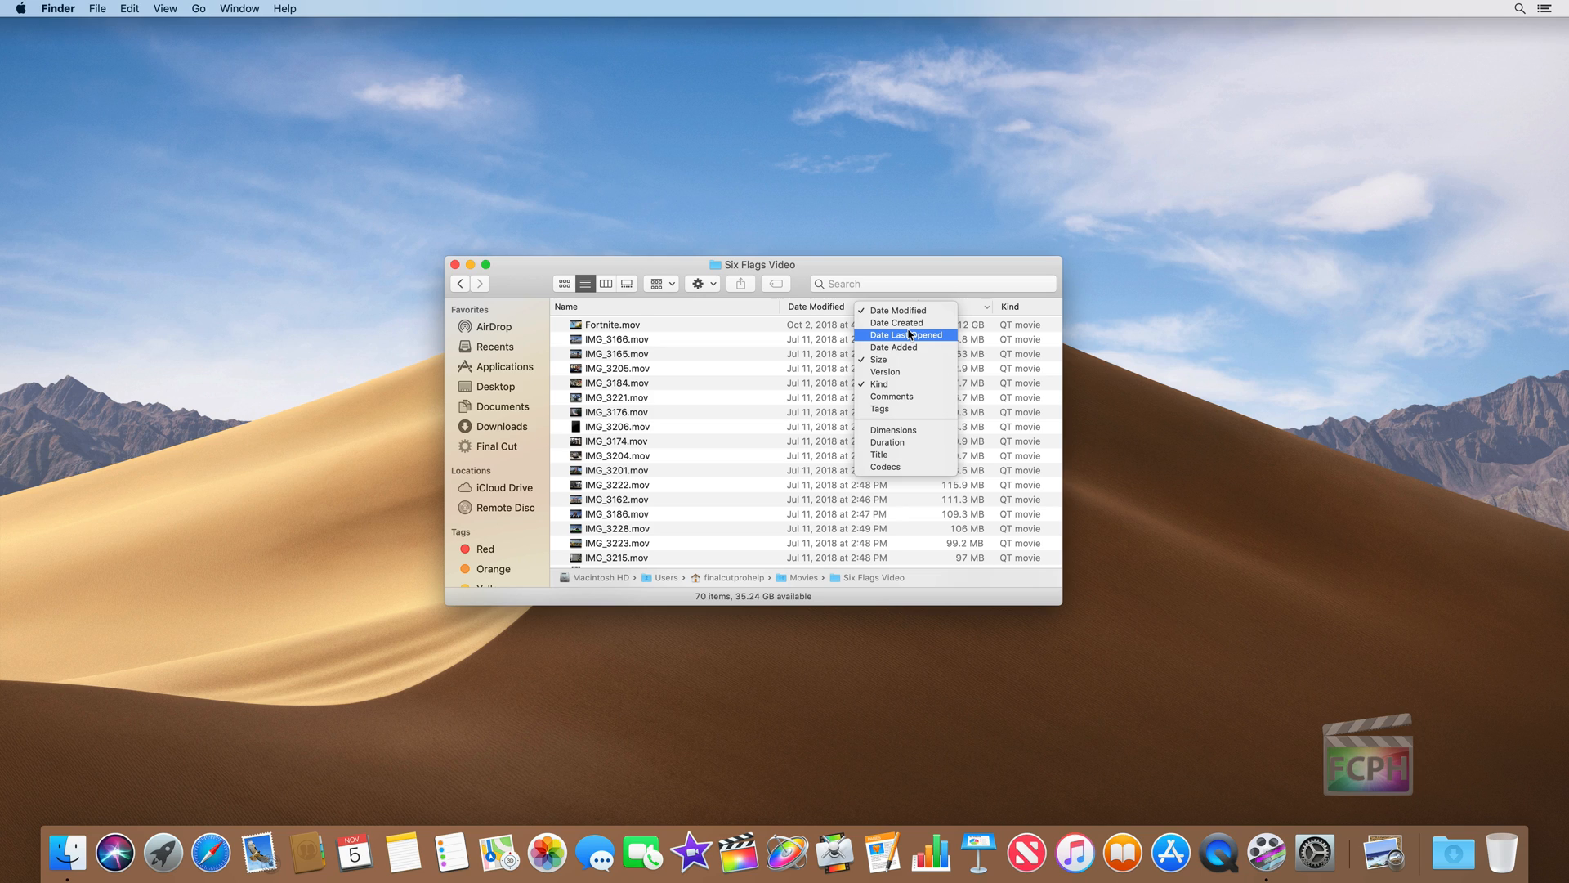
mouse_move(912, 454)
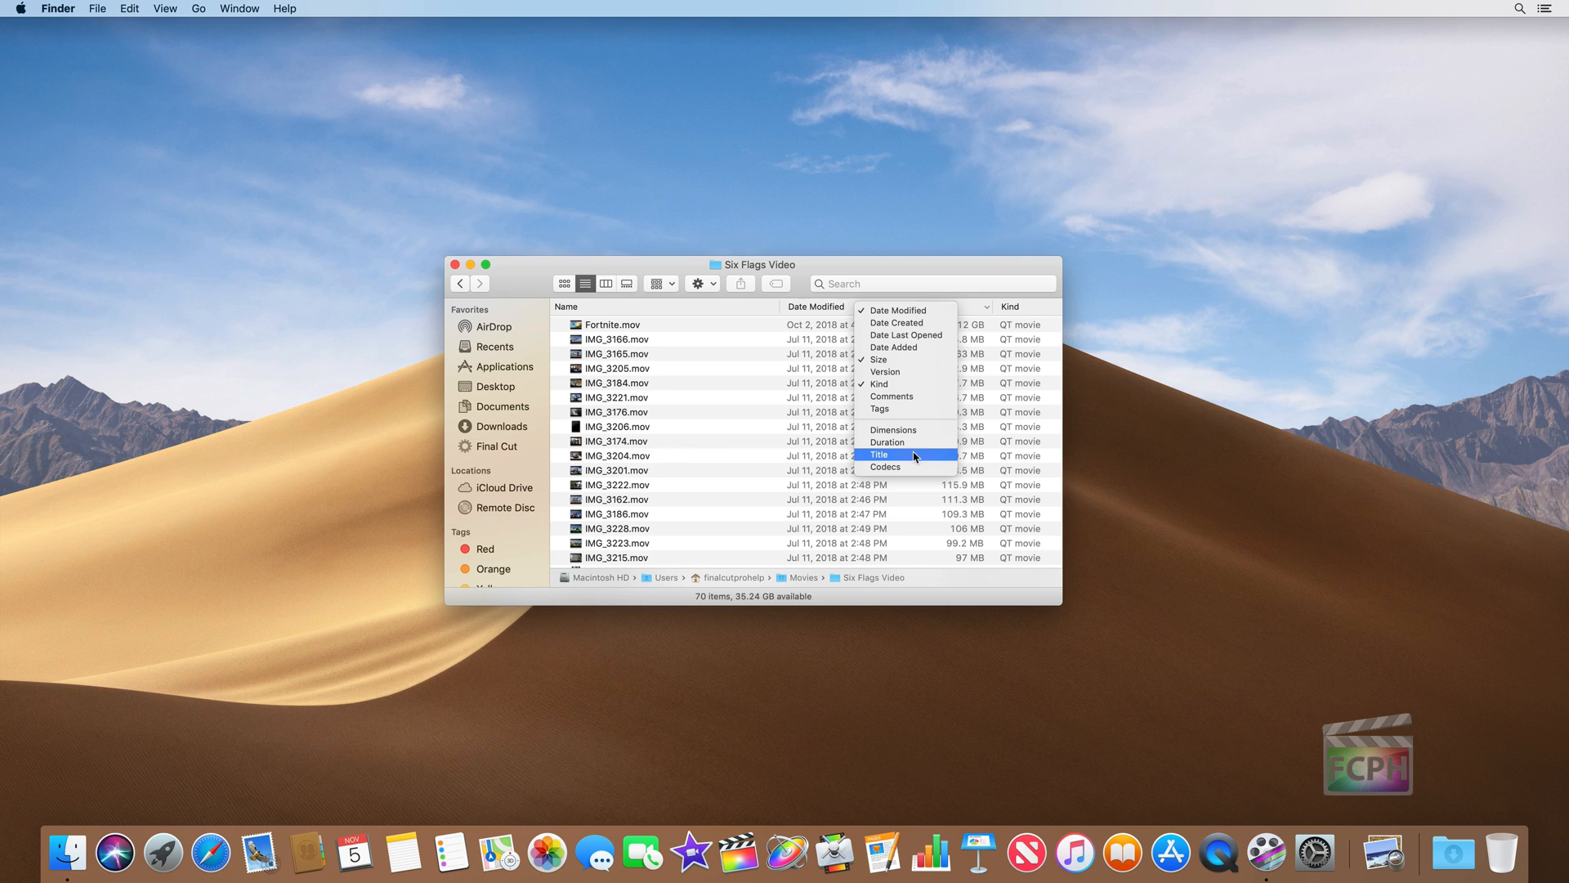
mouse_move(903, 468)
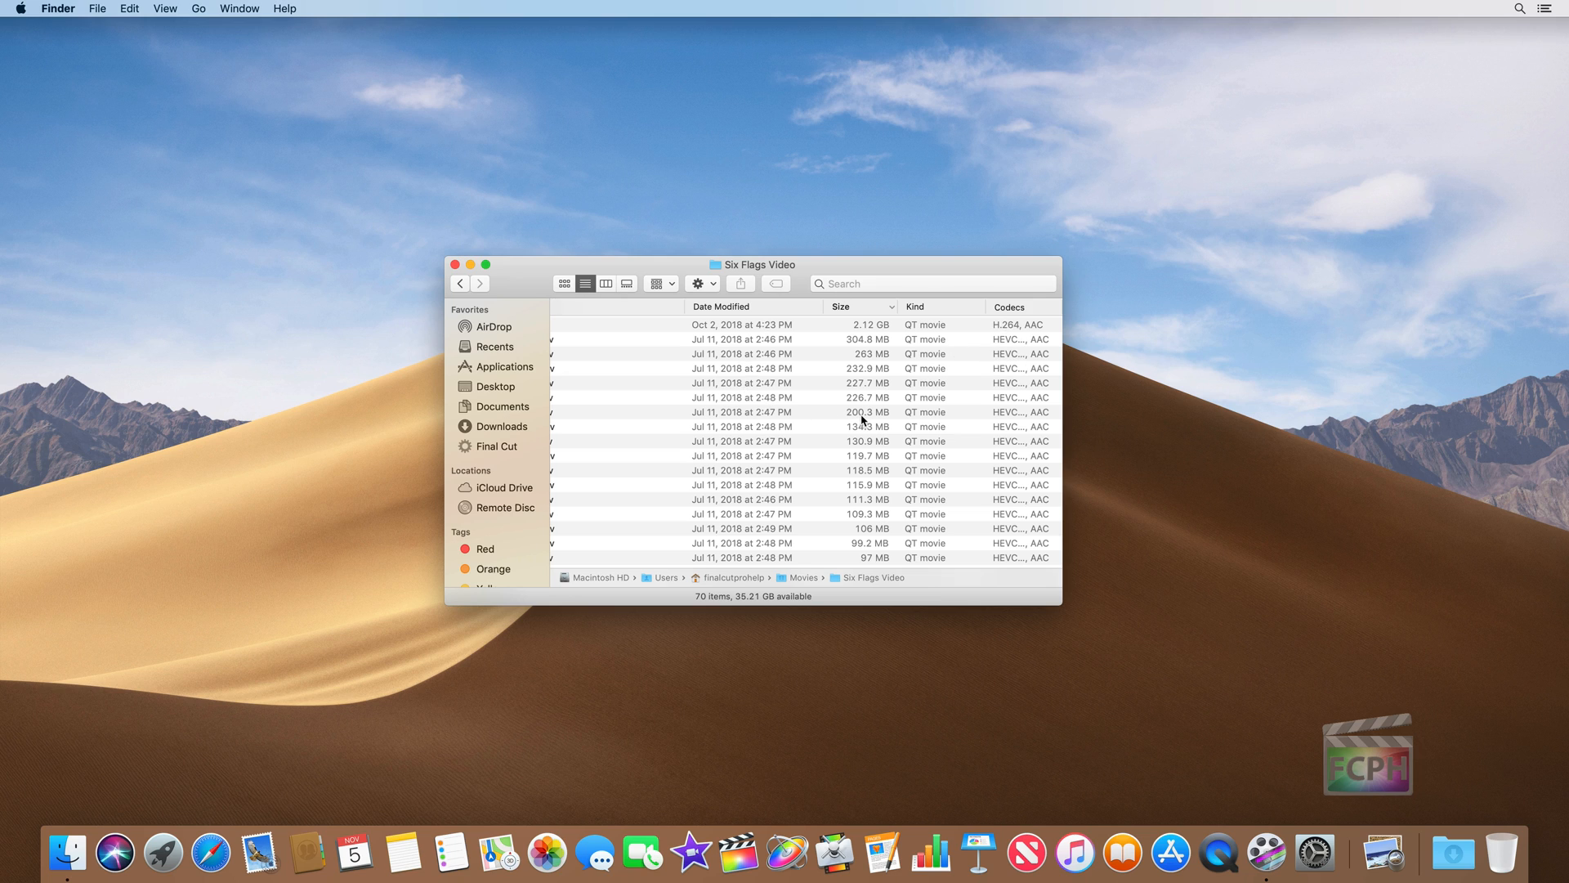
mouse_move(822, 353)
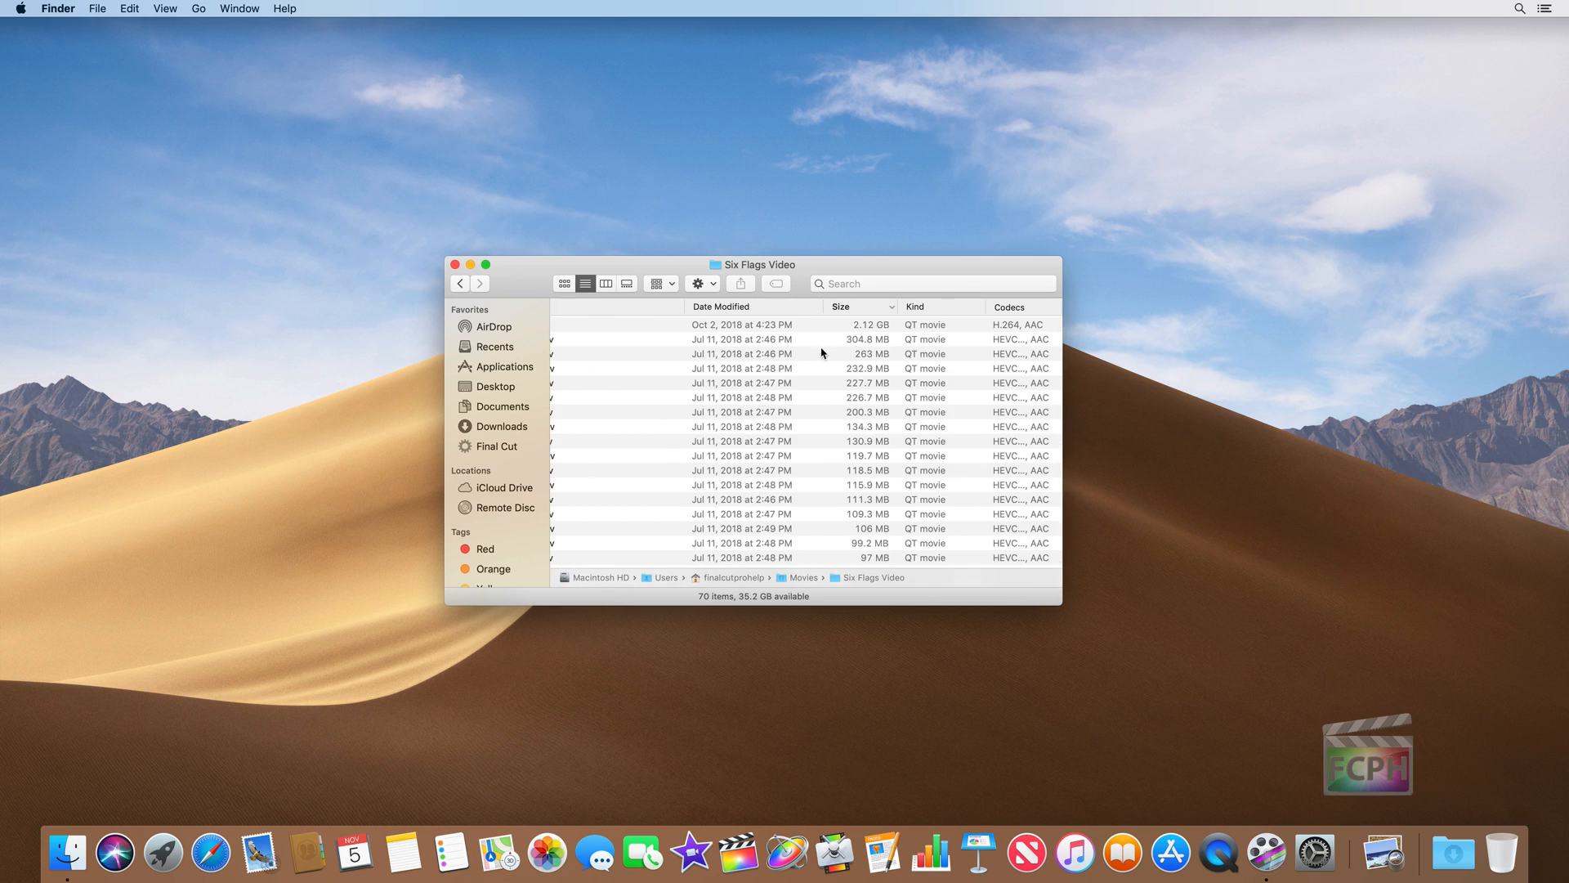
mouse_move(1069, 271)
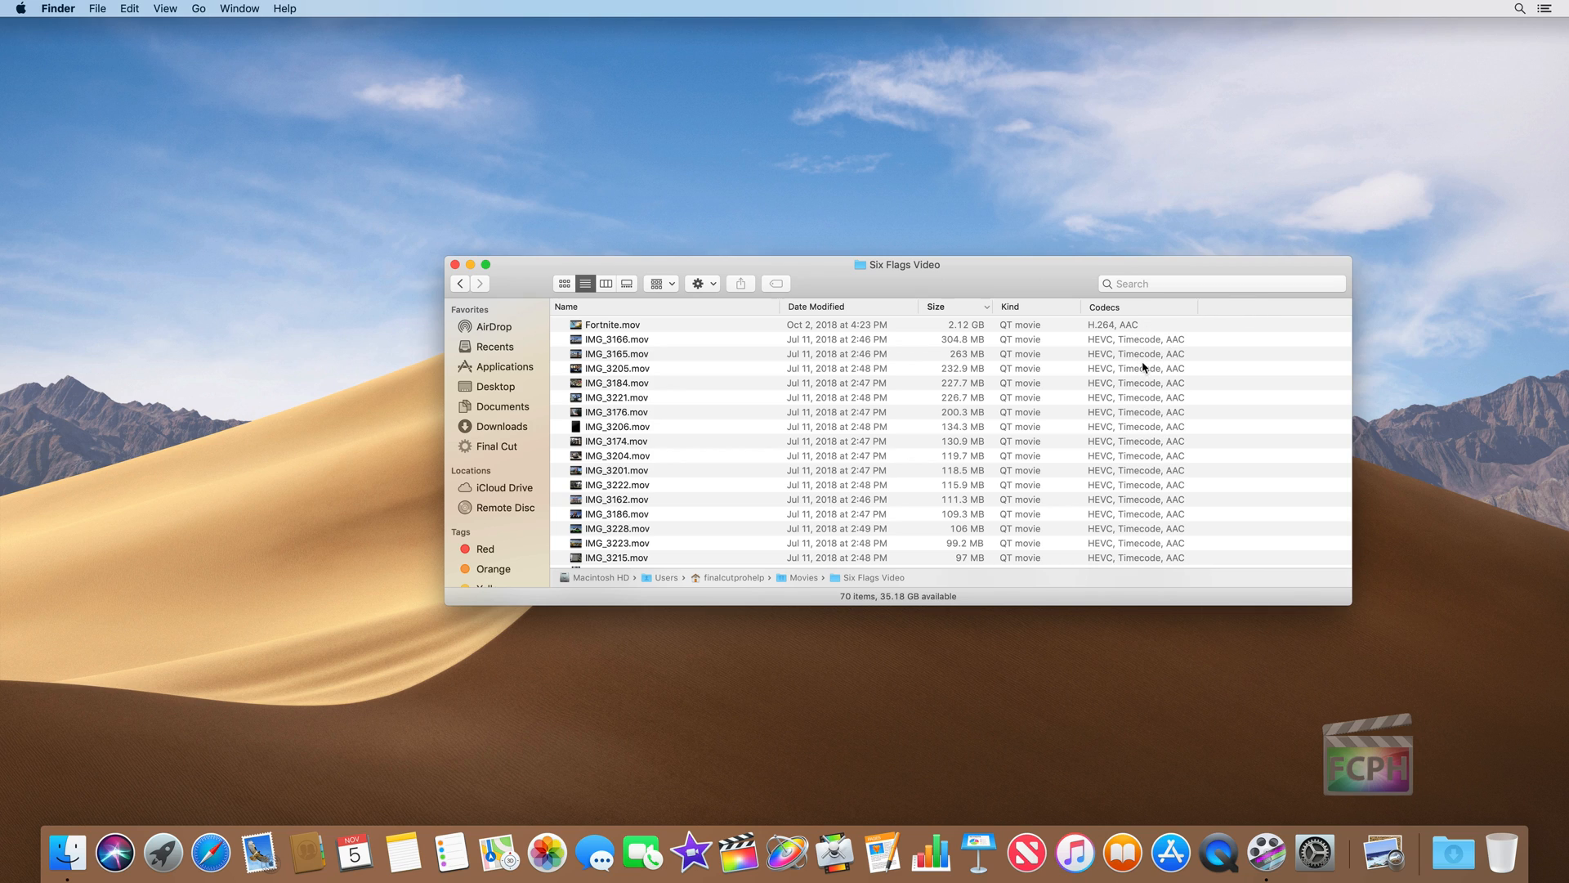
mouse_move(923, 307)
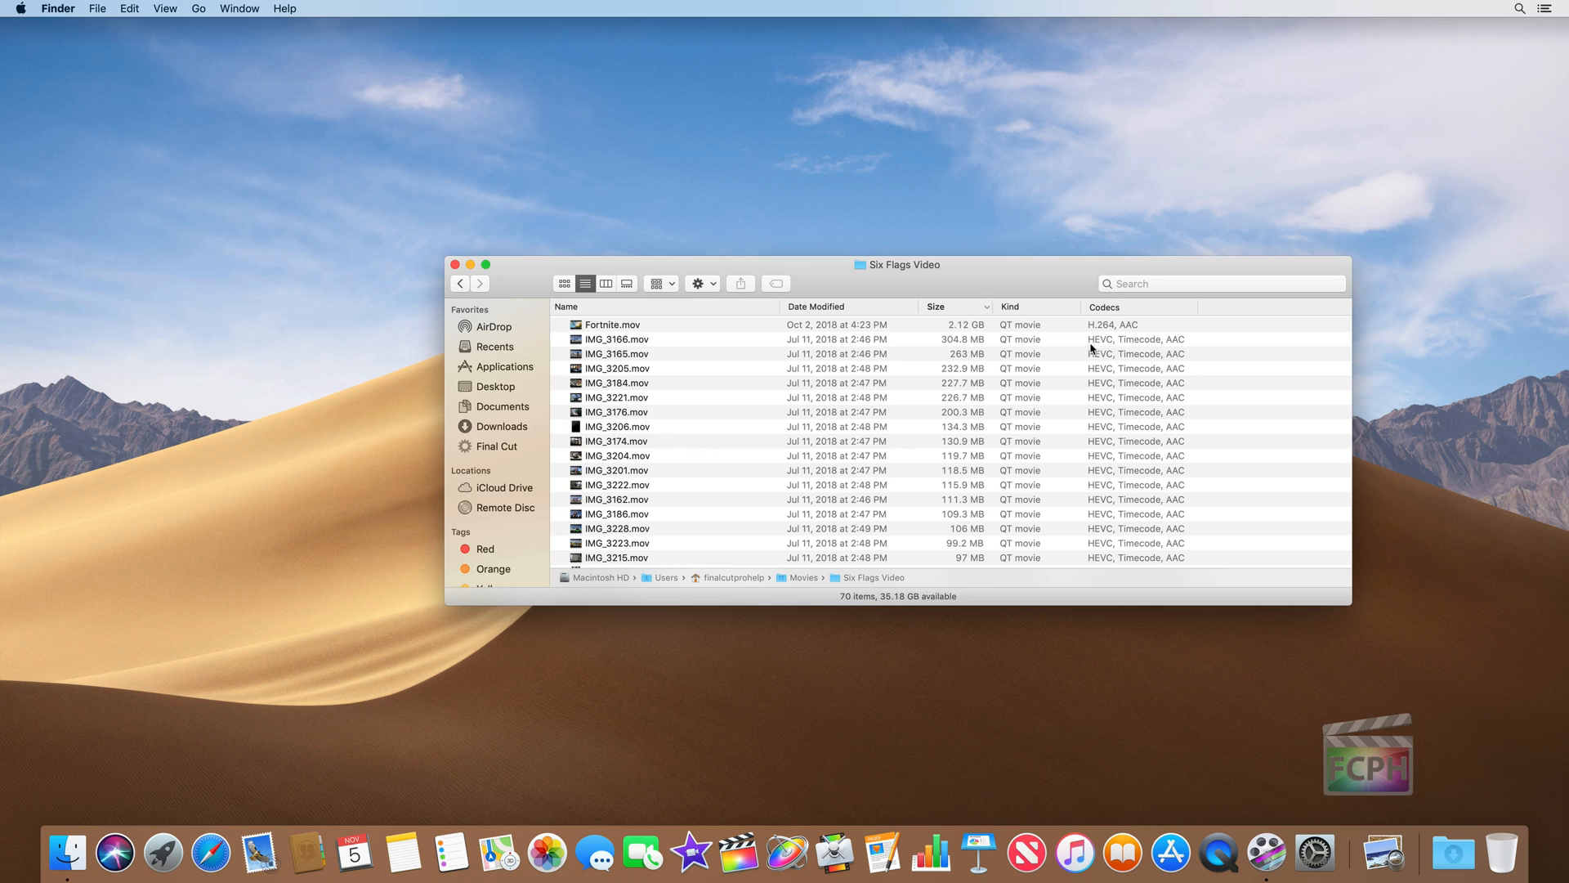
mouse_move(1119, 333)
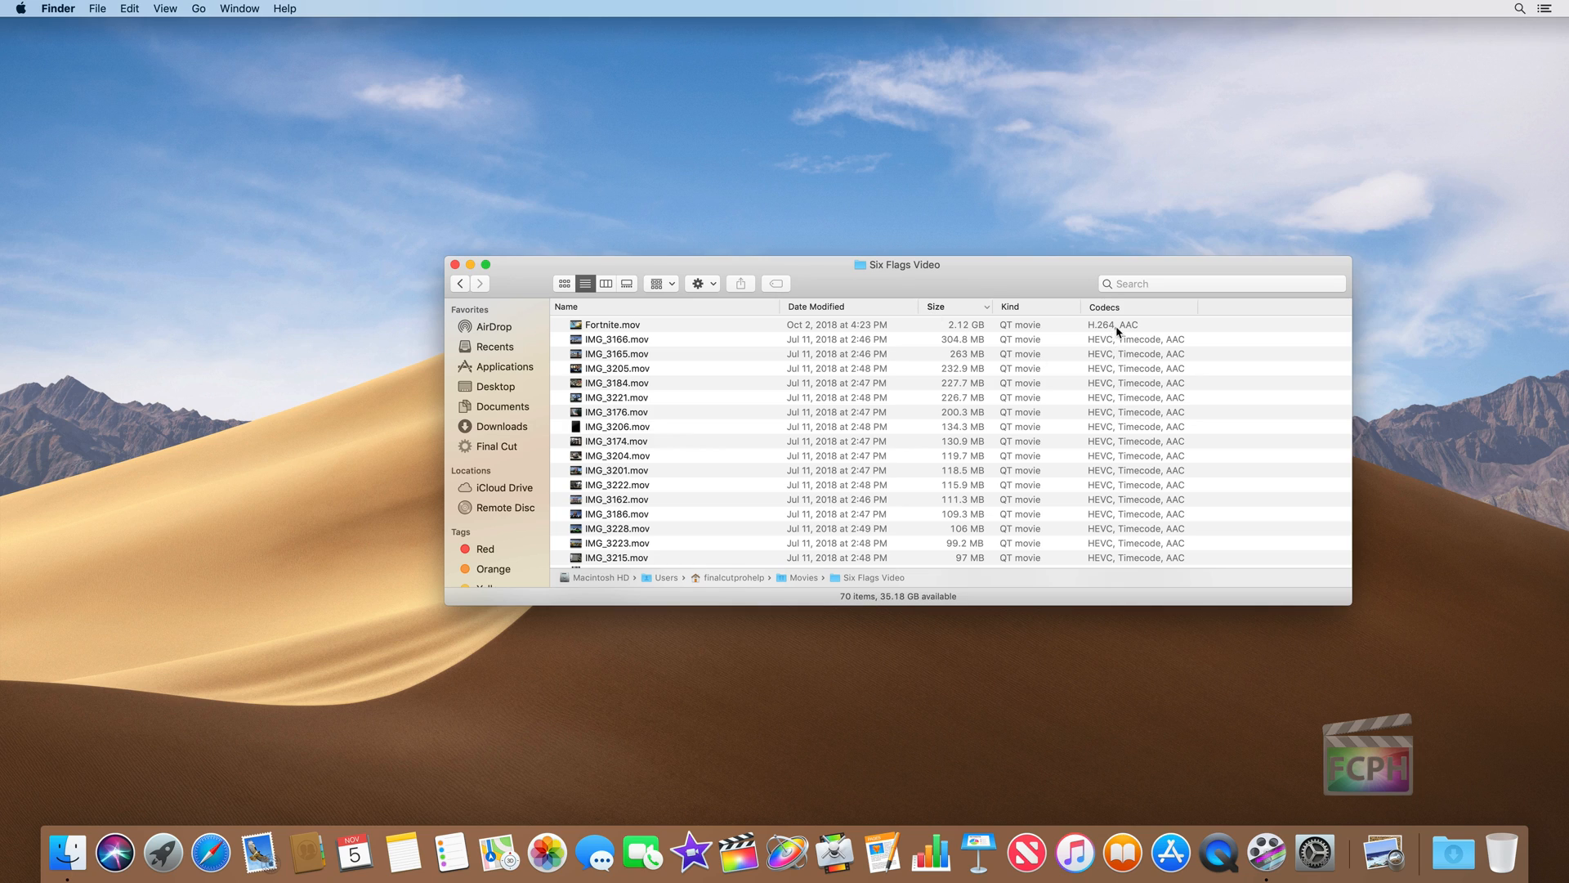
mouse_move(1105, 346)
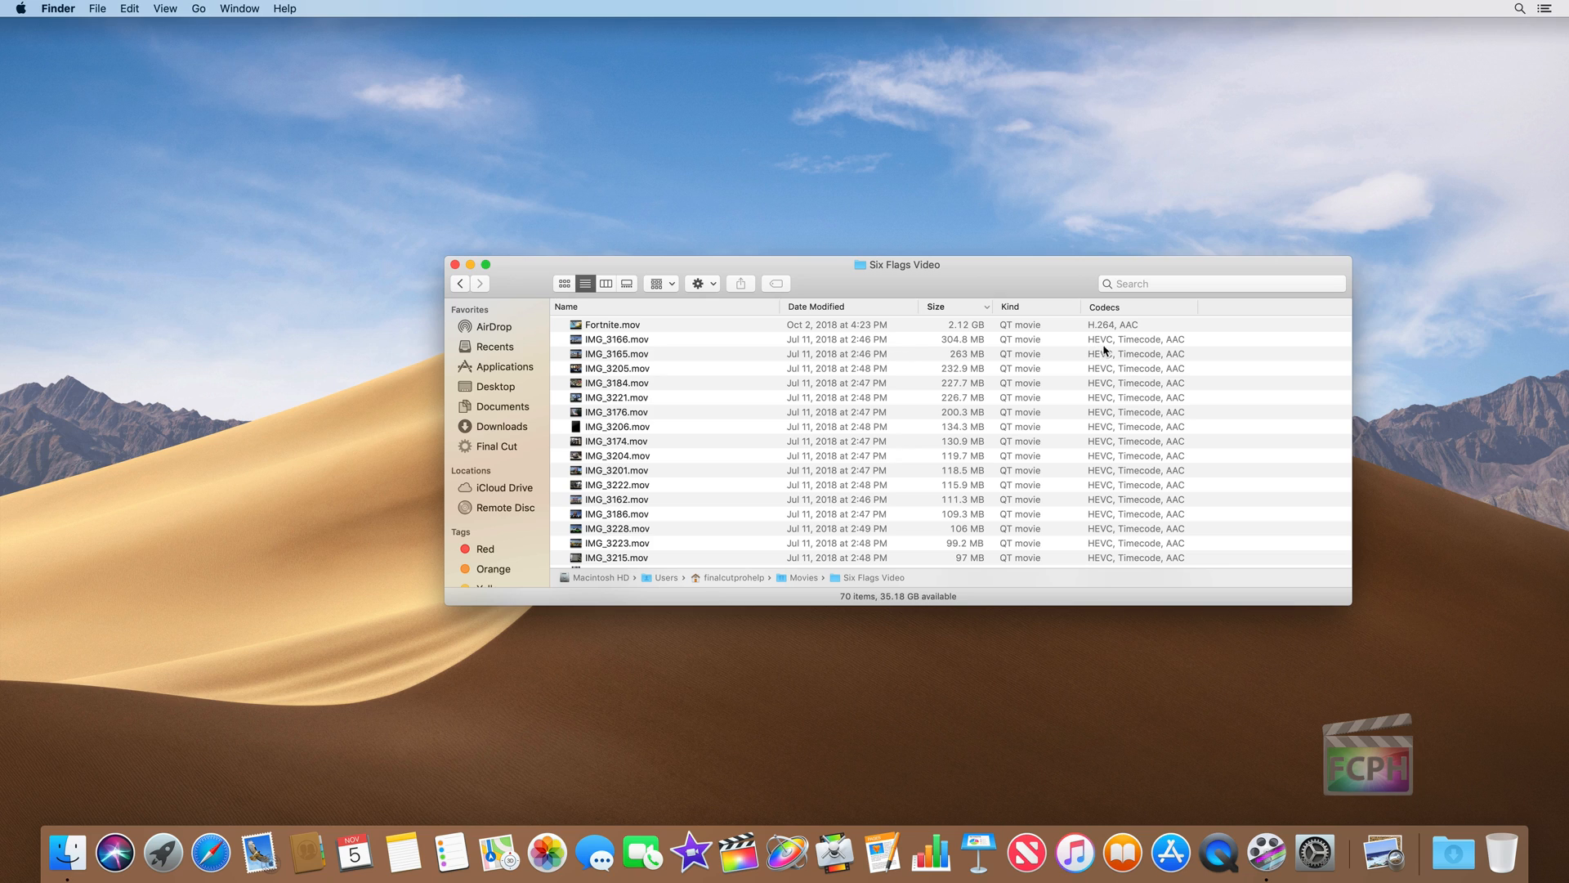
mouse_move(1125, 328)
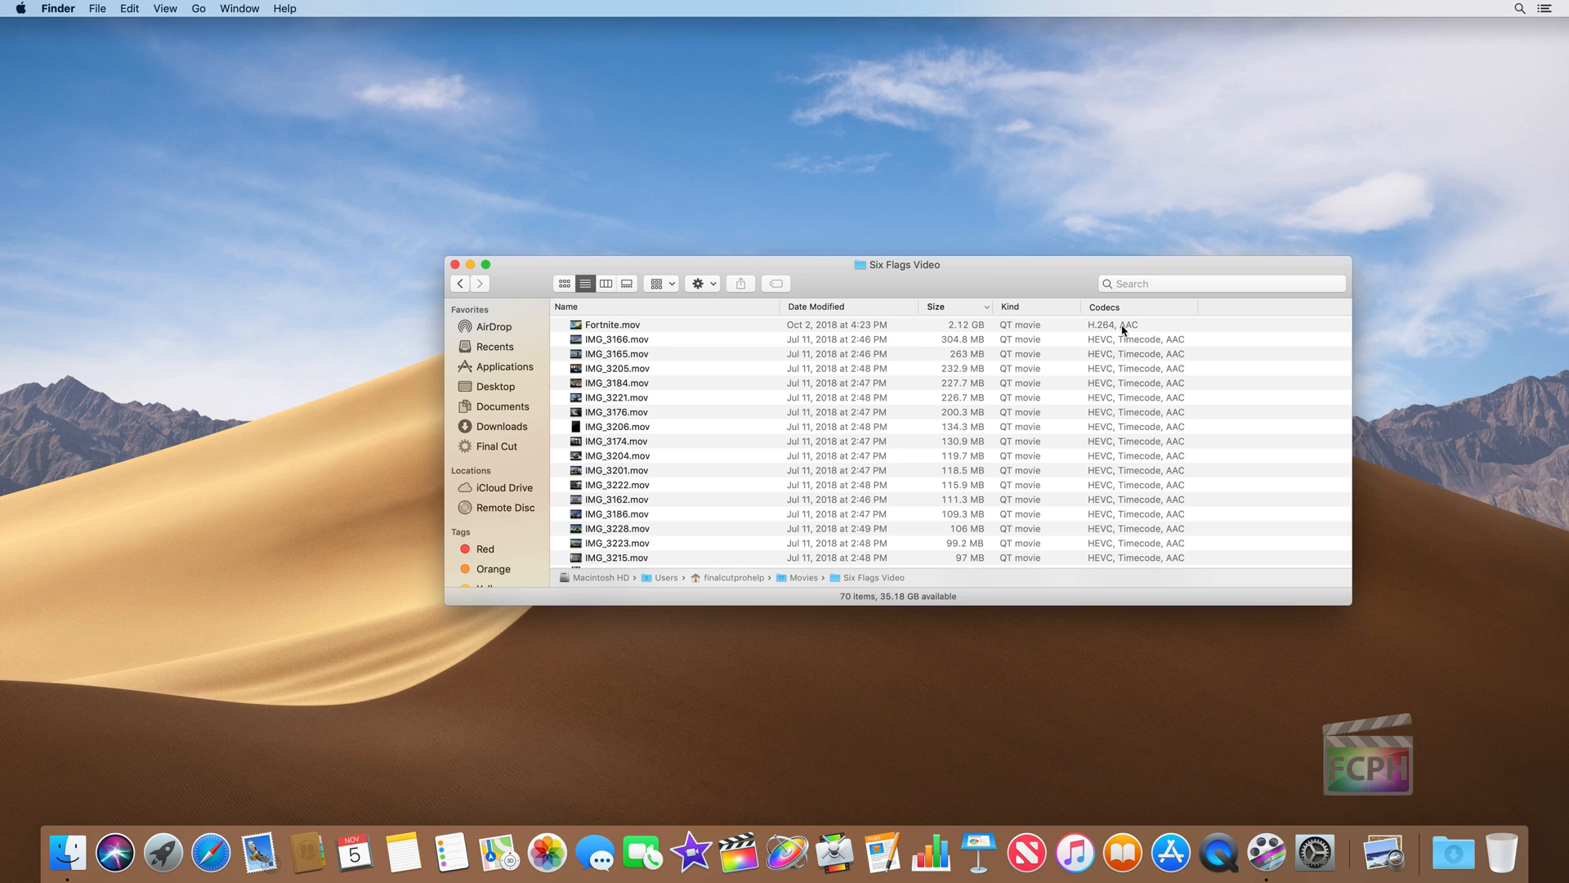
mouse_move(860, 354)
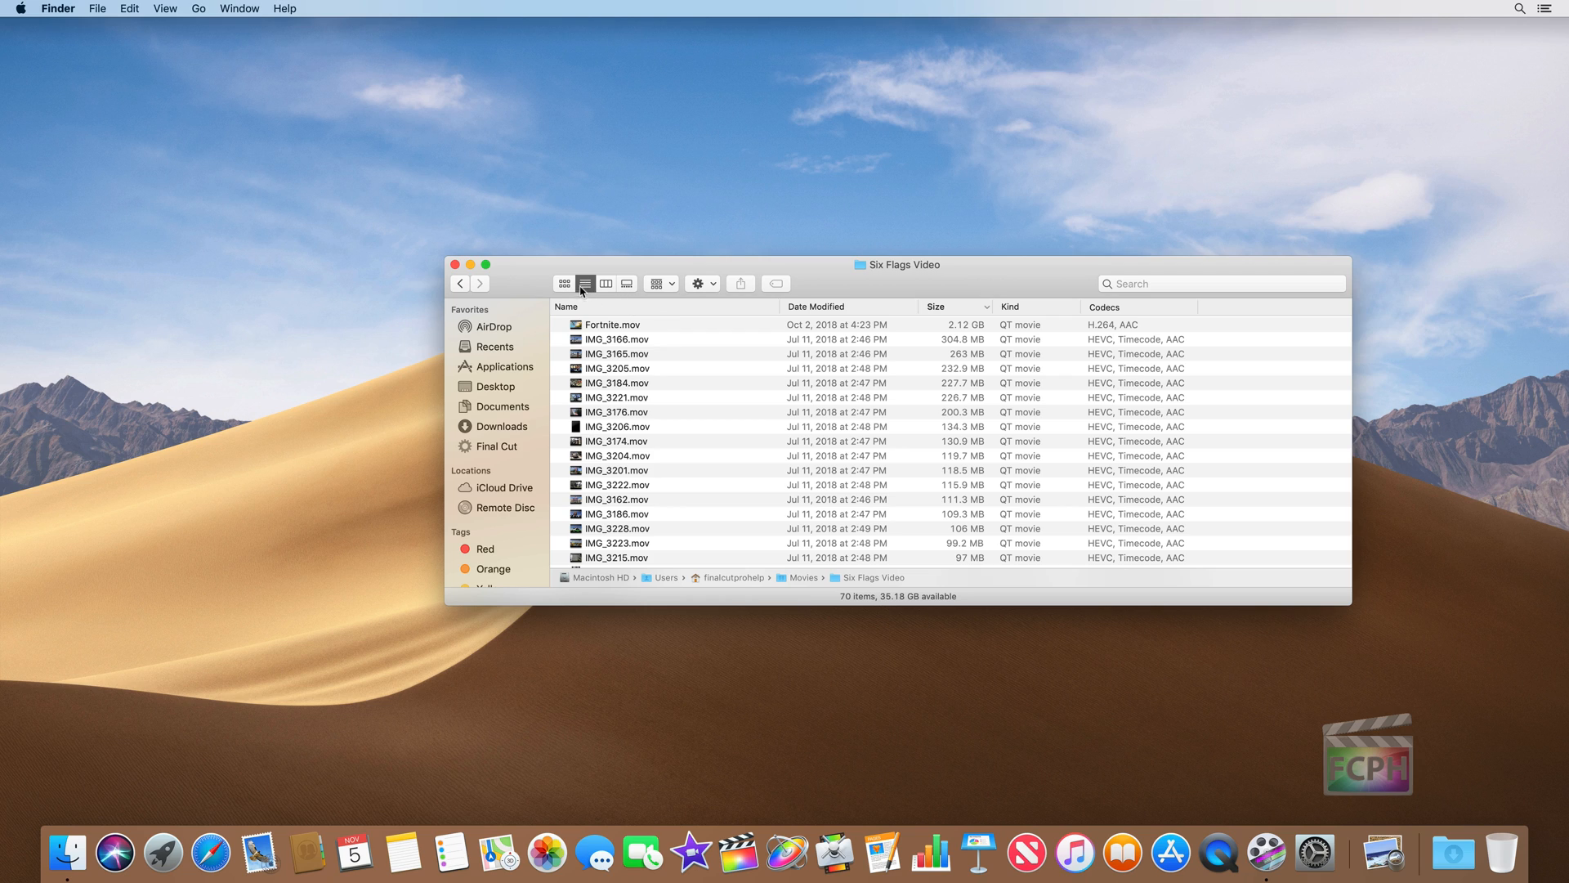
mouse_move(595, 291)
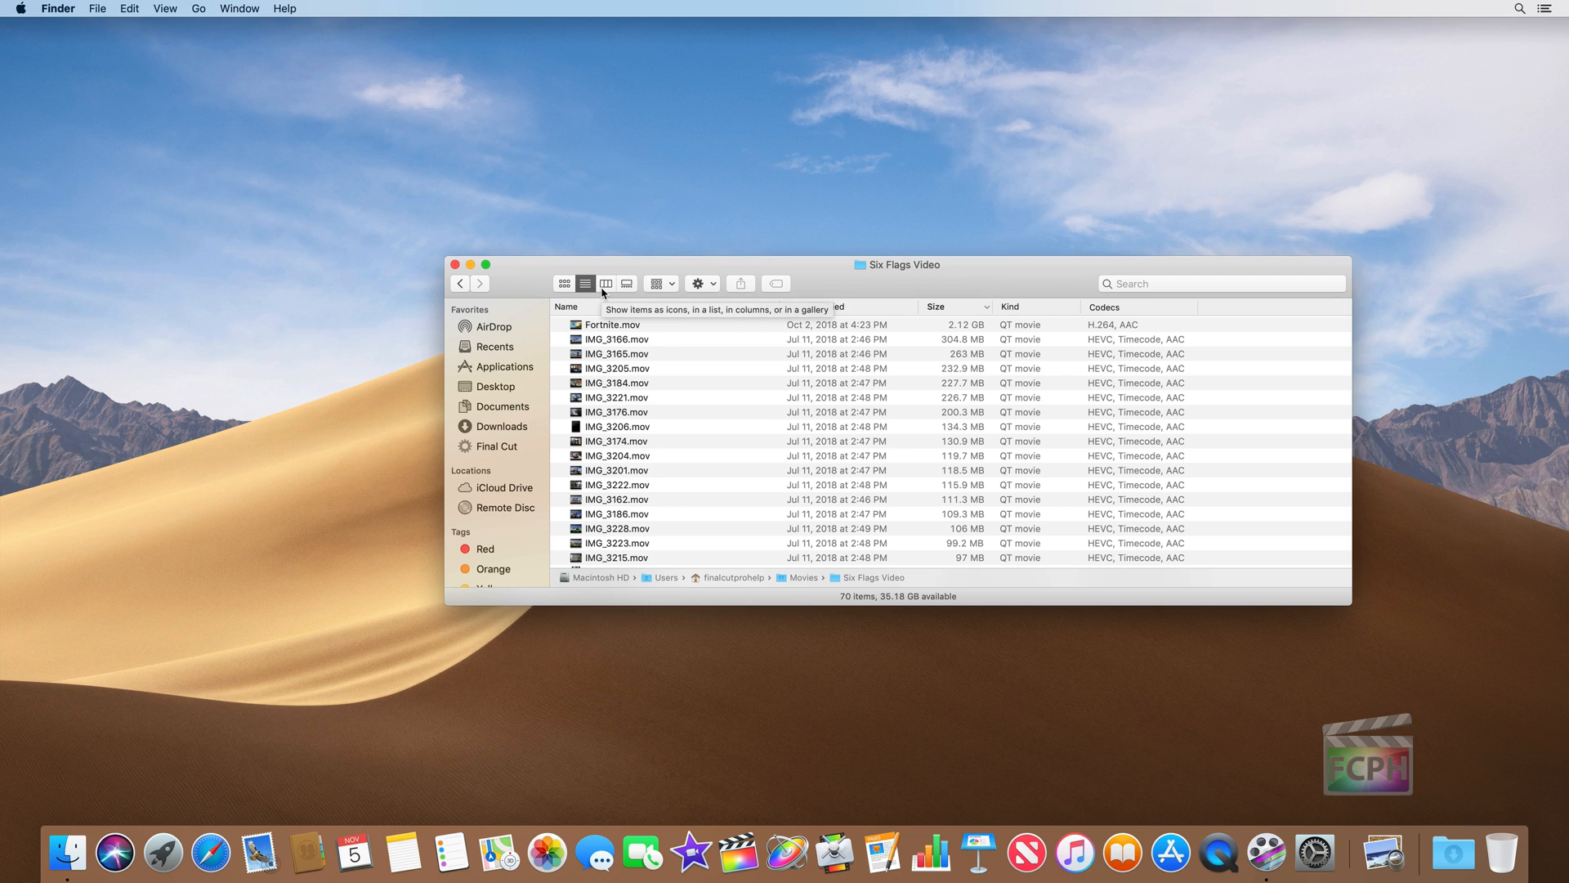
Show Six Flags Video in column view within its Movies folder hierarchy.
click(605, 284)
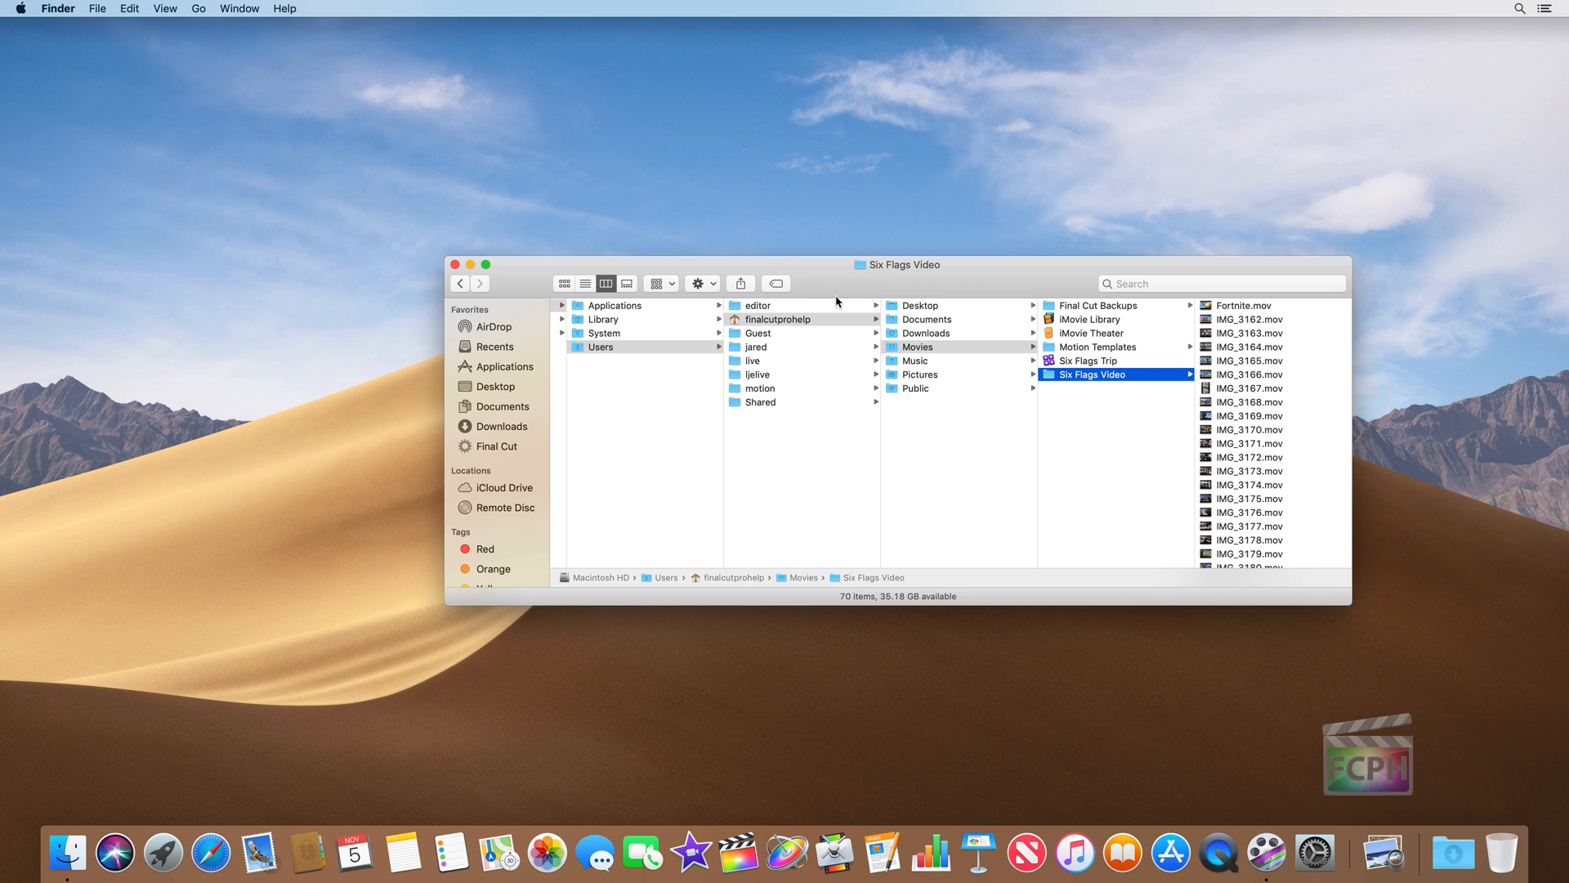
mouse_move(1121, 411)
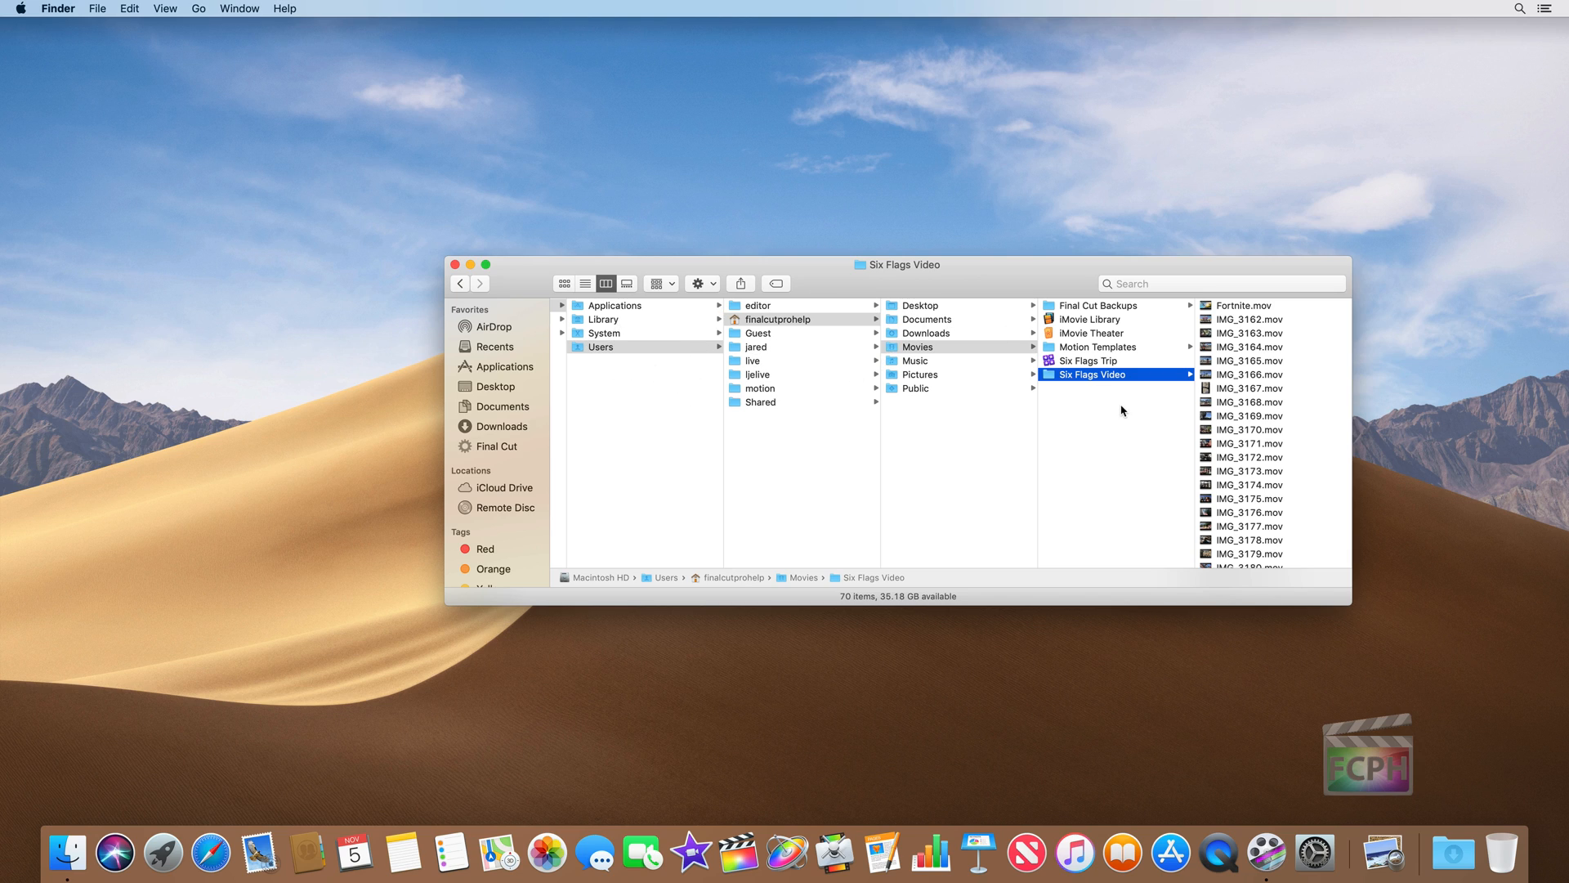
mouse_move(1275, 355)
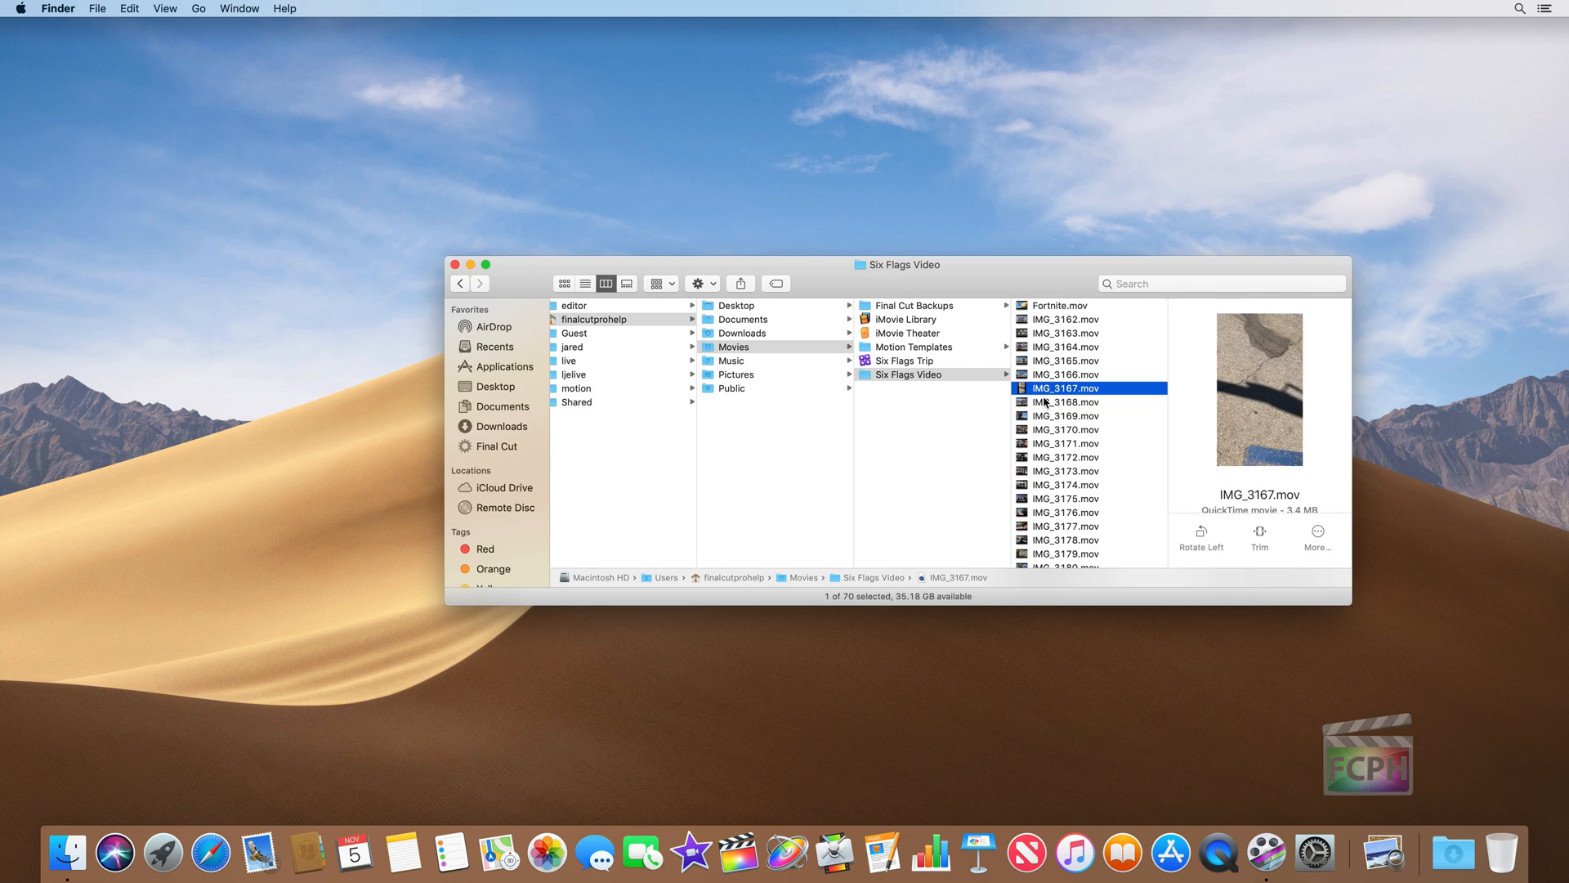
mouse_move(909, 391)
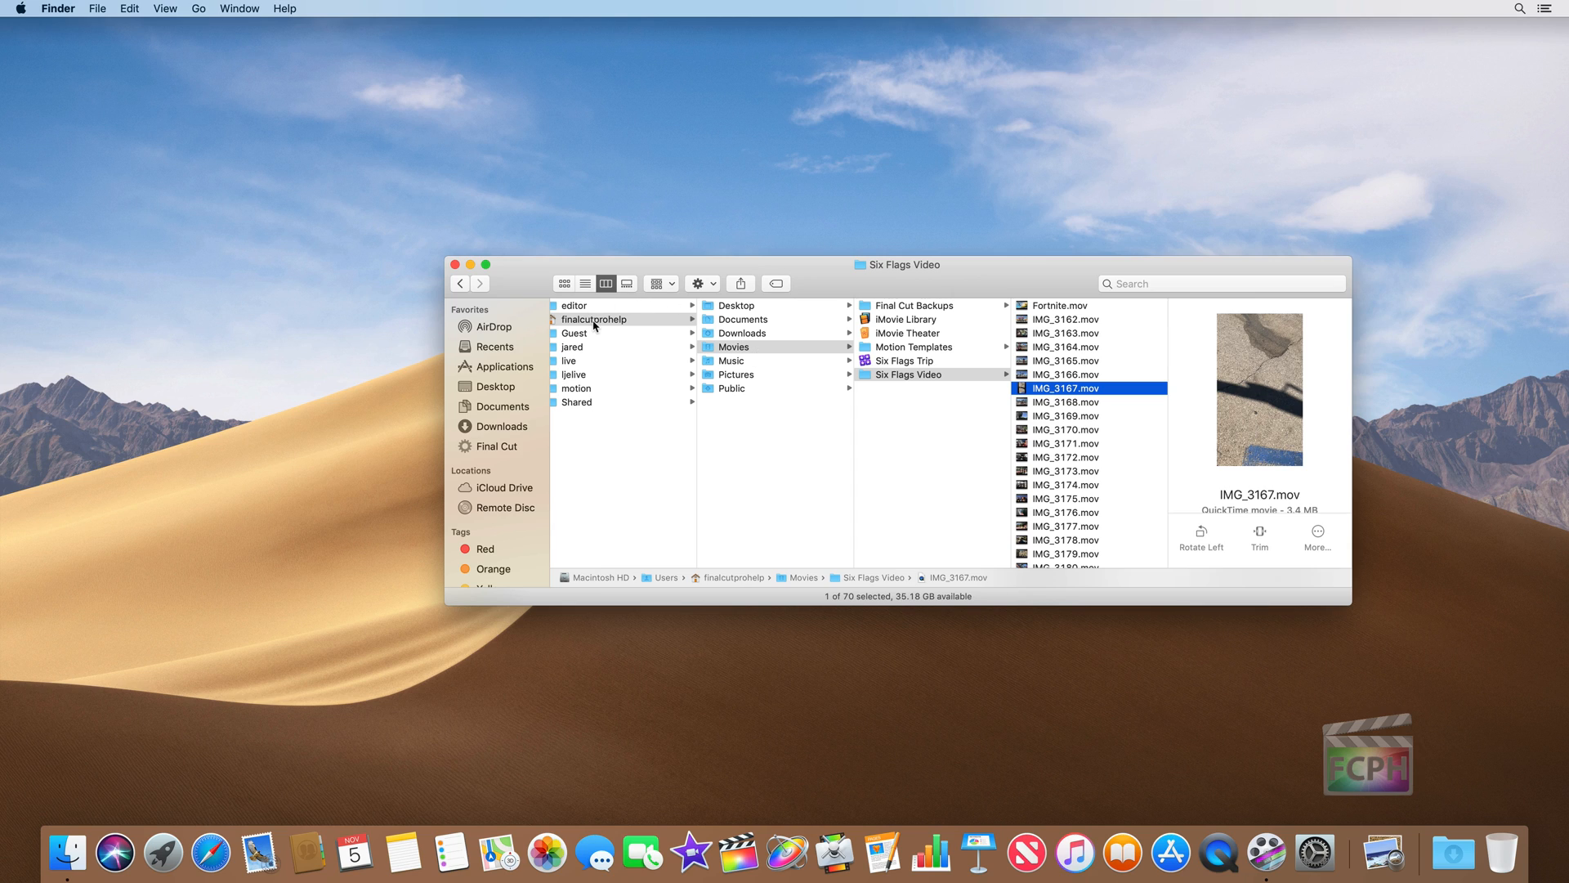
mouse_move(1063, 429)
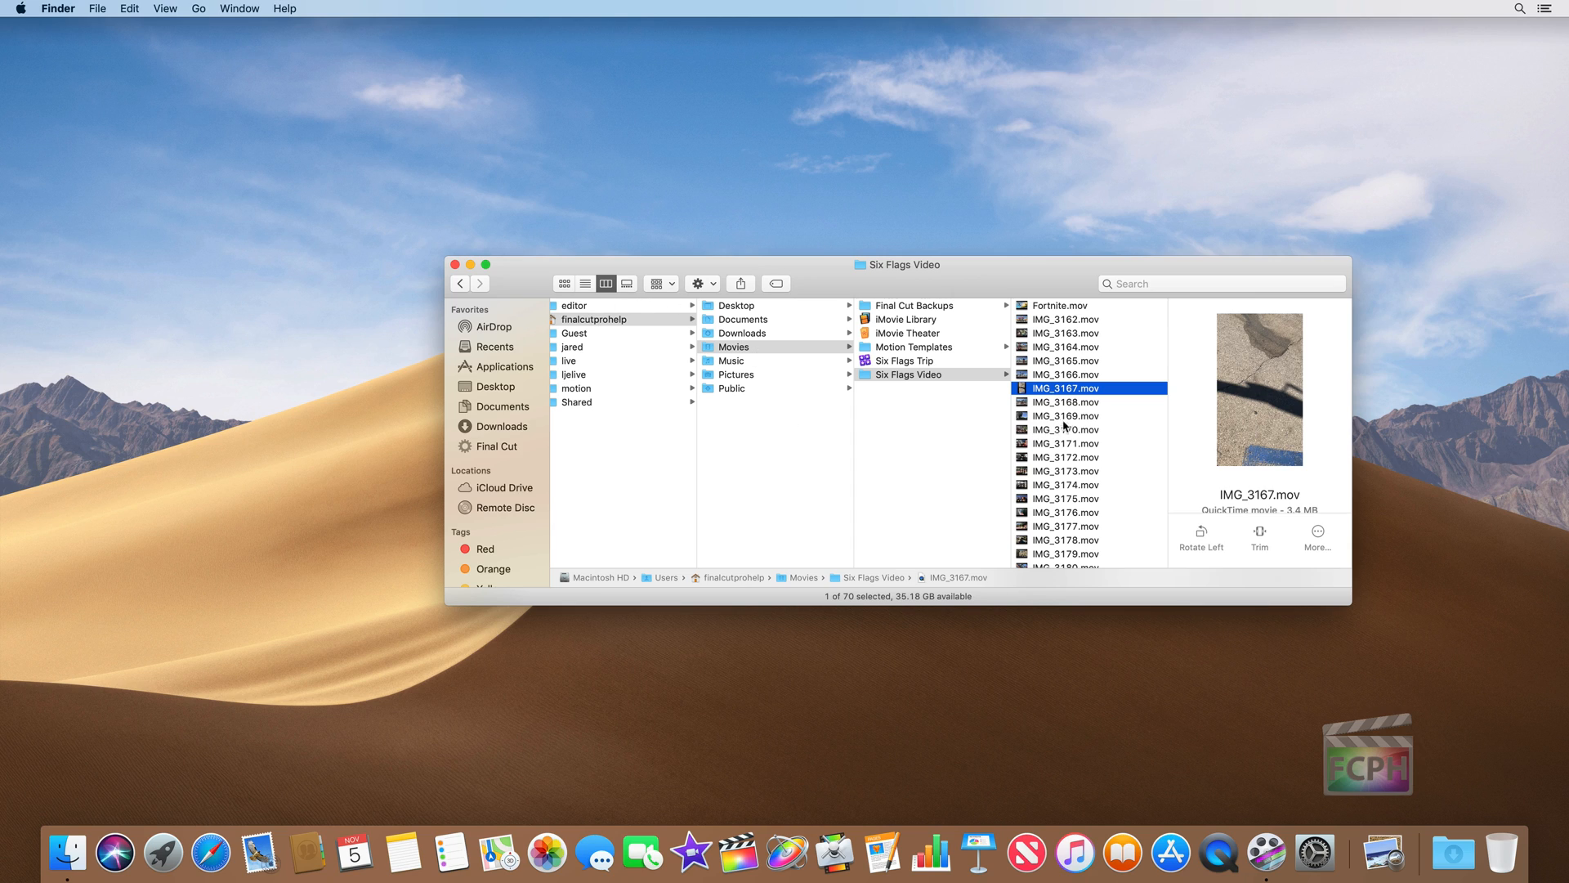
mouse_move(1291, 456)
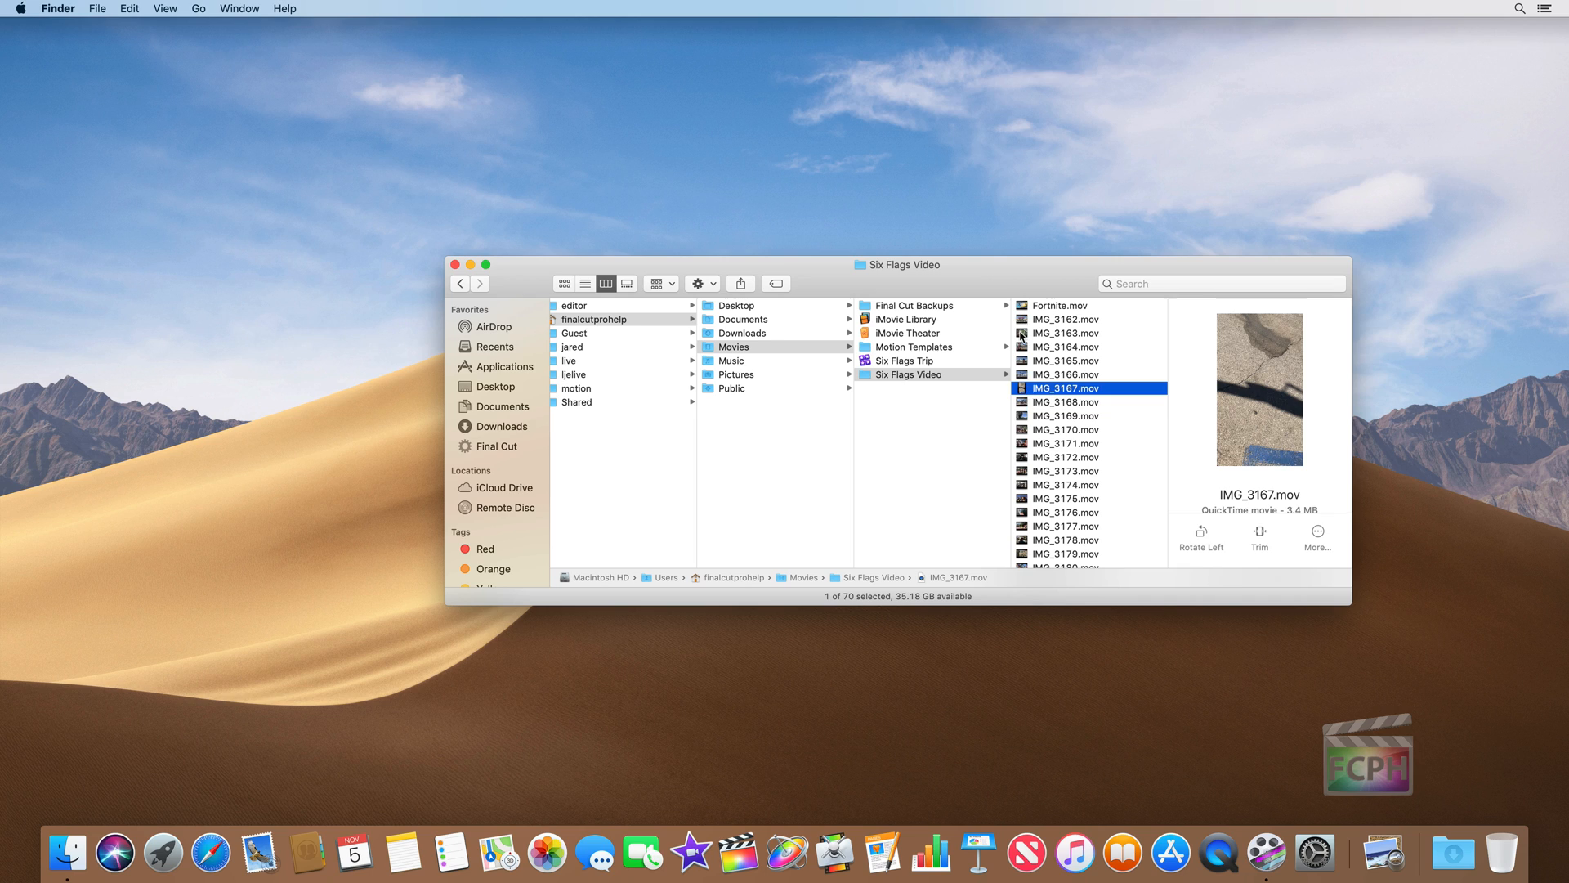
Select IMG_3164.mov and play its preview in the column view.
click(1066, 347)
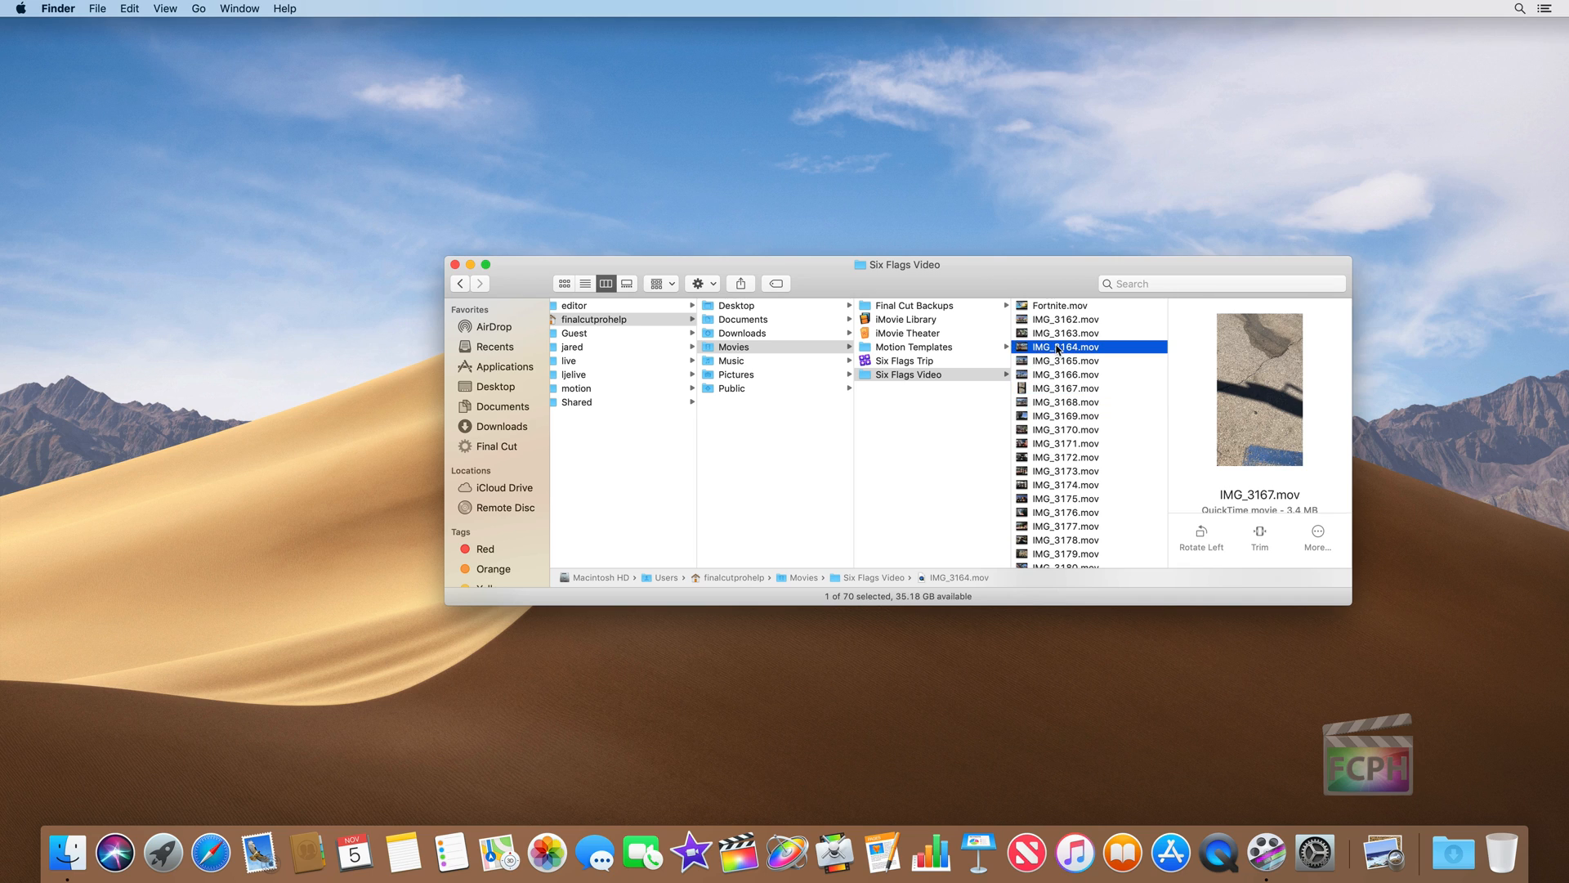
click(1066, 347)
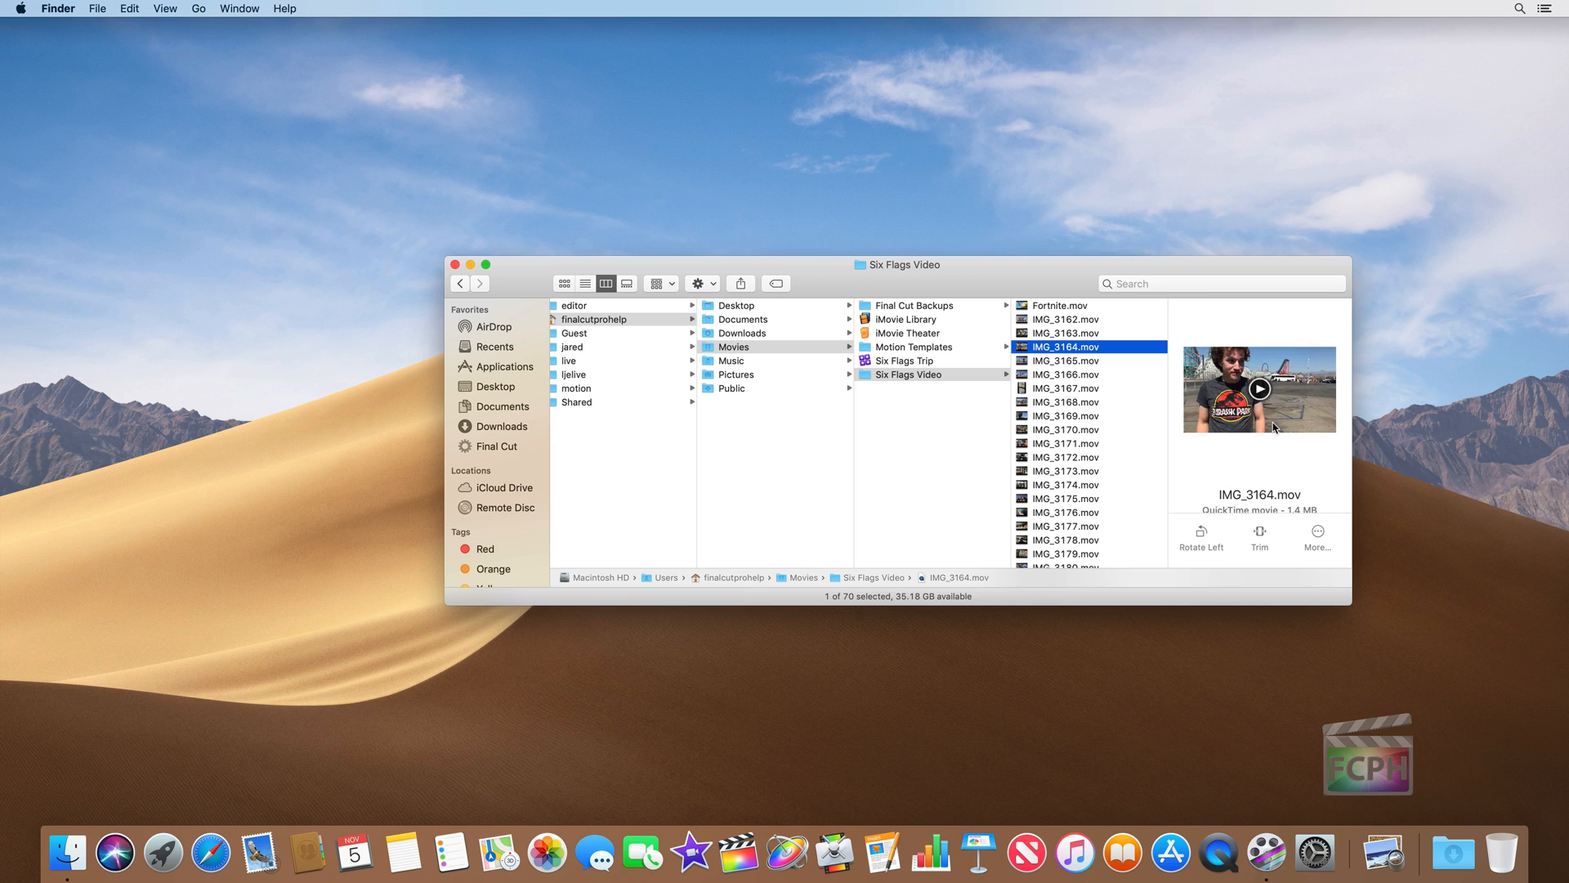
click(1259, 389)
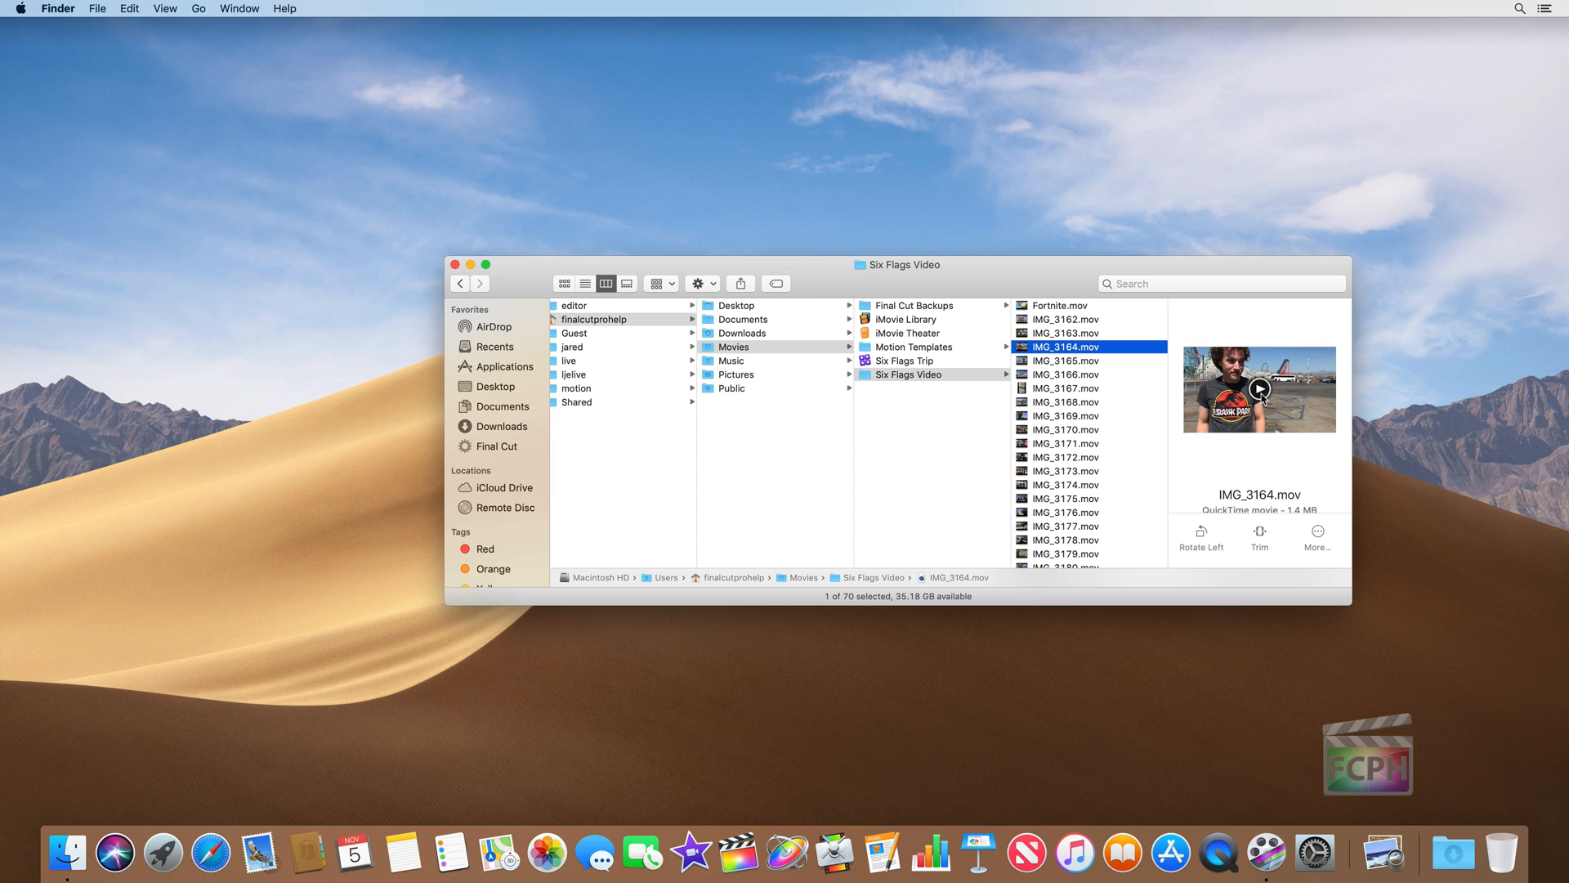
click(1259, 389)
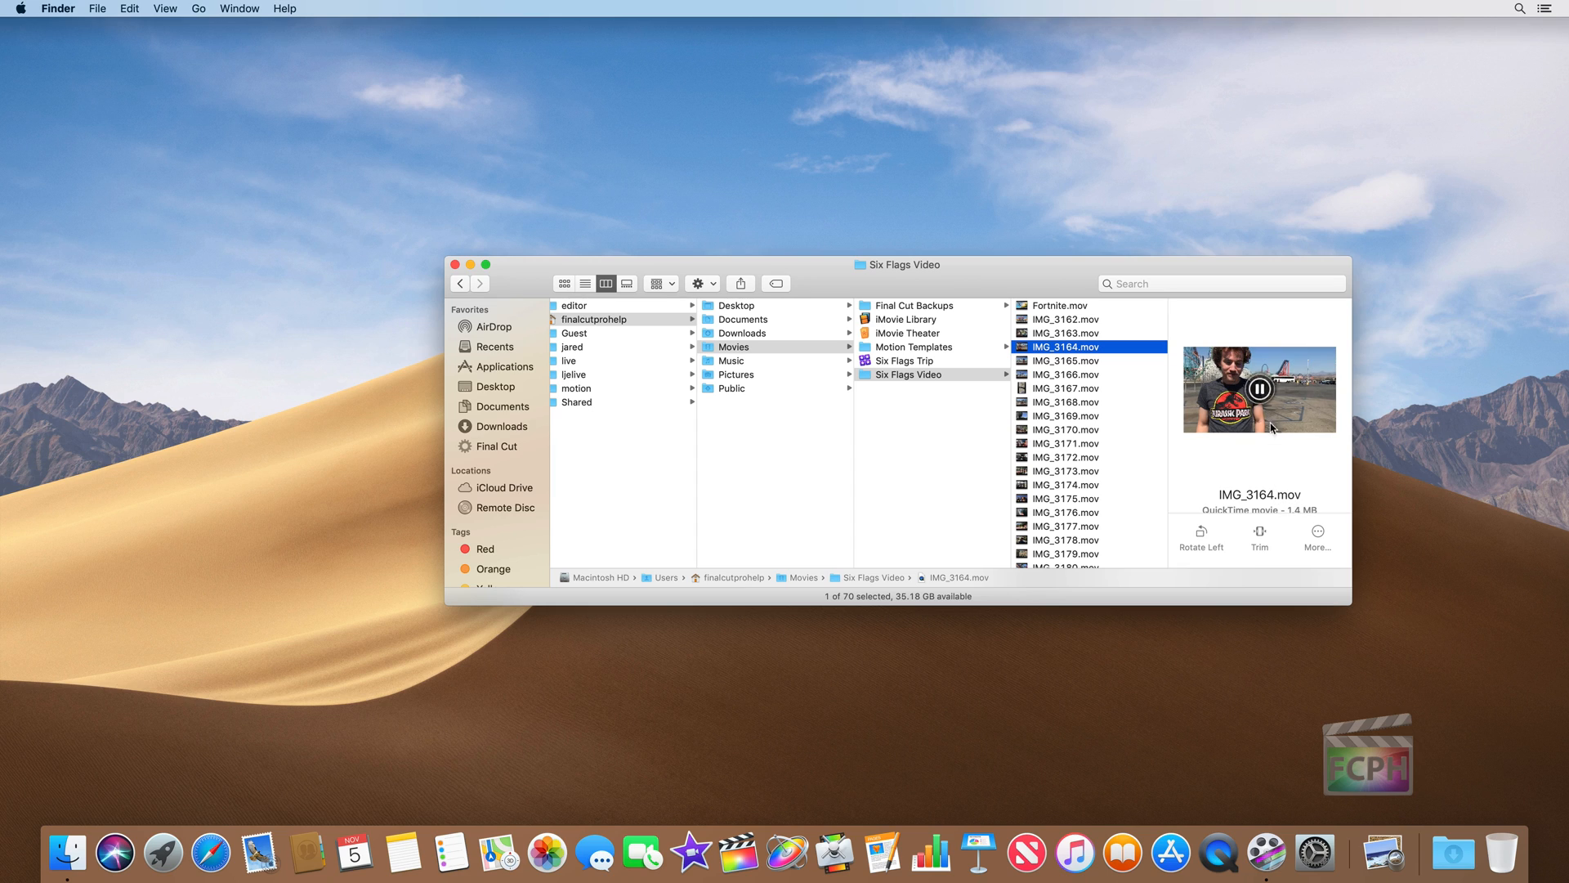
click(1259, 389)
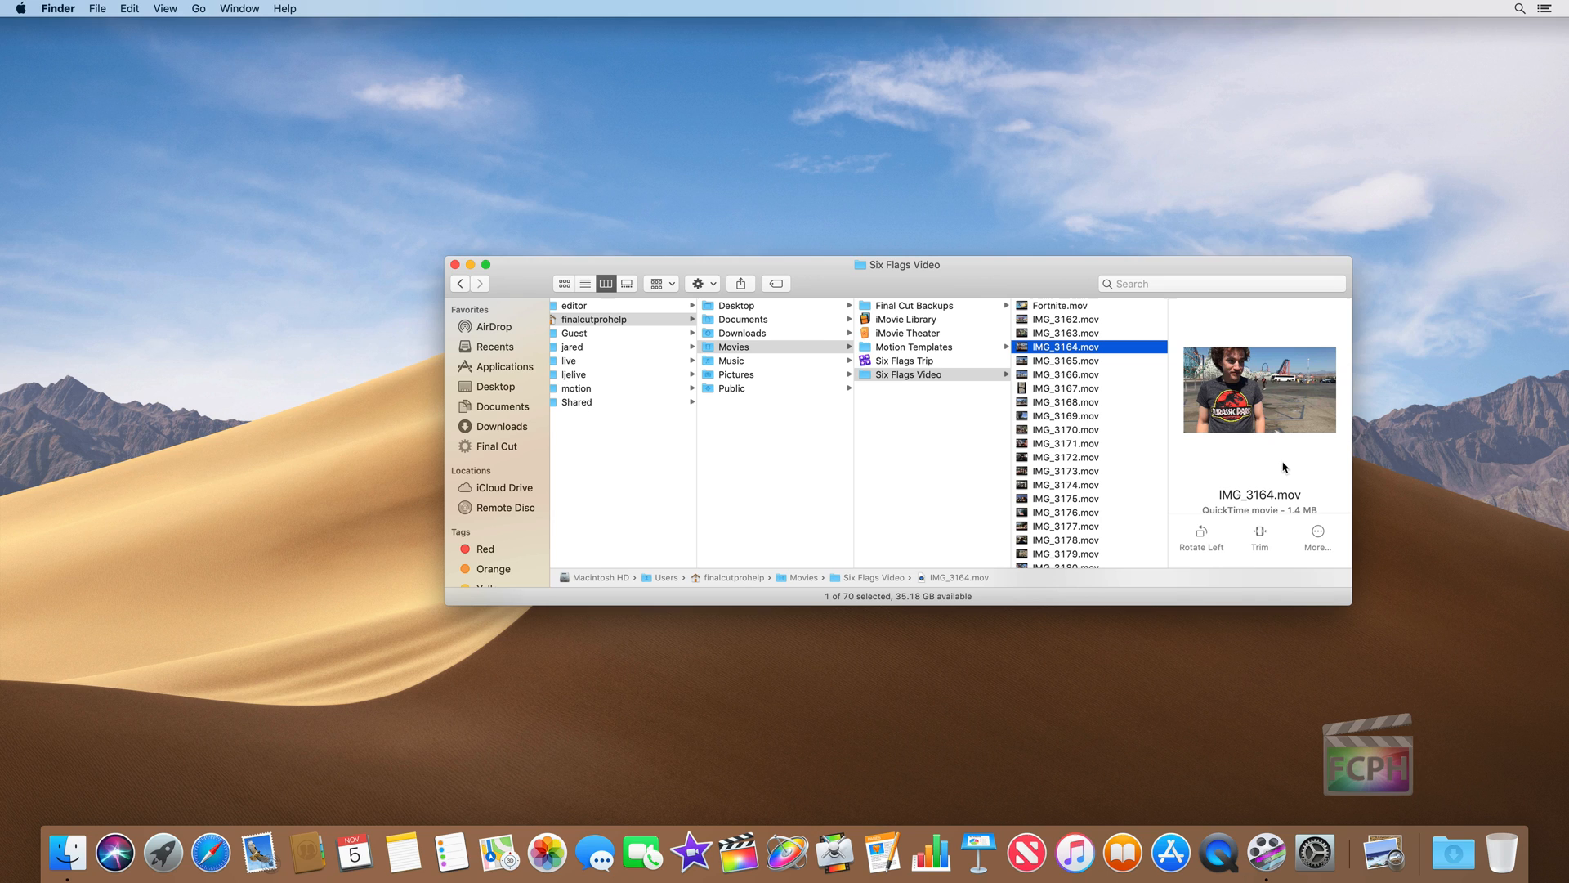
right_click(1066, 347)
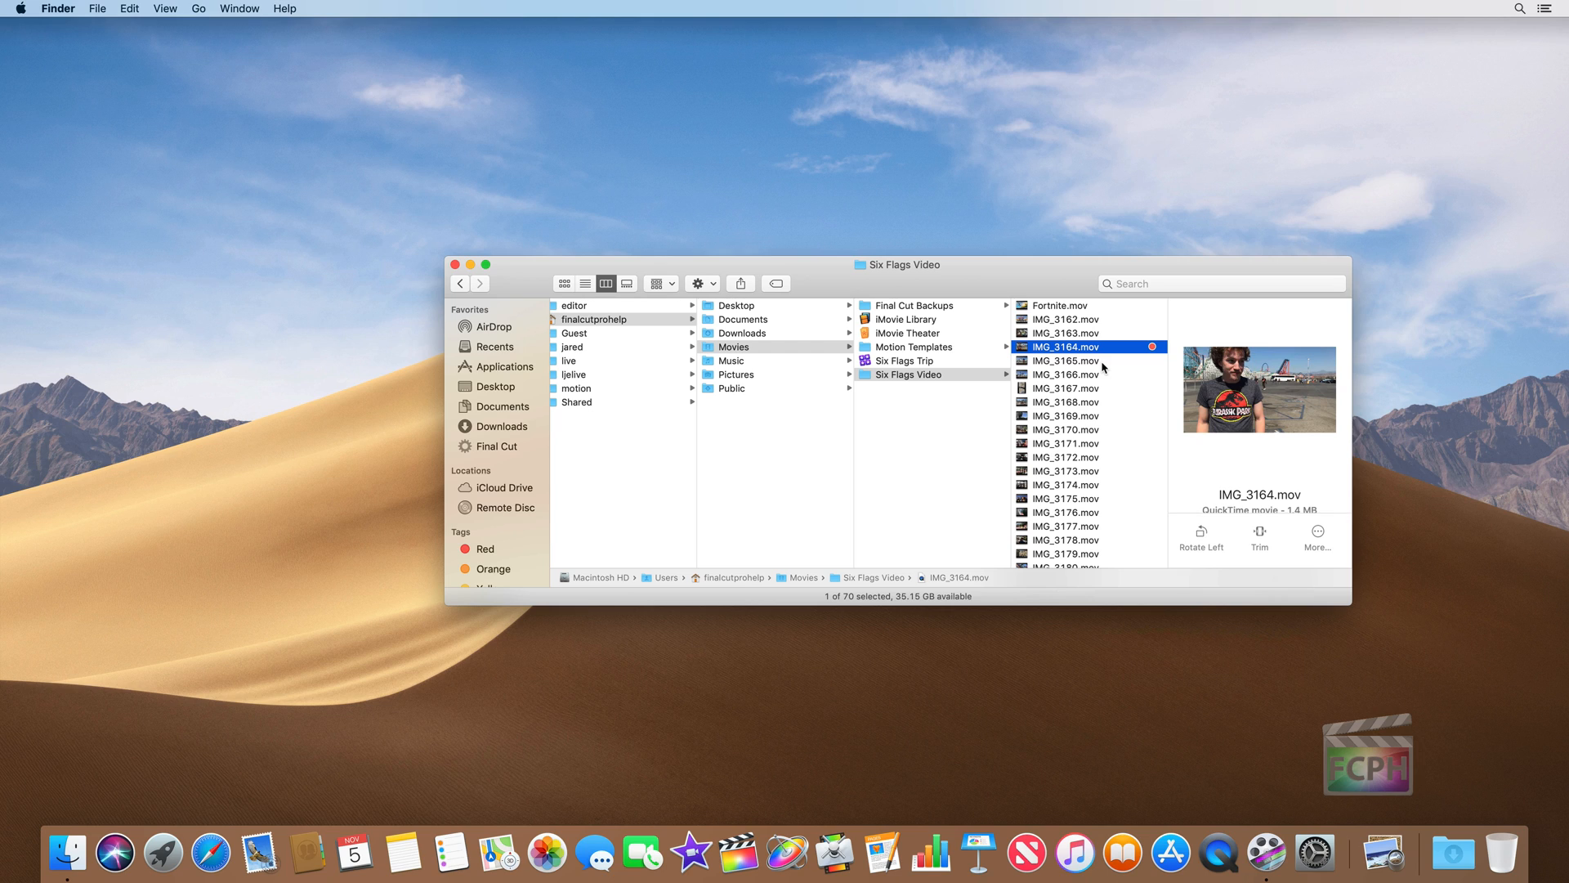
mouse_move(1141, 521)
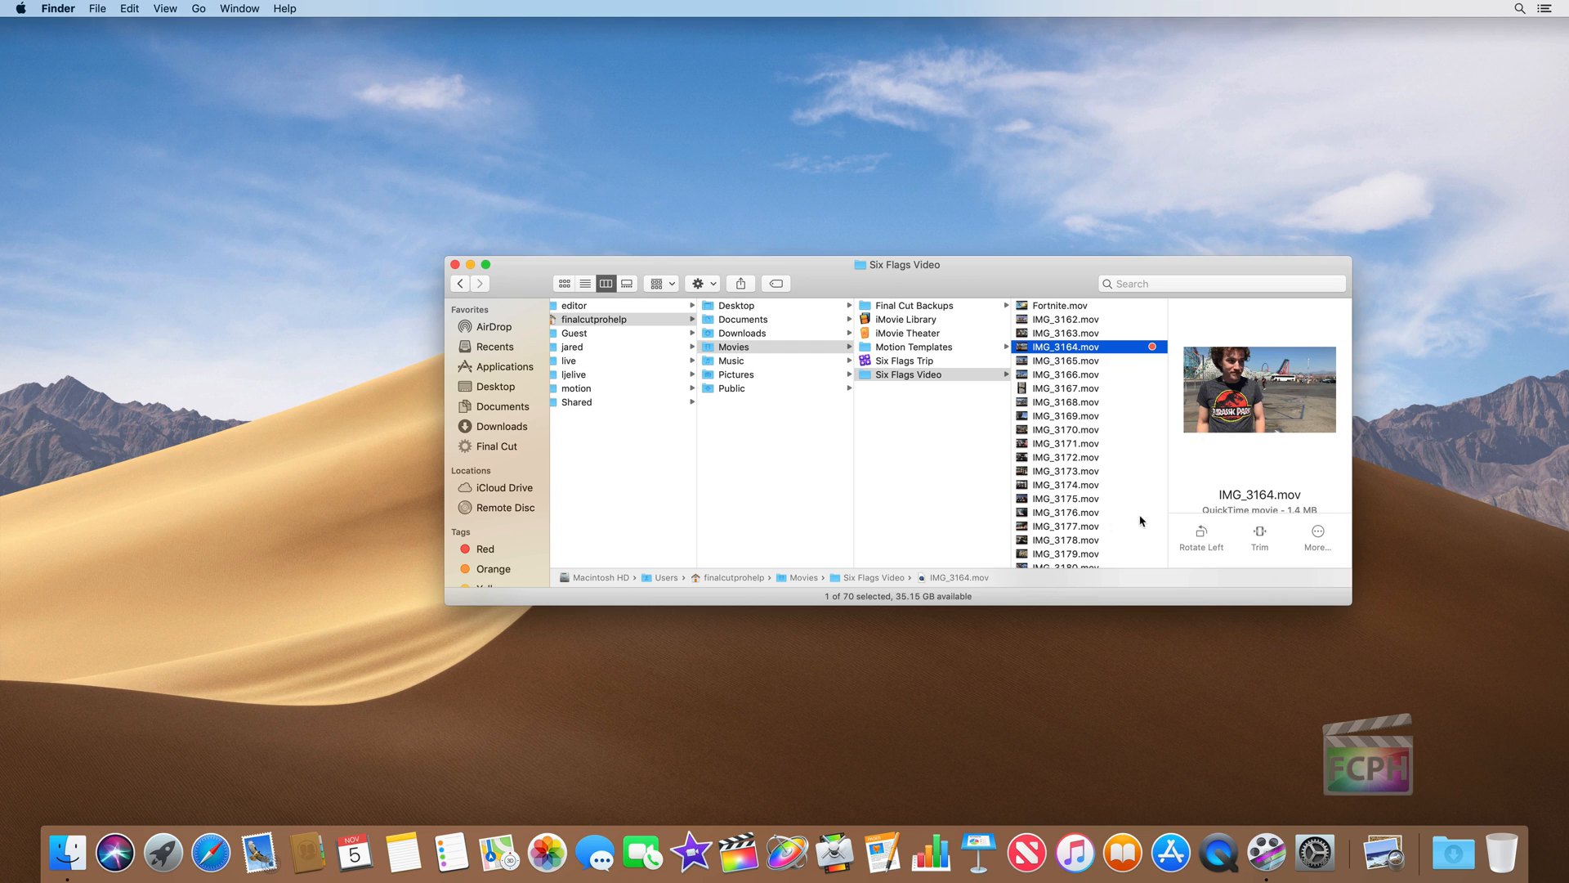
mouse_move(1138, 511)
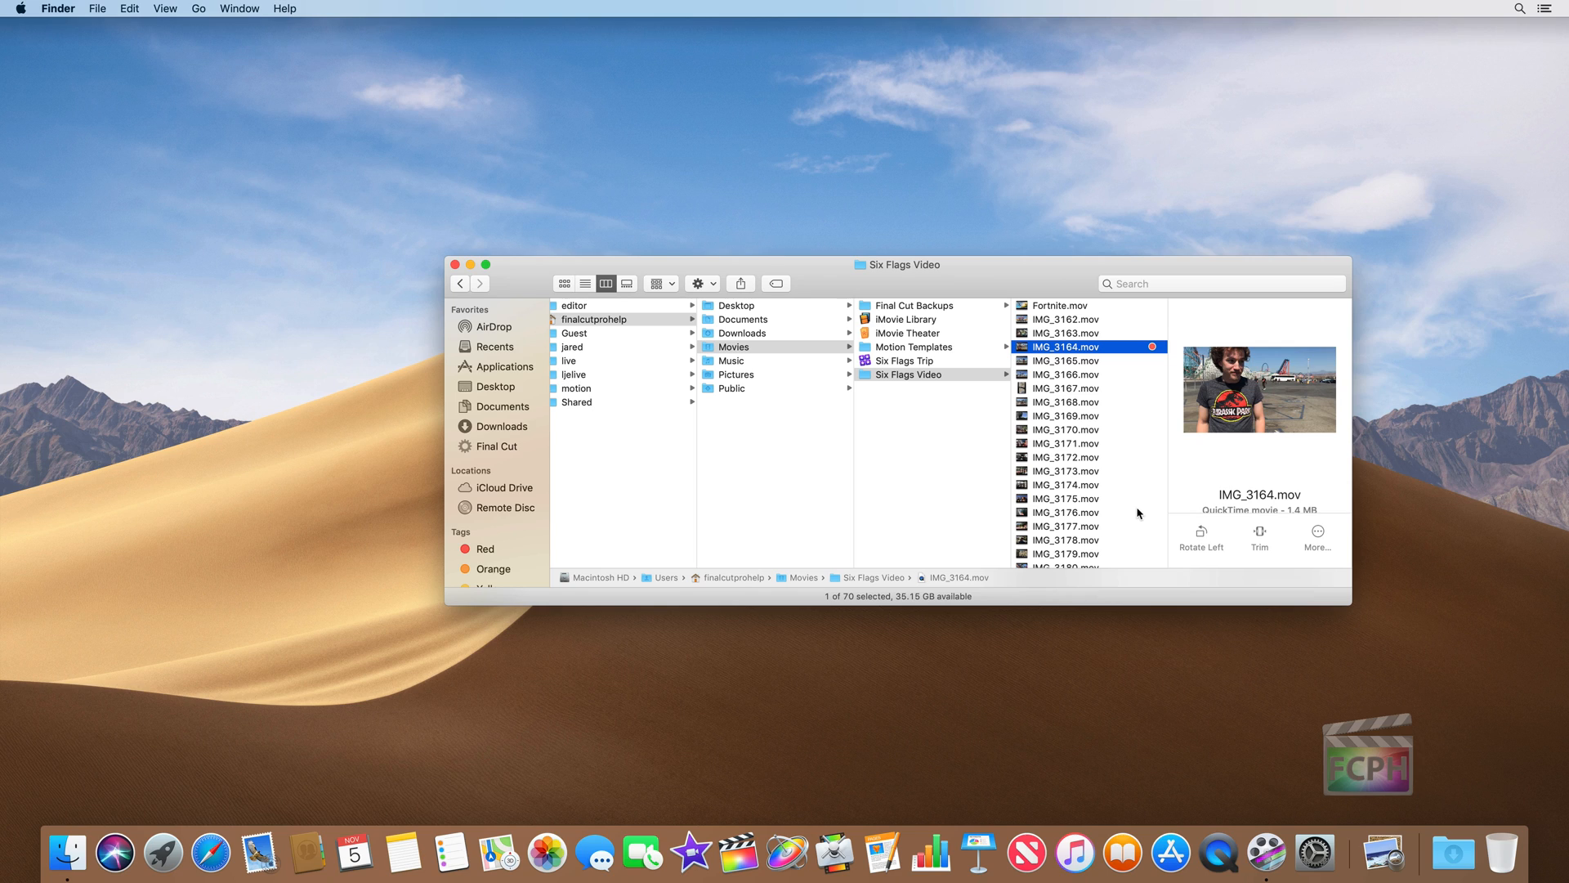
mouse_move(1135, 510)
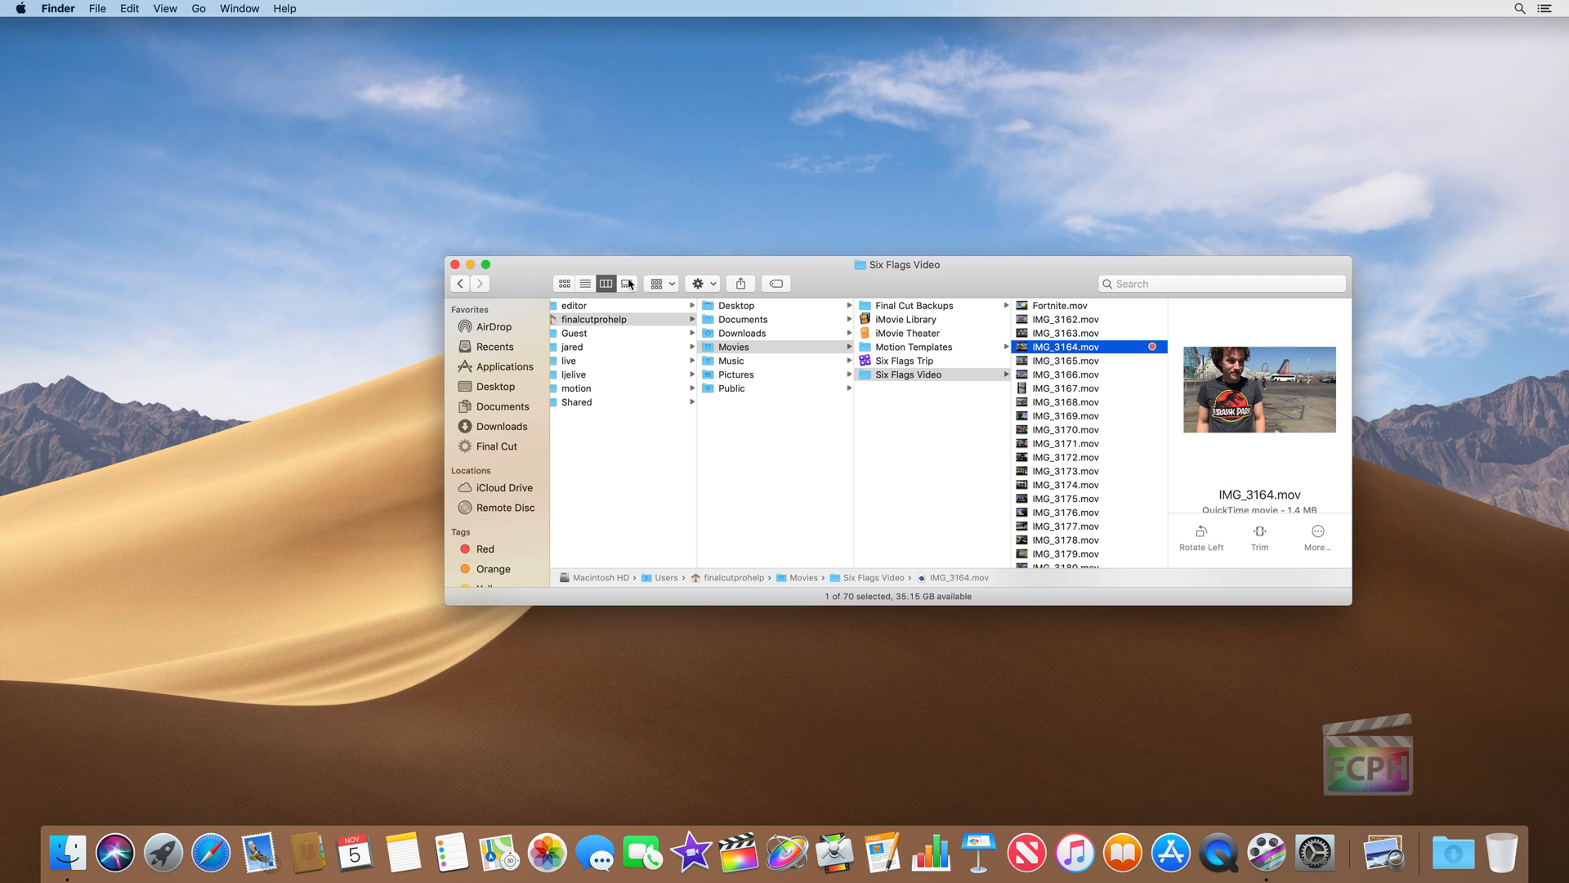
Switch the Six Flags Video folder to gallery view with IMG_3164.mov previewed large.
click(628, 283)
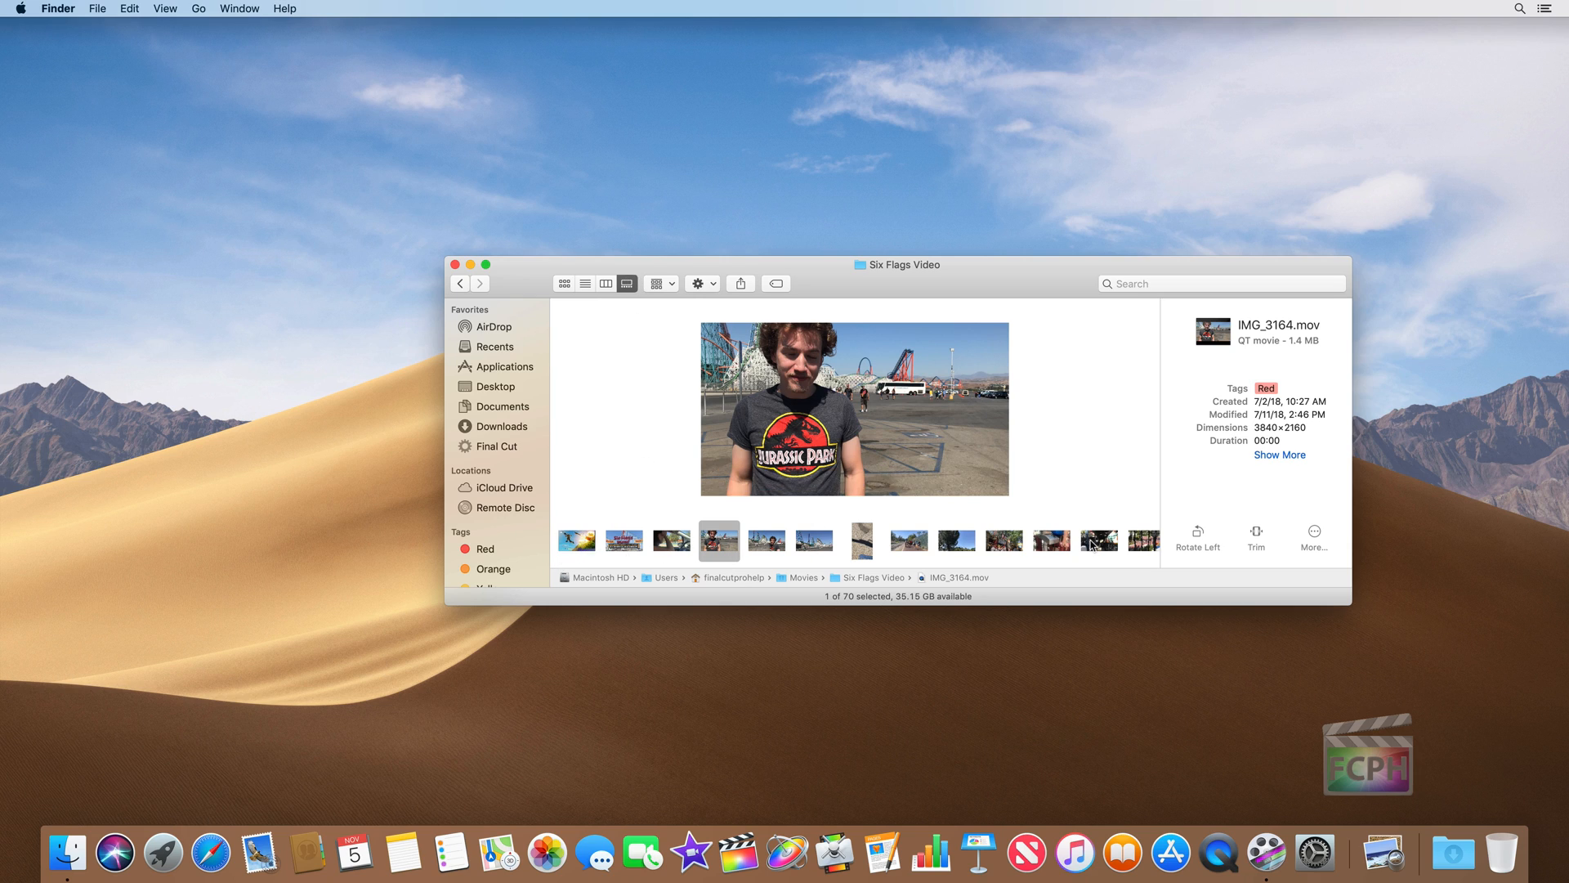
mouse_move(881, 373)
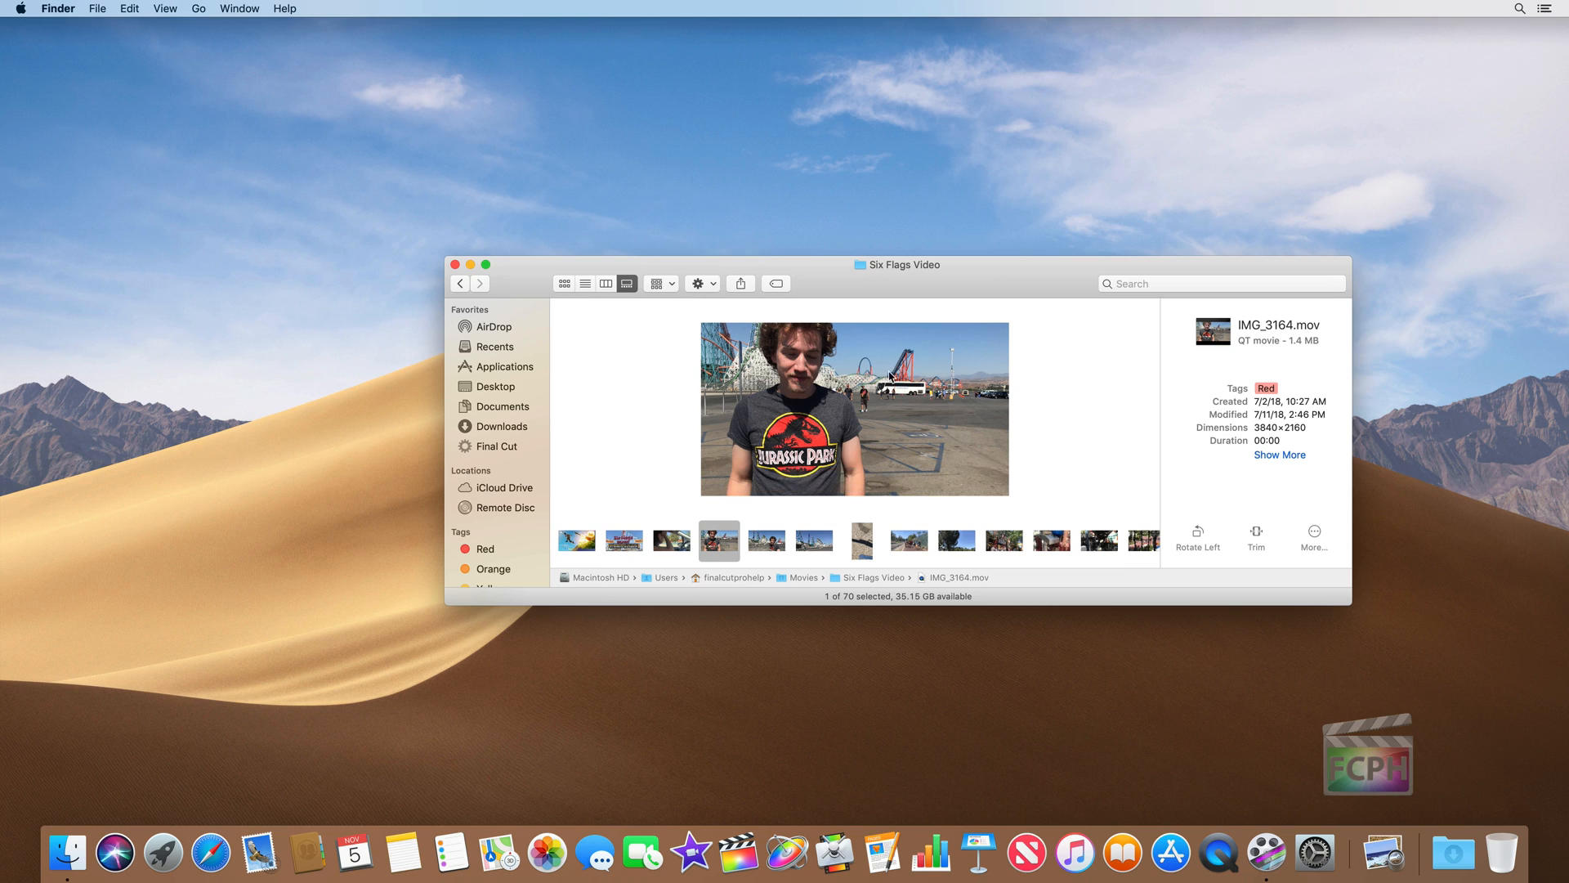
mouse_move(896, 415)
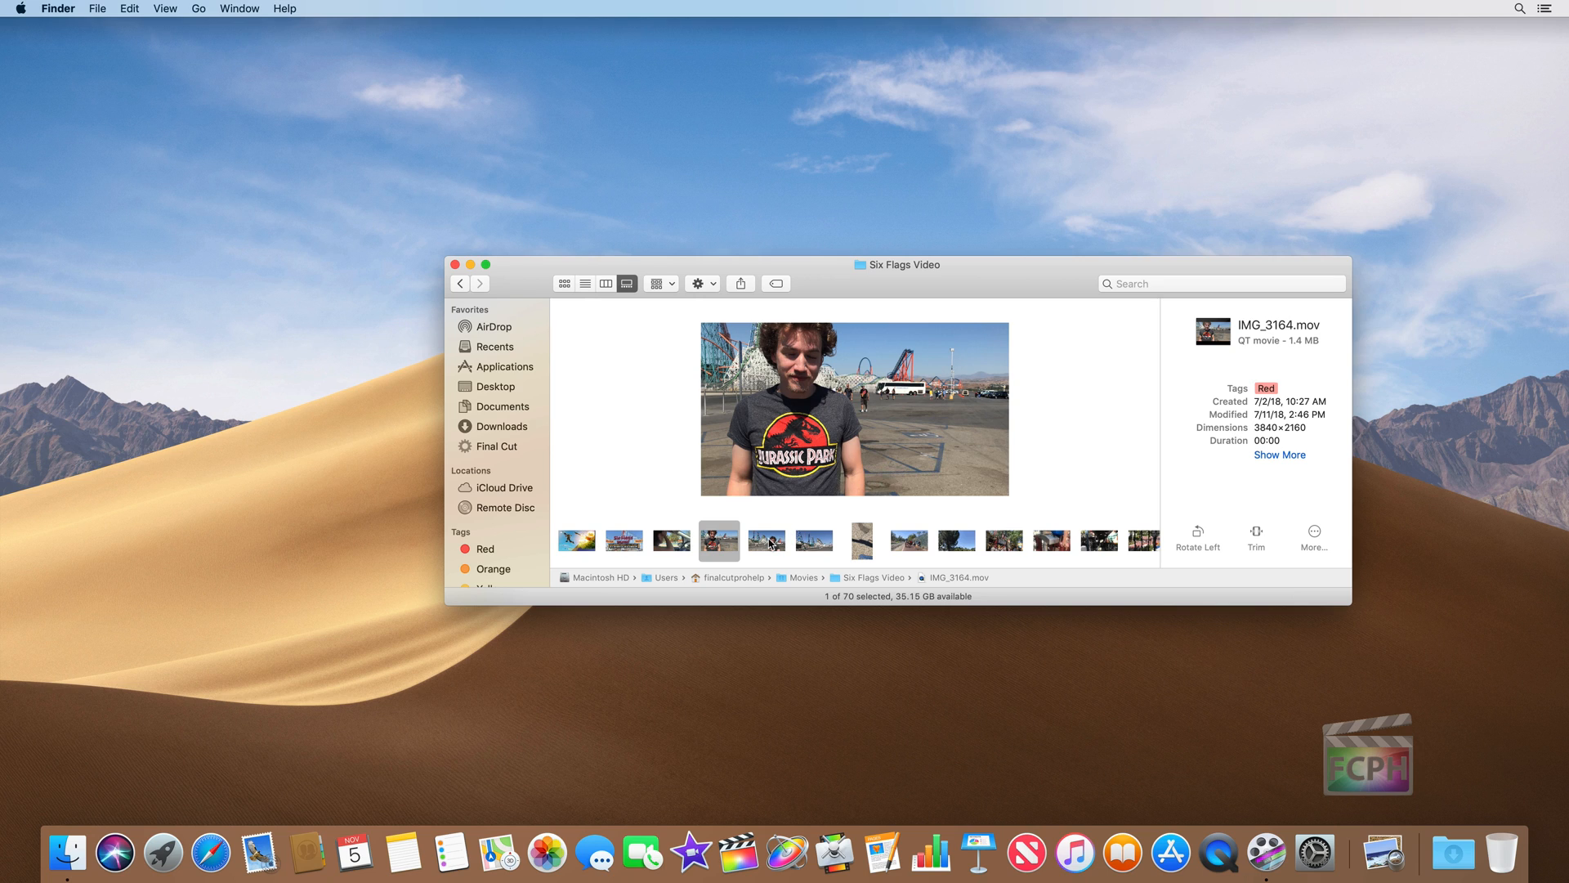
Step through IMG_3165, IMG_3167 to IMG_3170.mov and expand its full file info.
click(767, 541)
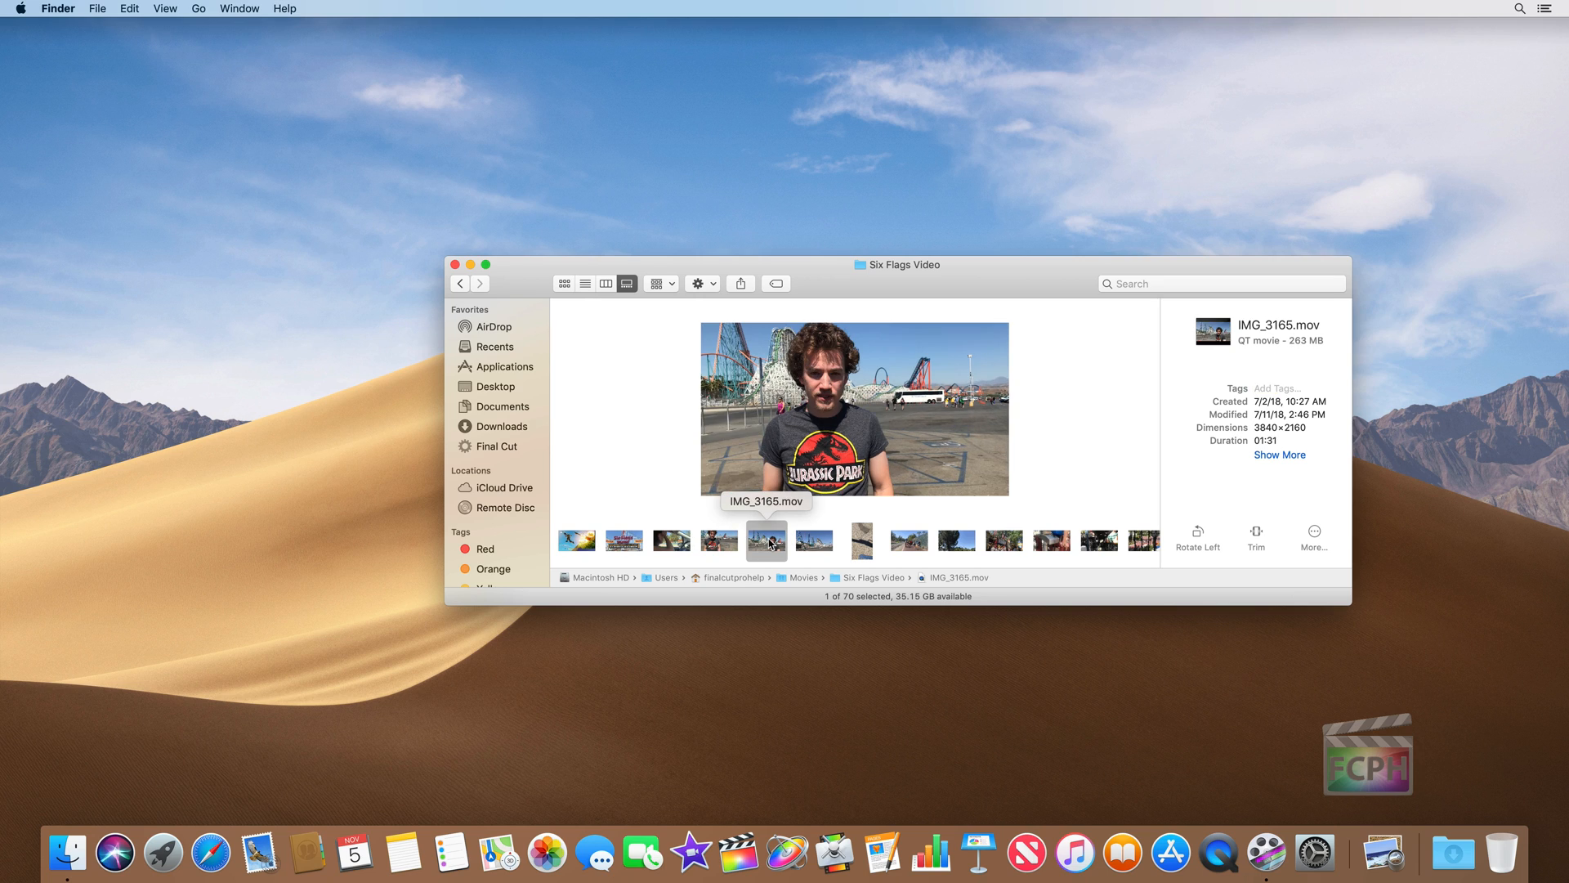
click(861, 540)
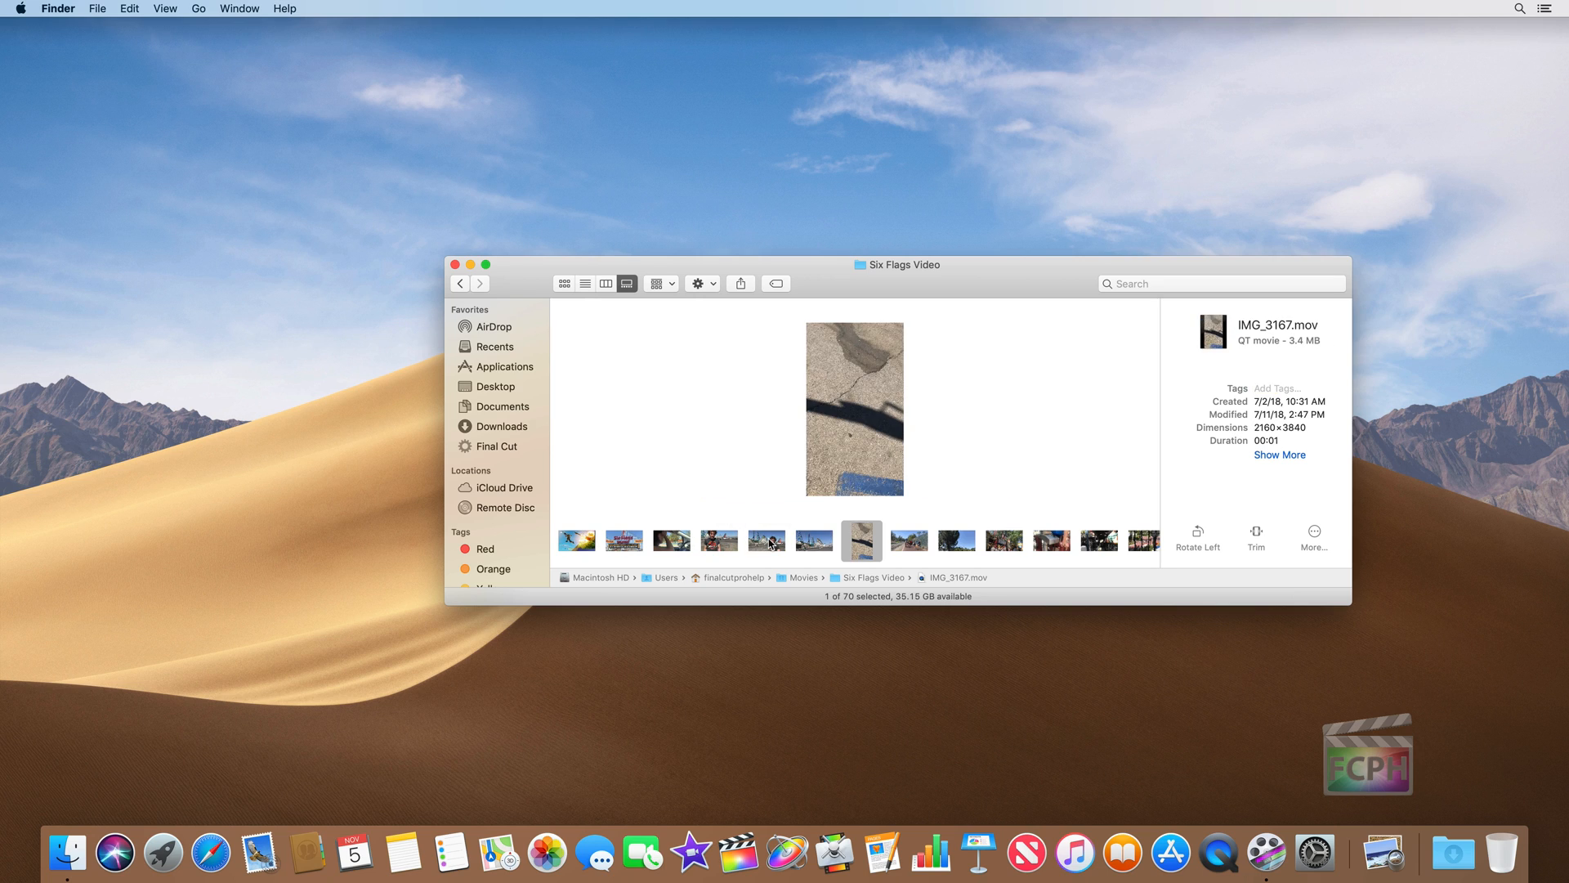
click(1003, 539)
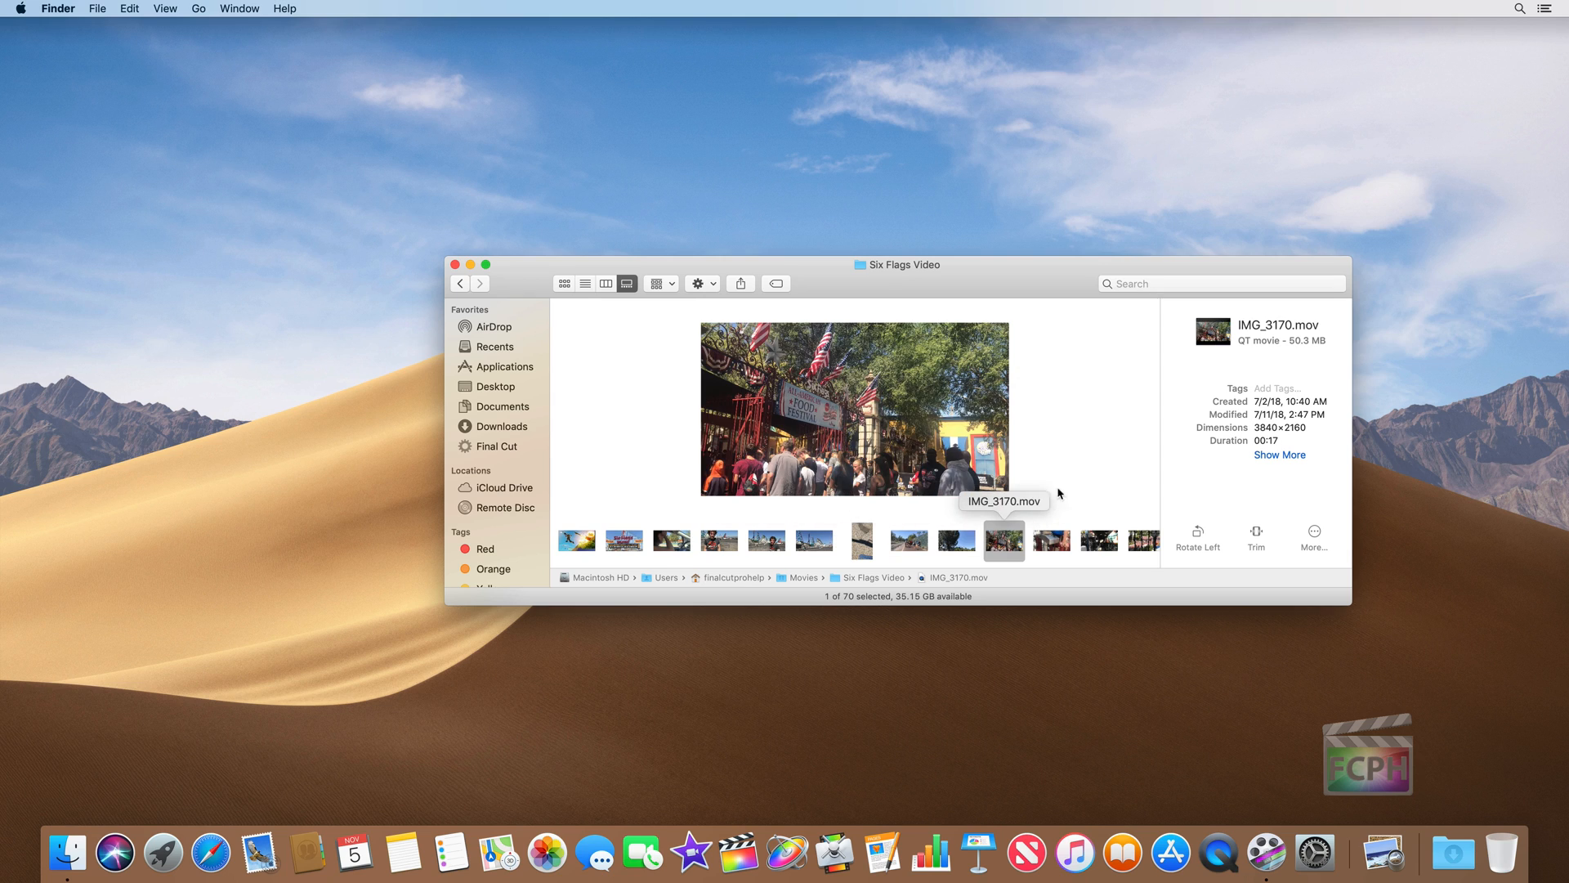
mouse_move(1285, 515)
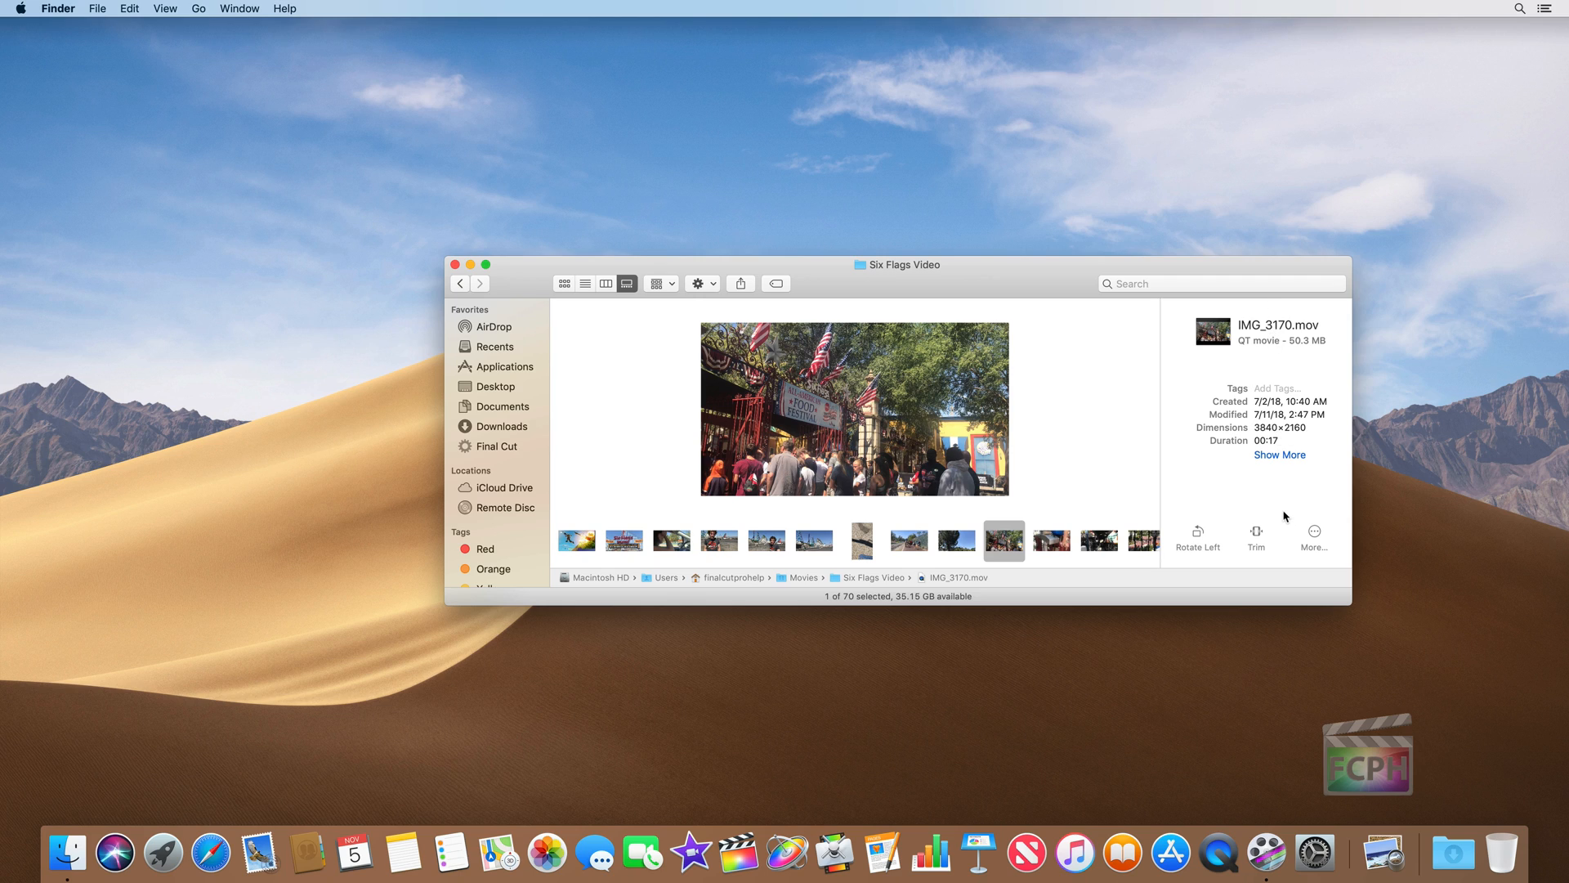
mouse_move(1278, 389)
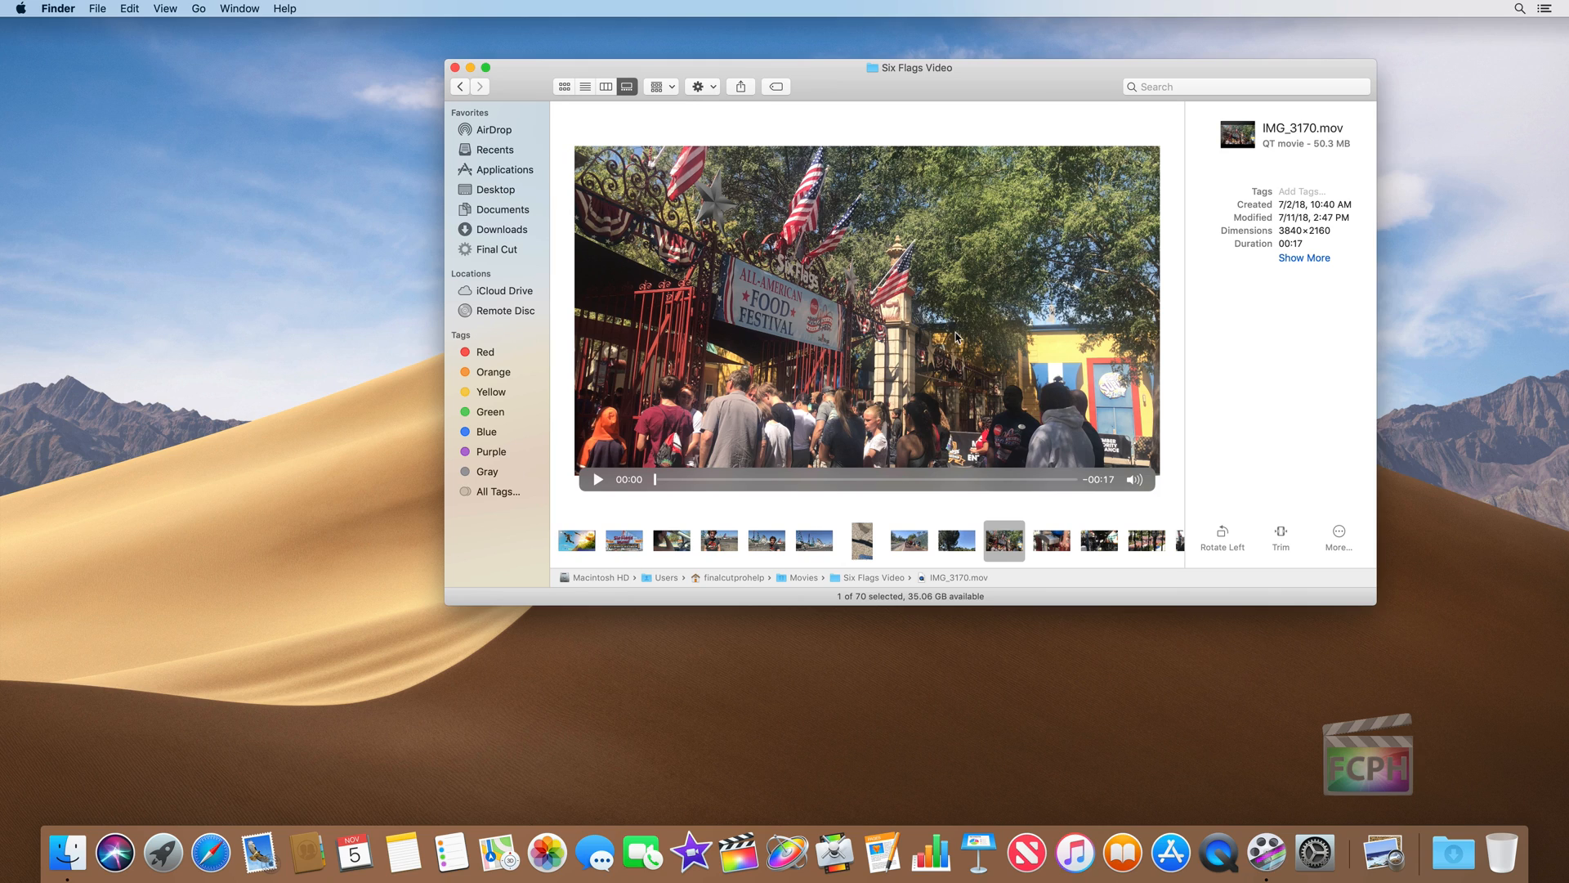
click(1305, 258)
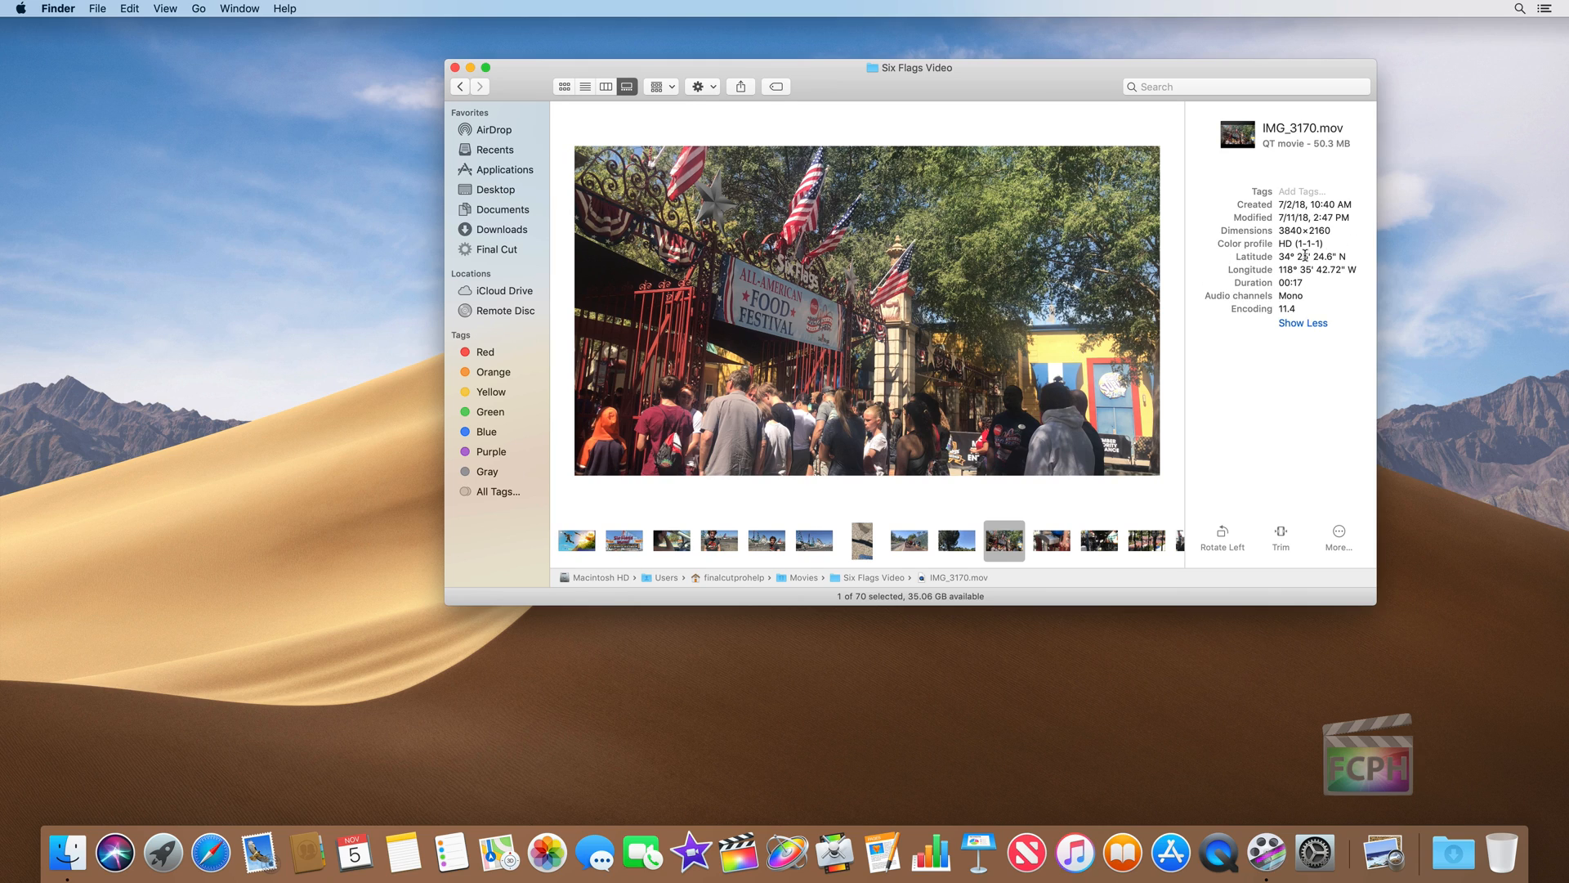
mouse_move(1281, 346)
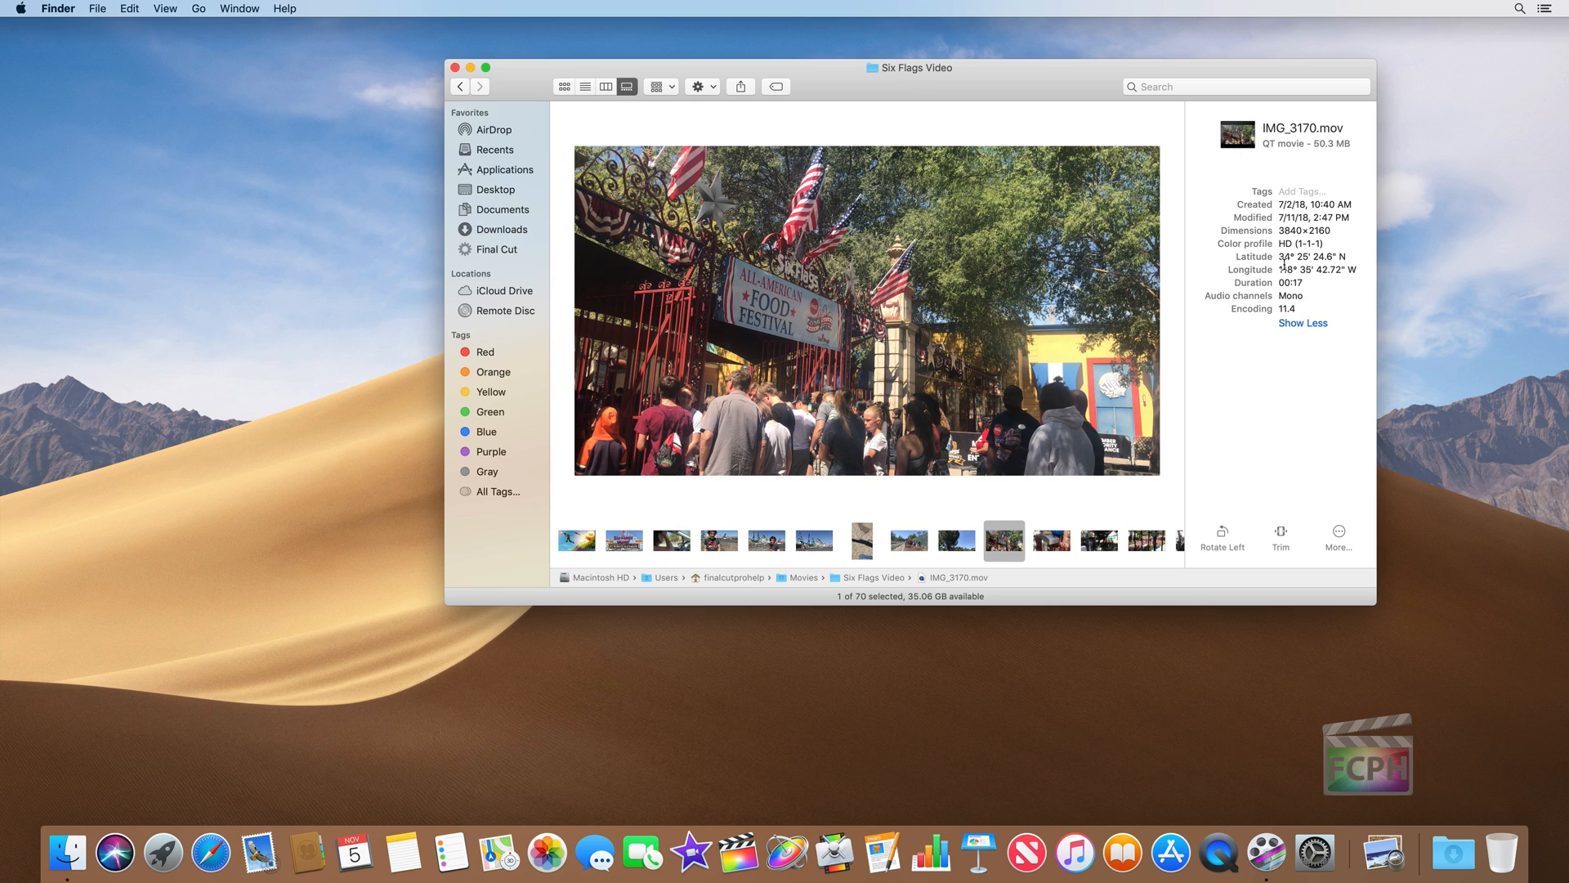
Select the Latitude value, then bring up the View menu's display commands.
double_click(1312, 255)
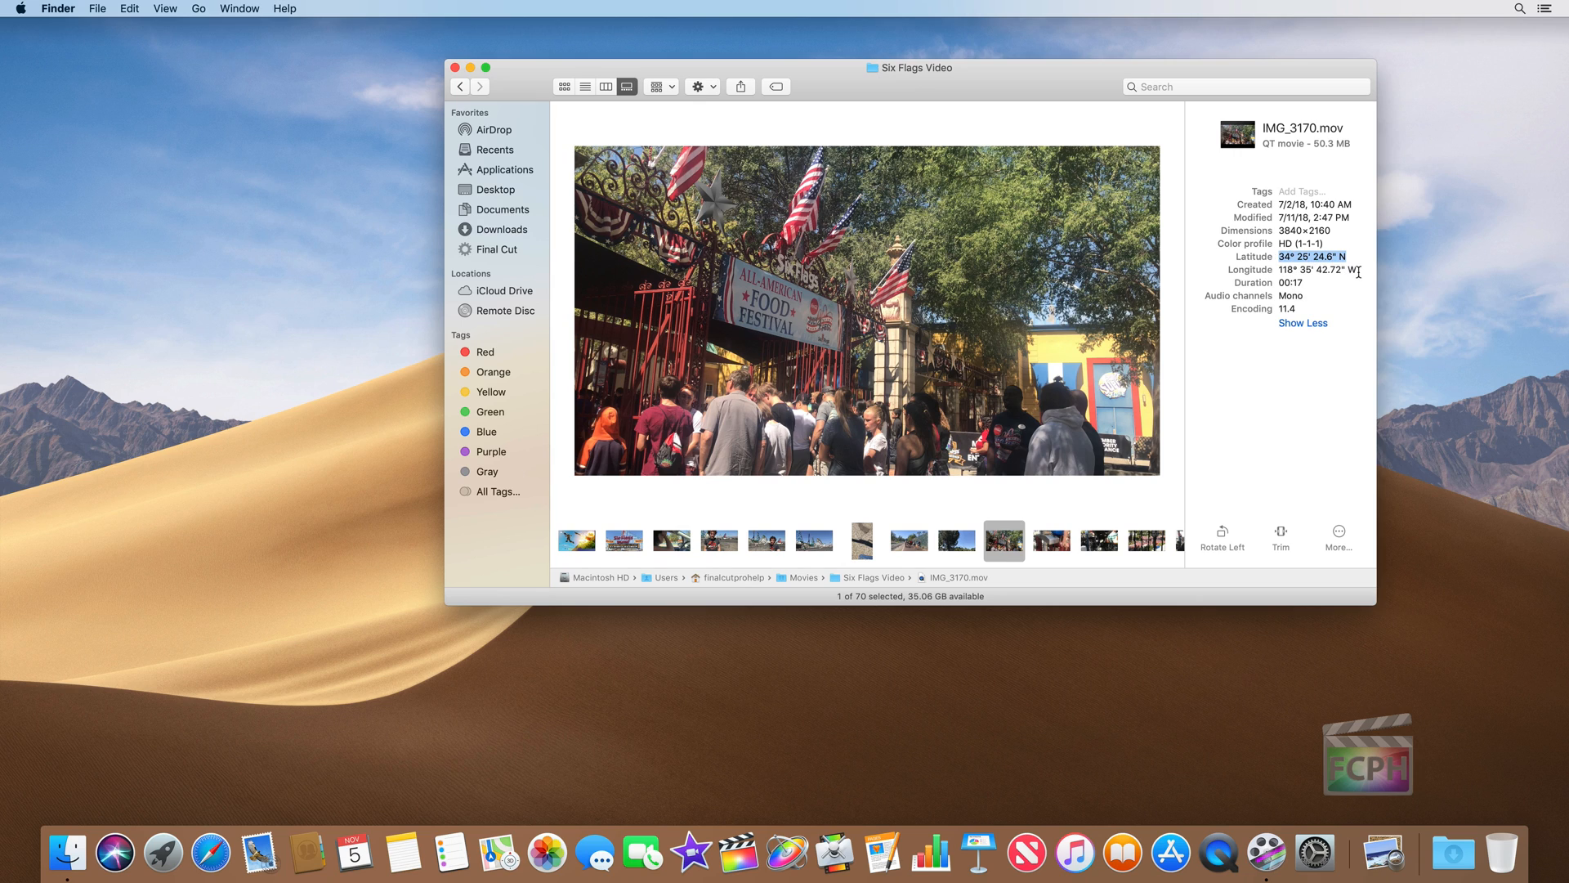
mouse_move(1357, 275)
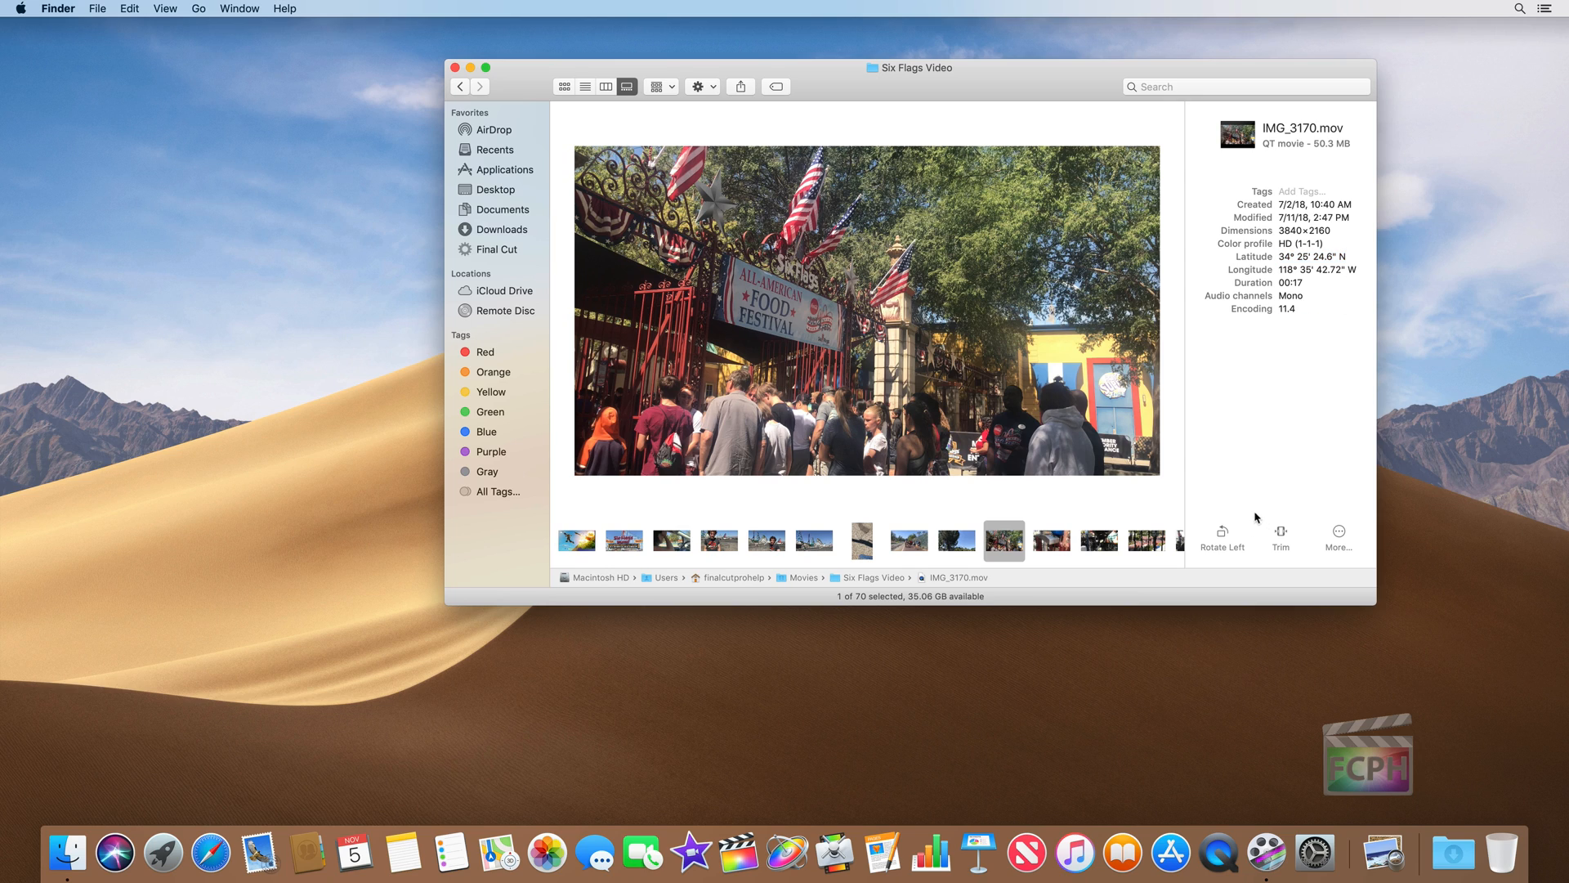
mouse_move(1223, 533)
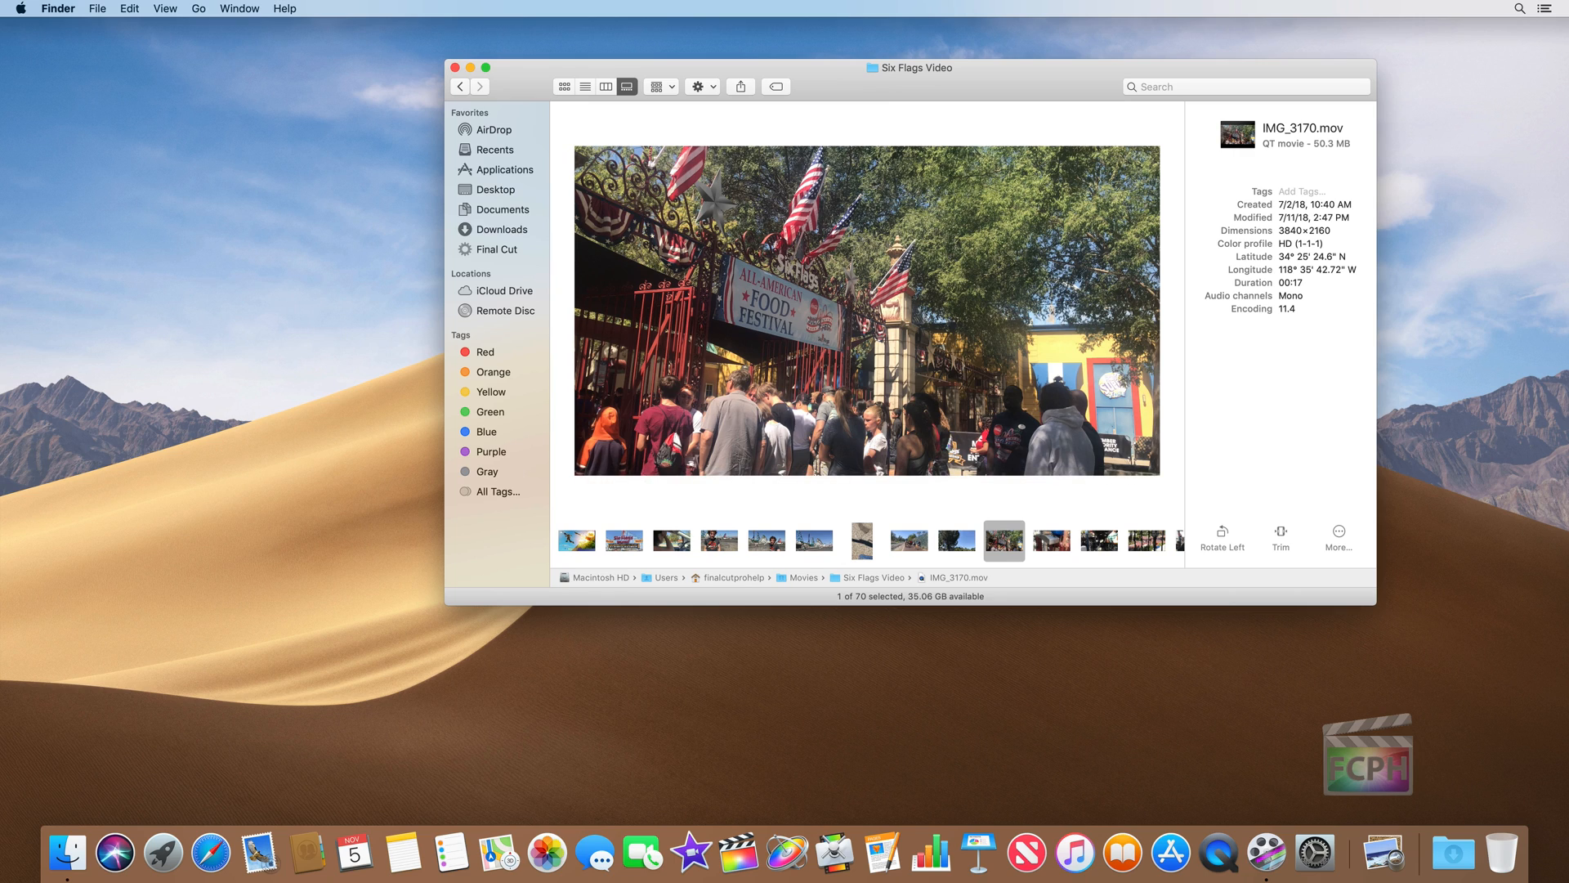
mouse_move(577, 308)
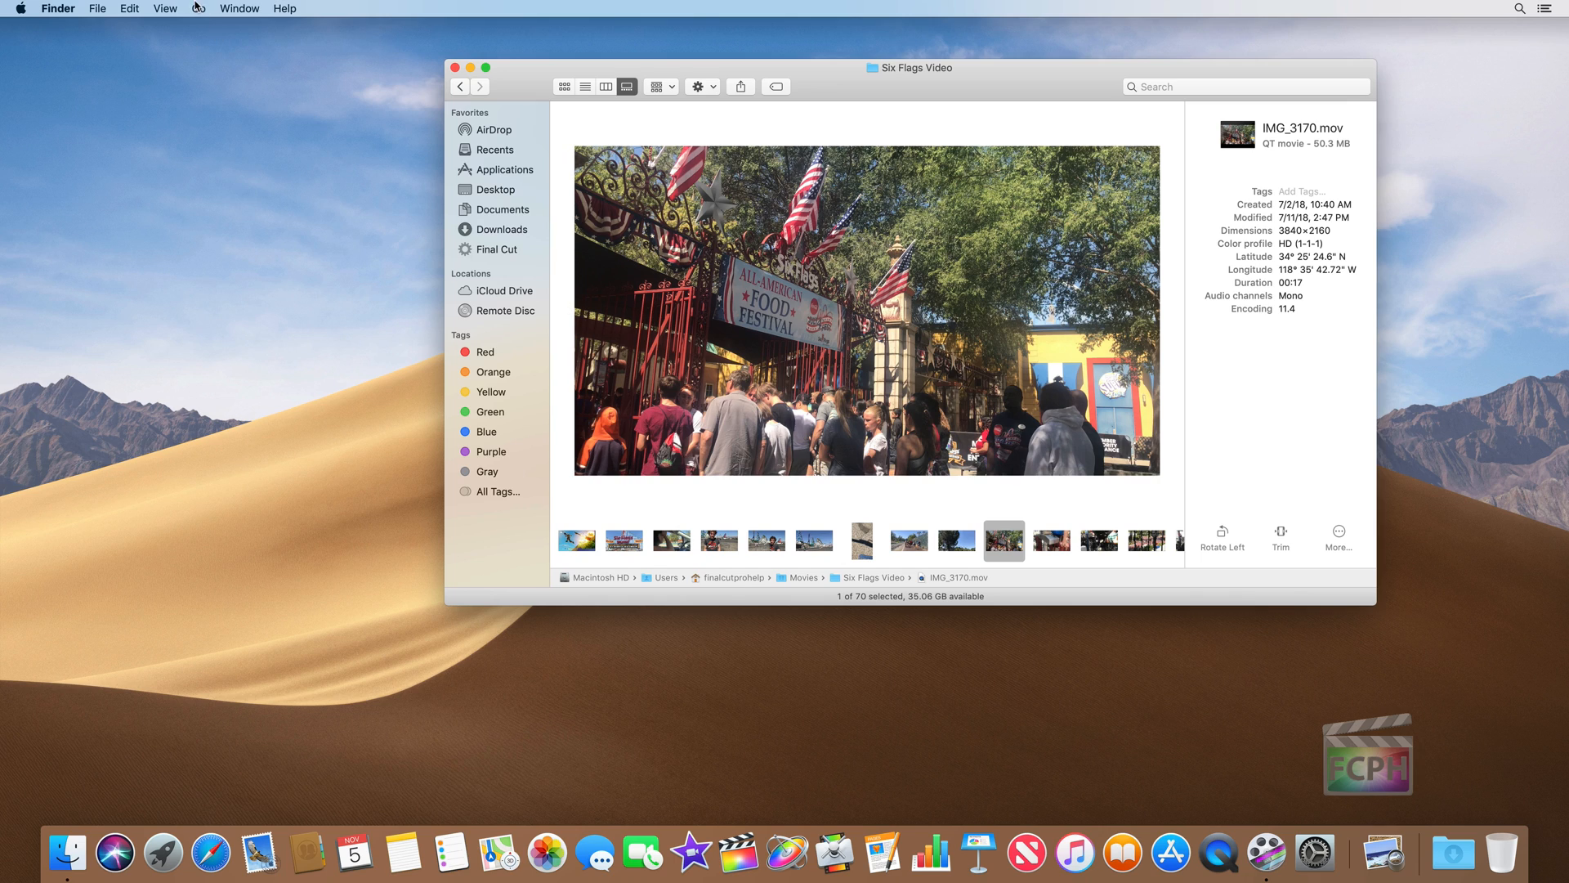
click(162, 7)
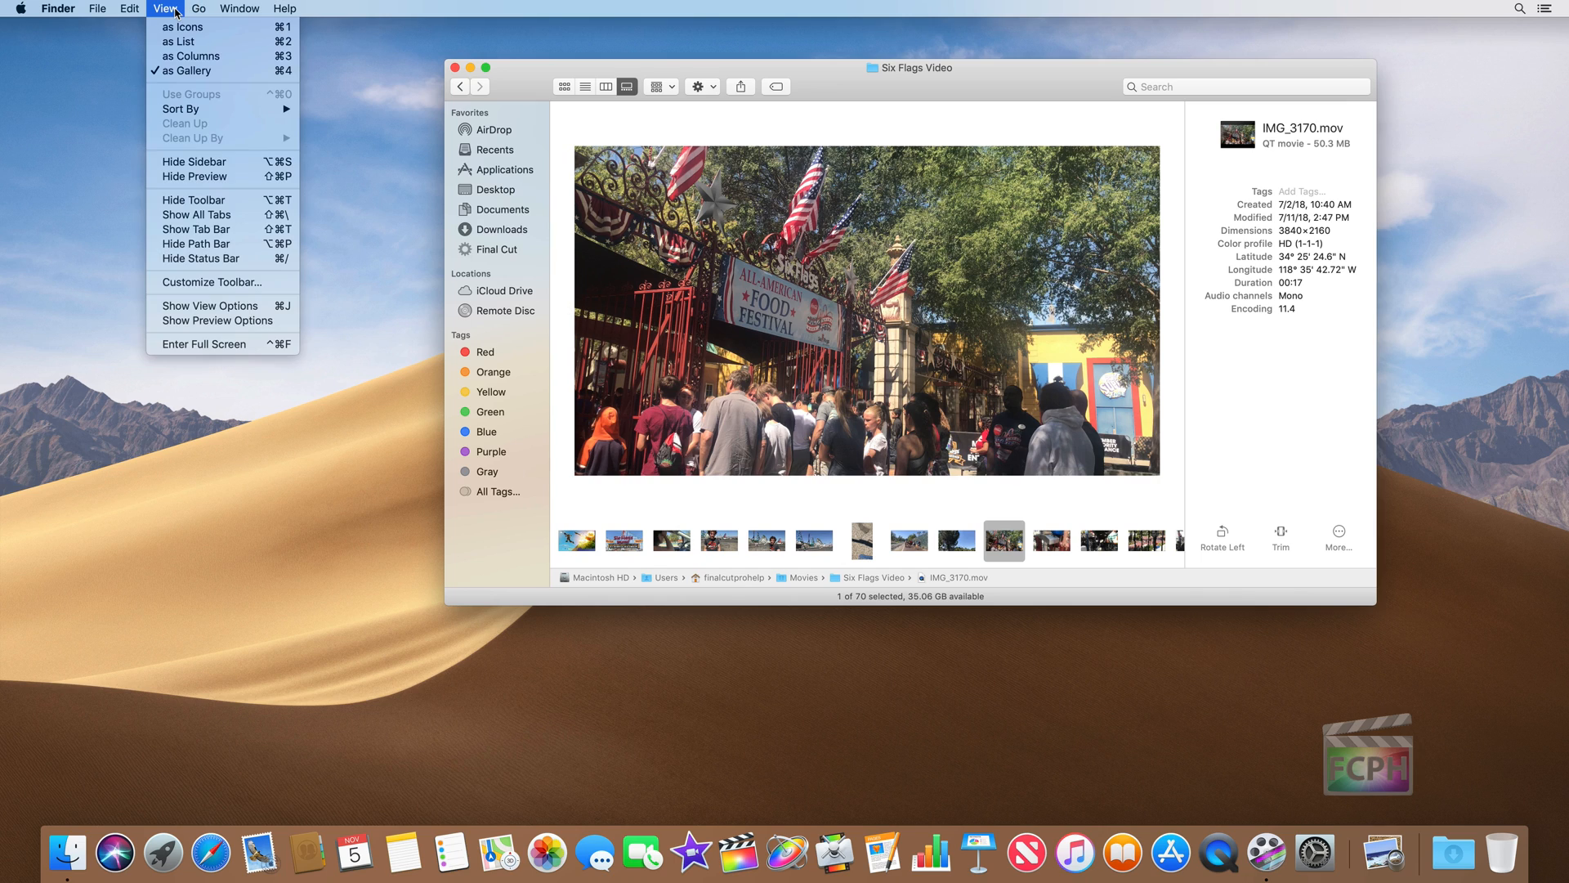
mouse_move(209, 306)
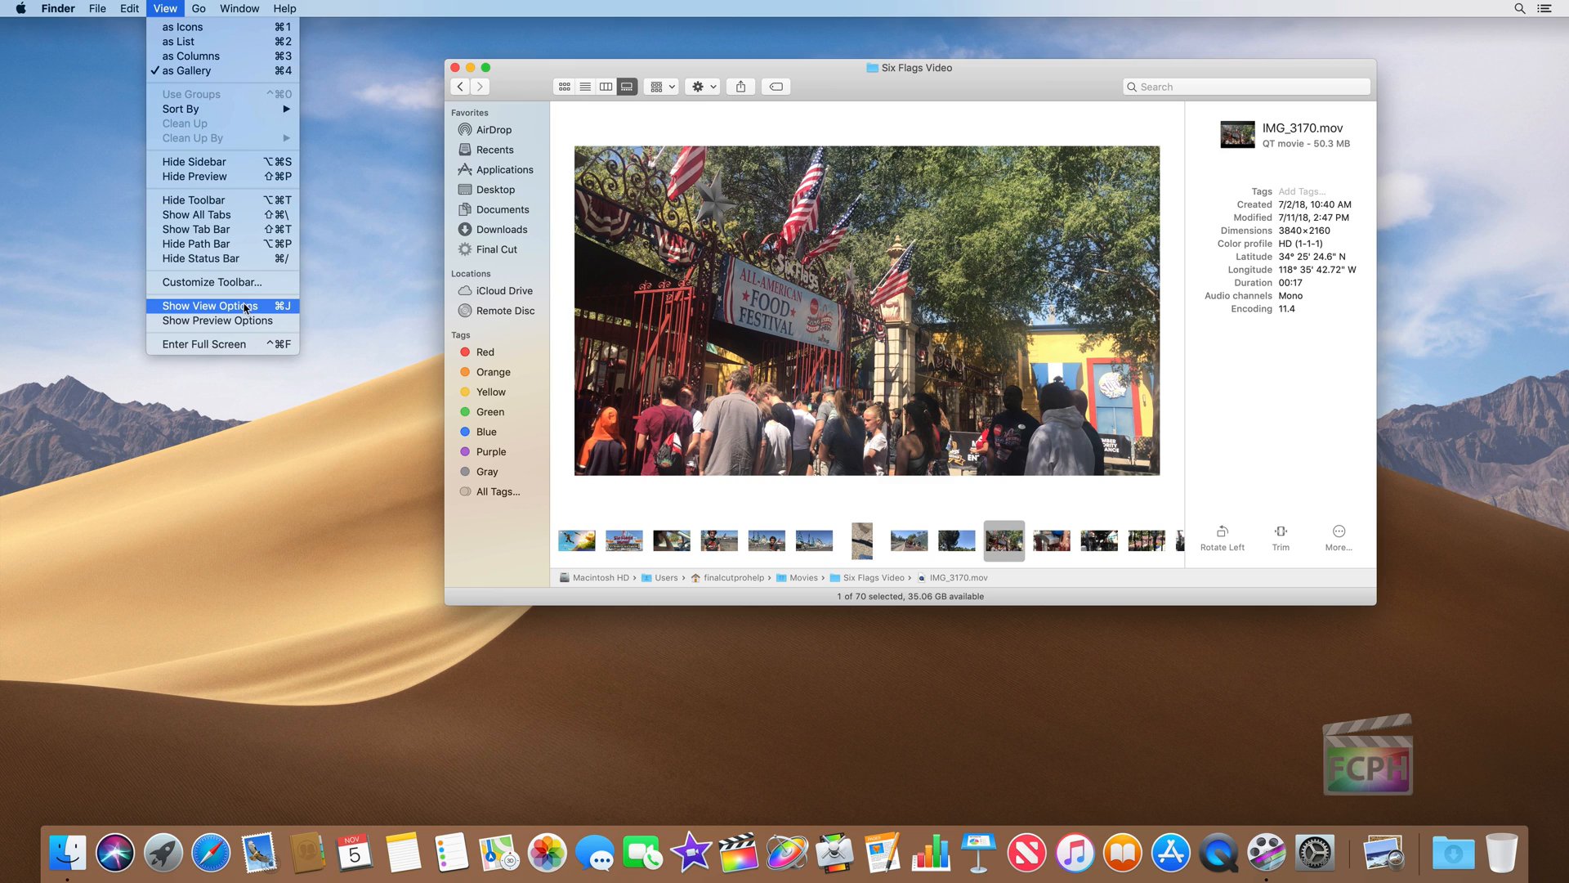
Dismiss the View menu and open Finder Preferences, keeping Recents for new windows.
click(210, 305)
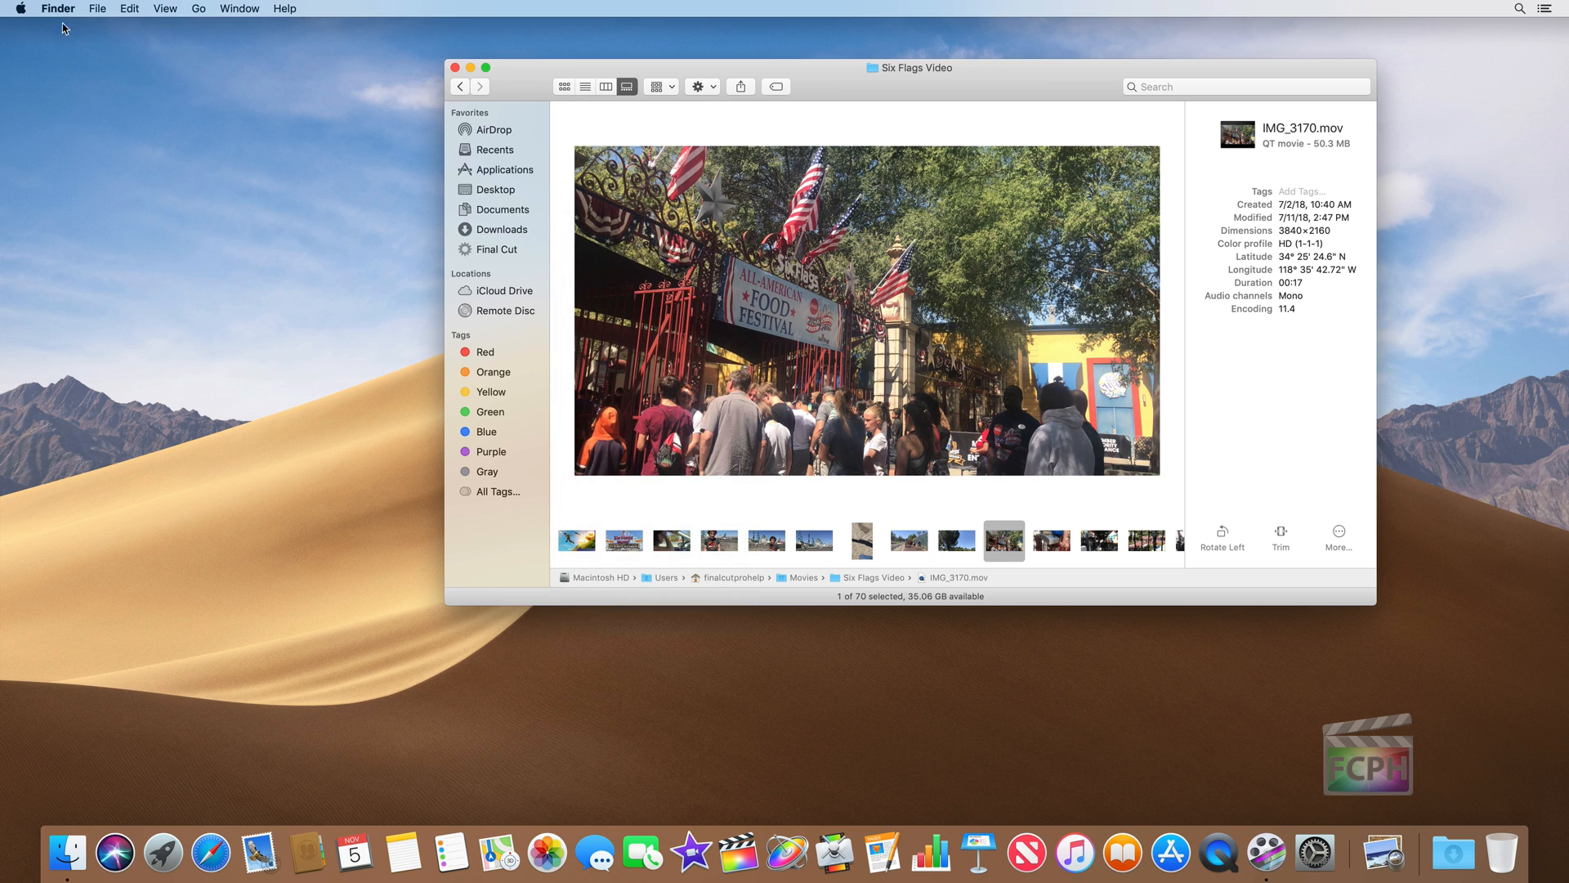
click(54, 8)
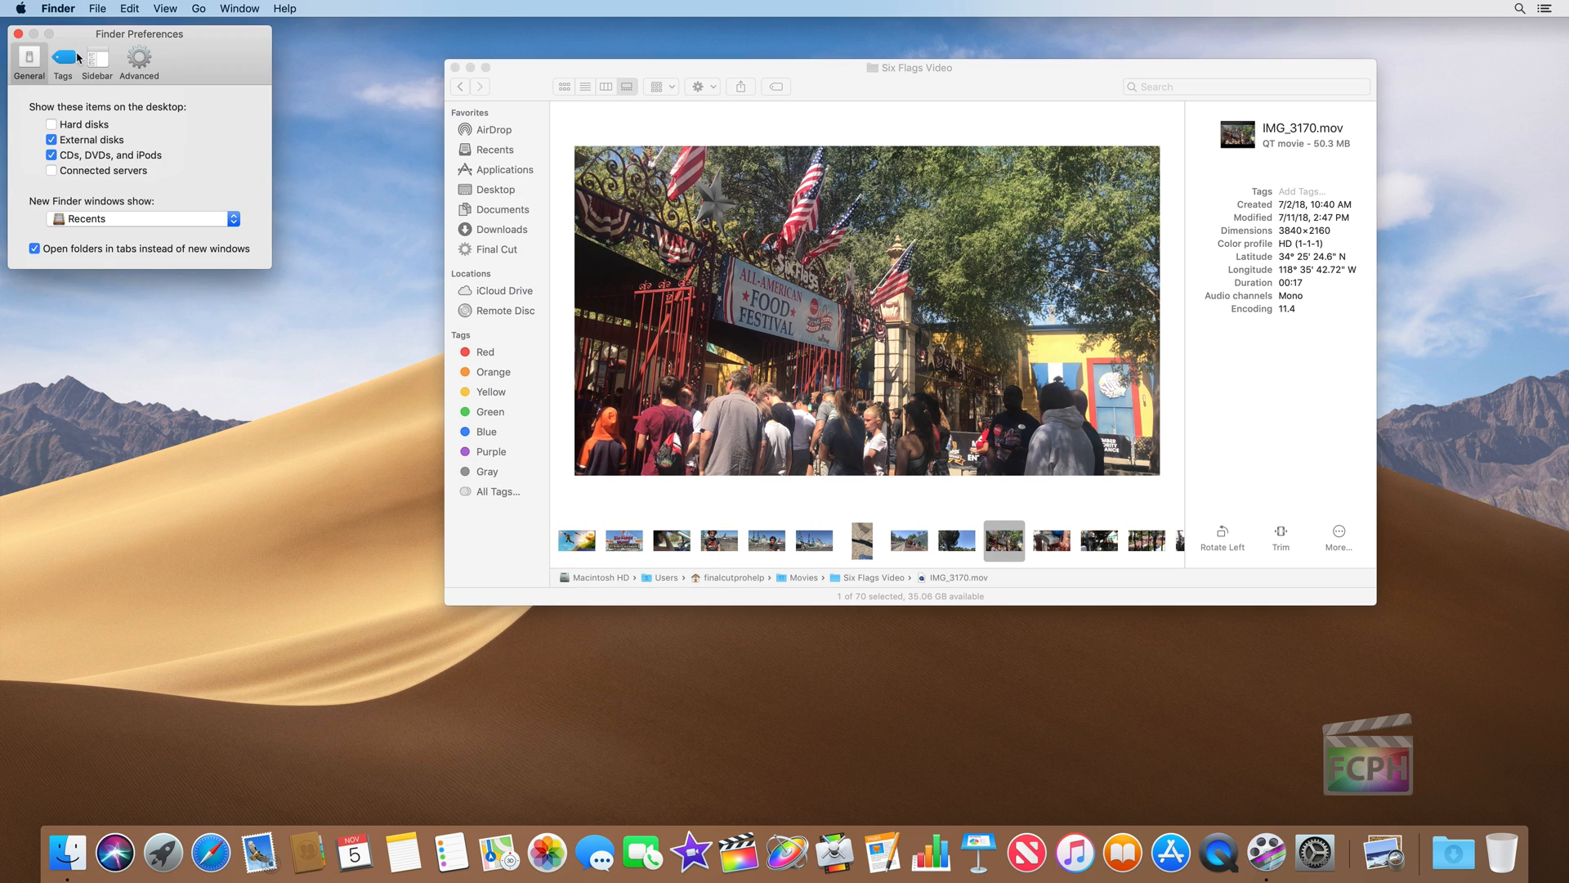
mouse_move(89, 85)
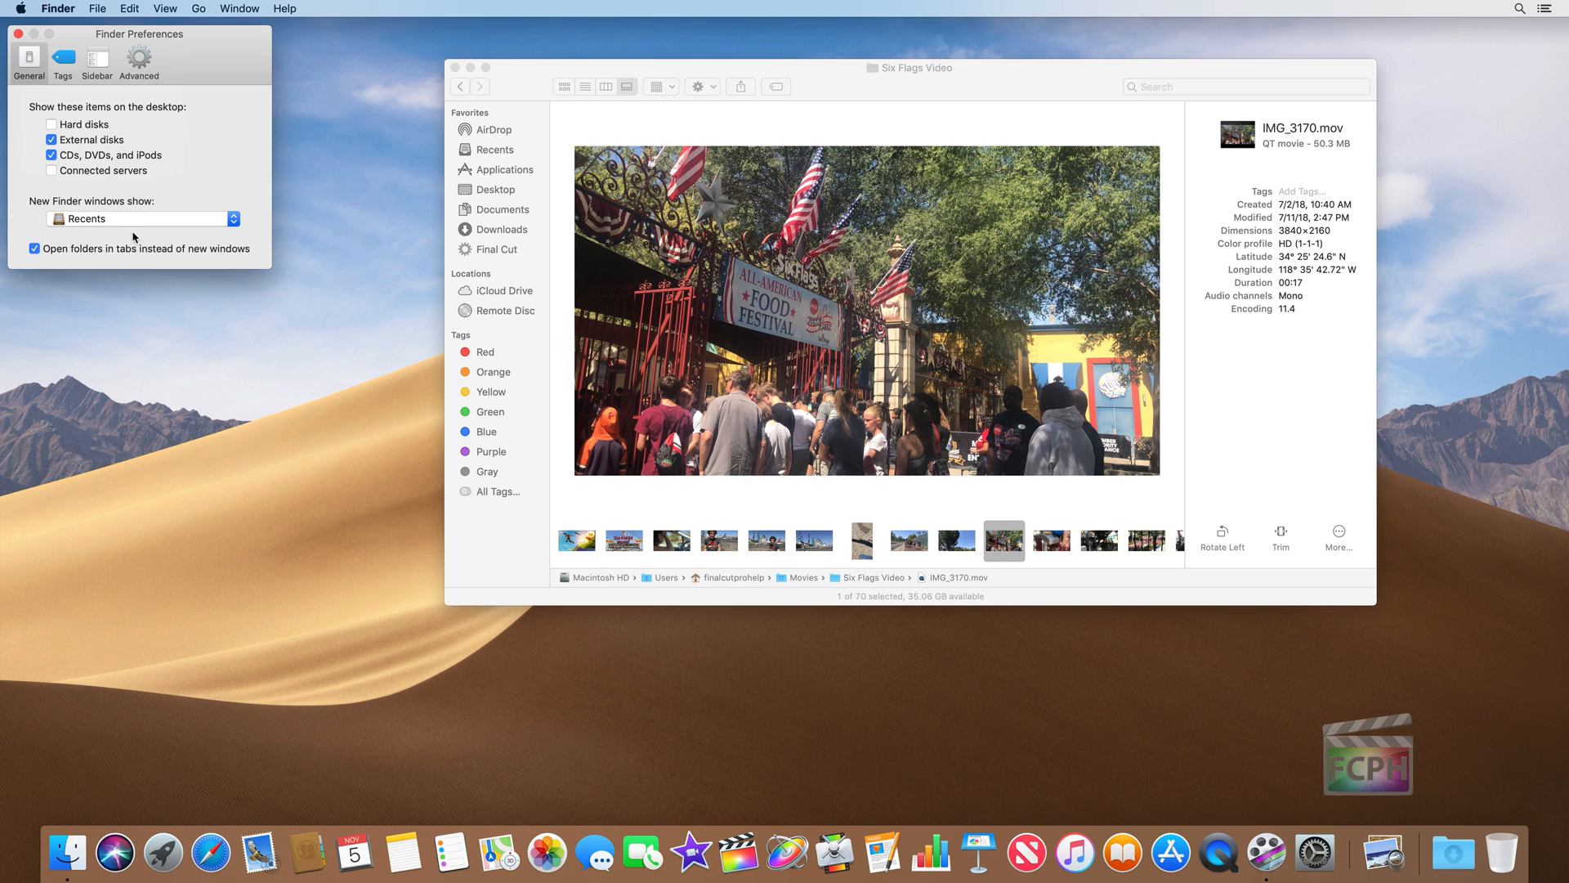
mouse_move(161, 222)
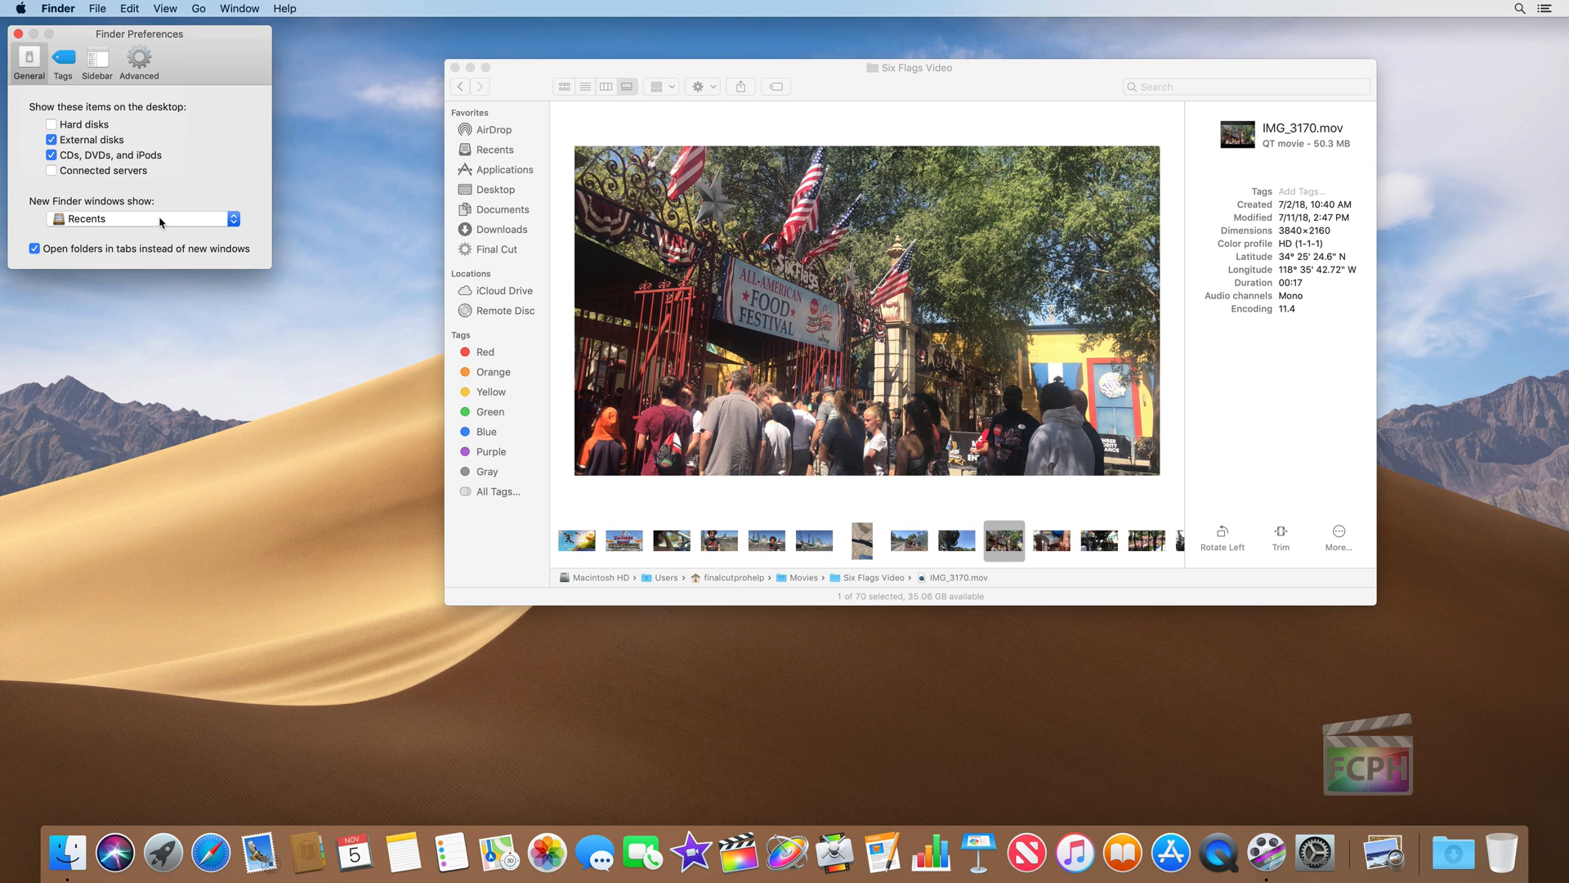
click(139, 219)
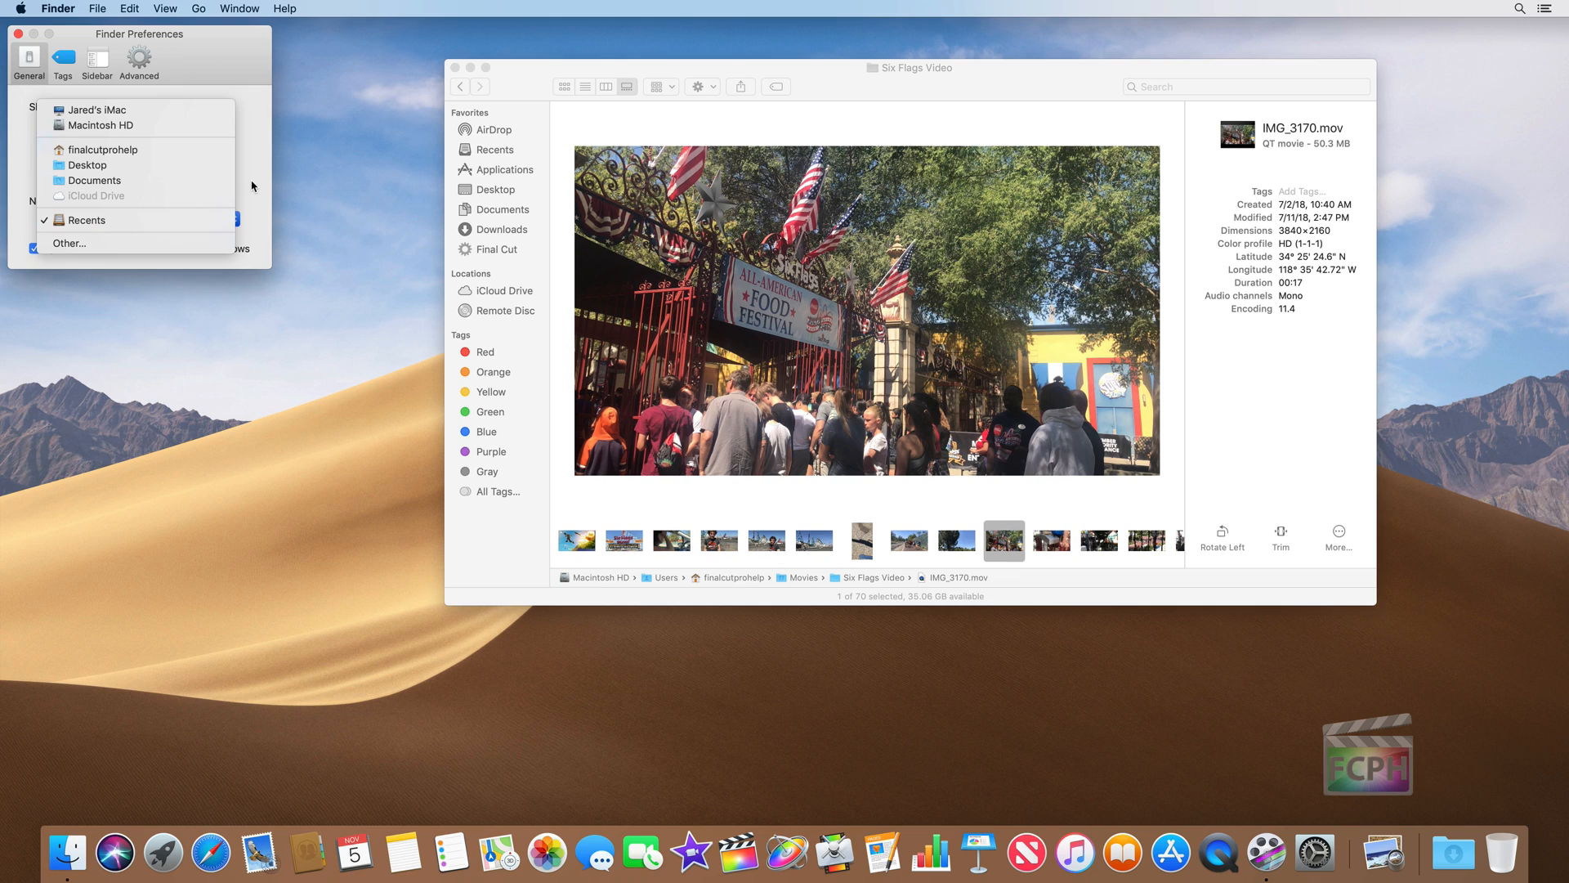
click(85, 219)
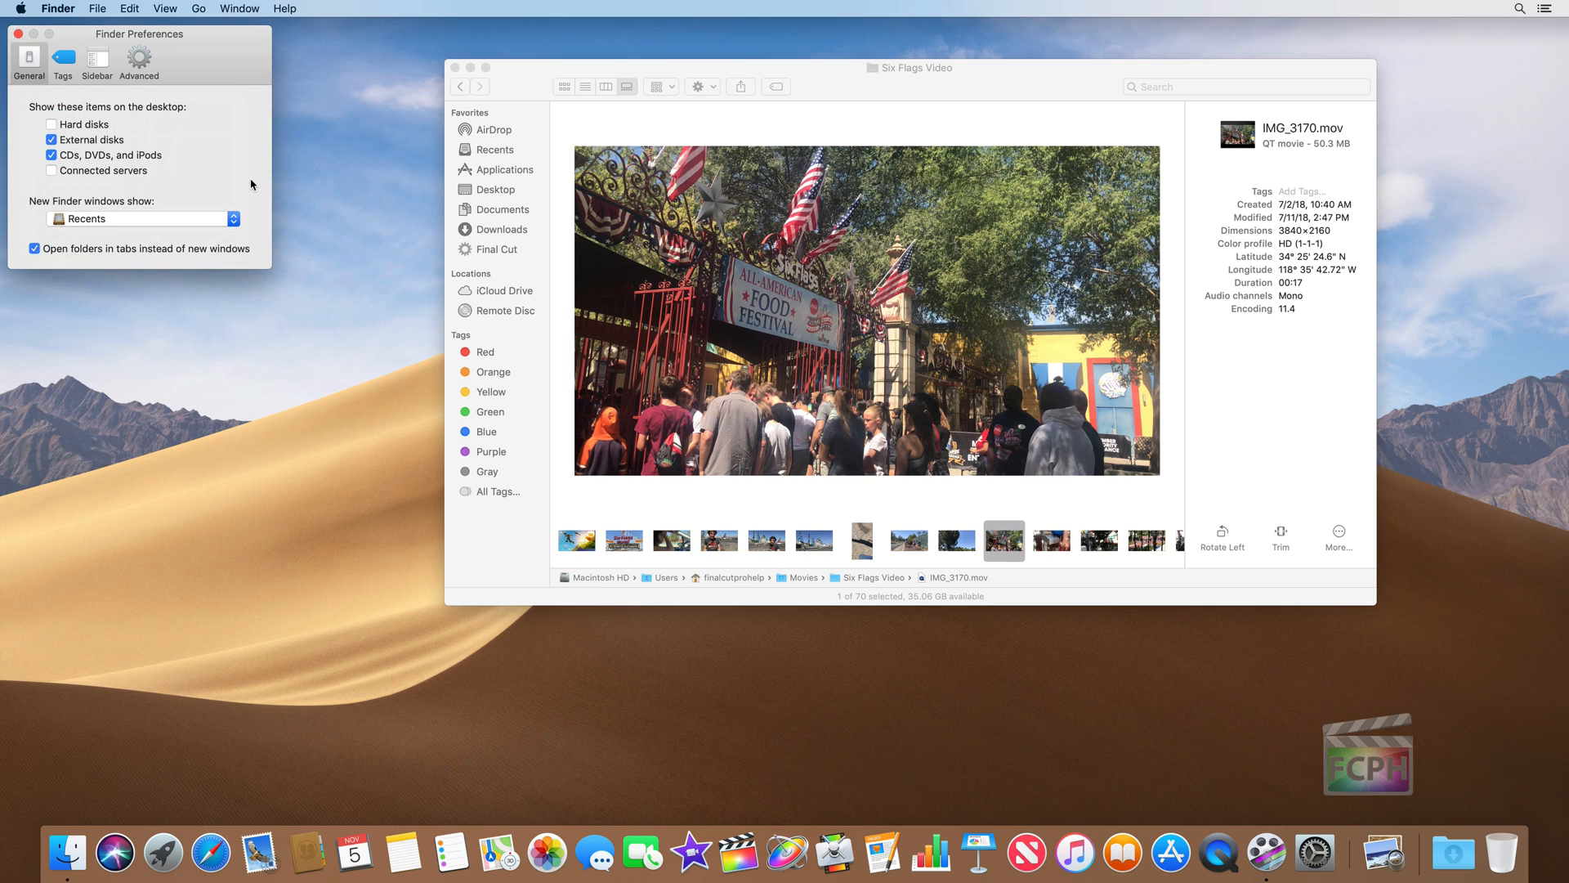